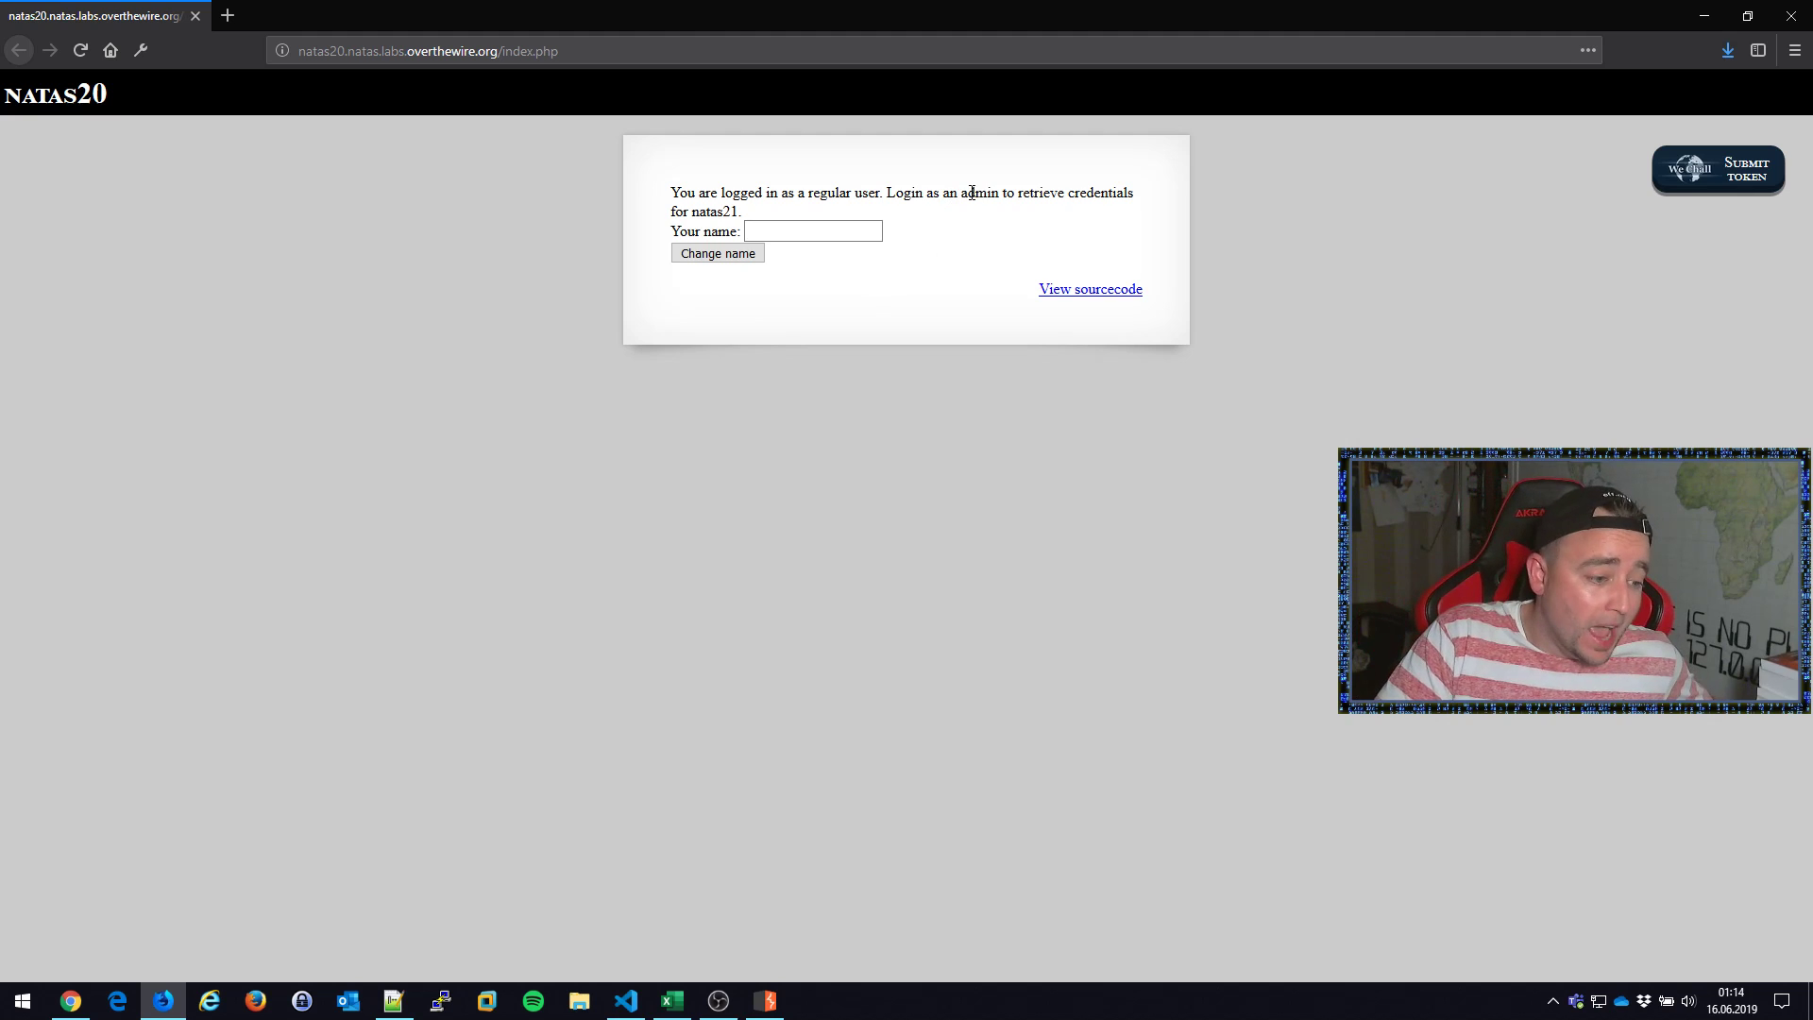
Step: Enter chris as the new name in the natas20 'Your name' field
{"action": "double_click", "coordinate": [979, 192]}
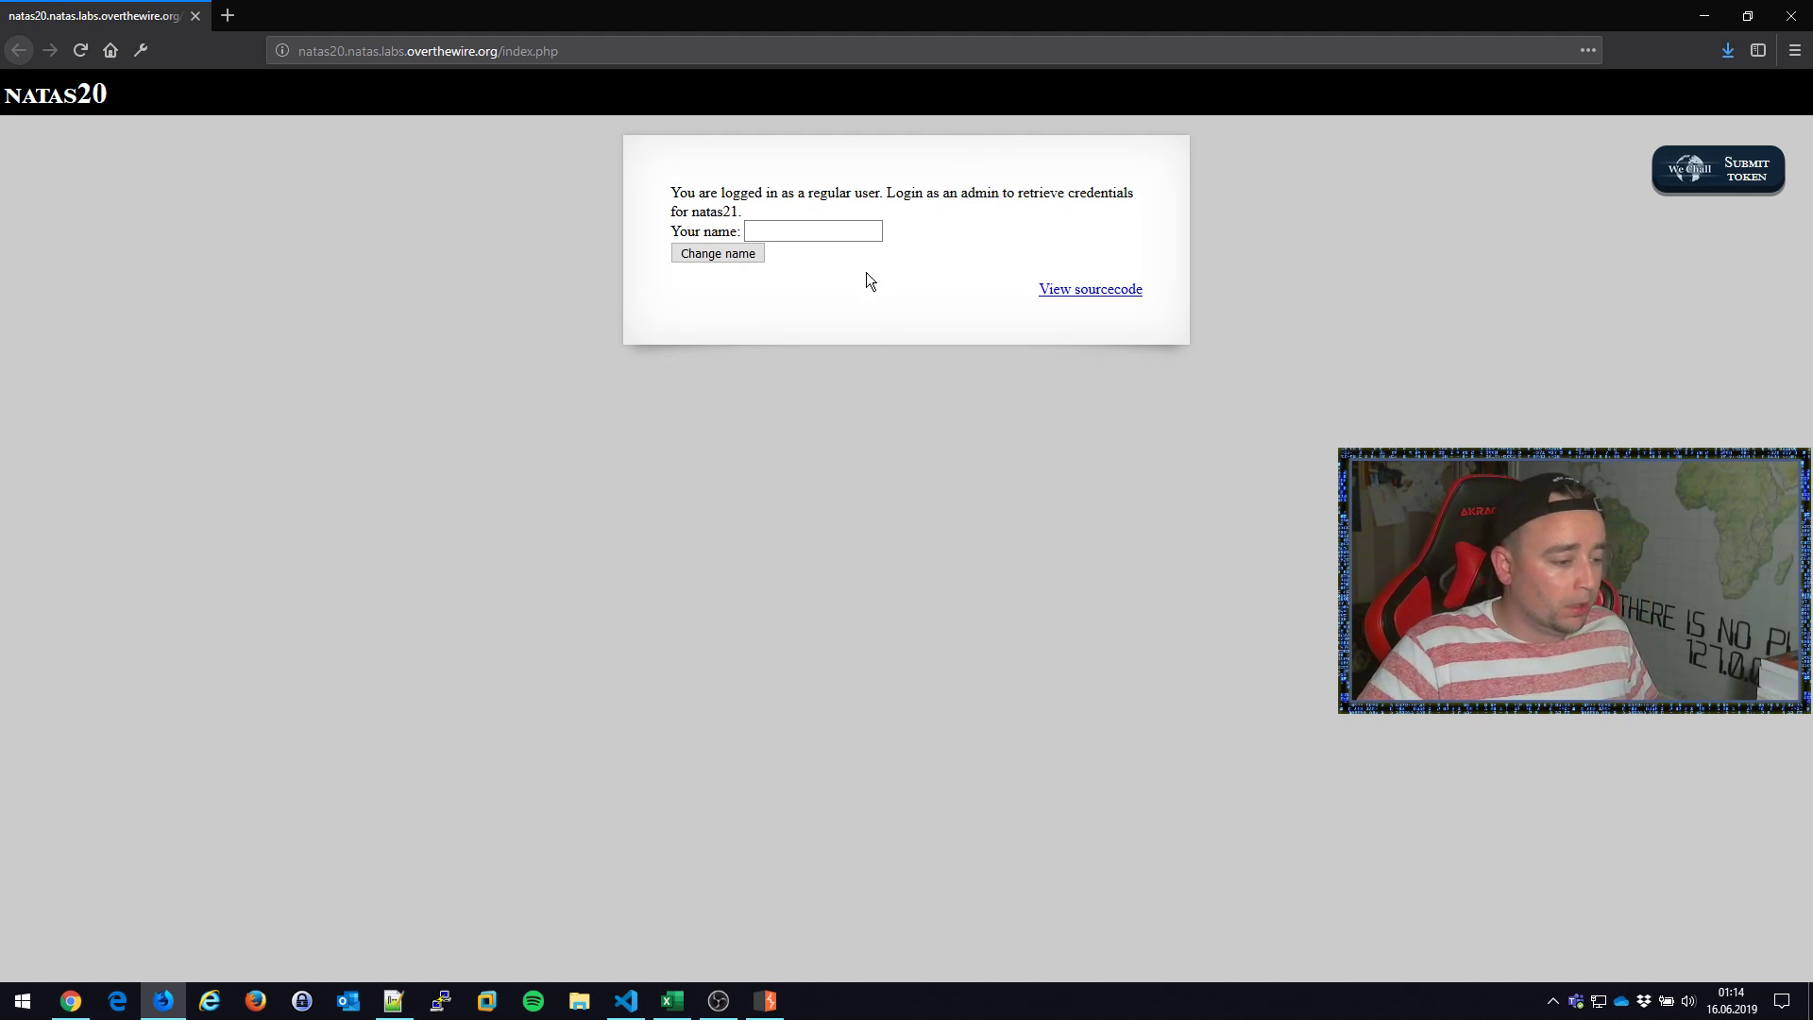
{"action": "type", "text": "ch"}
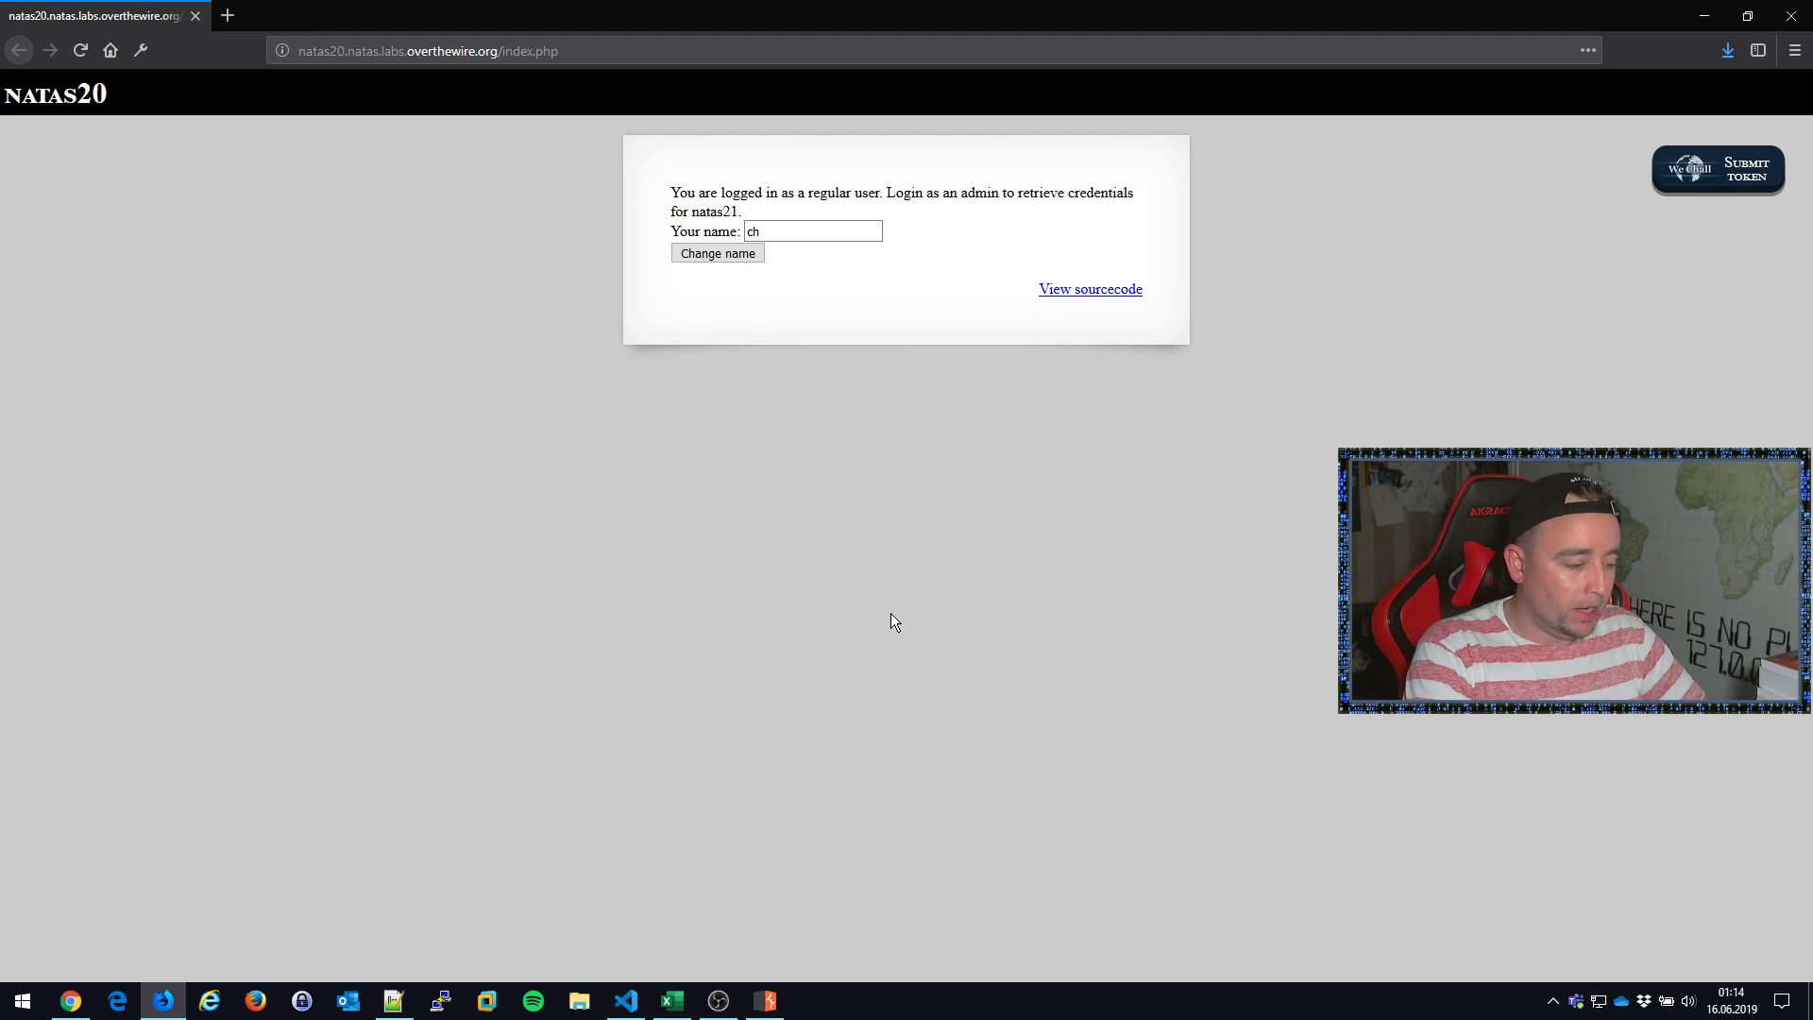
{"action": "type", "text": "ris"}
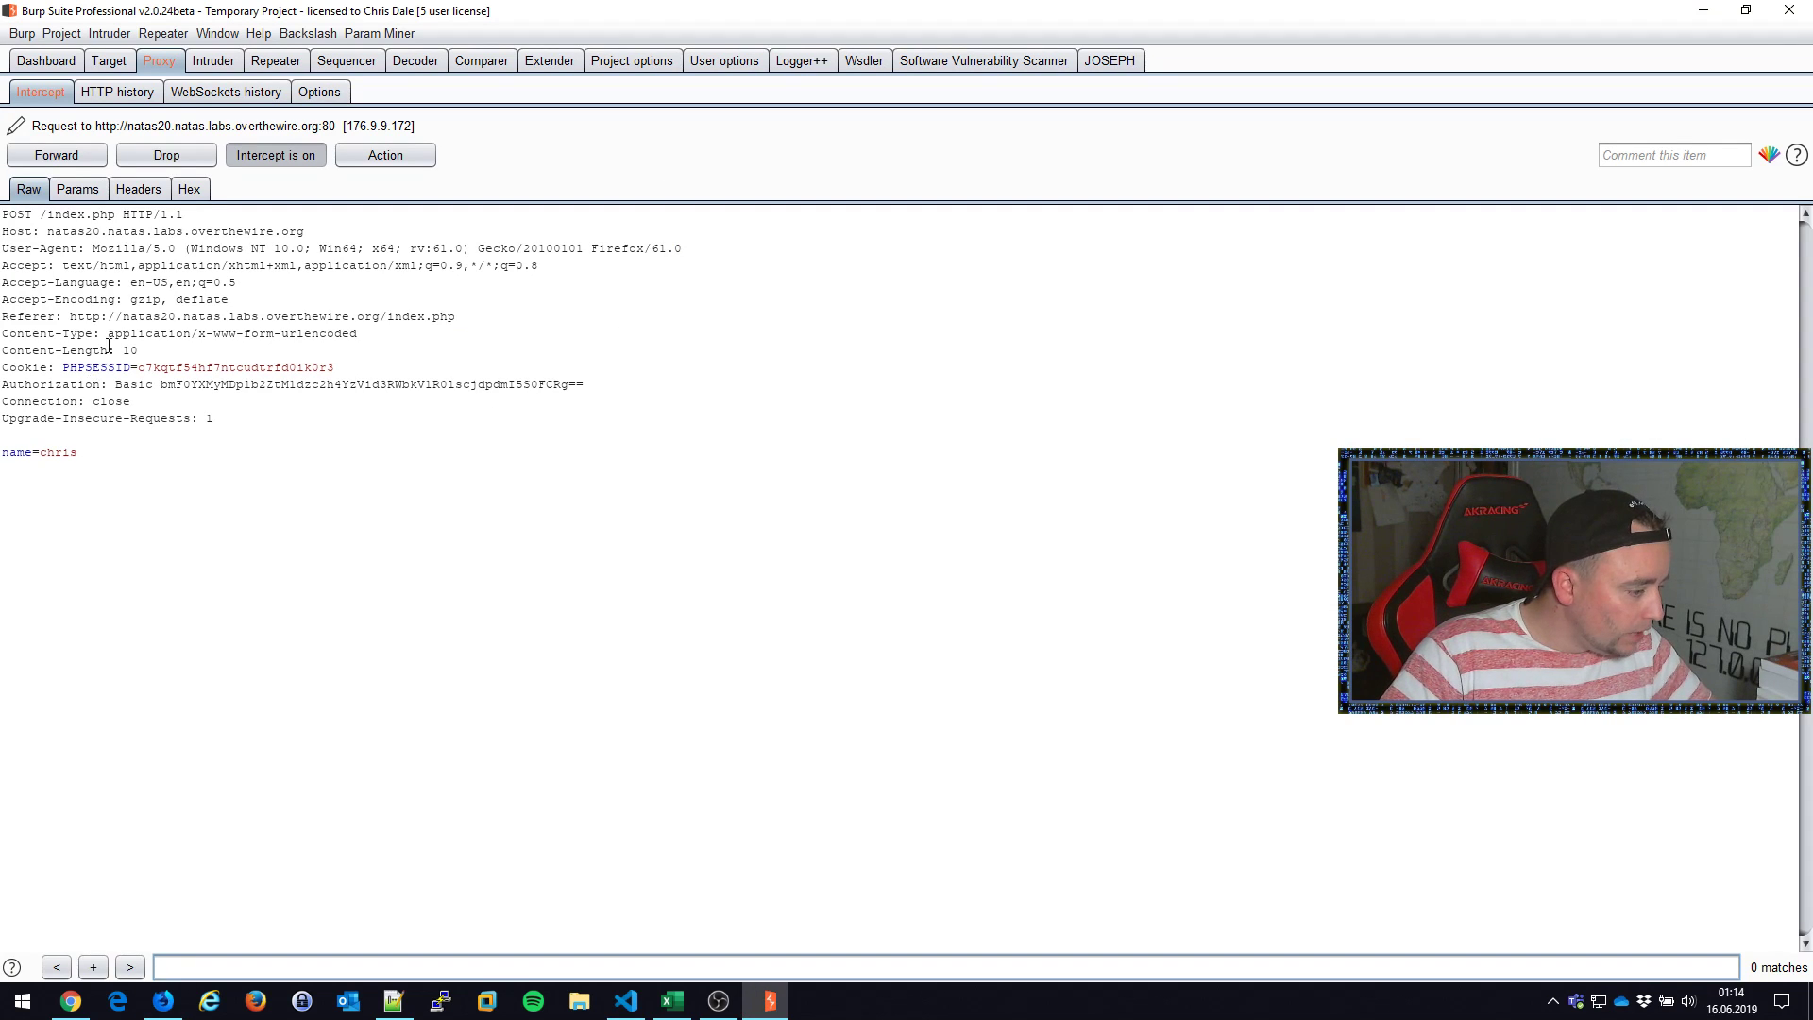
Step: Forward the intercepted chris name-change POST and review the returned natas20 response
{"action": "left_click", "coordinate": [56, 155]}
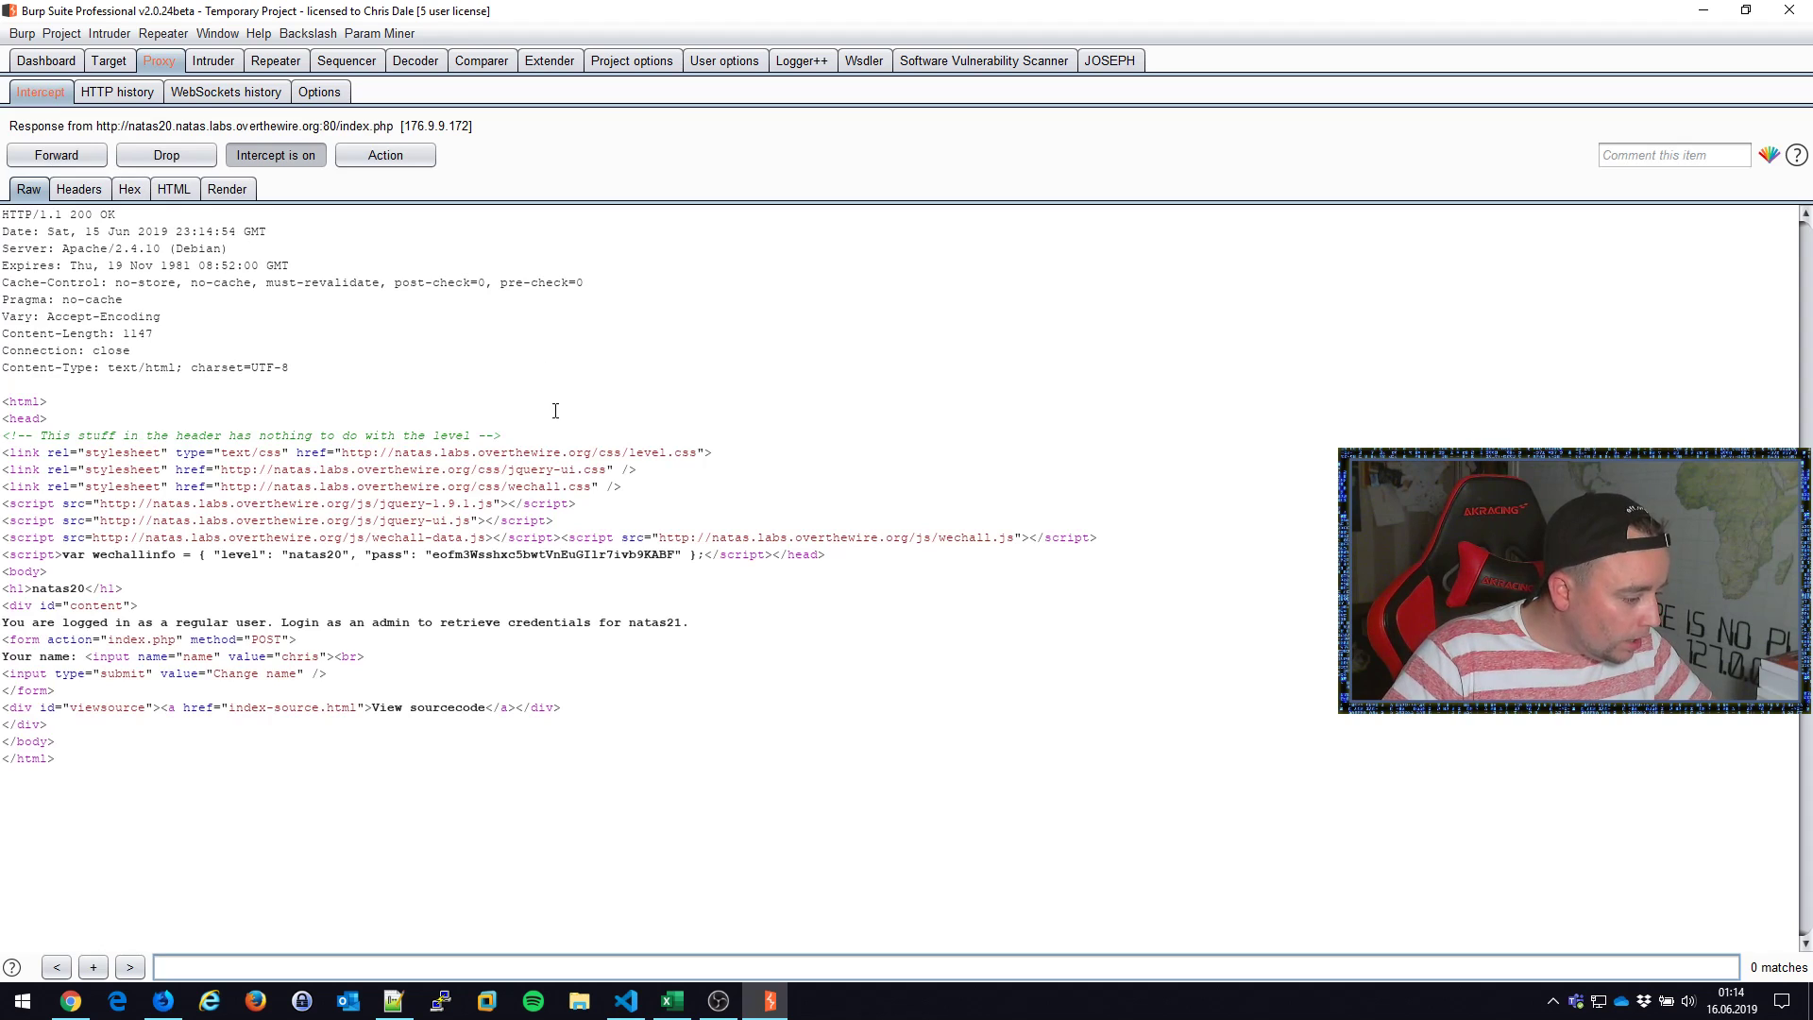
{"action": "double_click", "coordinate": [298, 655]}
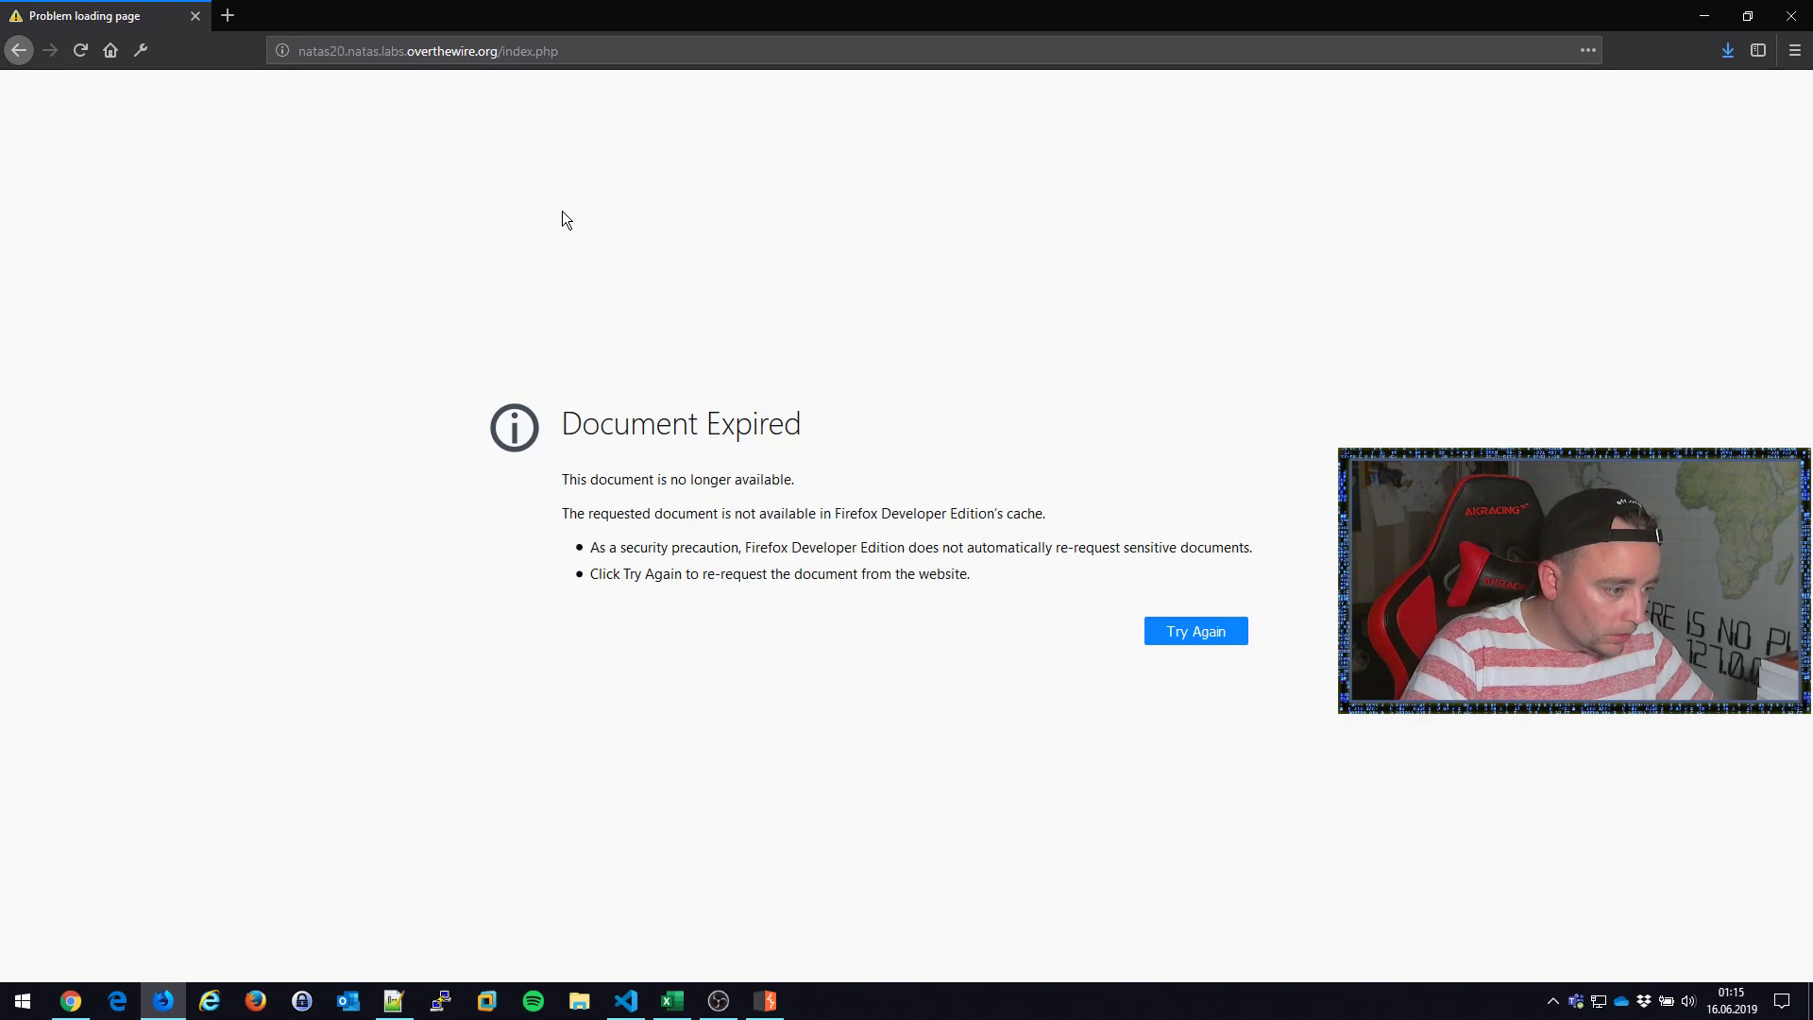
Step: Reload the expired natas20 page and submit admin in the name field
{"action": "left_click", "coordinate": [1195, 630]}
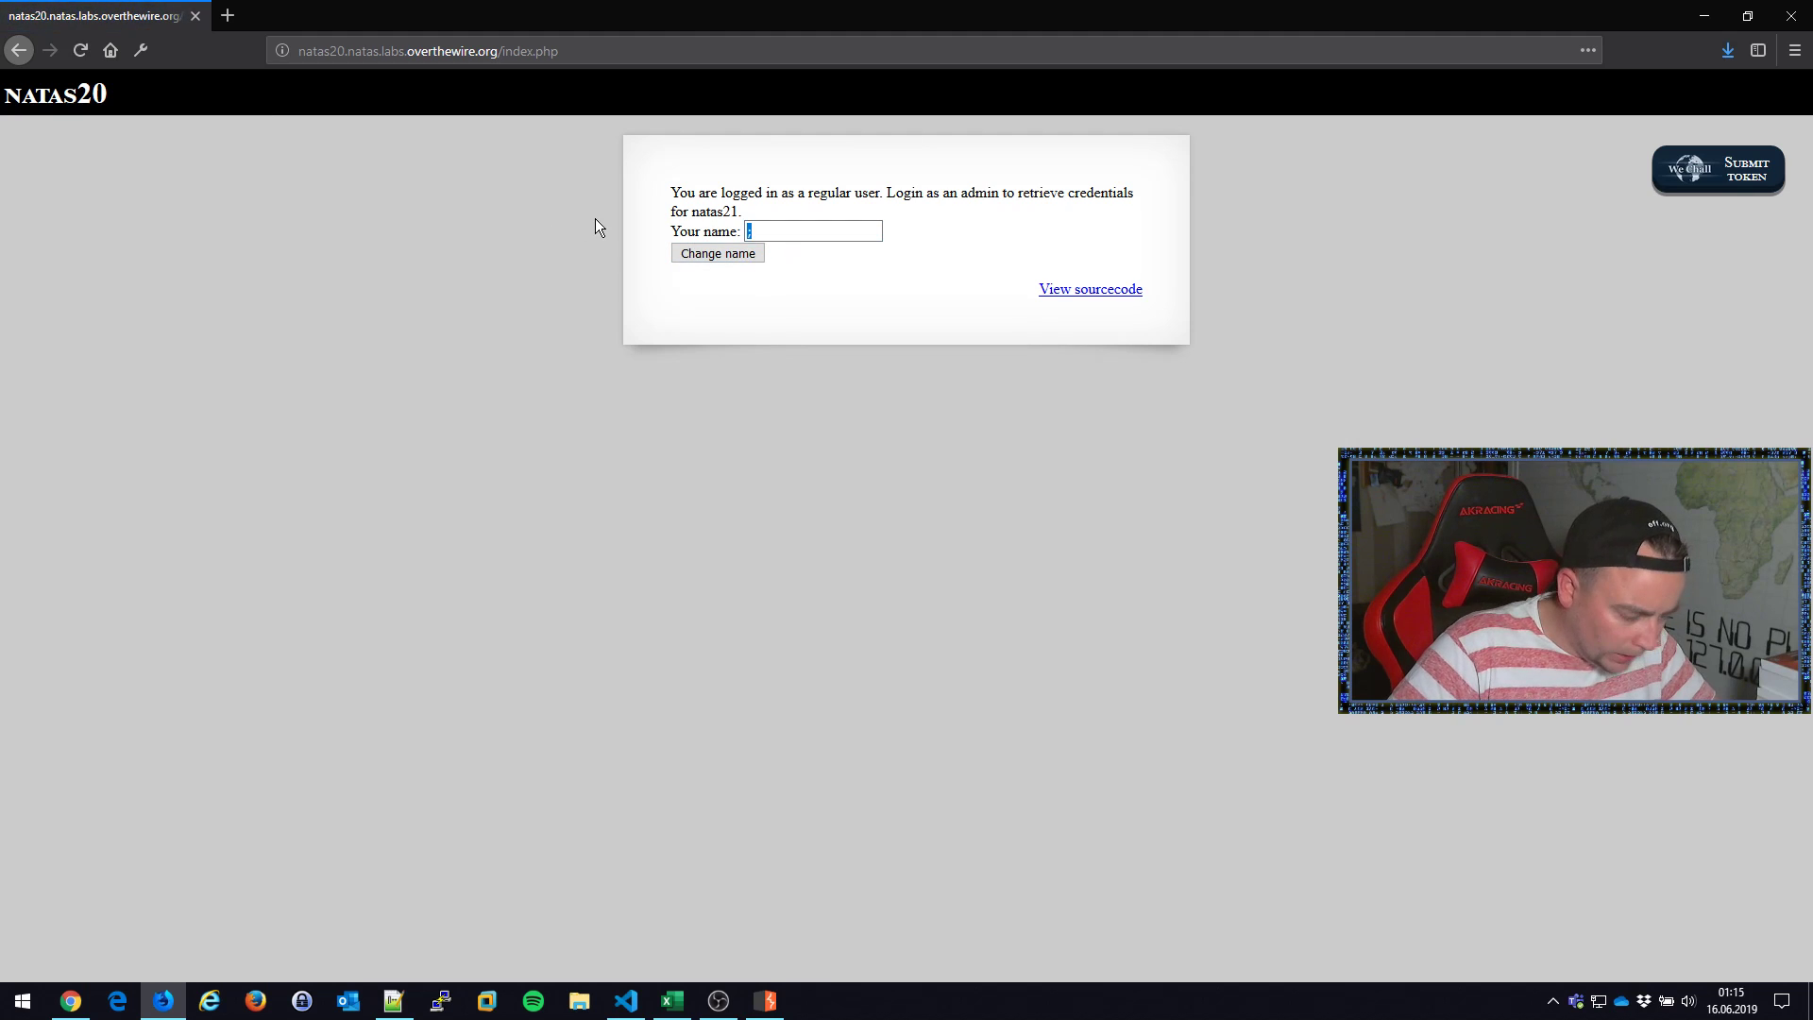
{"action": "left_click", "coordinate": [717, 253]}
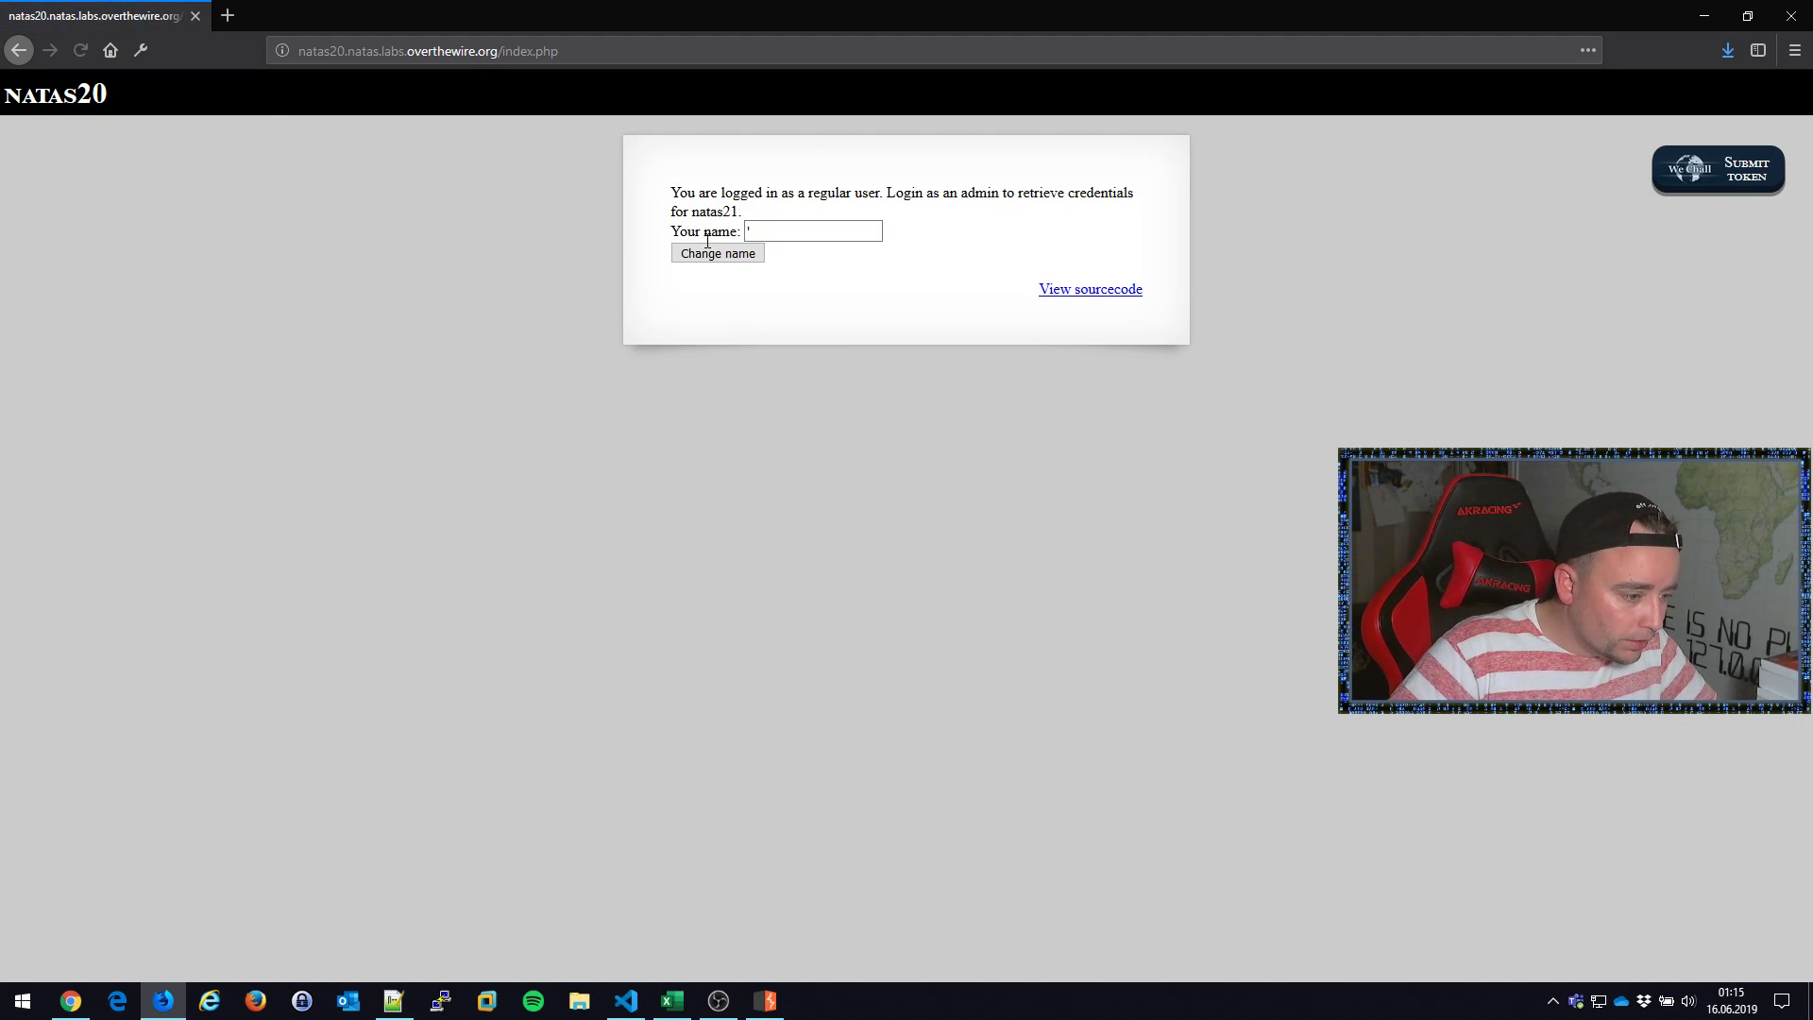
{"action": "left_click", "coordinate": [717, 253]}
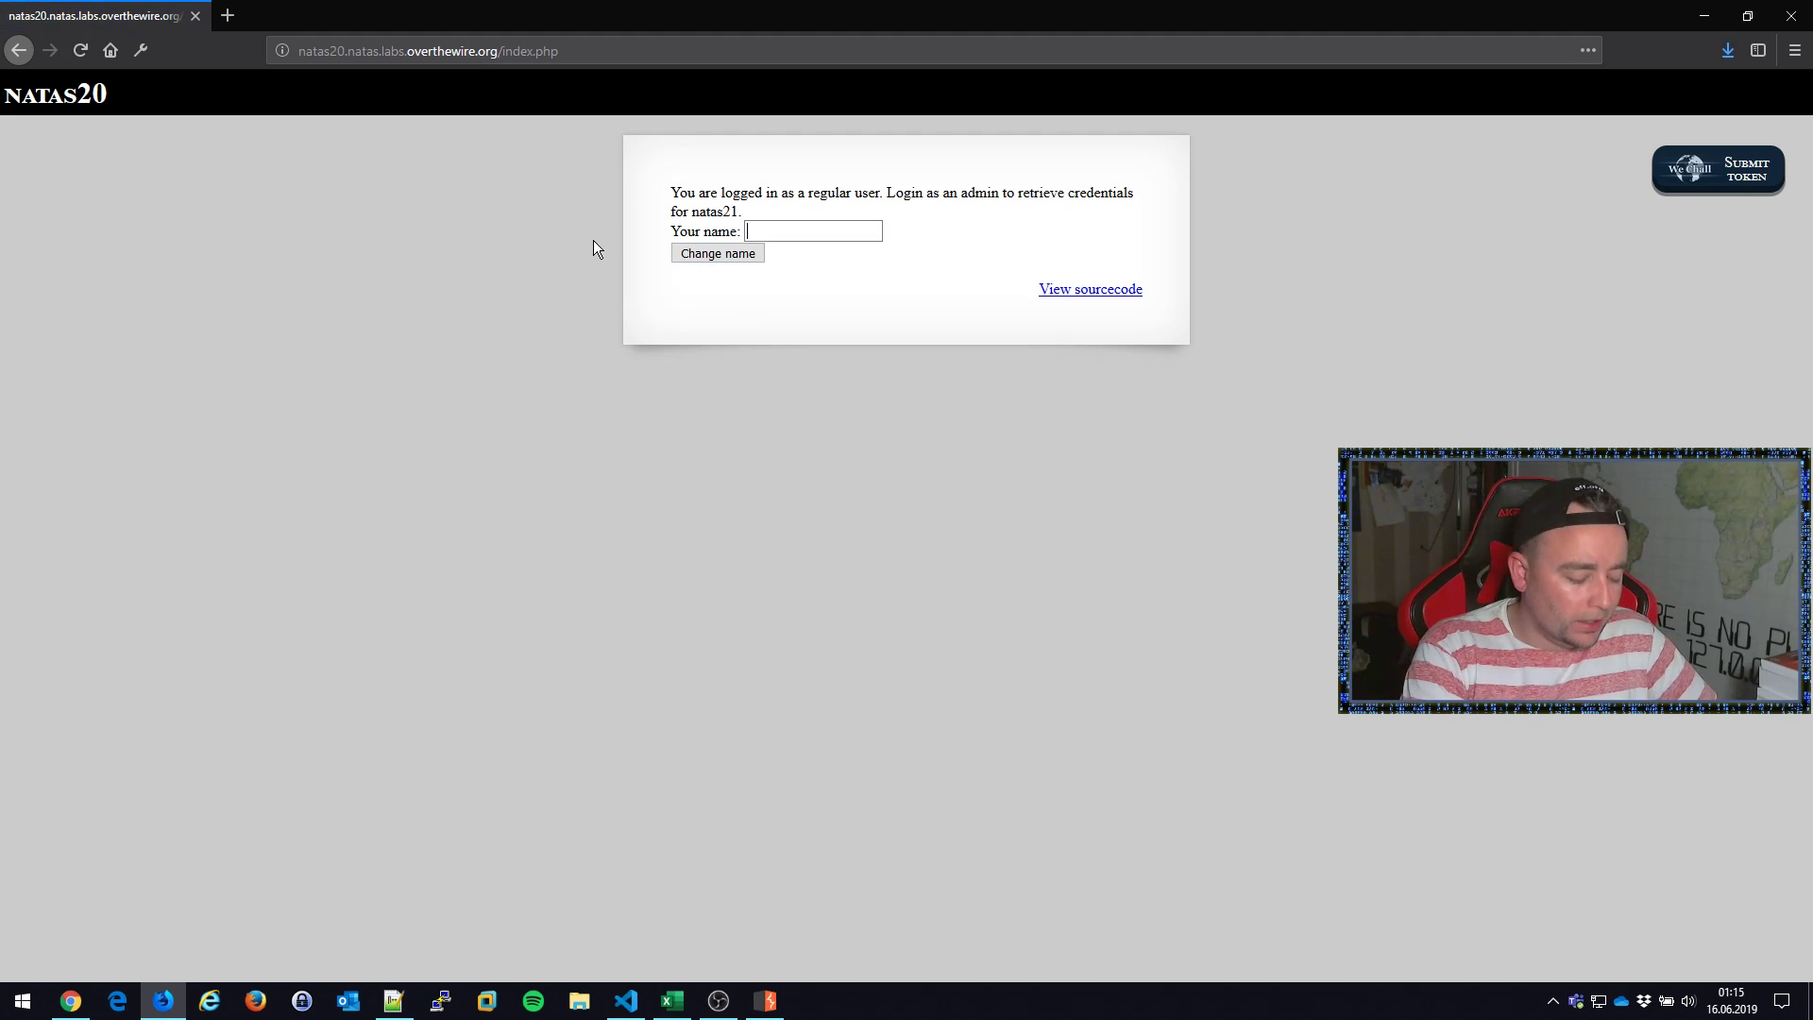
{"action": "type", "text": ">"}
{"action": "type", "text": "admin"}
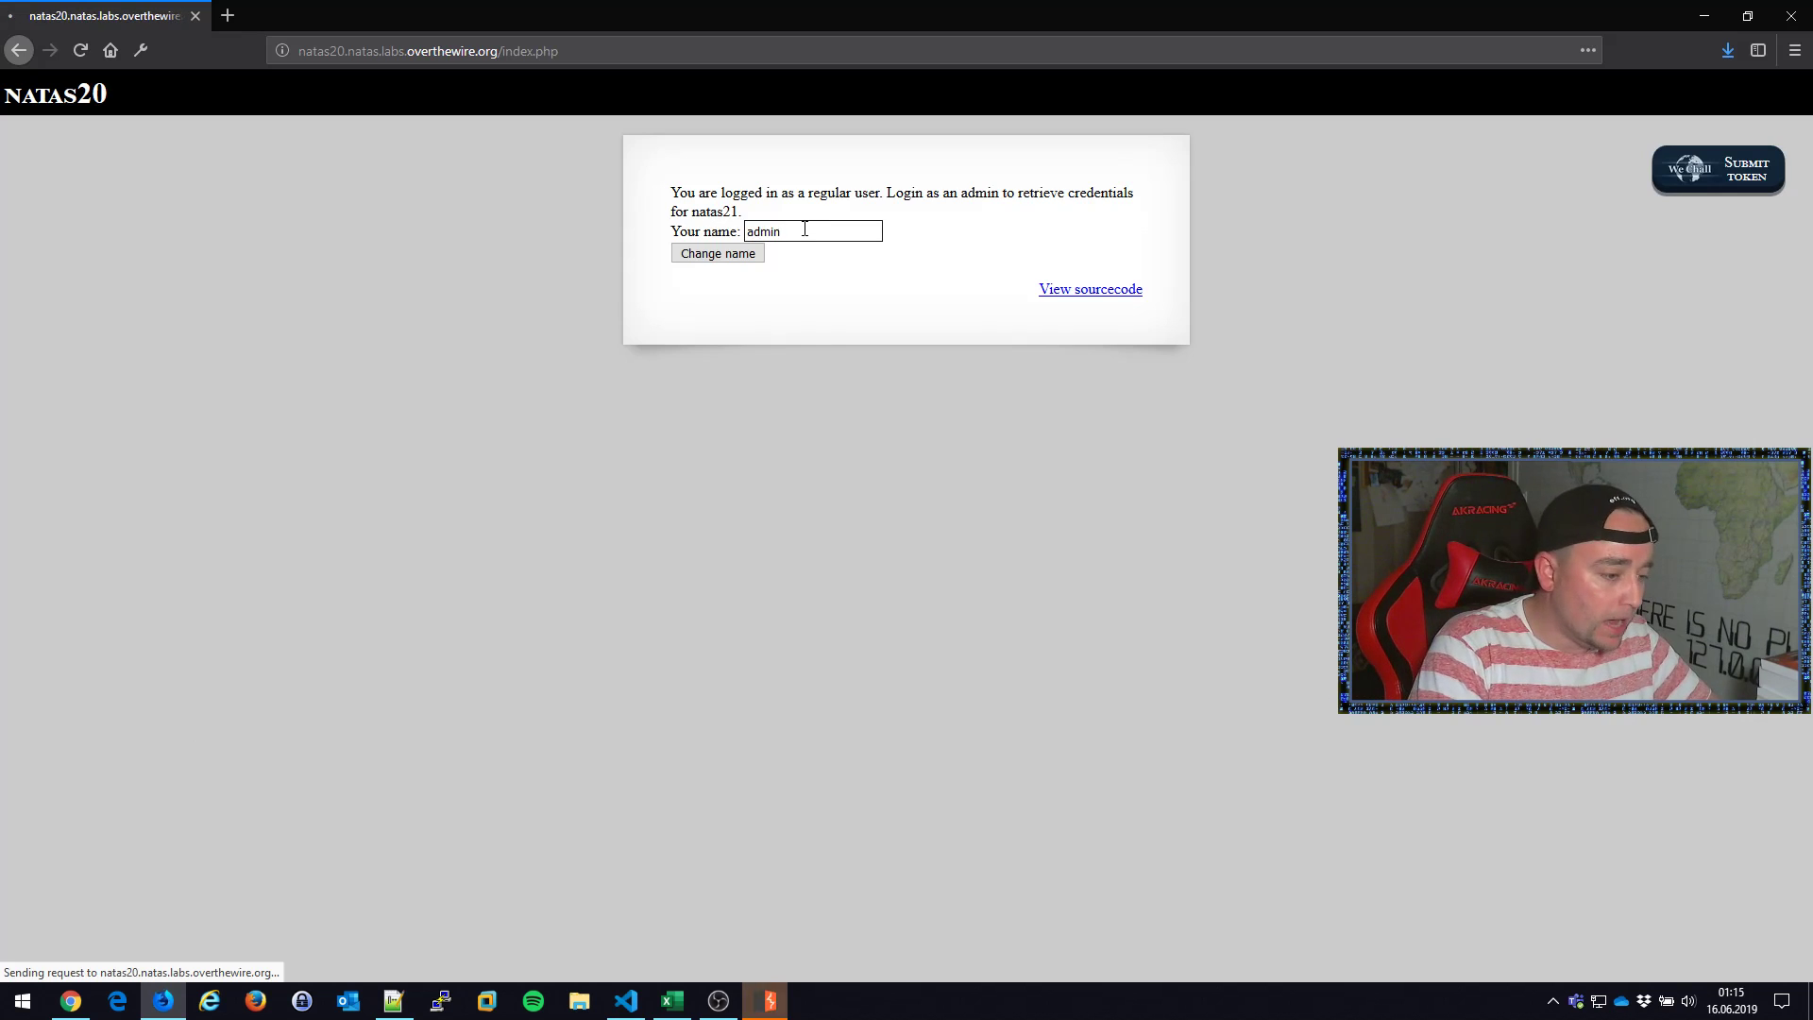
Step: Send the admin POST to Intruder and mark the admin value as the sole payload position
{"action": "left_click", "coordinate": [717, 253]}
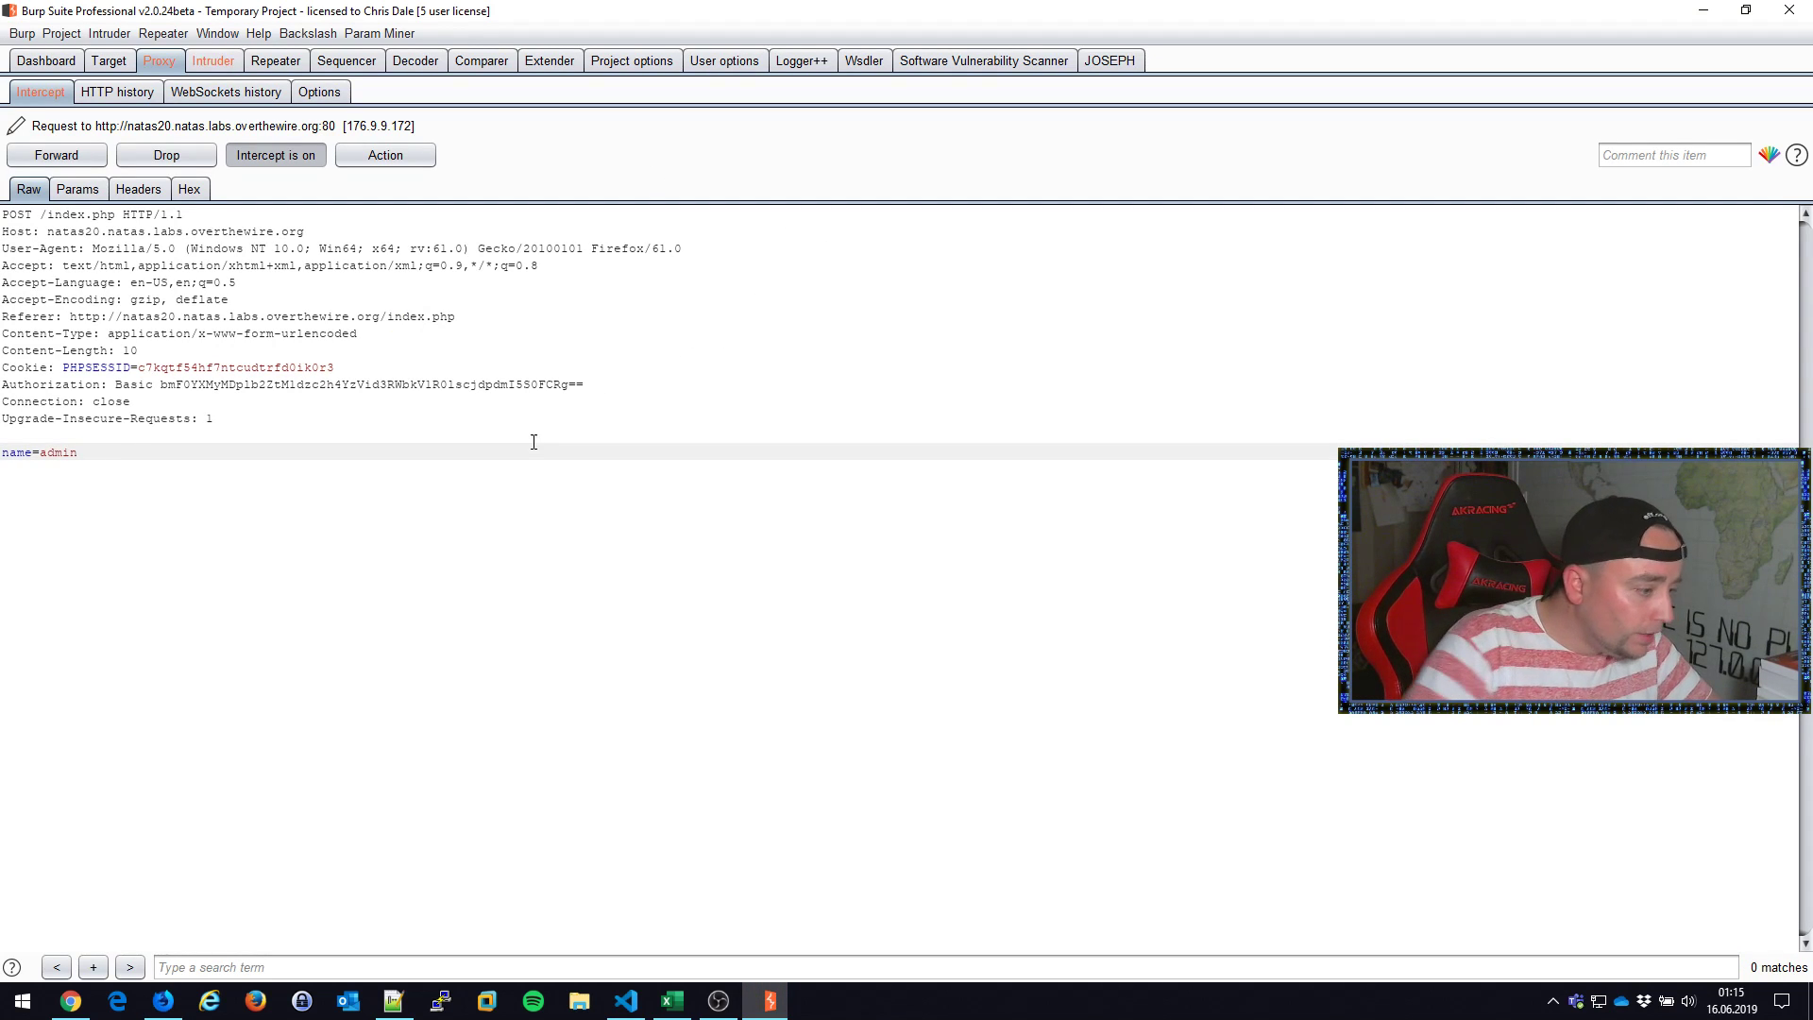
{"action": "left_click", "coordinate": [212, 60]}
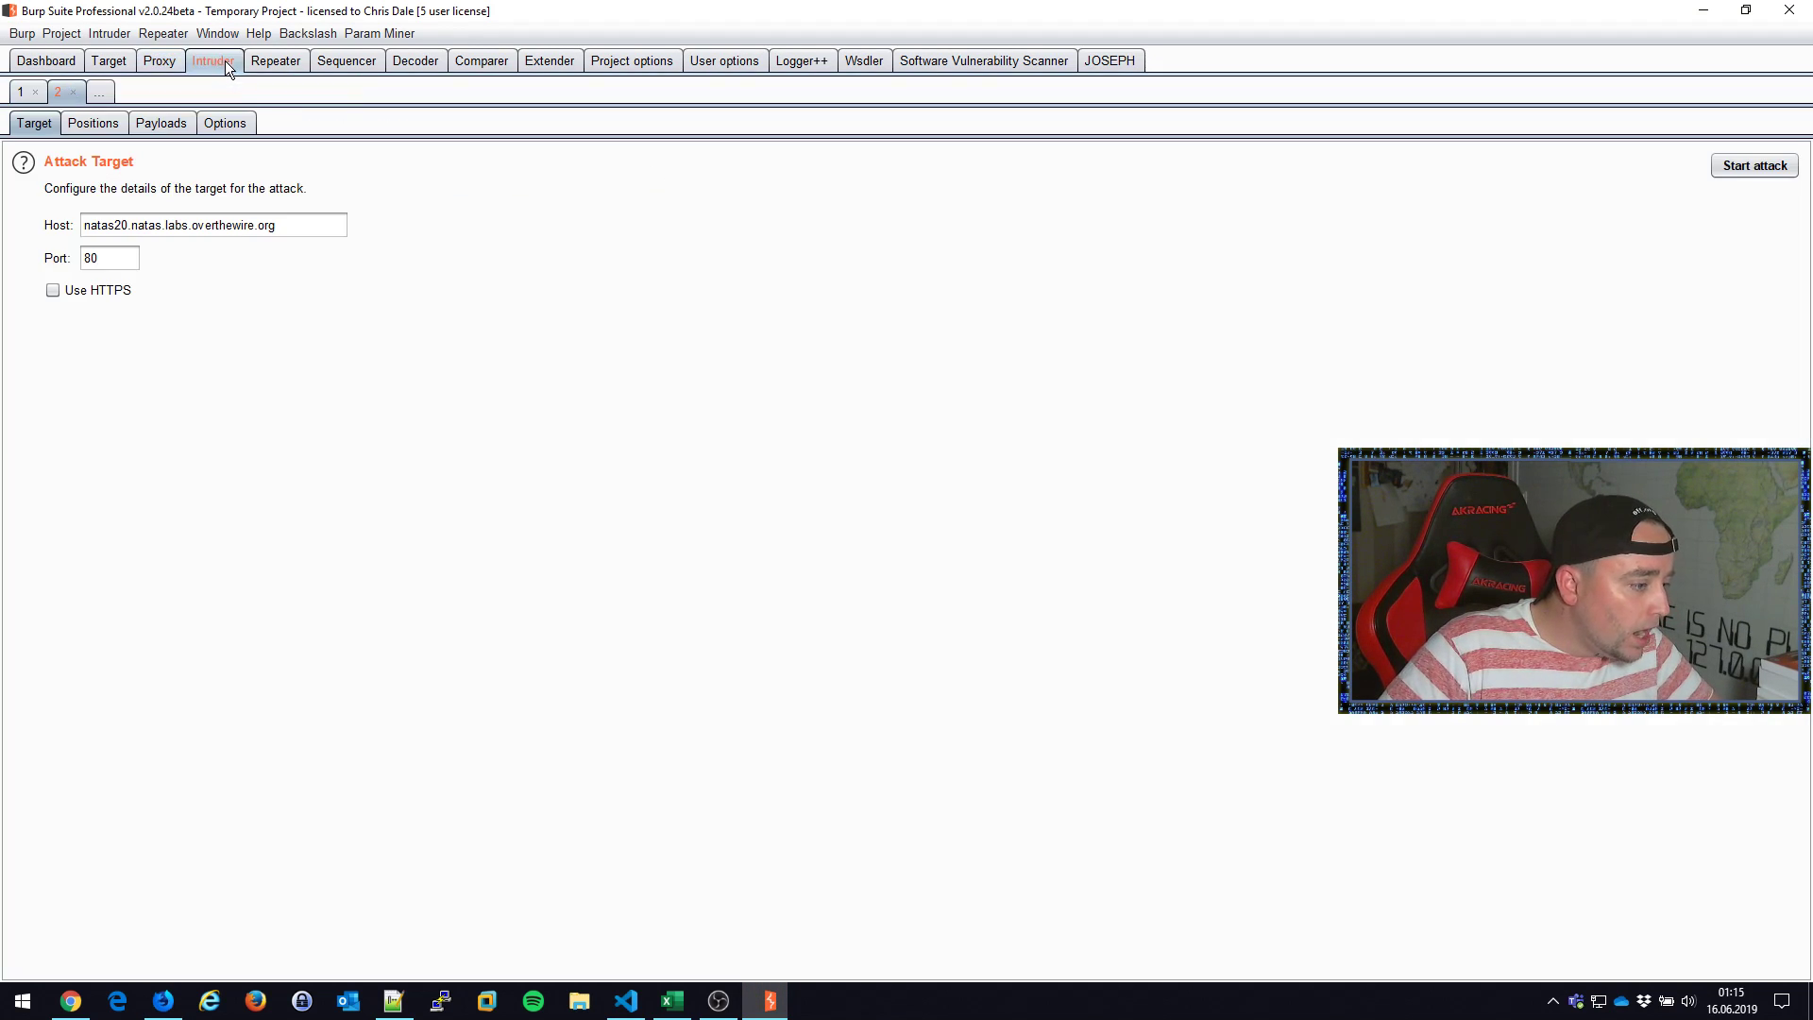
{"action": "left_click", "coordinate": [92, 123]}
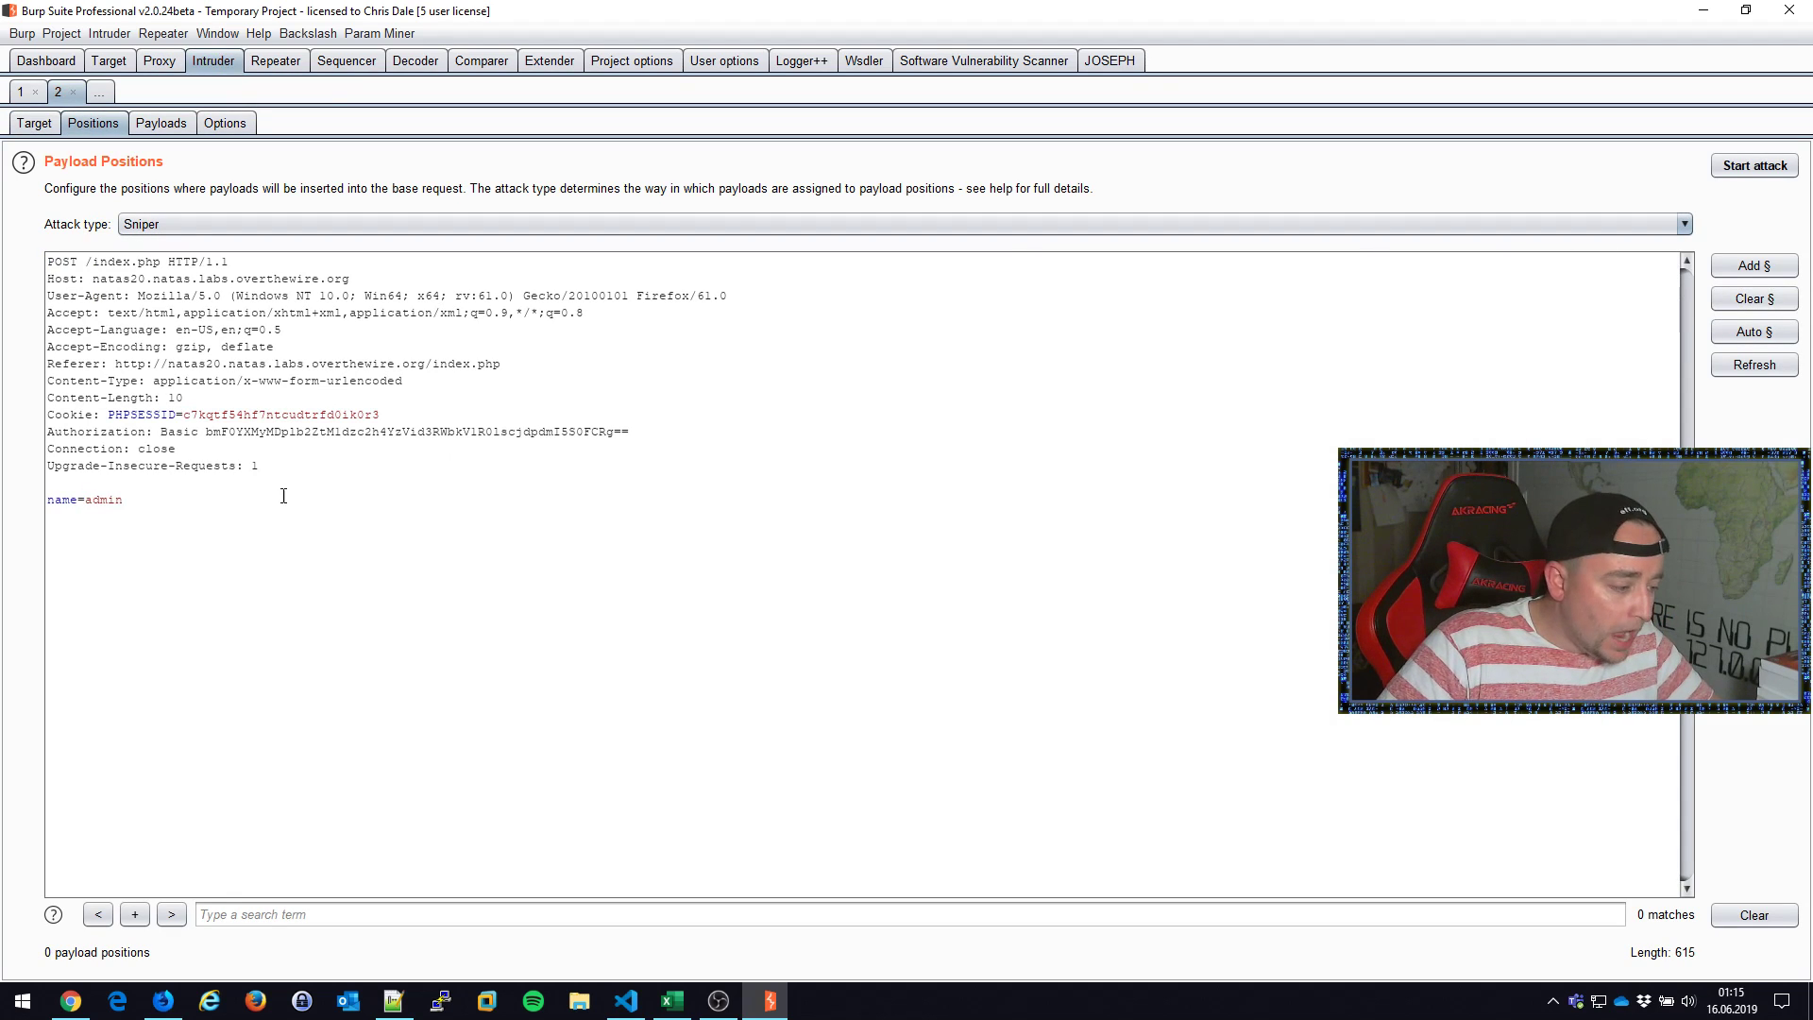
{"action": "left_click", "coordinate": [1752, 267]}
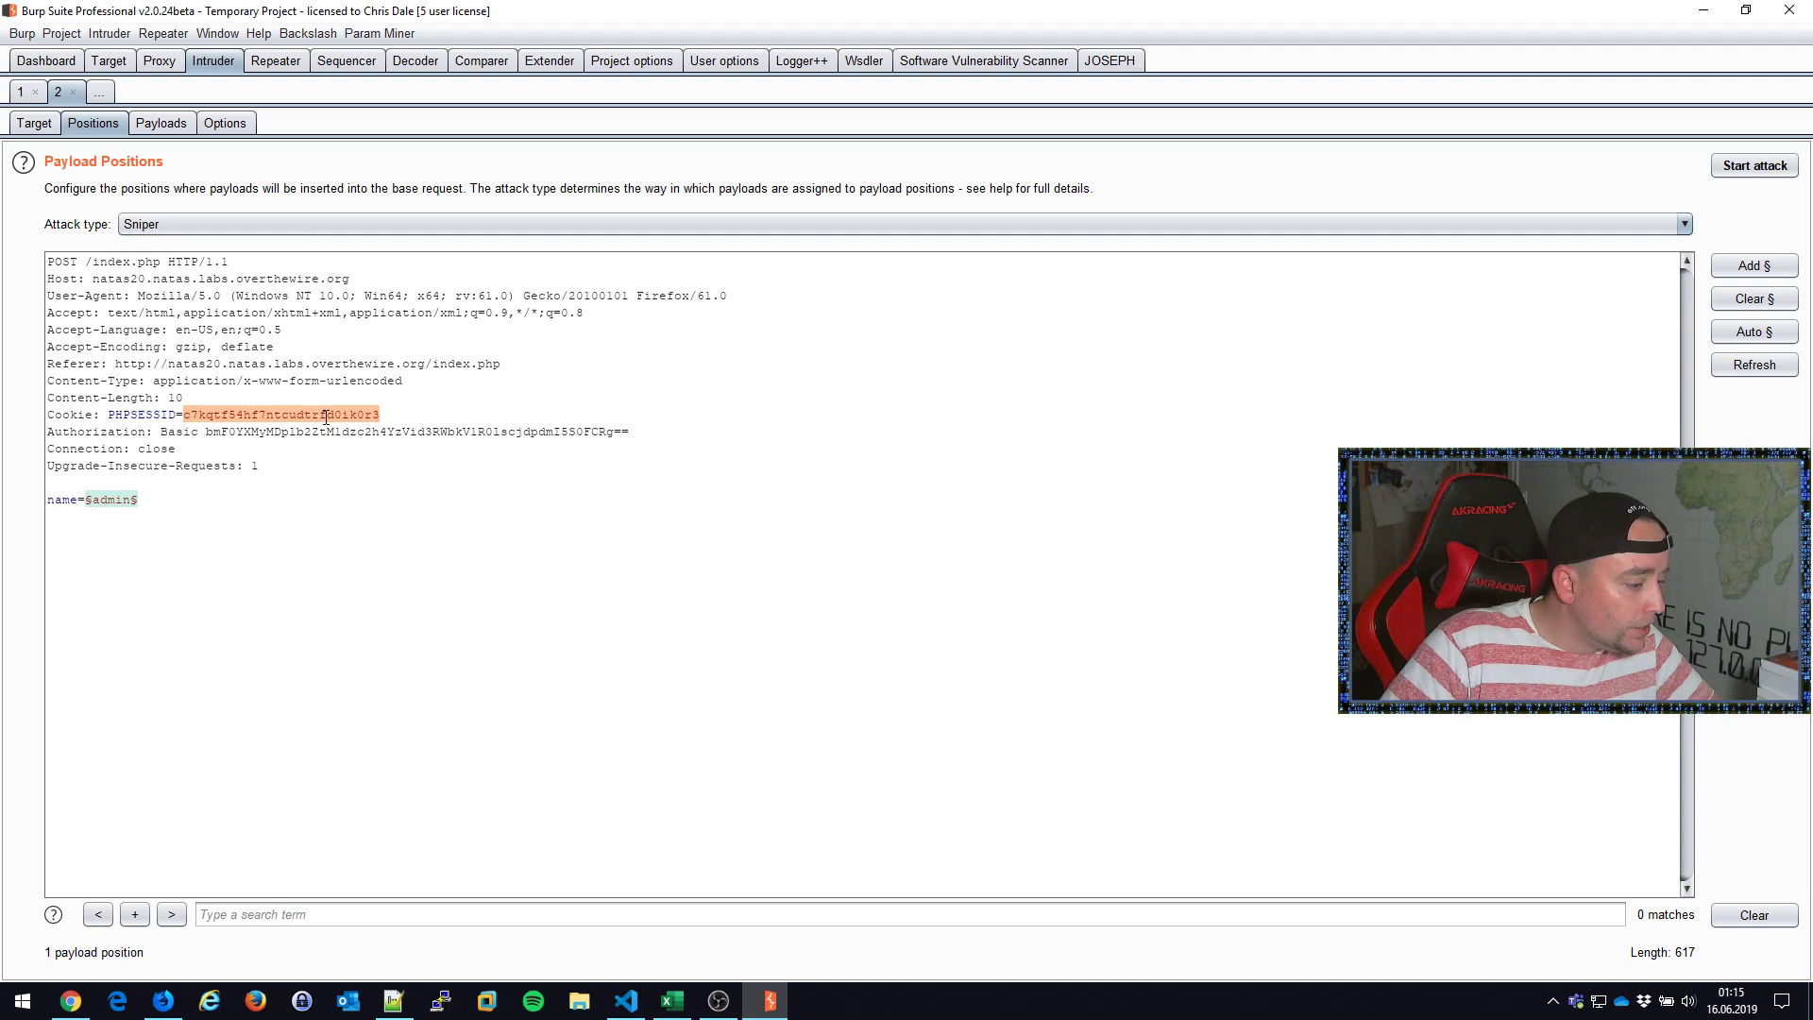
{"action": "left_click", "coordinate": [162, 1000]}
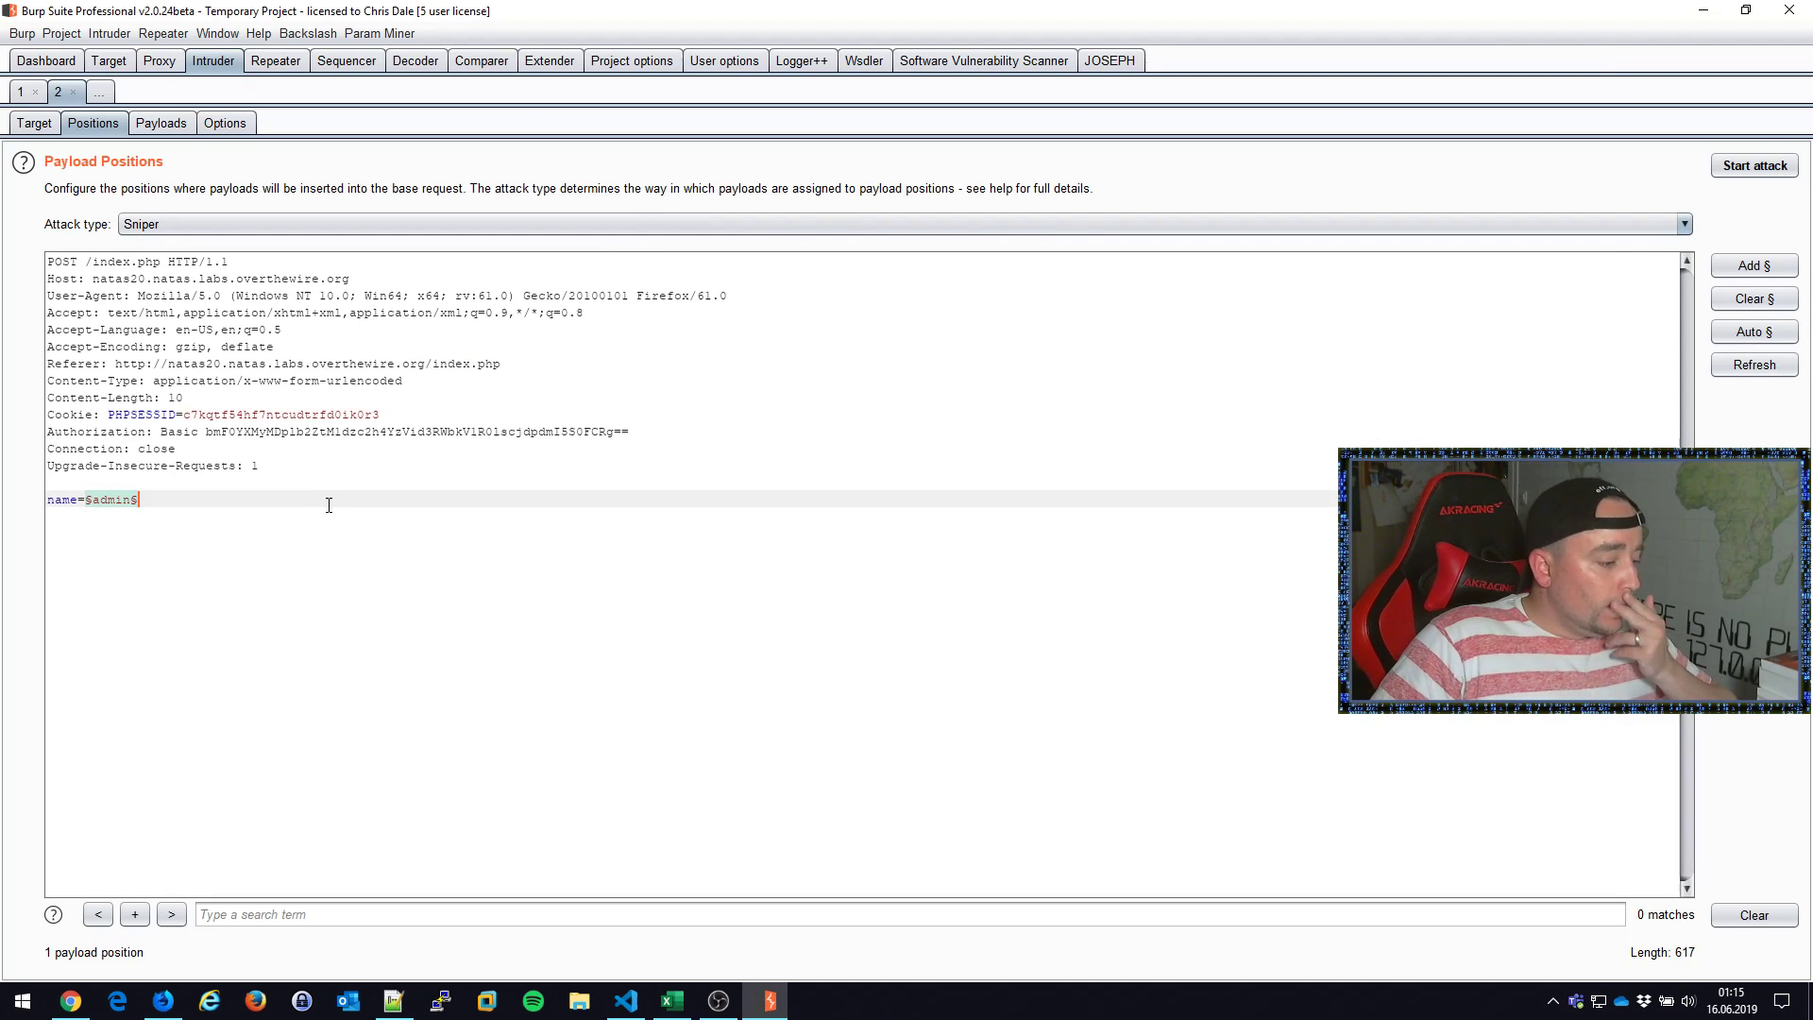
{"action": "left_click", "coordinate": [160, 122]}
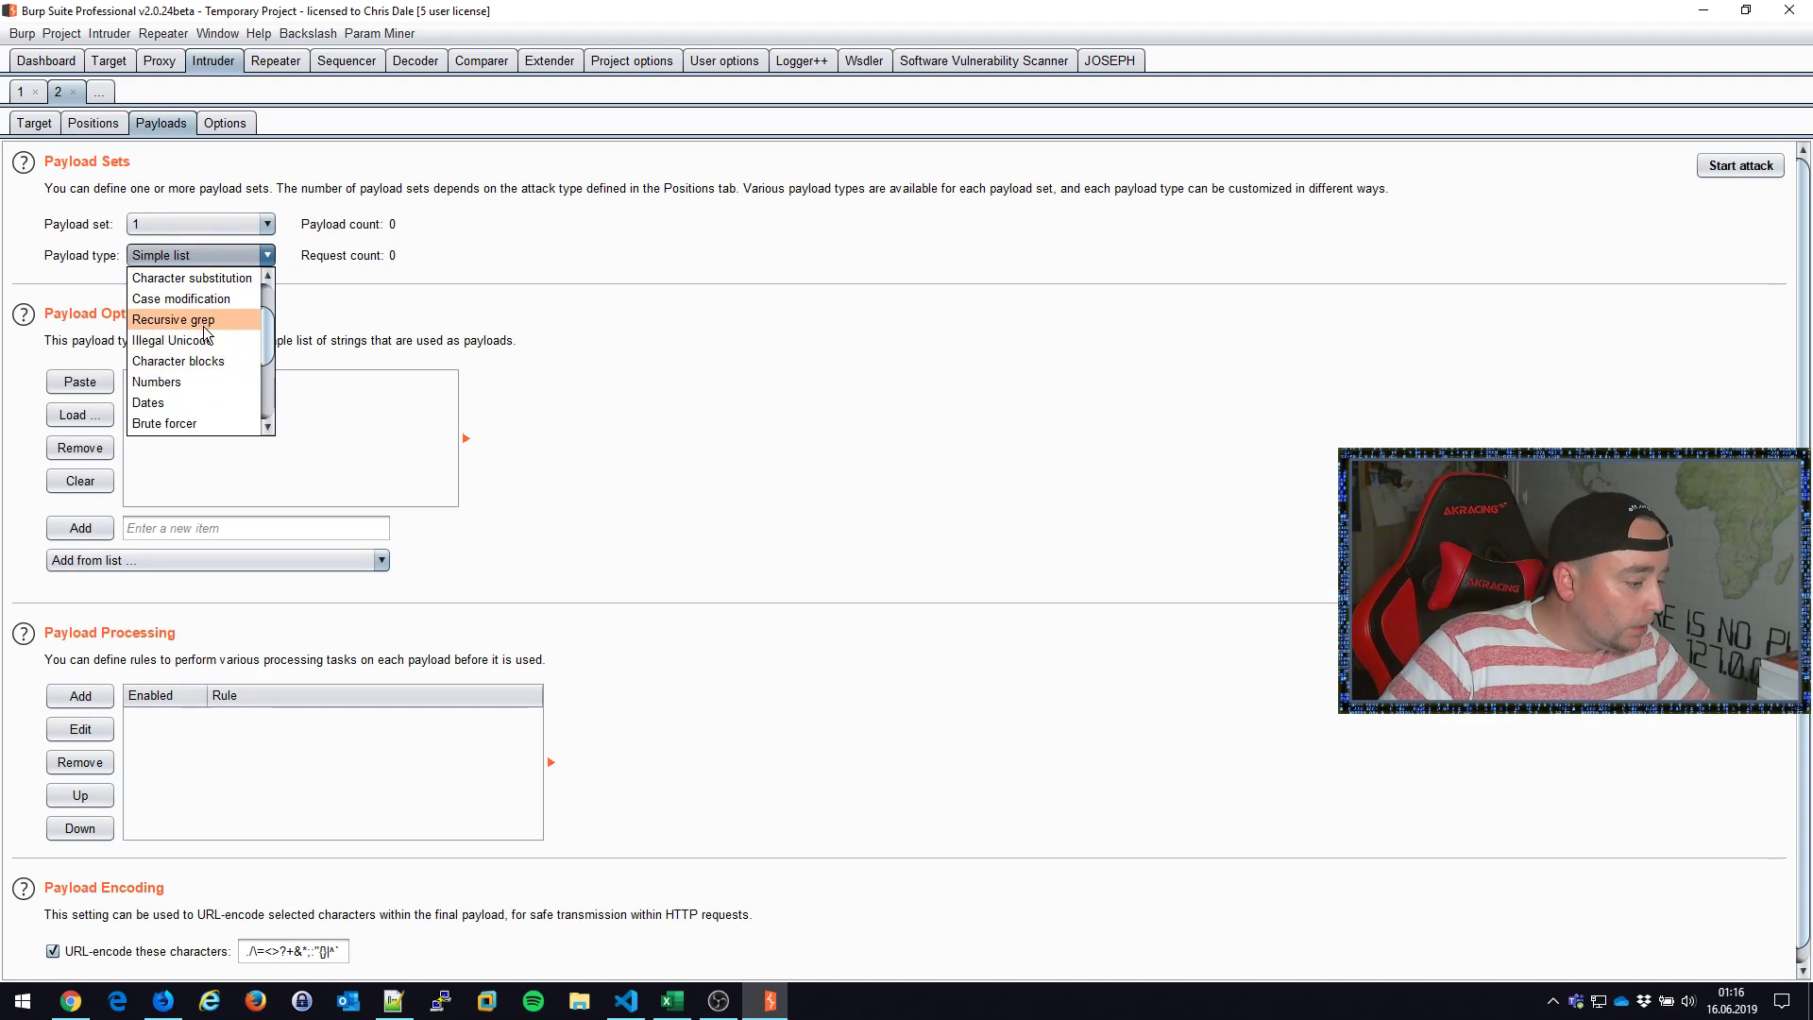
Step: Launch 256 Numbers payloads 00–FF in 2-digit hex with Add Prefix % and URL-decode rules
{"action": "left_click", "coordinate": [156, 381]}
{"action": "type", "text": "2"}
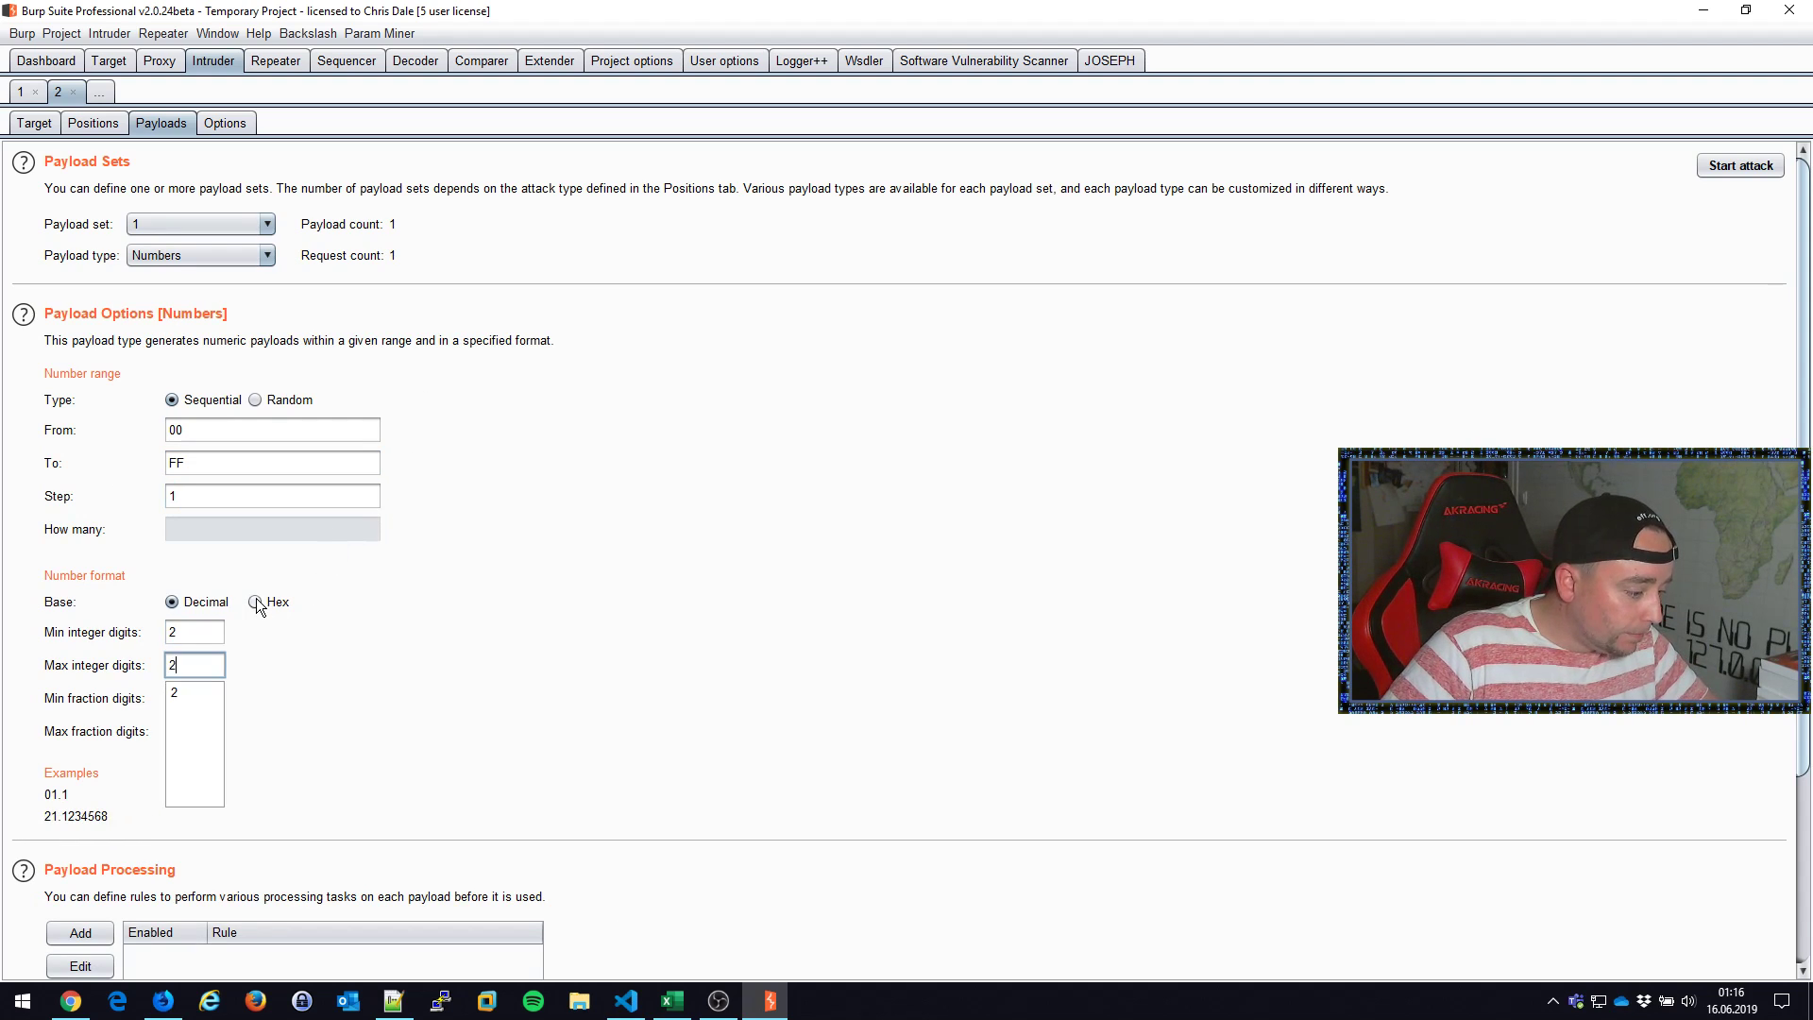
{"action": "left_click", "coordinate": [78, 932]}
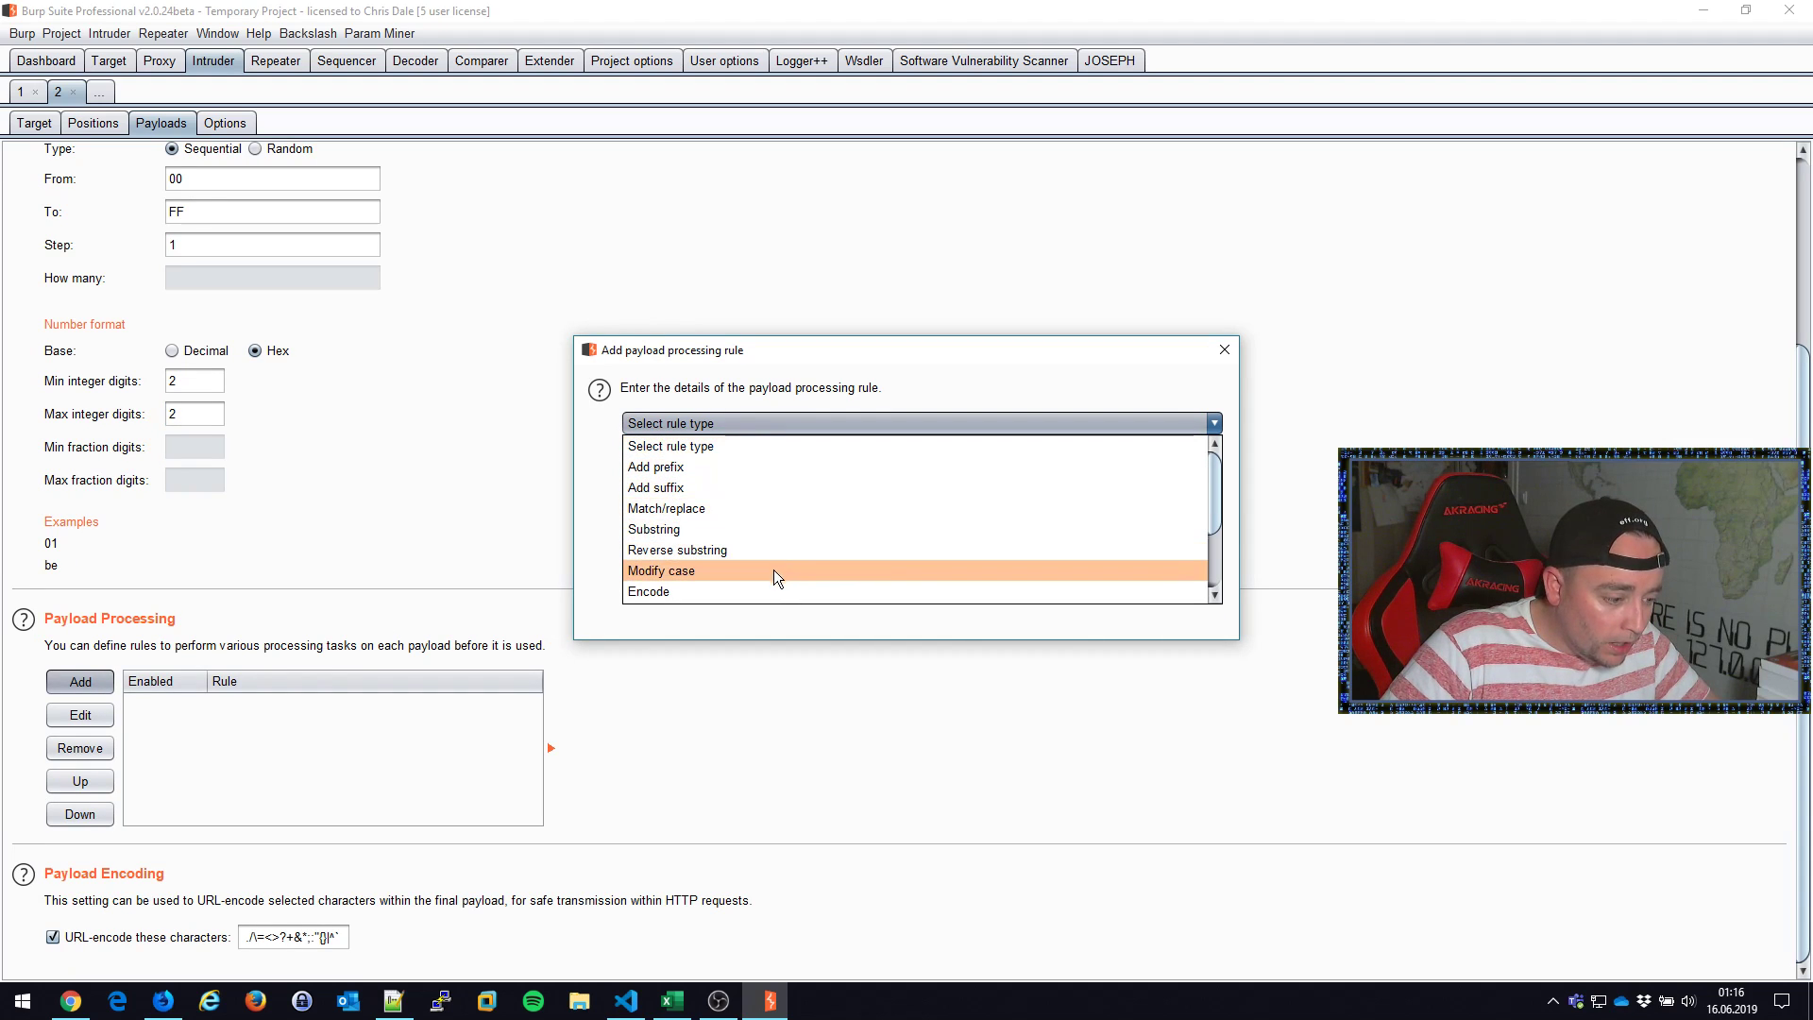
{"action": "left_click", "coordinate": [656, 465]}
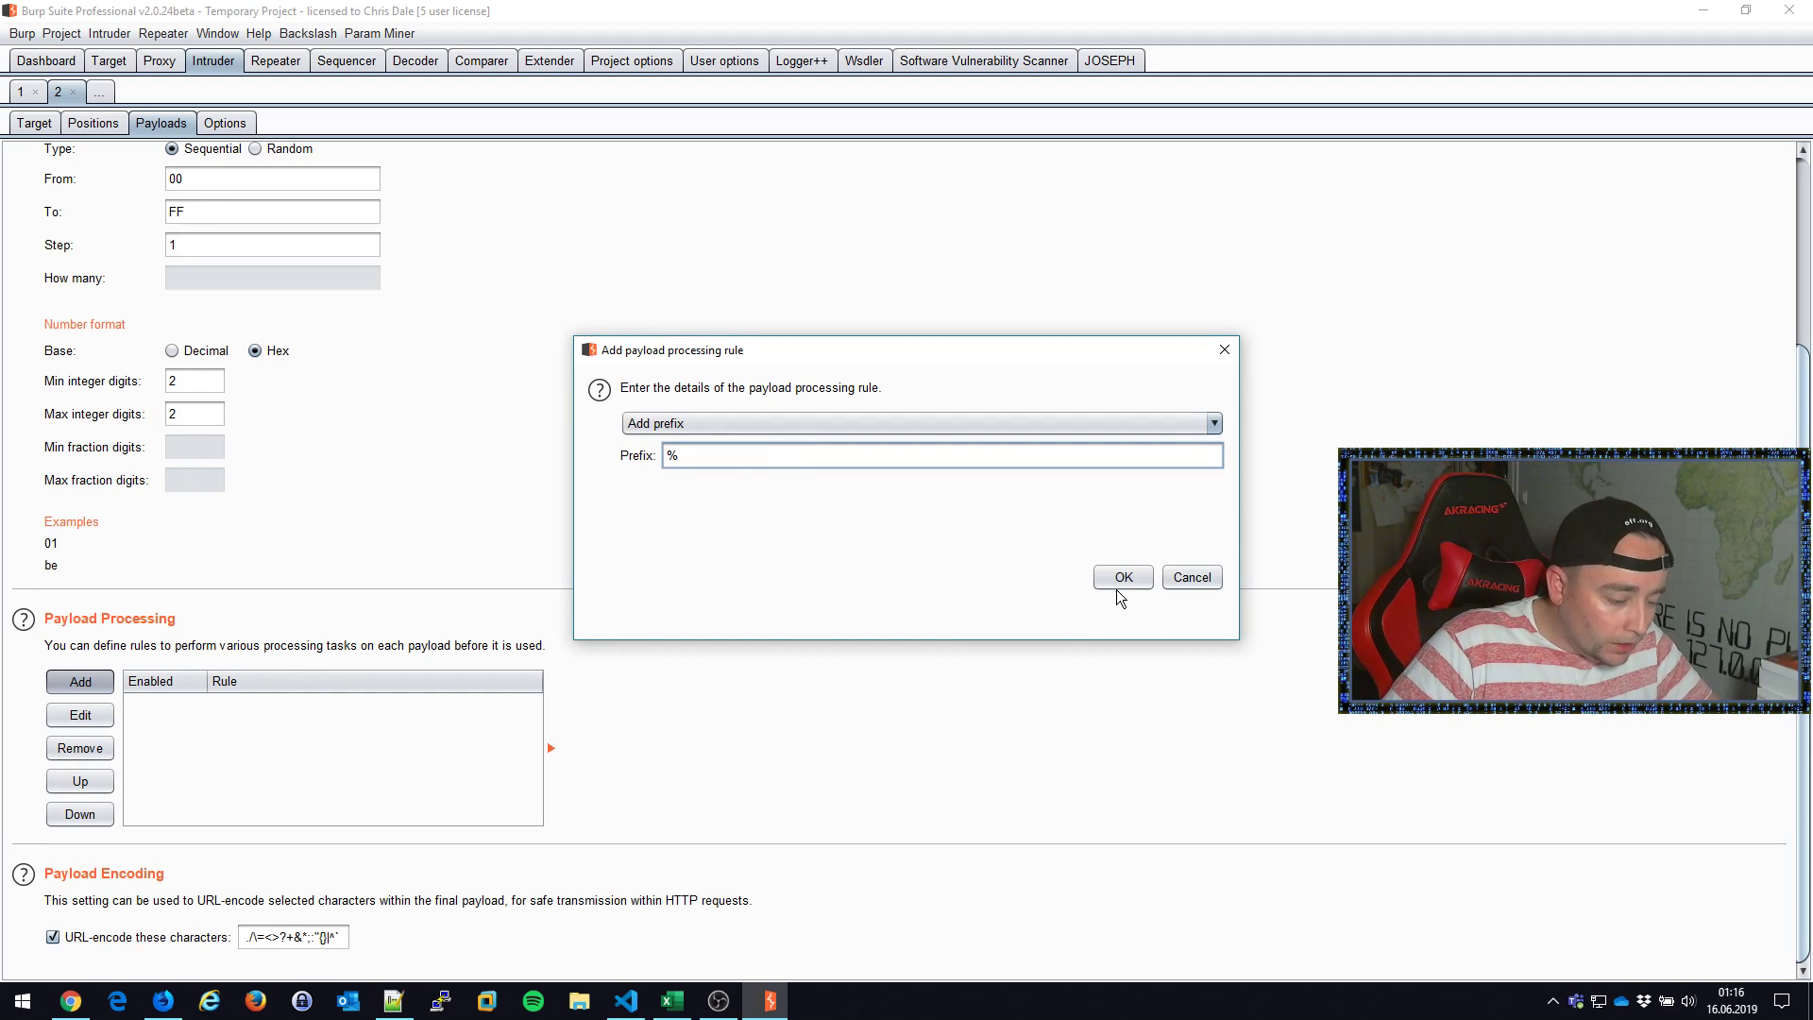
{"action": "left_click", "coordinate": [1121, 577]}
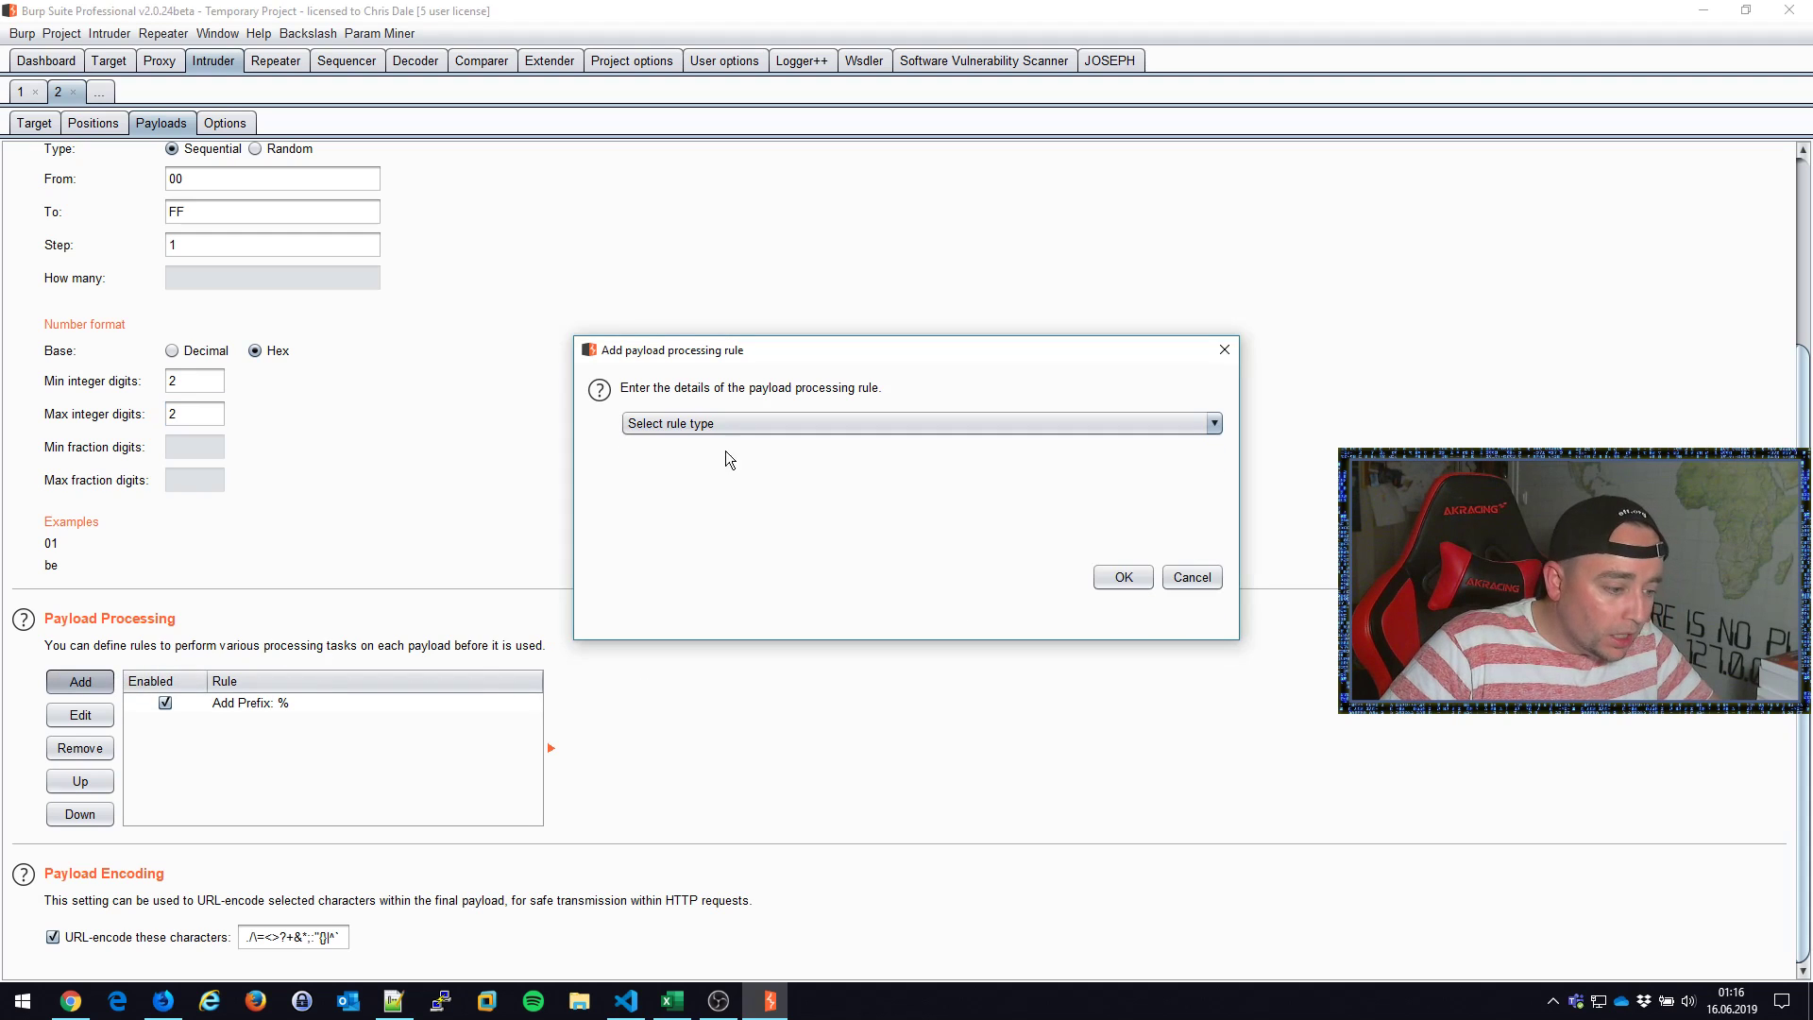
{"action": "left_click", "coordinate": [918, 423]}
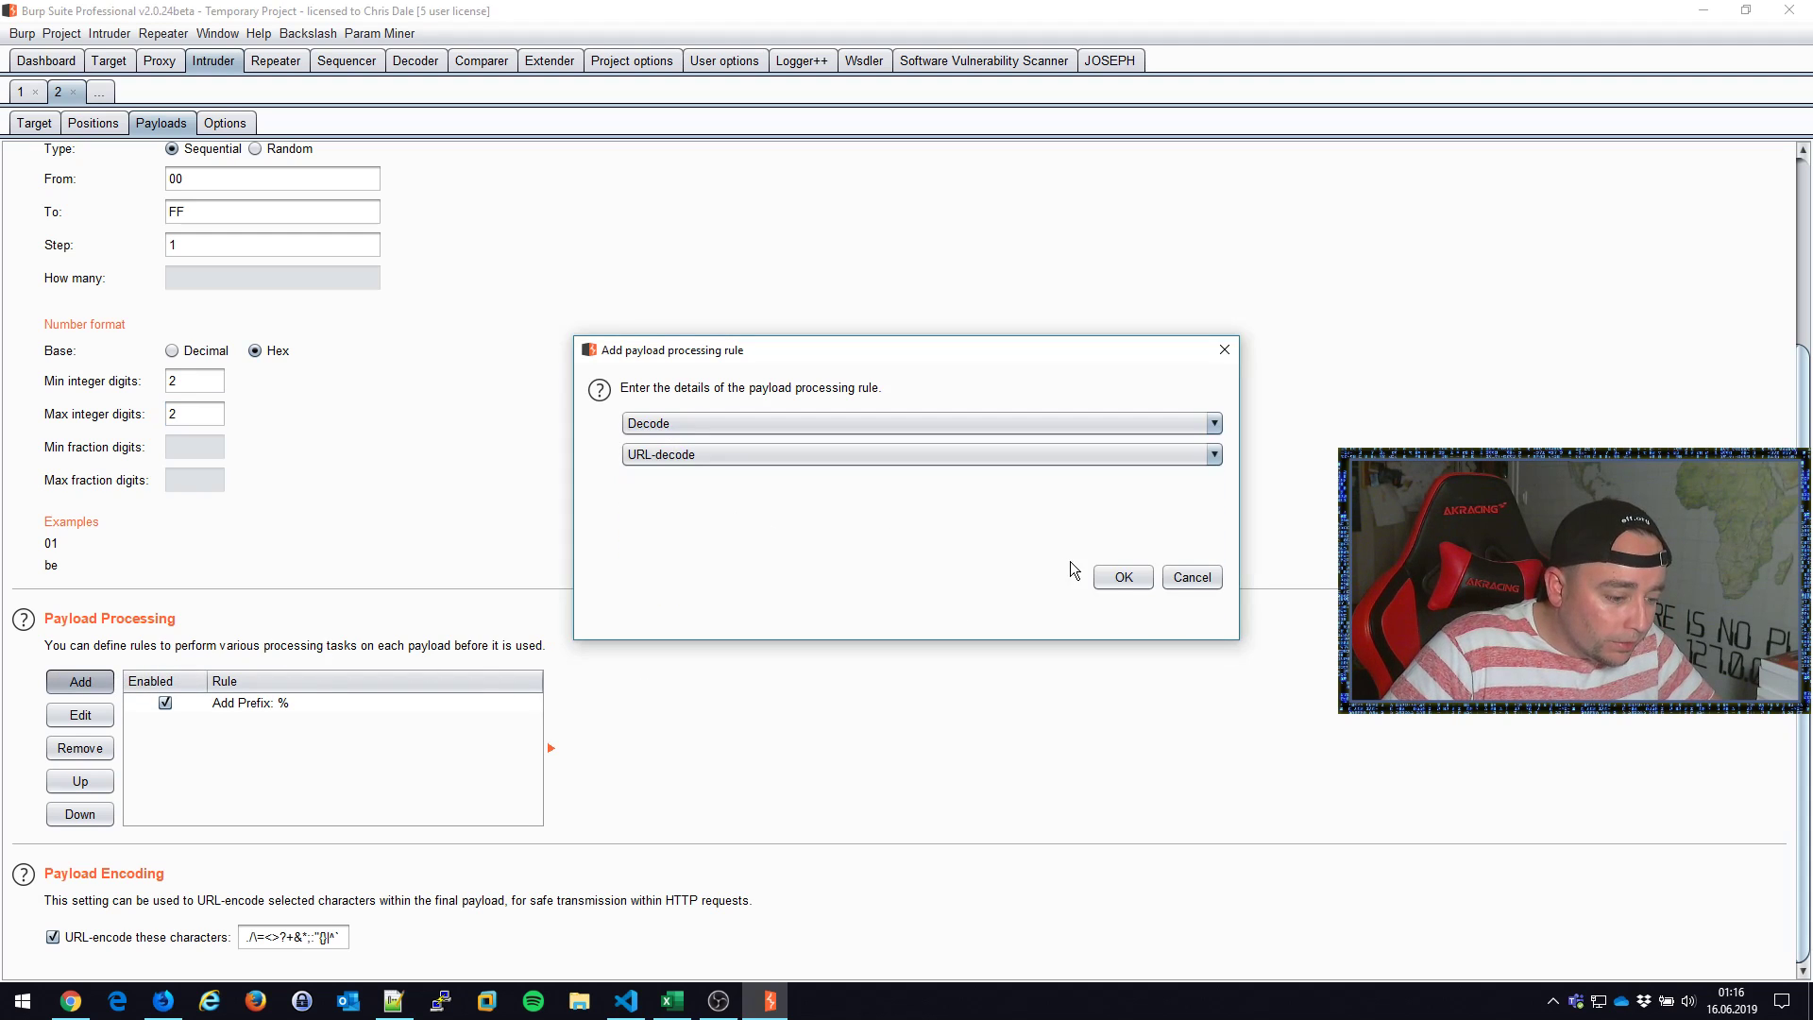
{"action": "left_click", "coordinate": [1121, 576]}
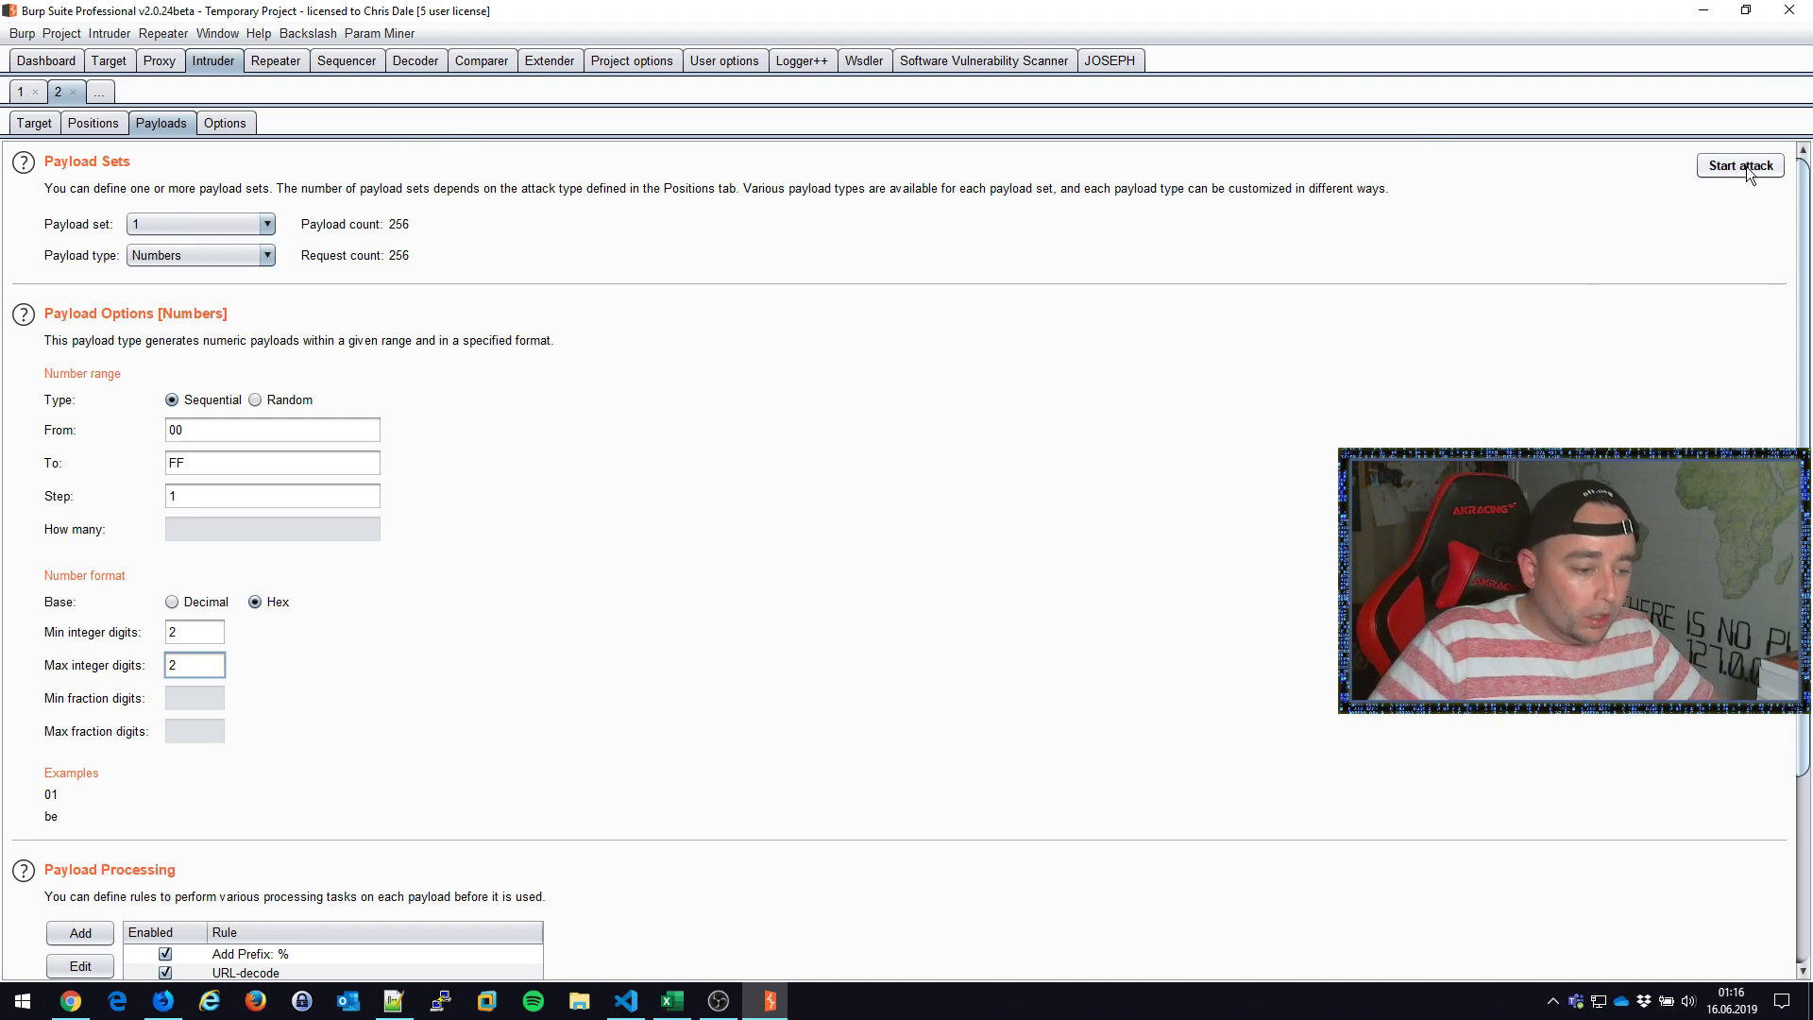
{"action": "left_click", "coordinate": [1740, 165]}
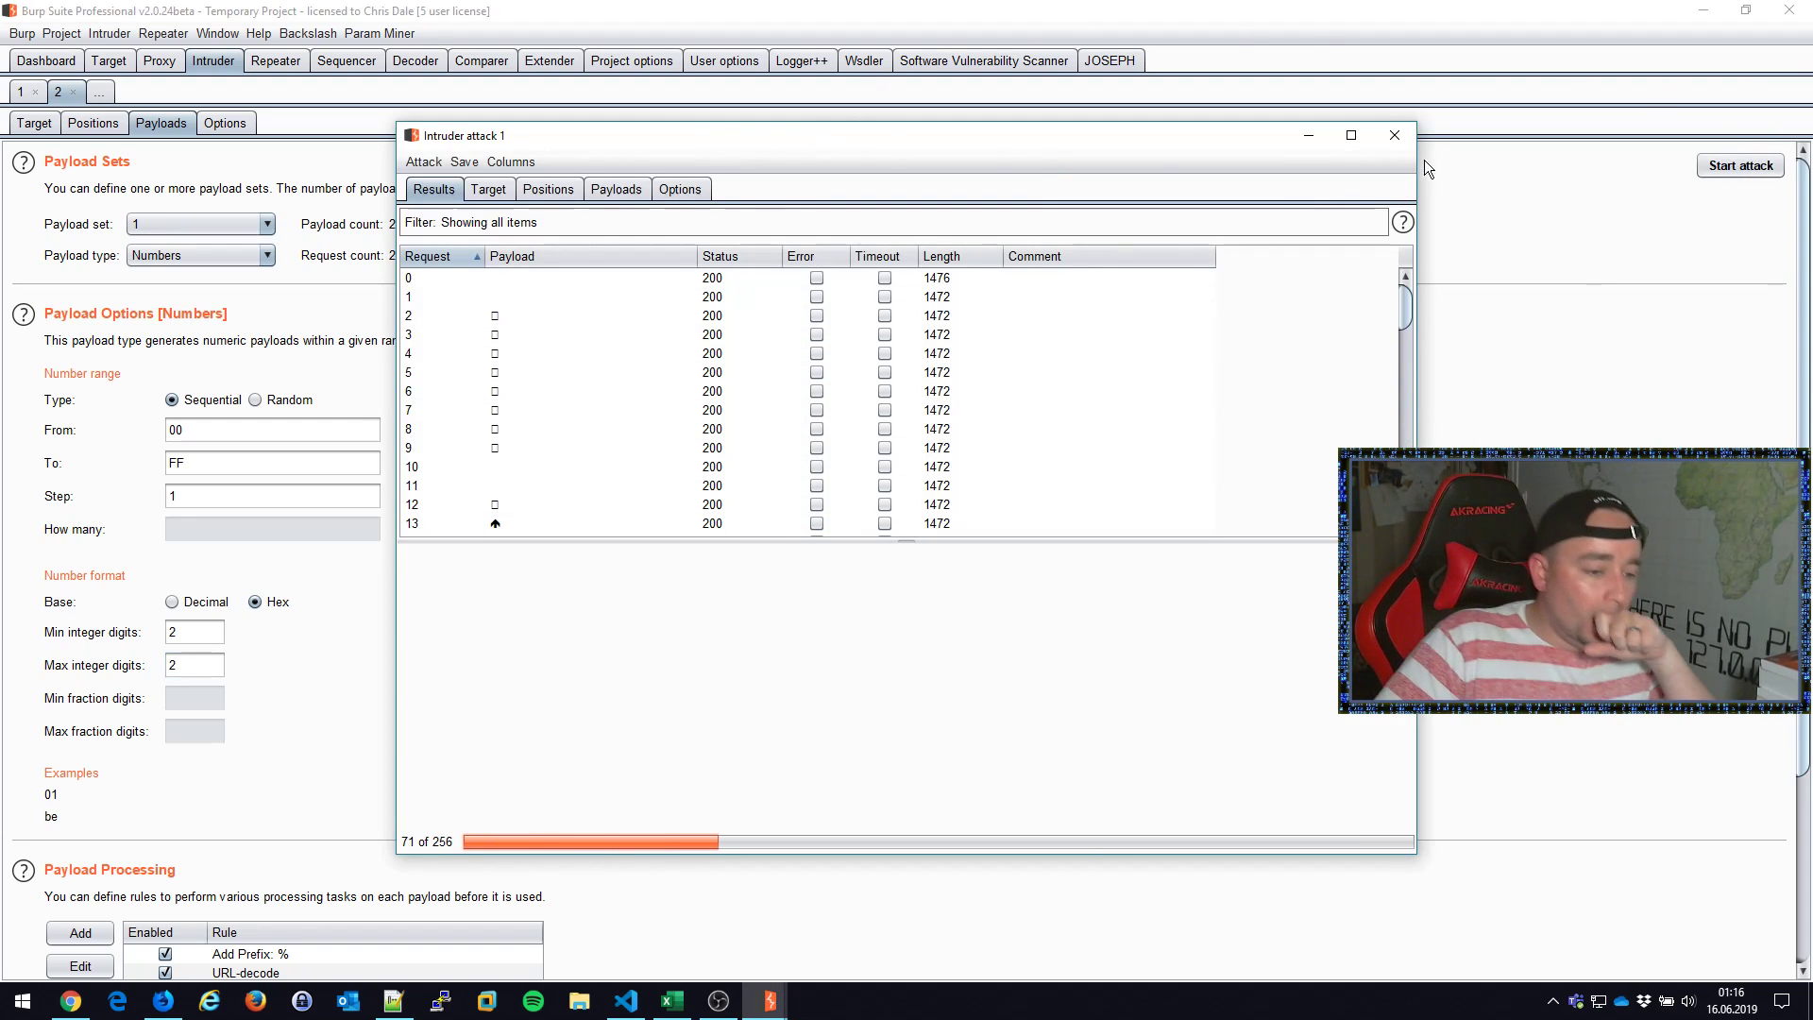
{"action": "left_click", "coordinate": [1393, 135]}
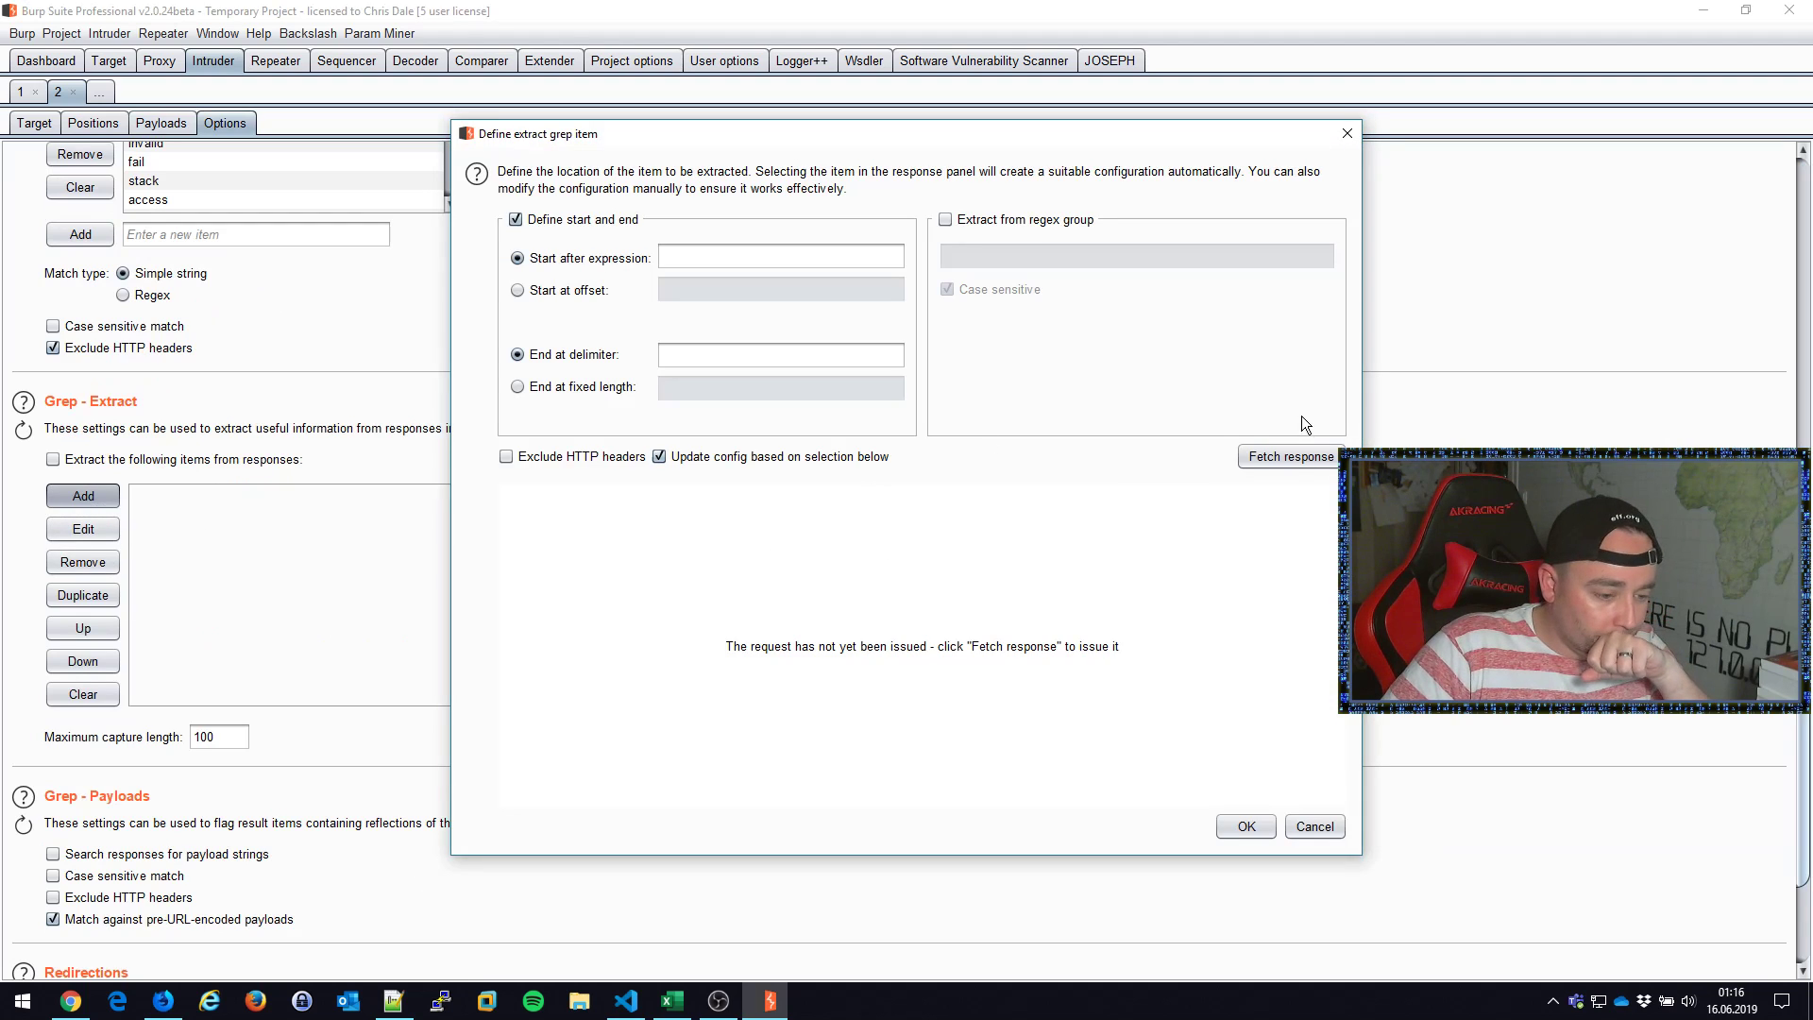
Step: Add a Grep-Extract for the logged-in message, rerun the attack, then close the results
{"action": "left_click", "coordinate": [1288, 457]}
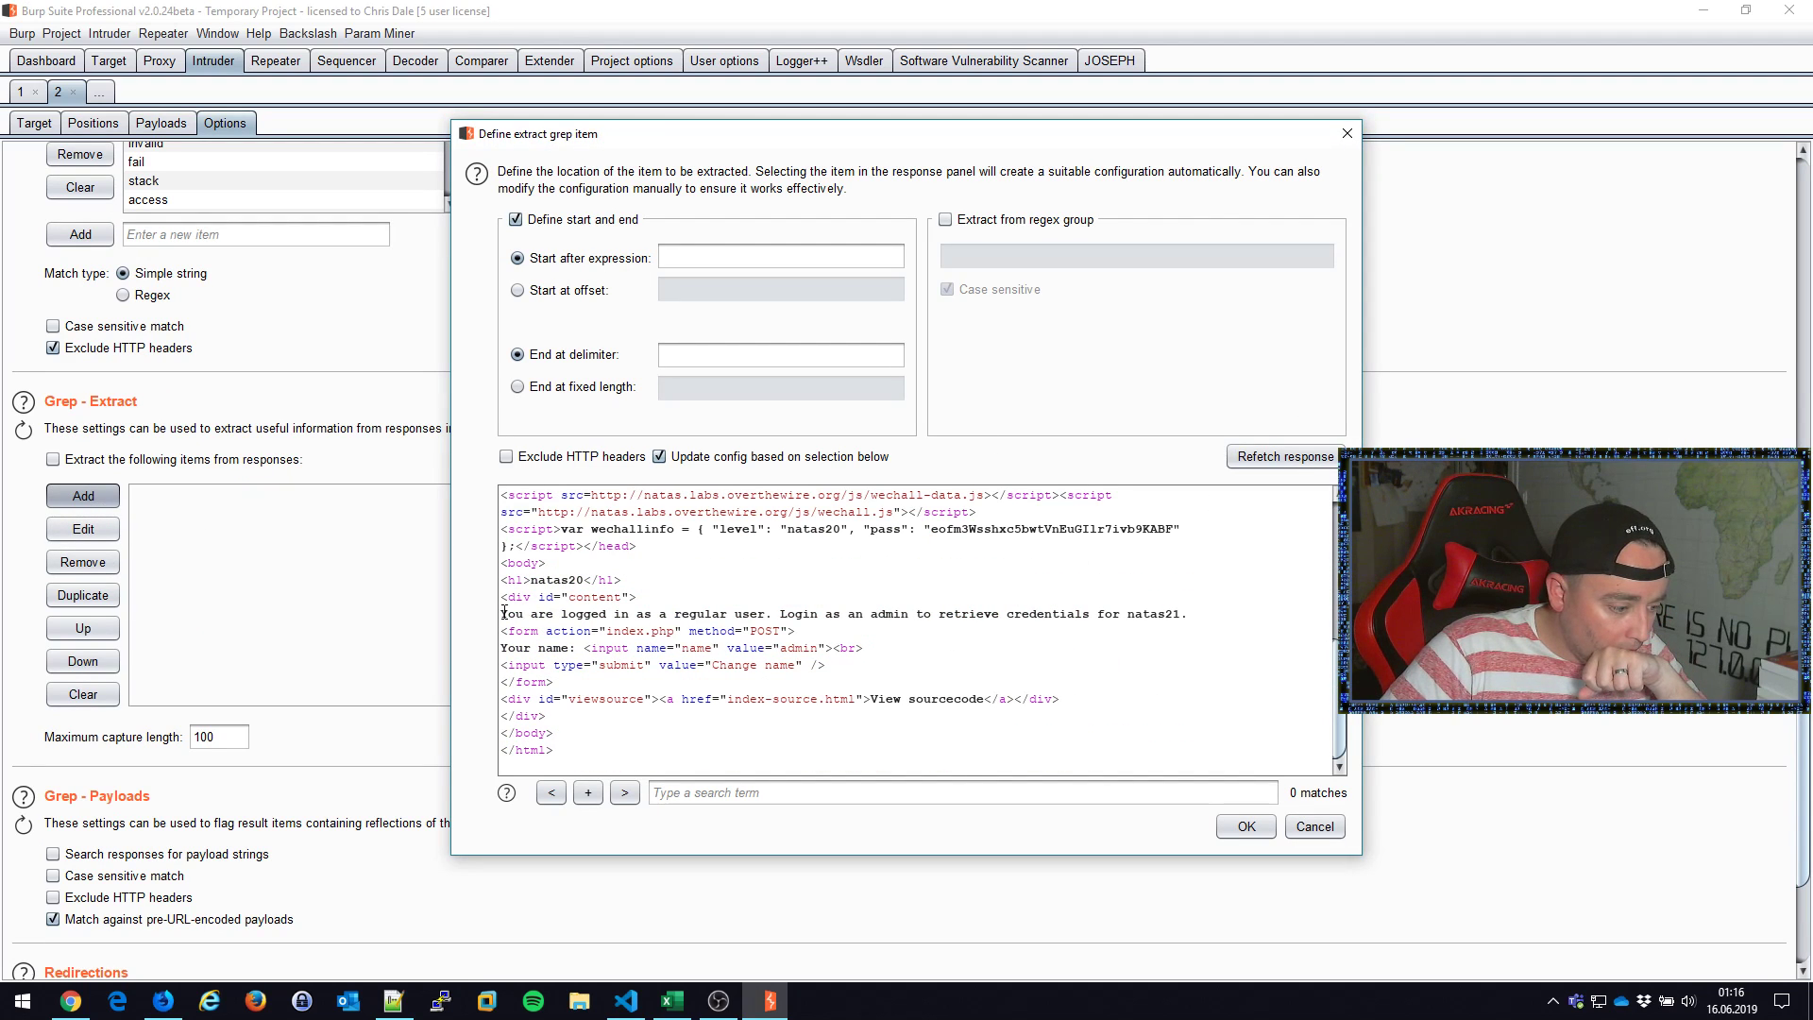
{"action": "left_click", "coordinate": [1245, 825]}
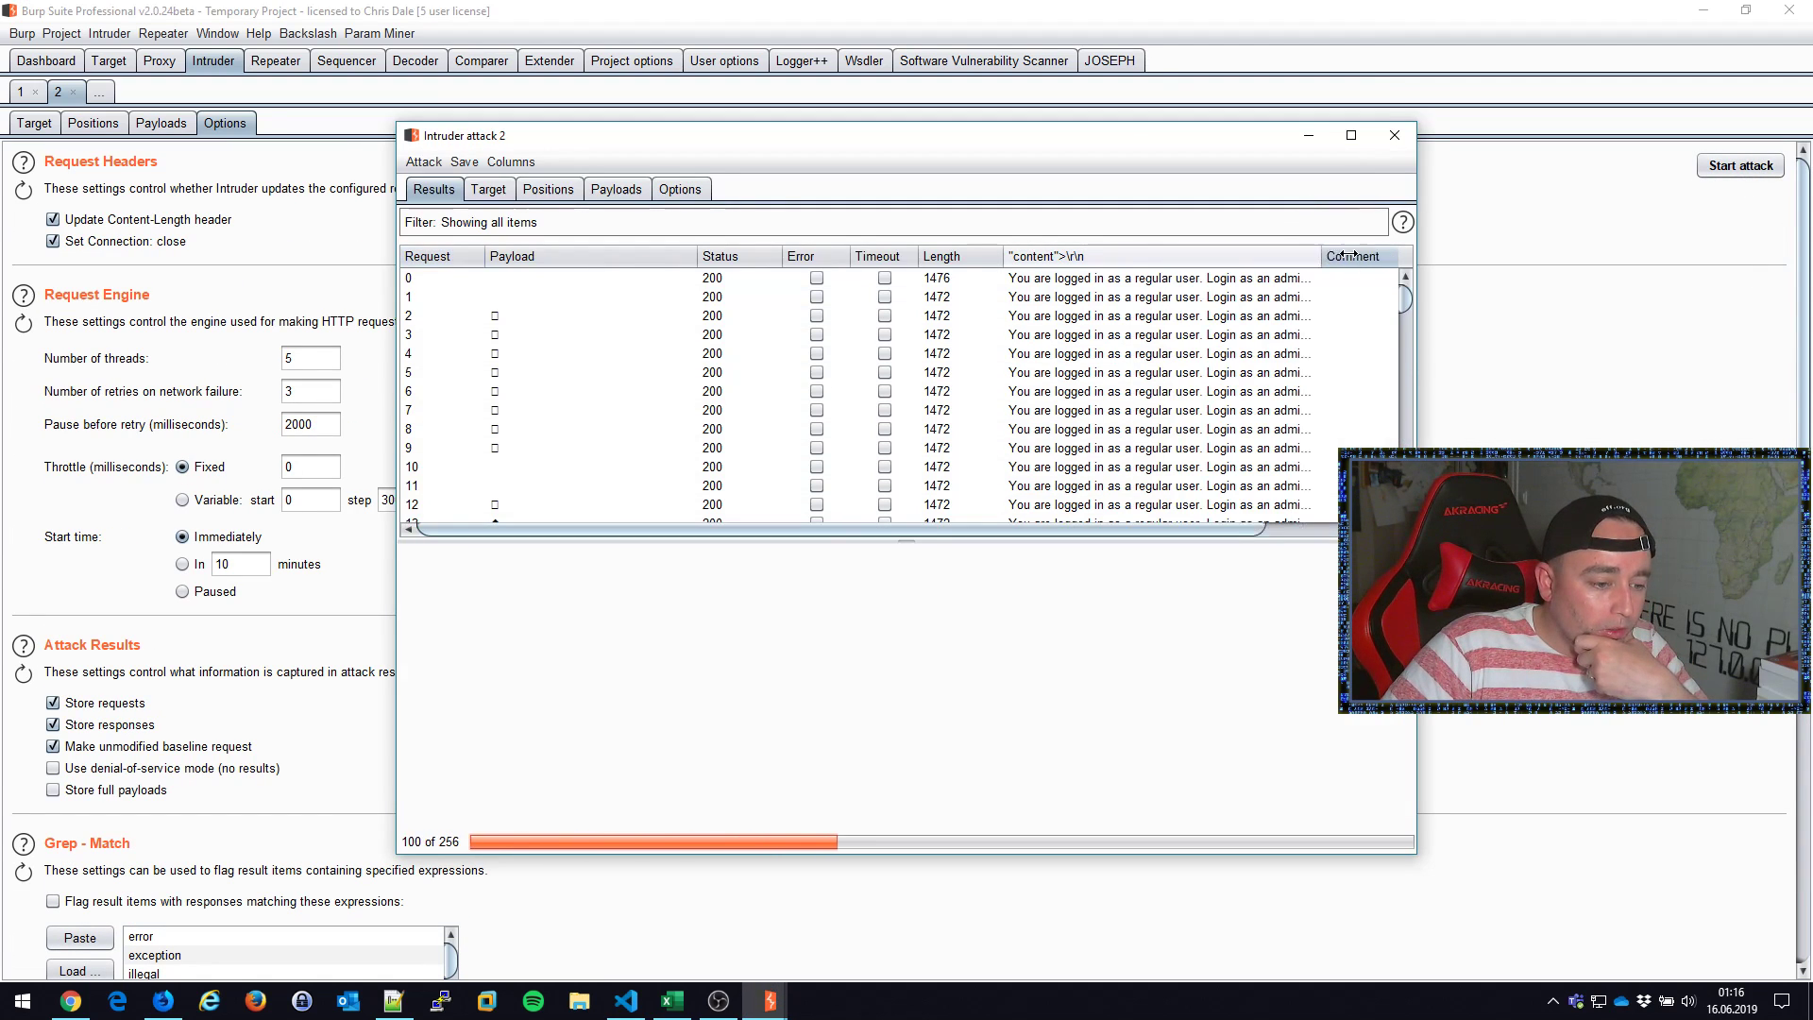
{"action": "scroll", "scroll_direction": "down", "scroll_amount": 3}
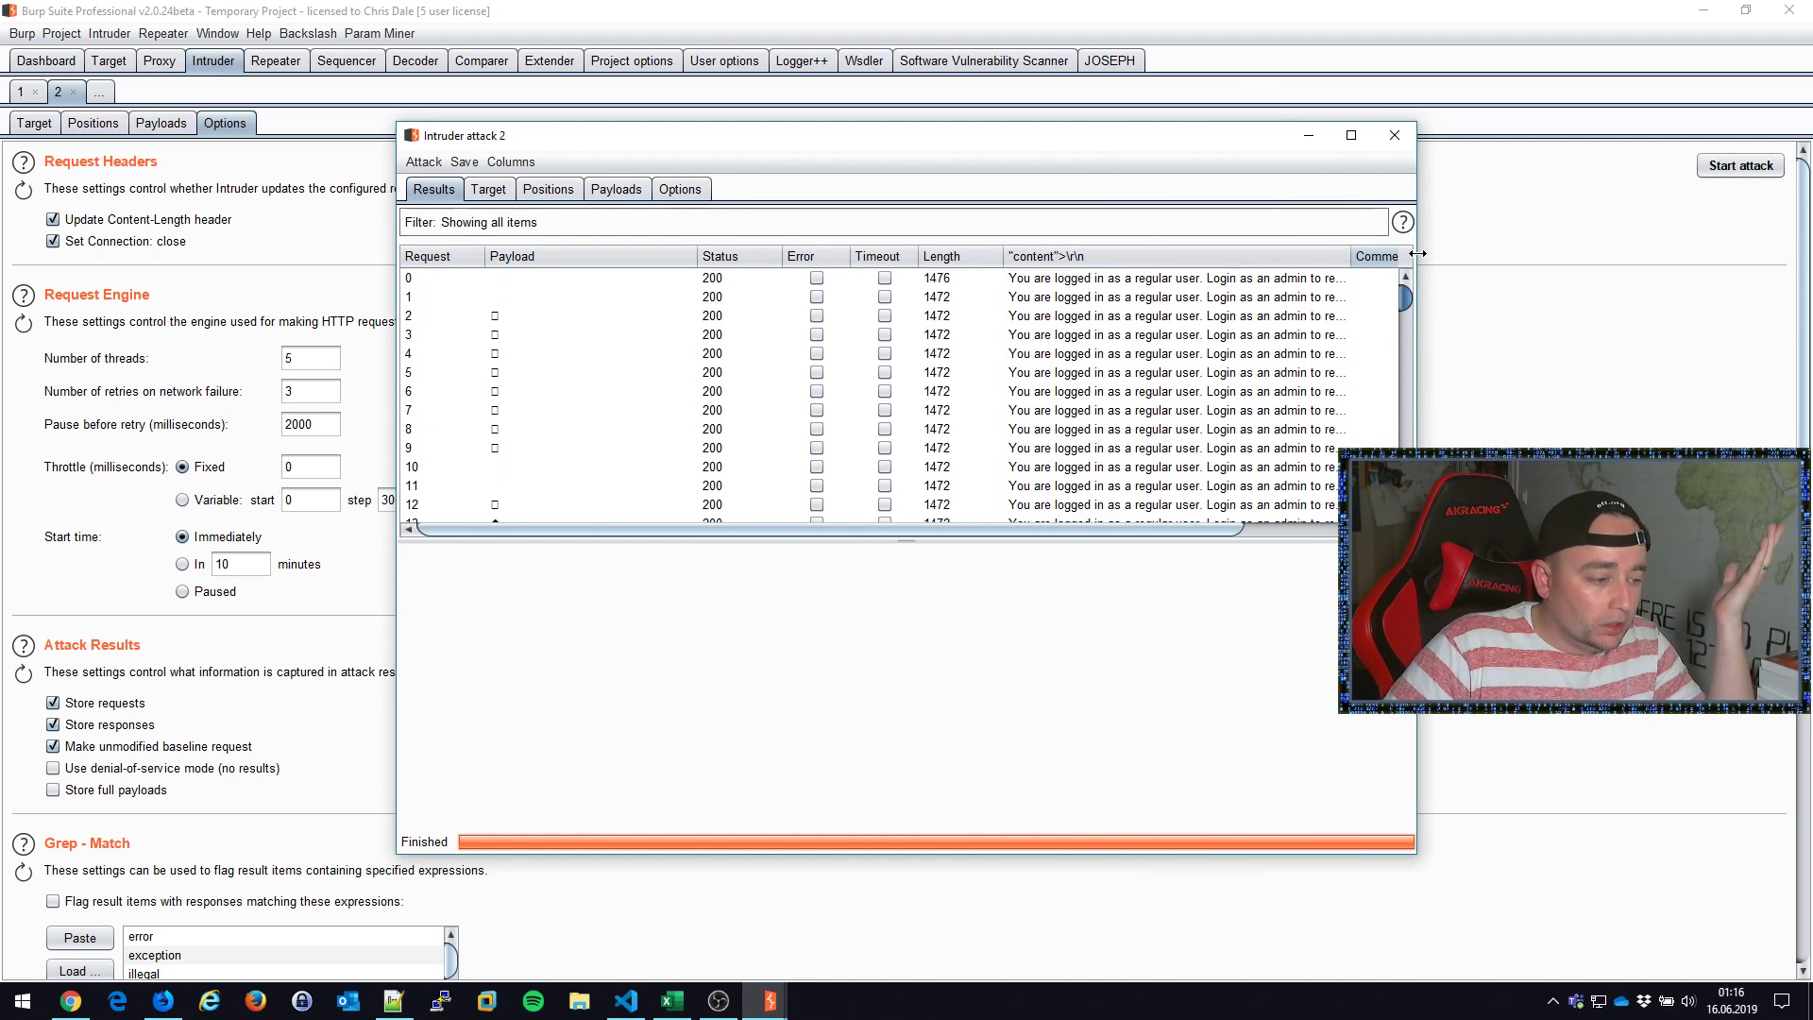
{"action": "scroll", "scroll_direction": "down", "scroll_amount": 3}
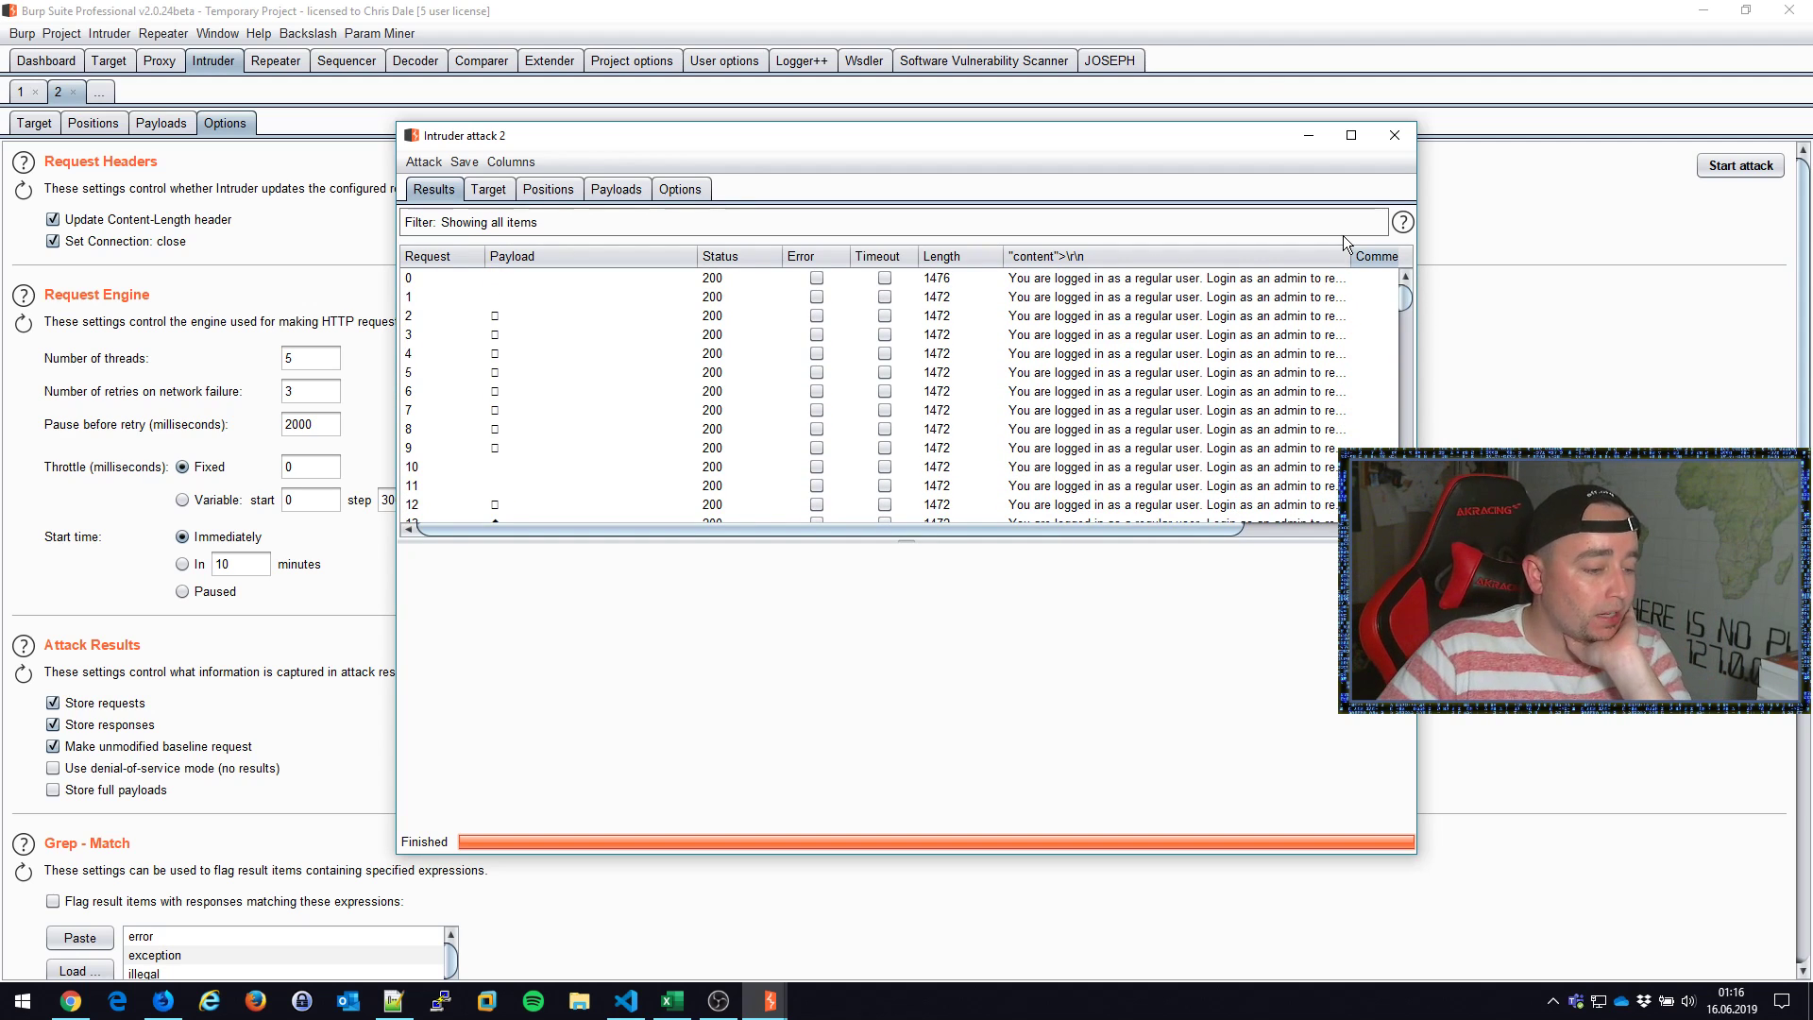
{"action": "scroll", "scroll_direction": "down", "scroll_amount": 3}
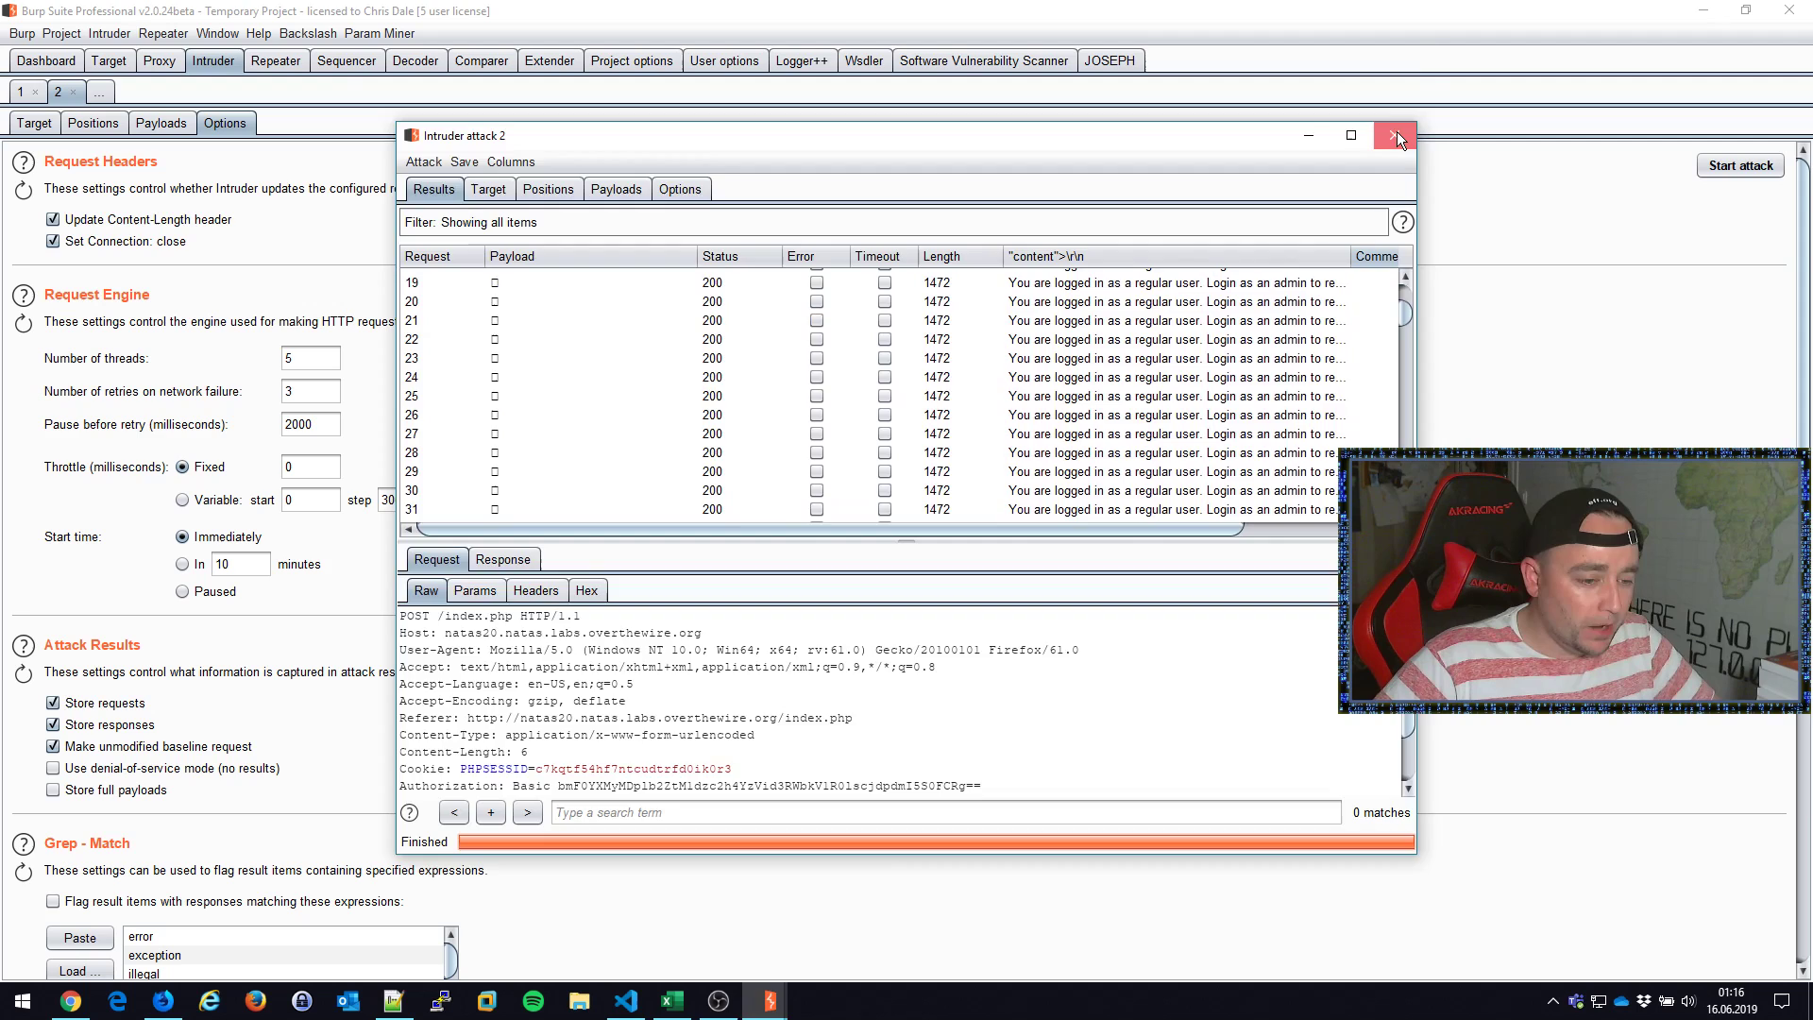
{"action": "left_click", "coordinate": [1396, 135]}
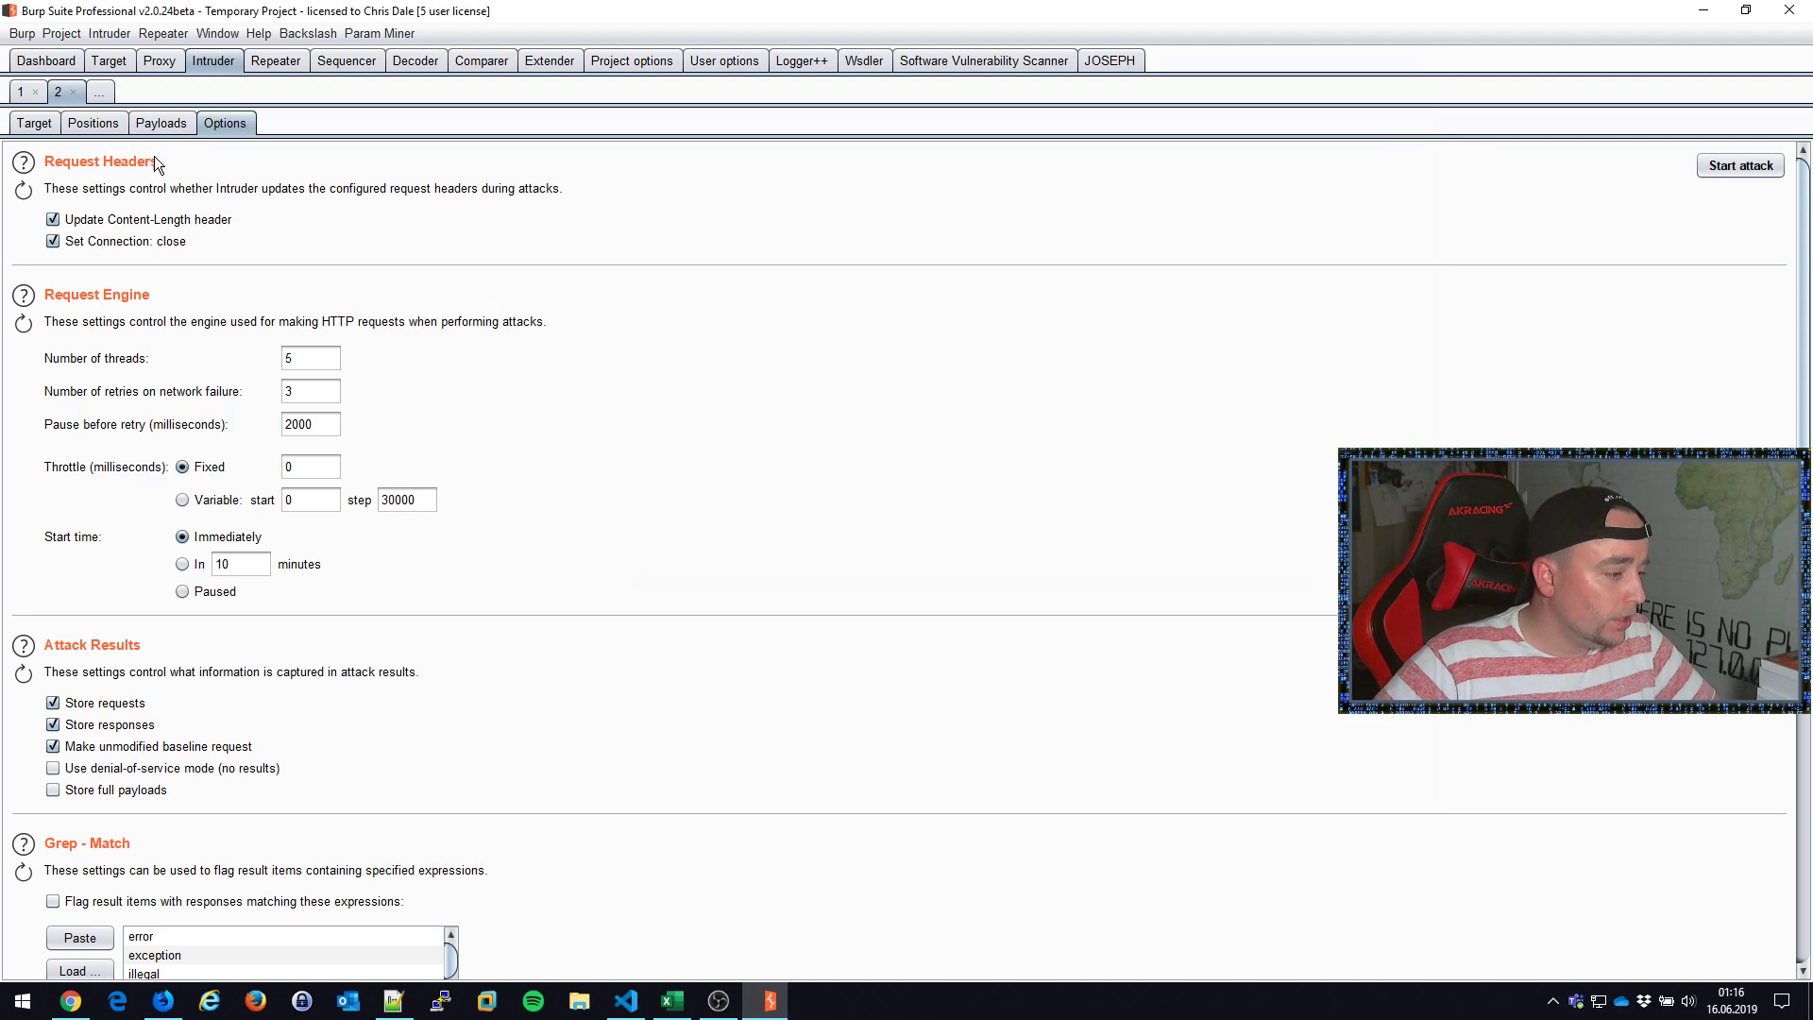
Step: Return to the Intruder payload settings holding the % prefix and URL-decode rules
{"action": "left_click", "coordinate": [160, 123]}
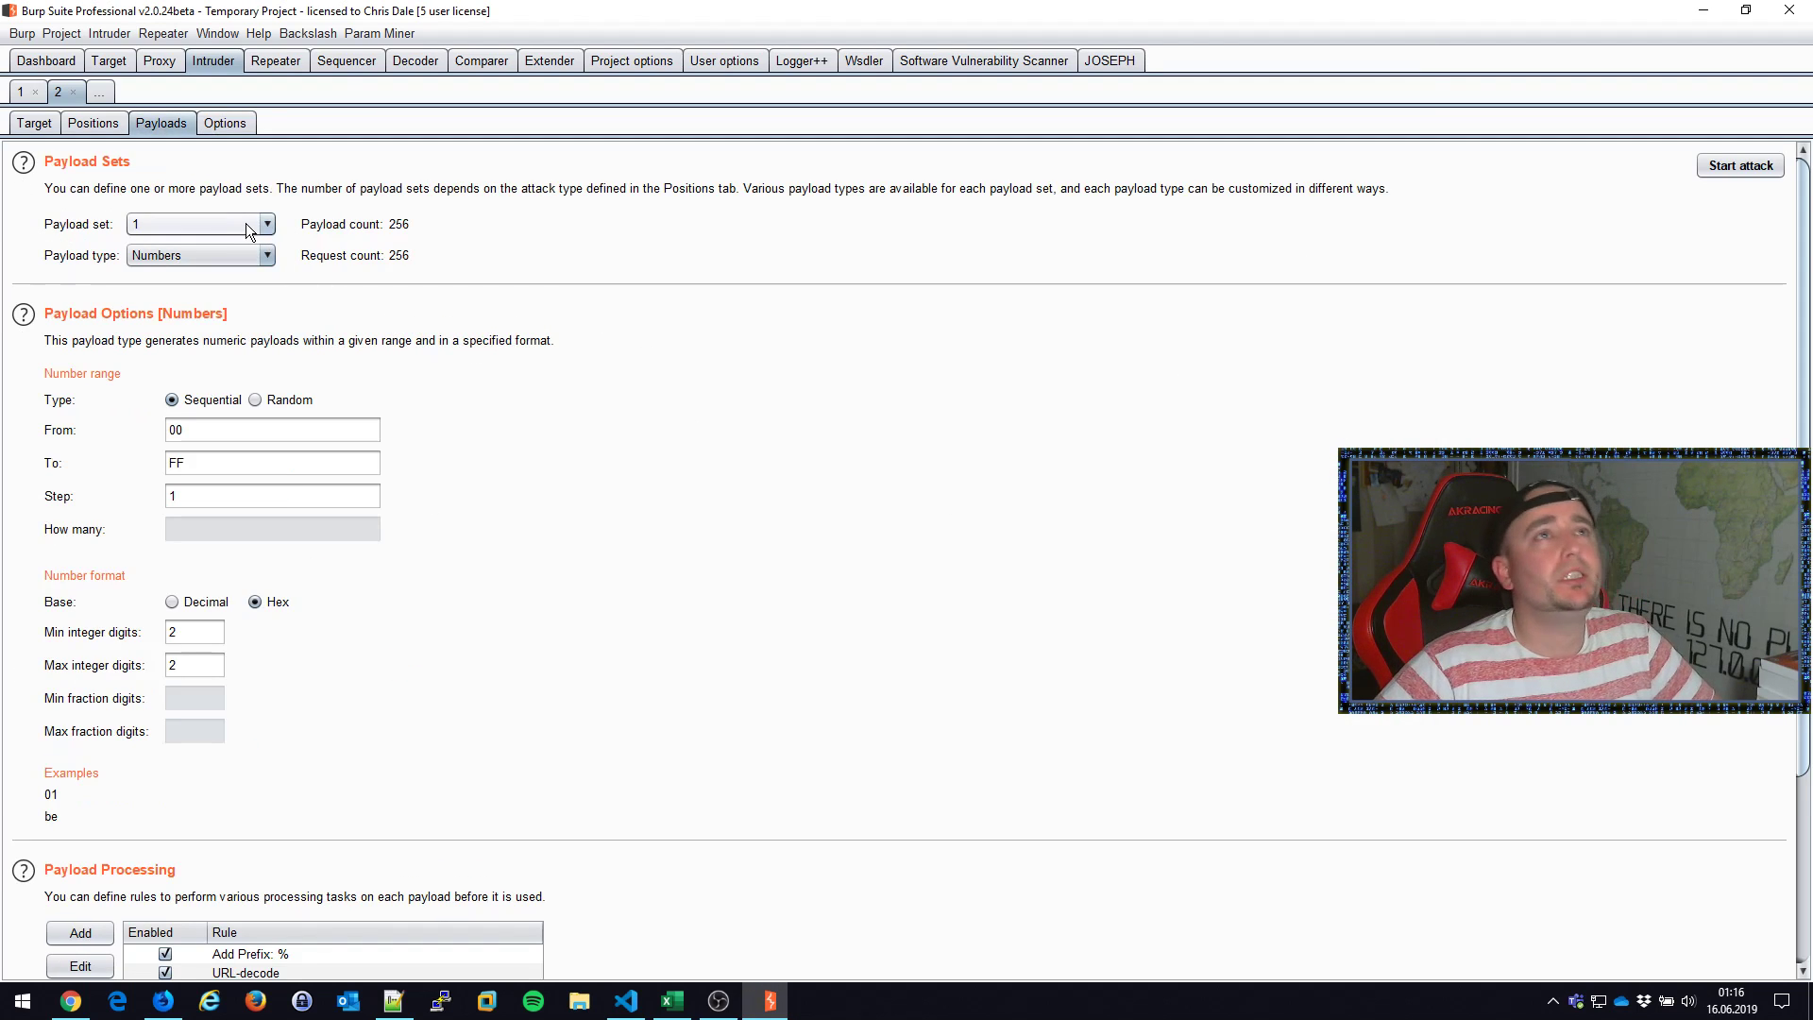
{"action": "mouse_move", "coordinate": [221, 215]}
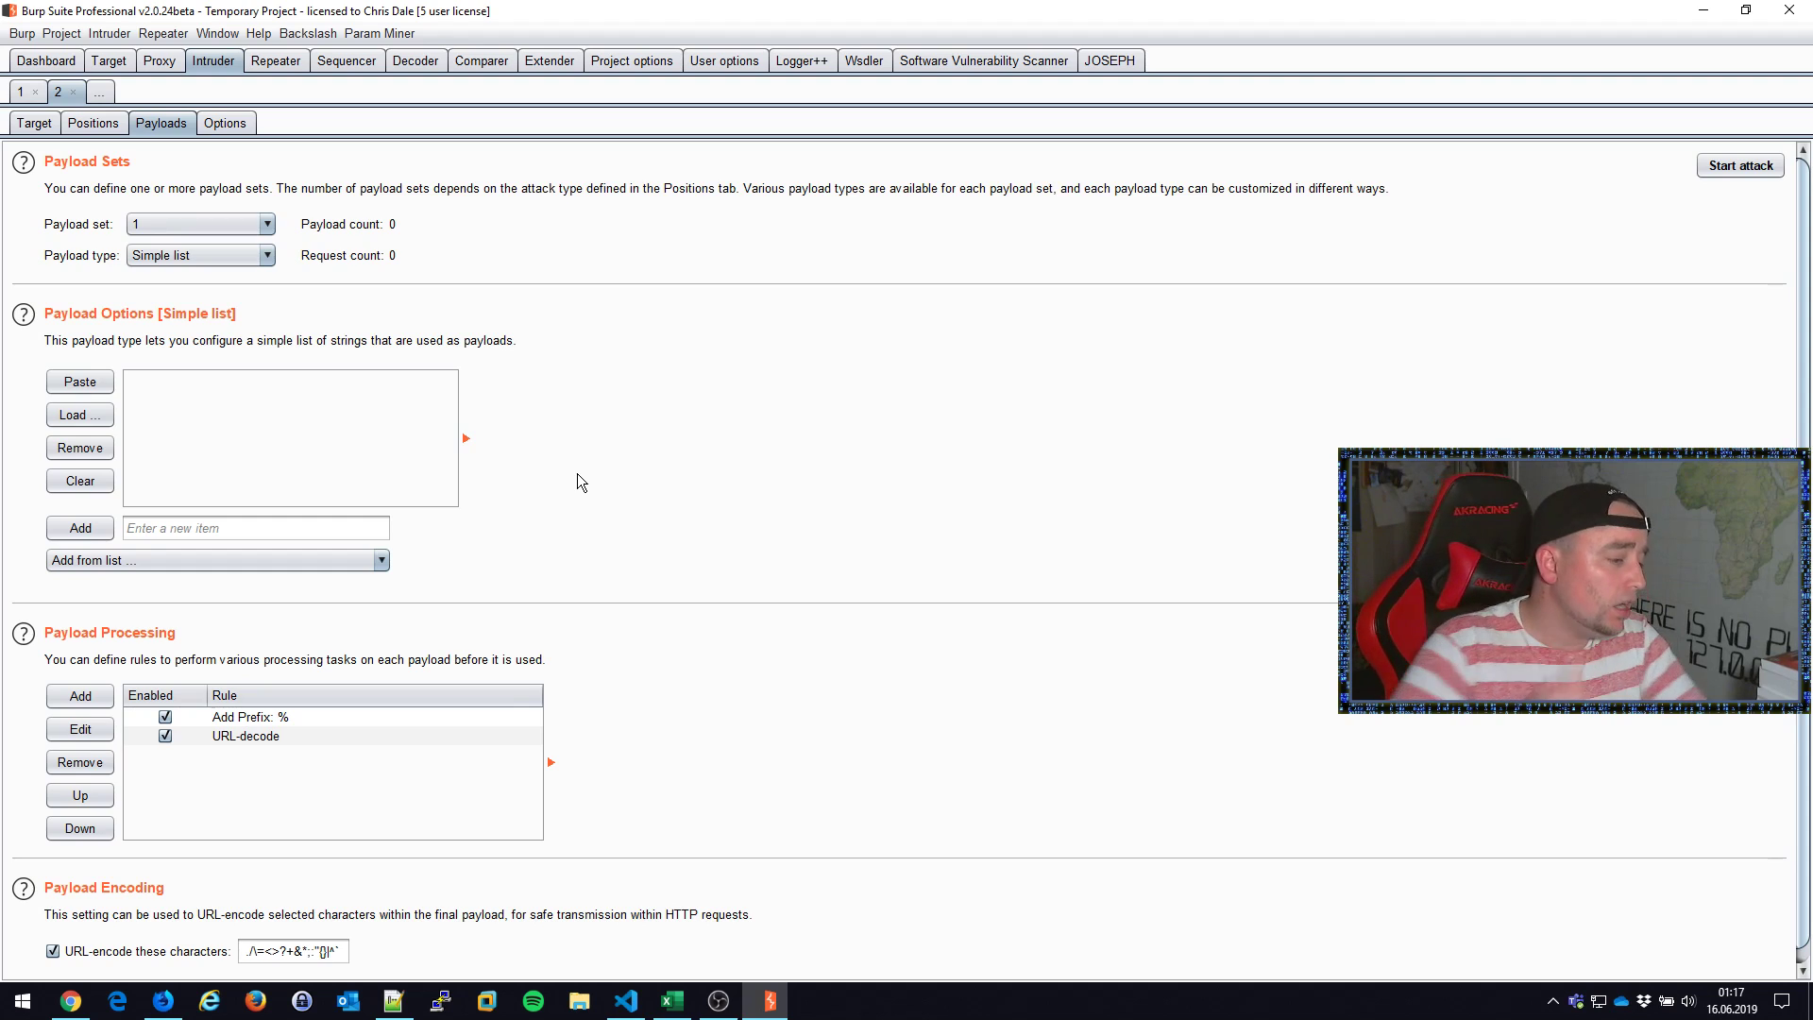
Step: Load the all-attacks/everything.txt payload list into Intruder
{"action": "left_click", "coordinate": [80, 413]}
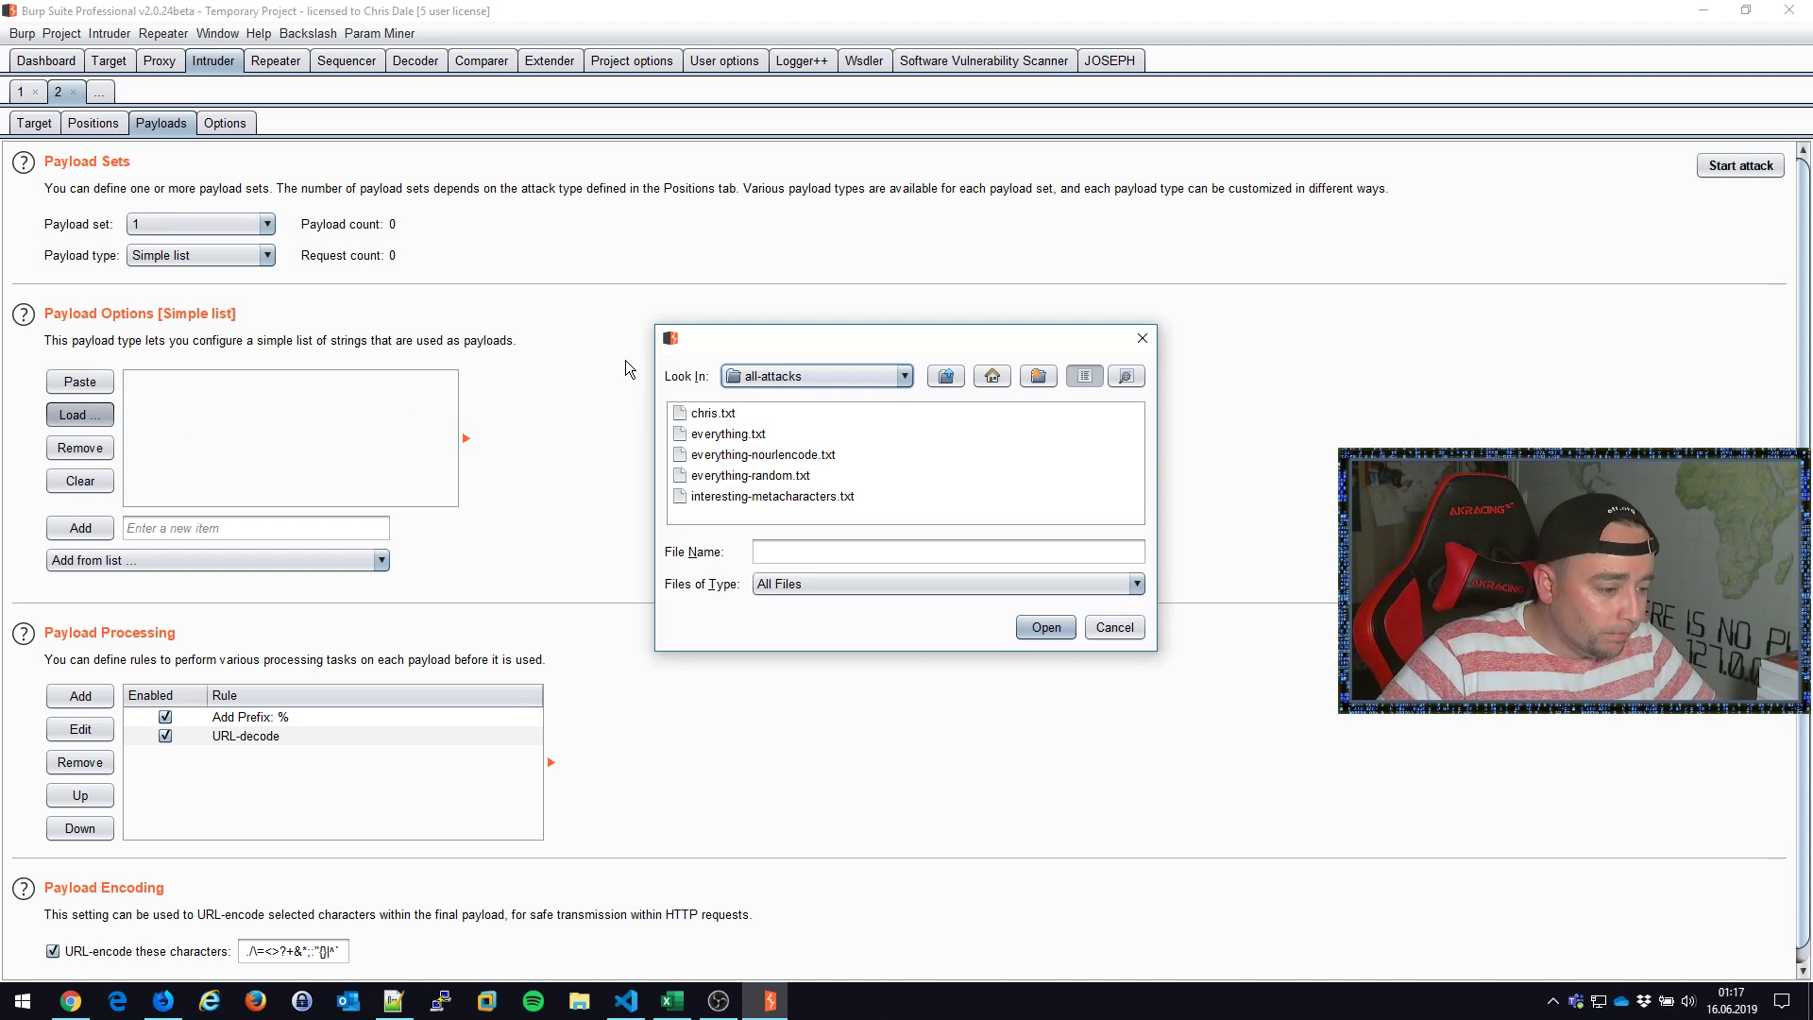
{"action": "left_click", "coordinate": [726, 433]}
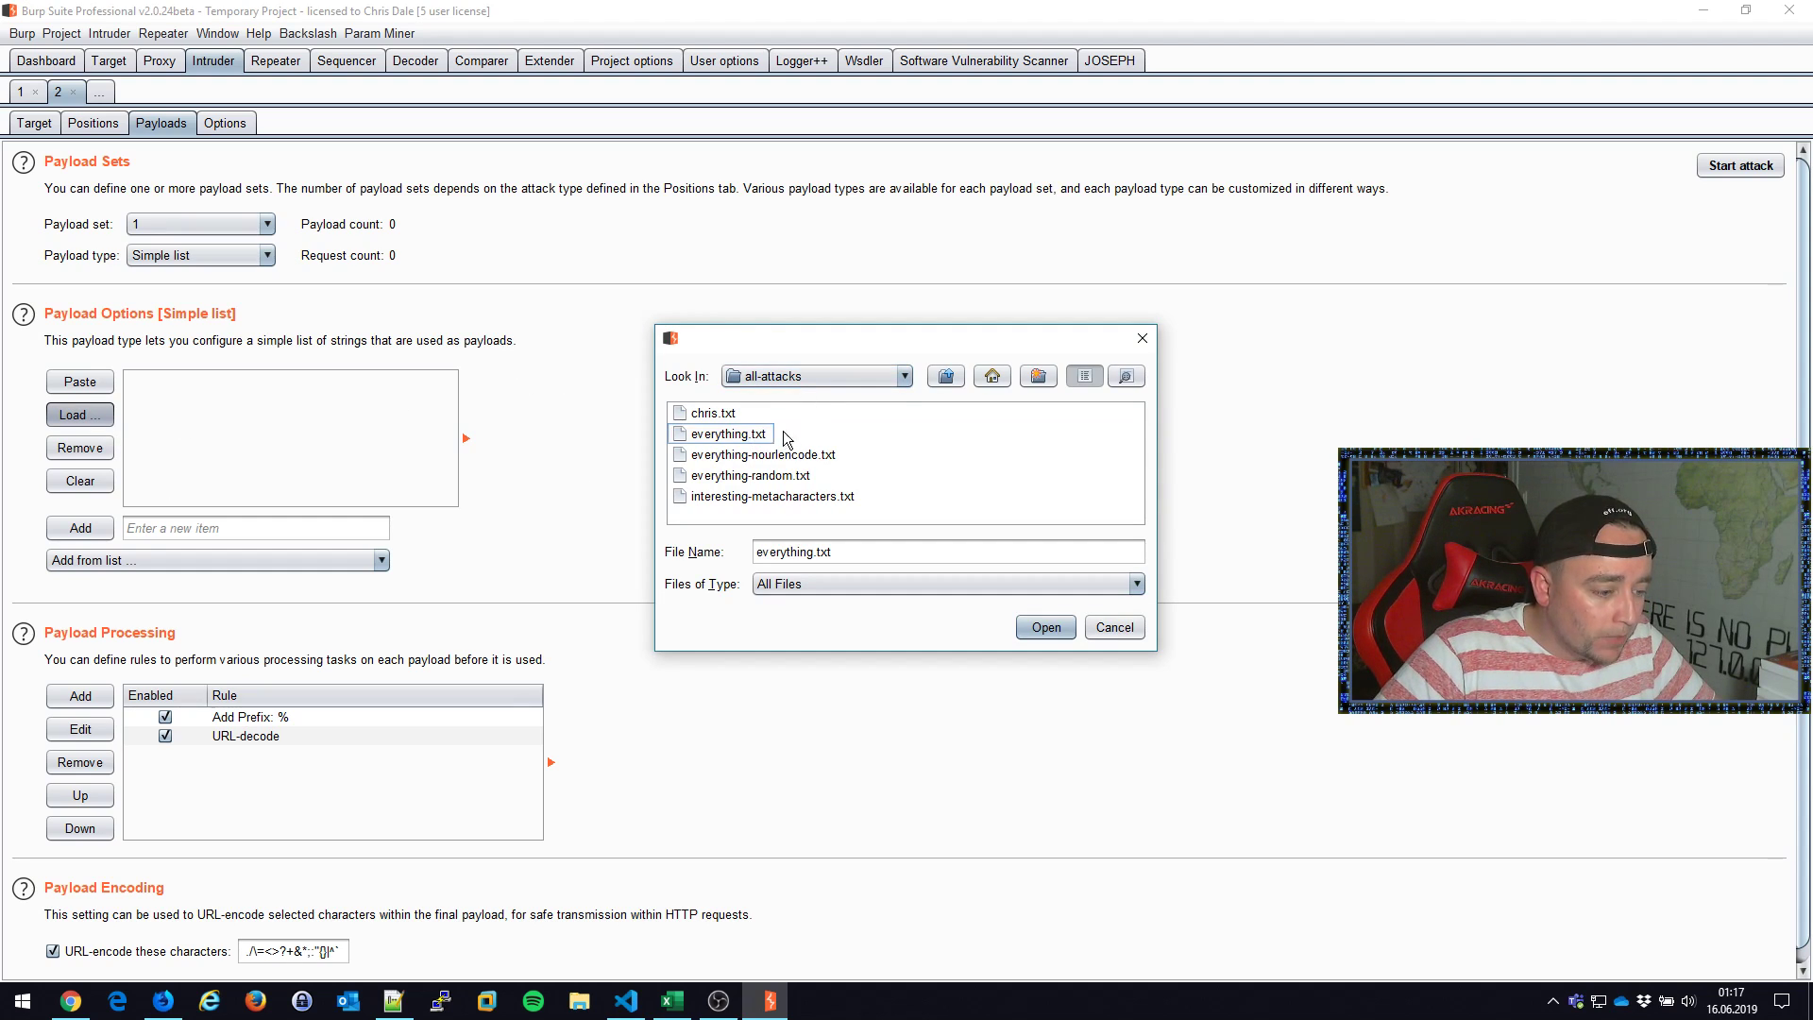
{"action": "left_click", "coordinate": [944, 375]}
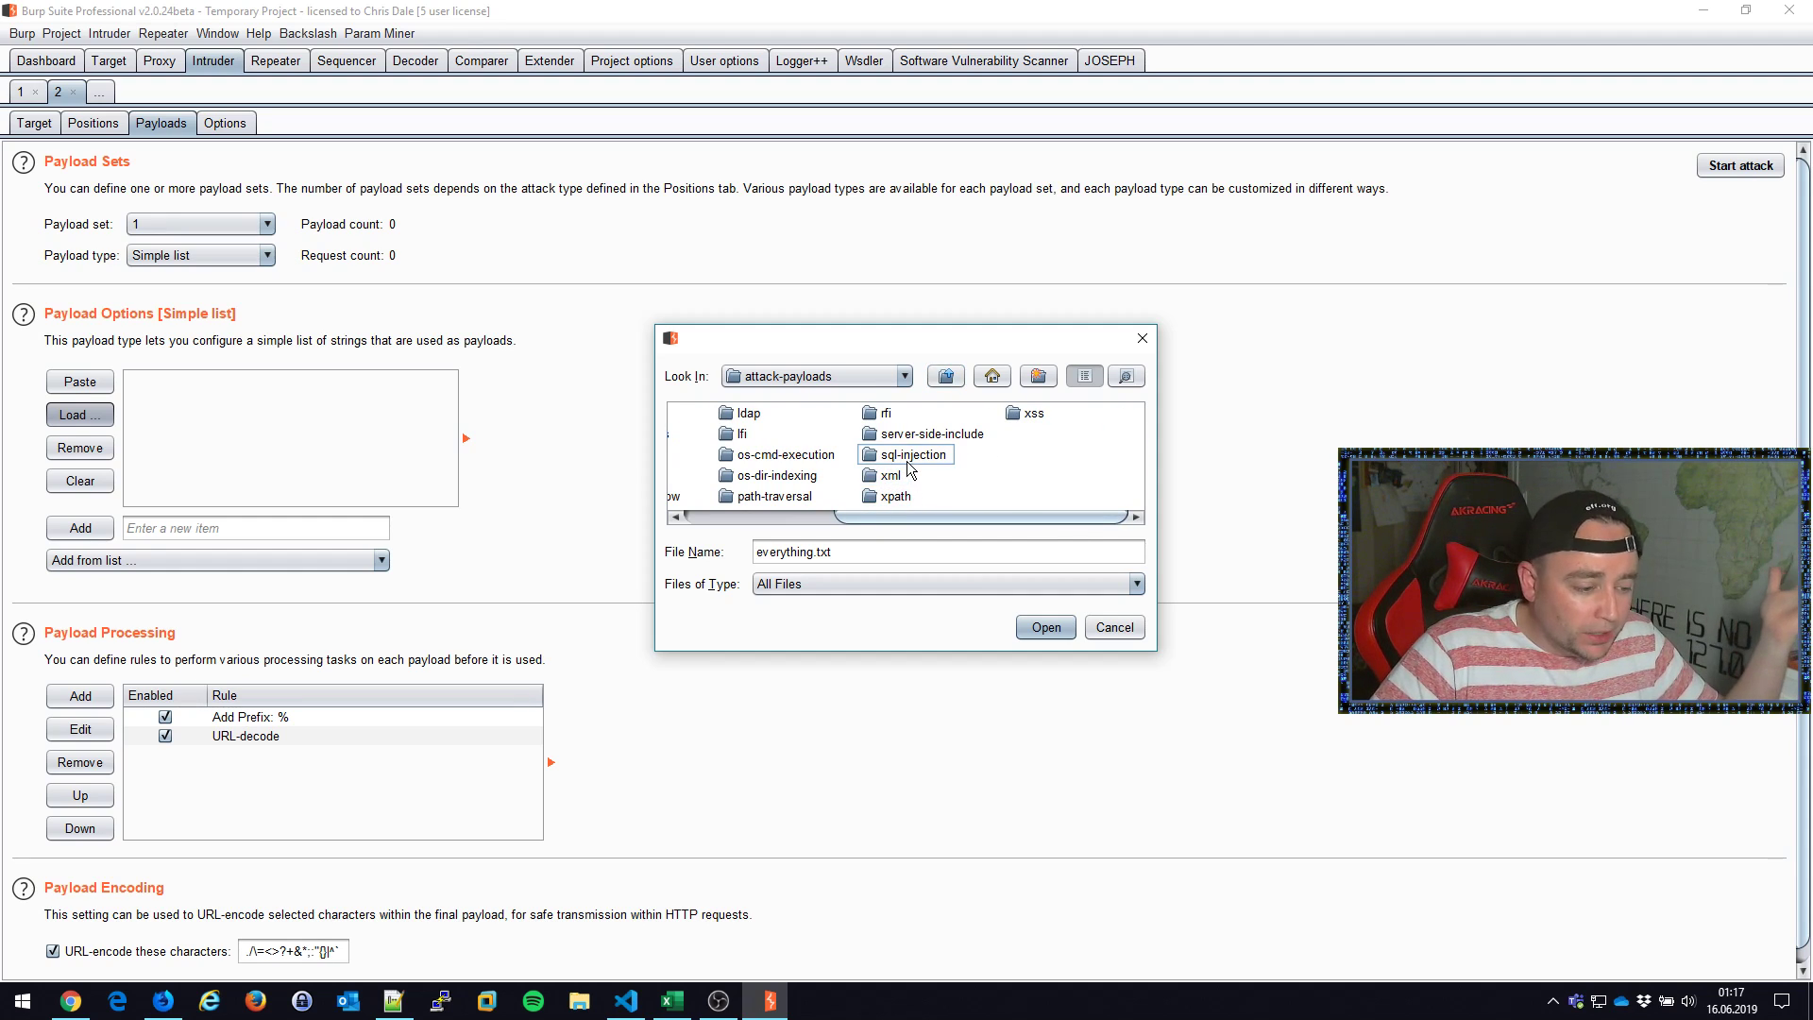
{"action": "scroll", "scroll_direction": "left", "scroll_amount": 3}
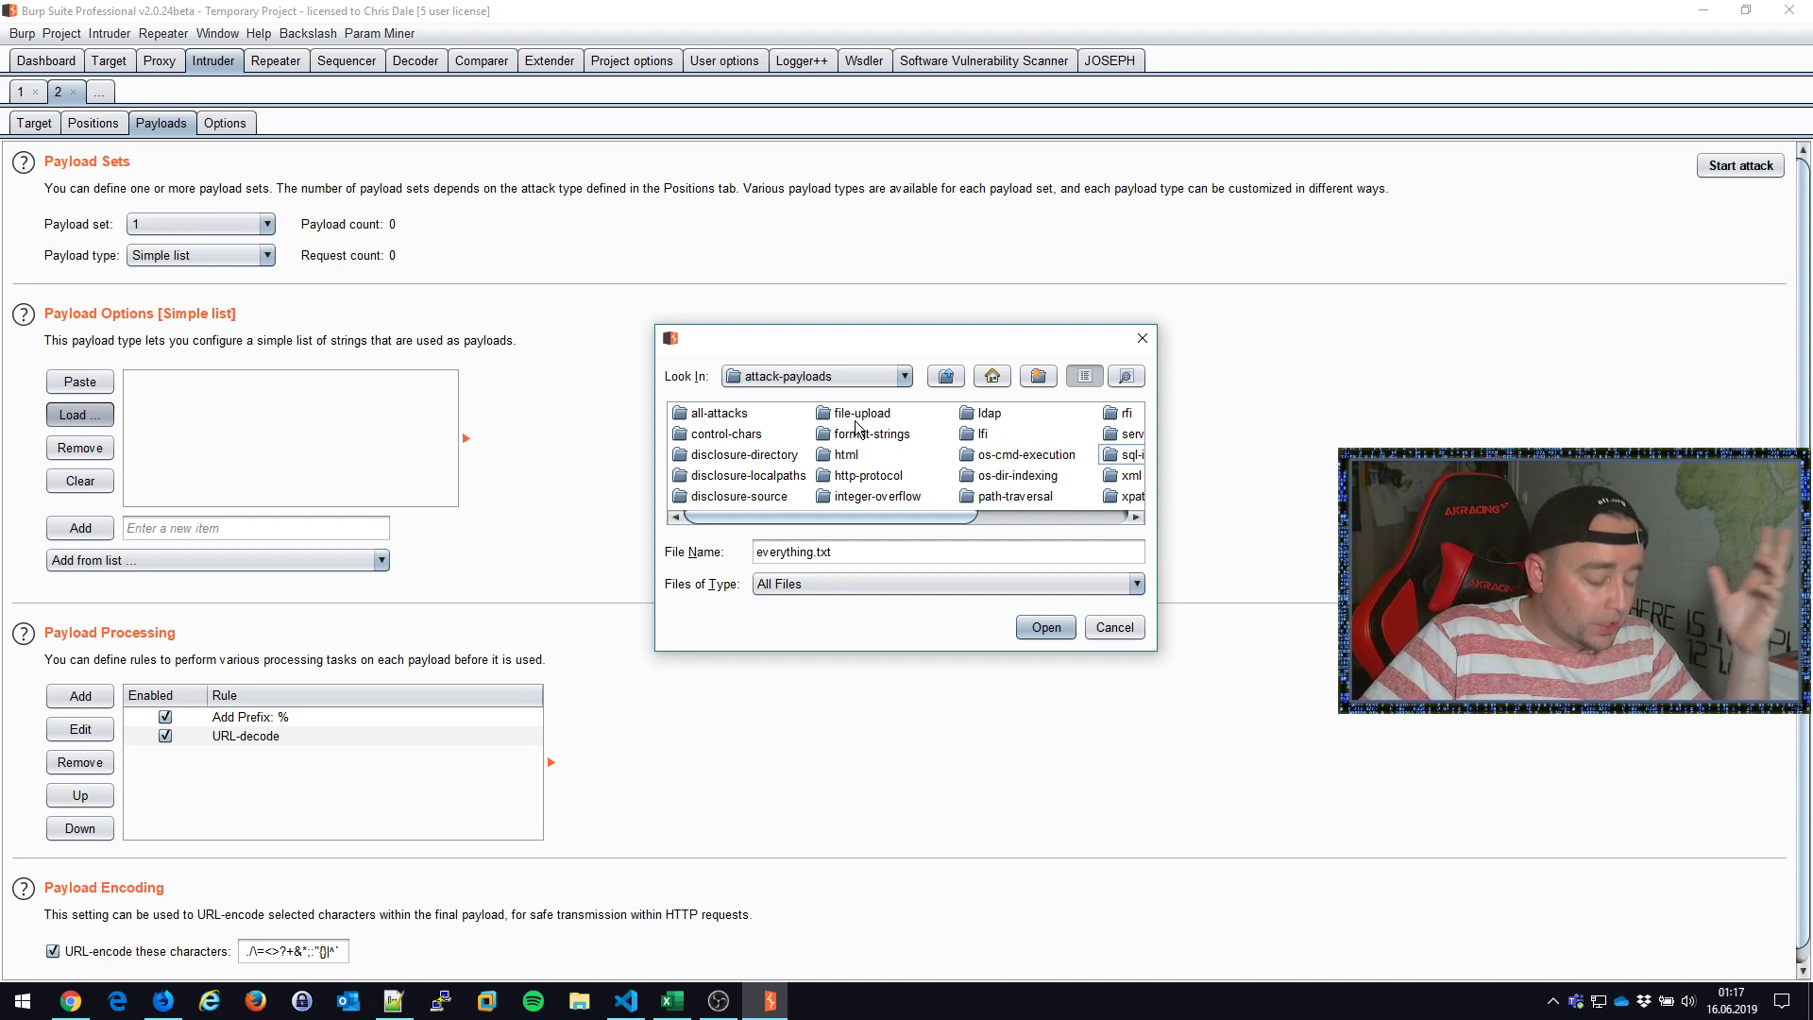
{"action": "left_click", "coordinate": [718, 412]}
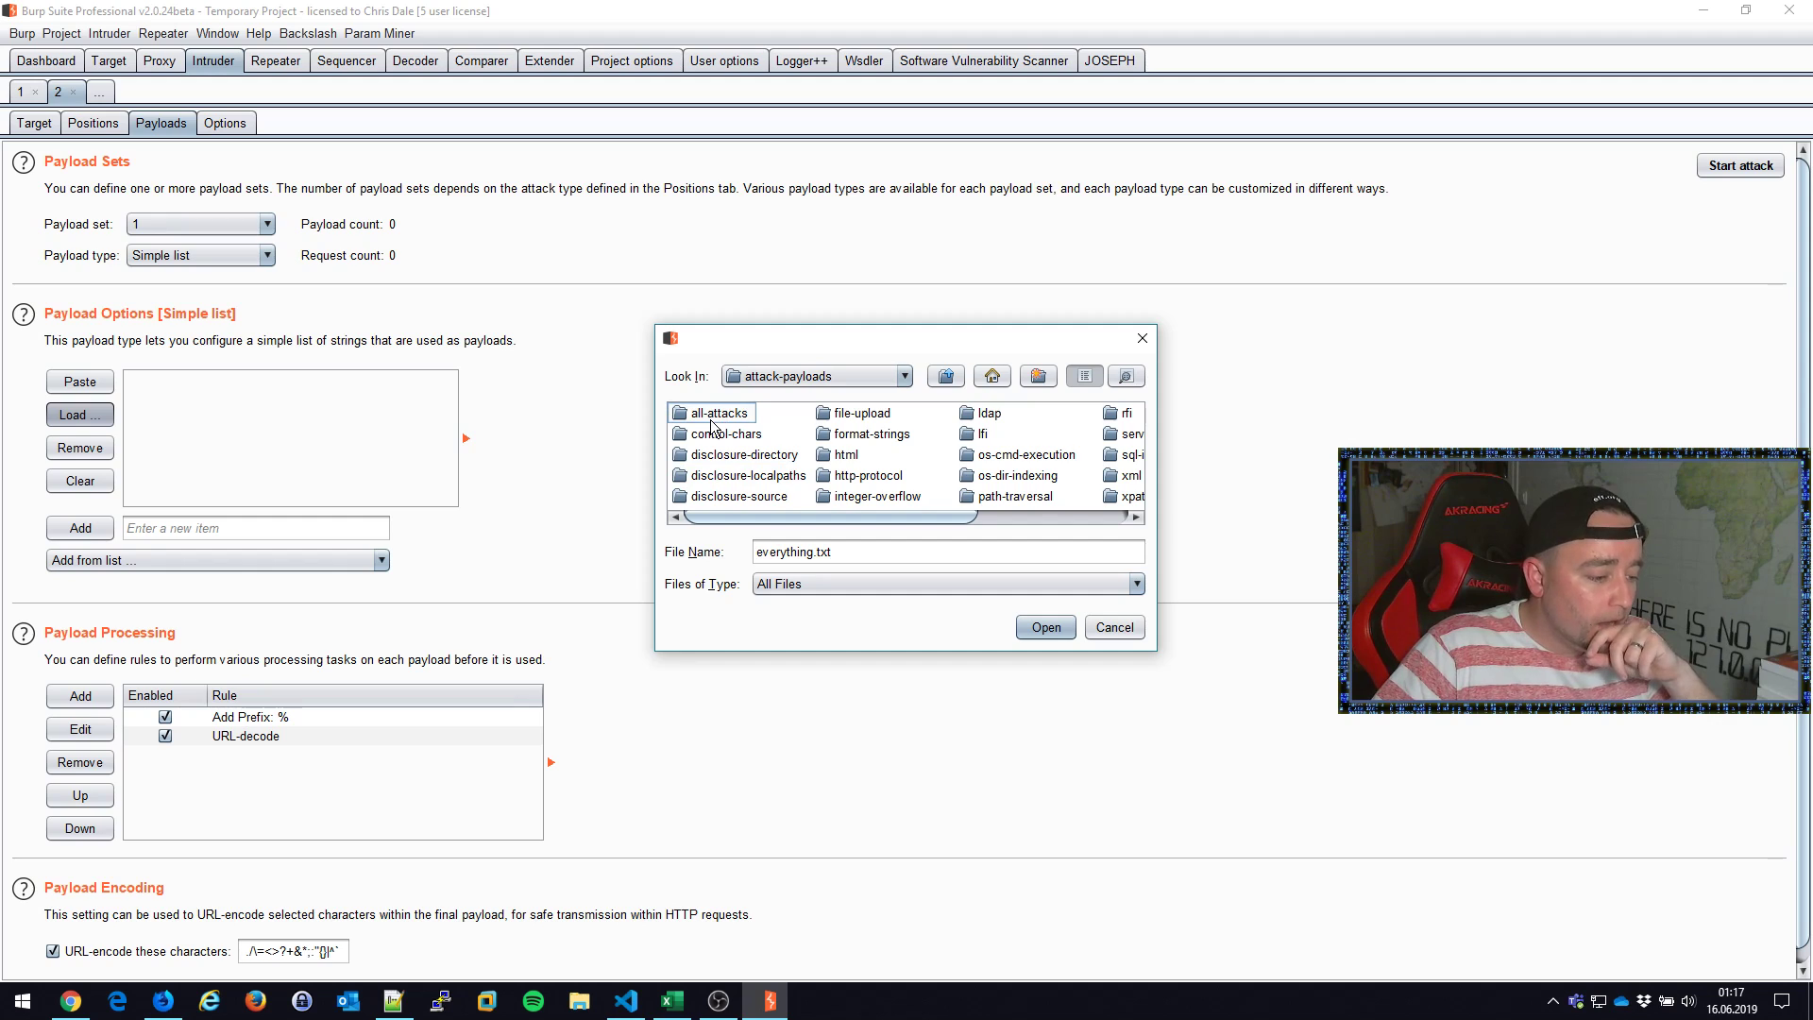
{"action": "left_click", "coordinate": [1112, 627]}
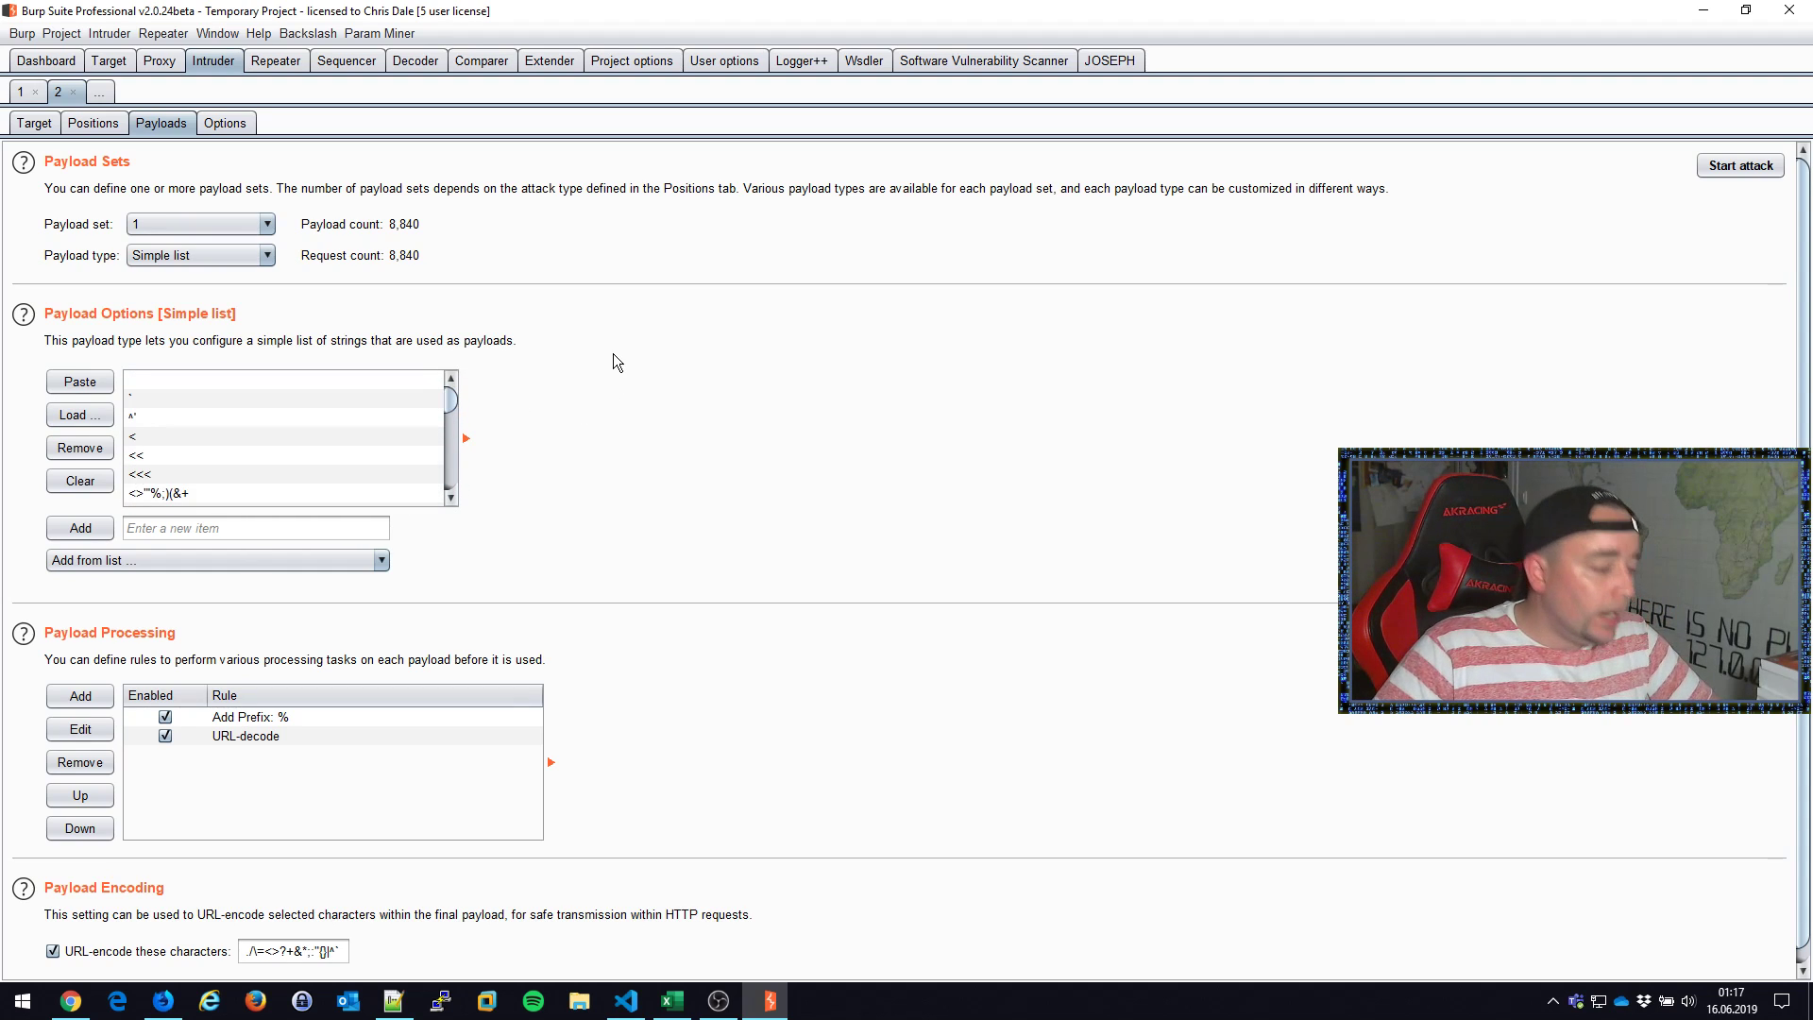
{"action": "left_click", "coordinate": [284, 380]}
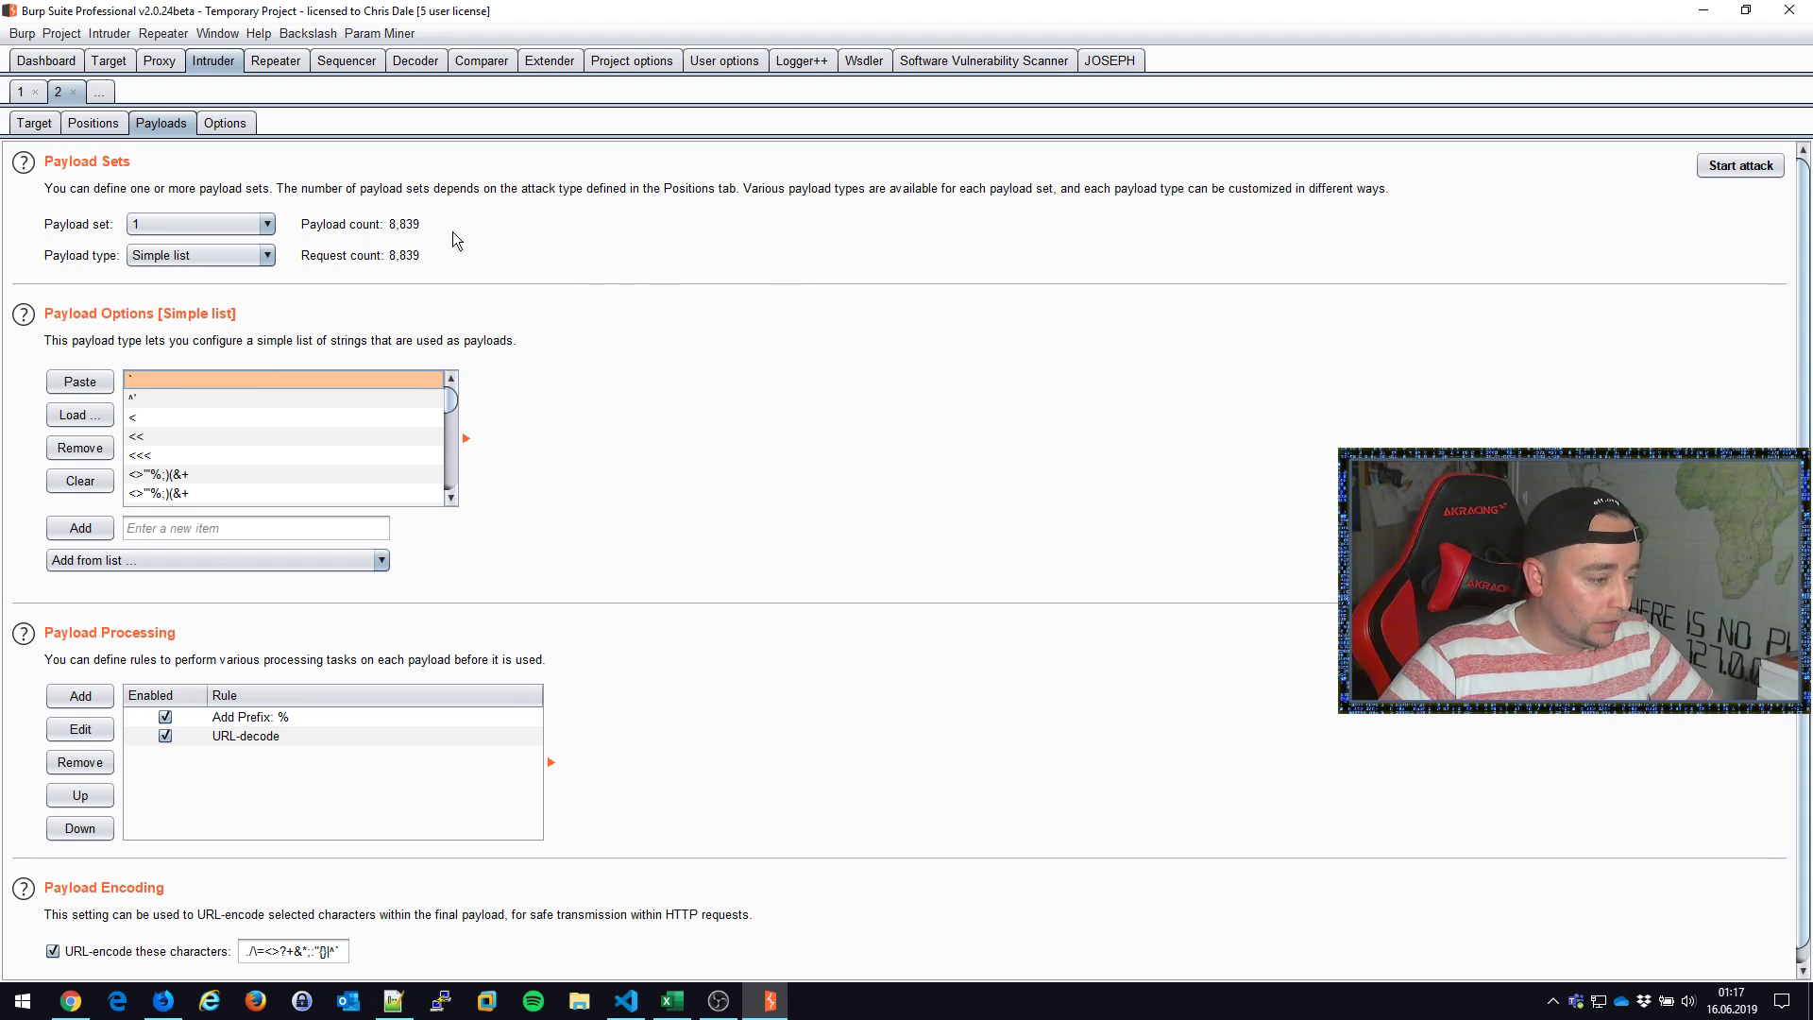
{"action": "mouse_move", "coordinate": [1569, 287]}
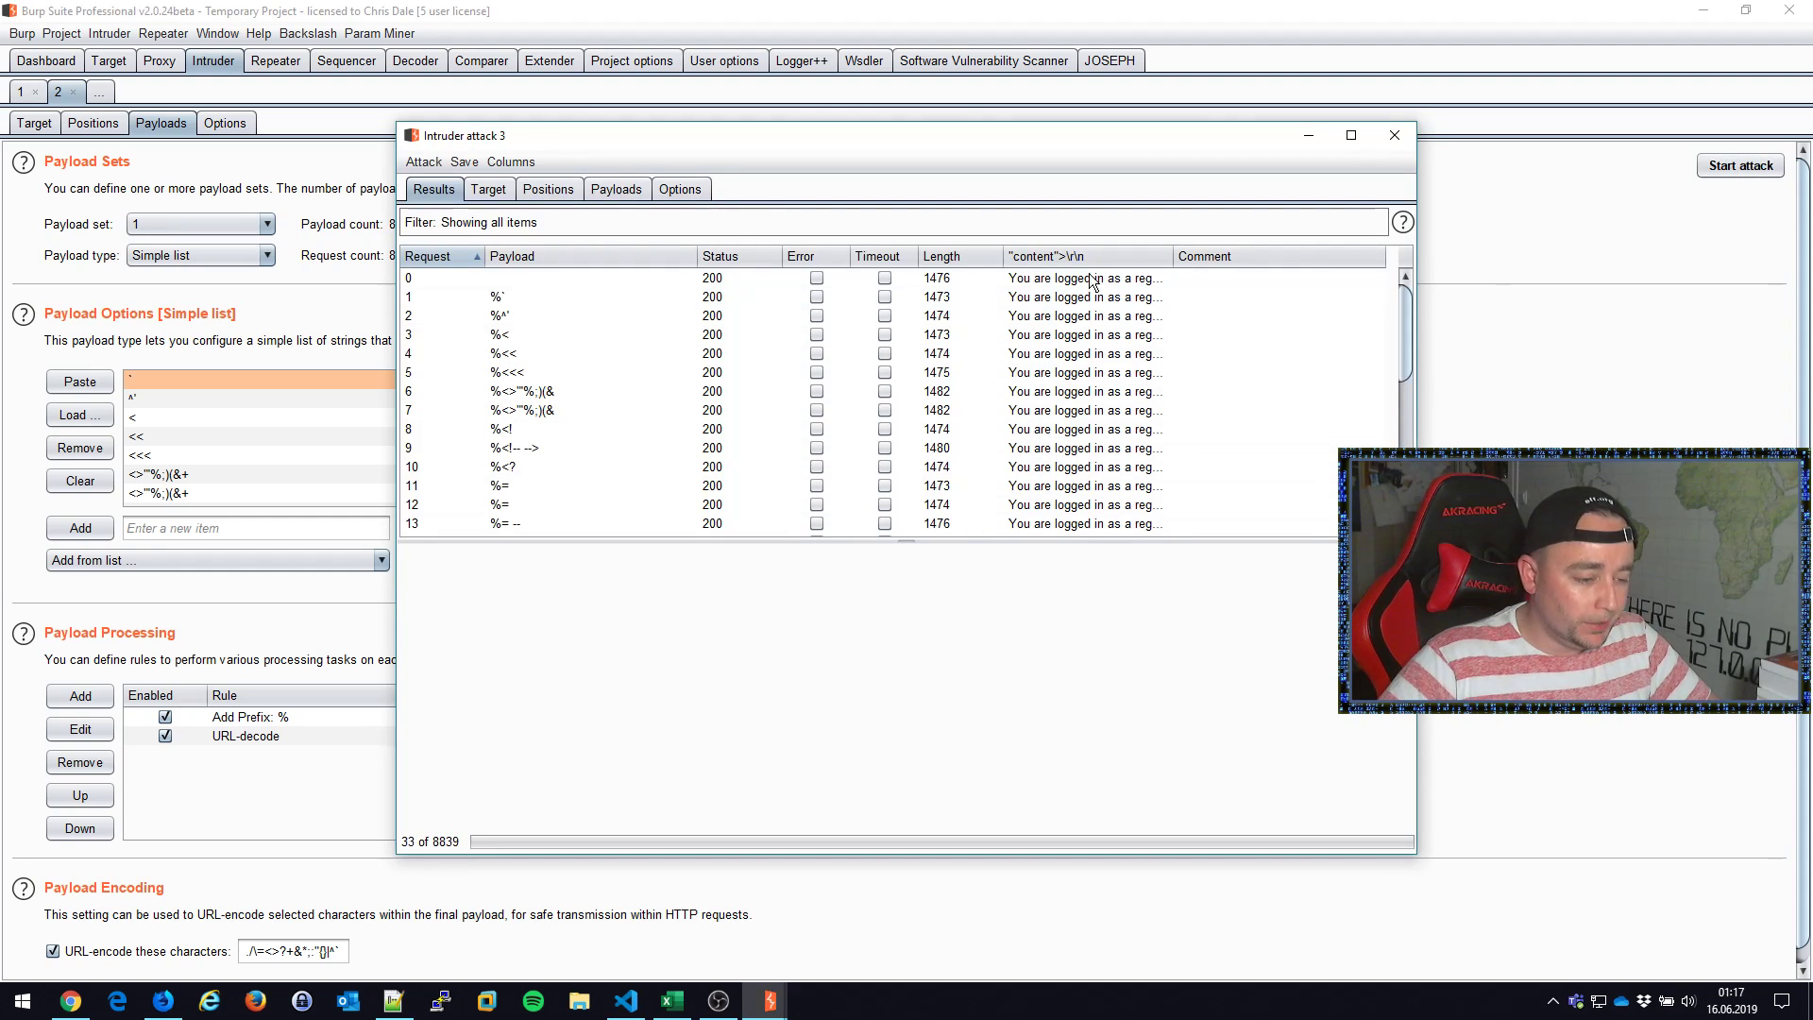
Step: Add the Response completed column to the attack results and sort by it, longest first
{"action": "scroll", "scroll_direction": "right", "scroll_amount": 3}
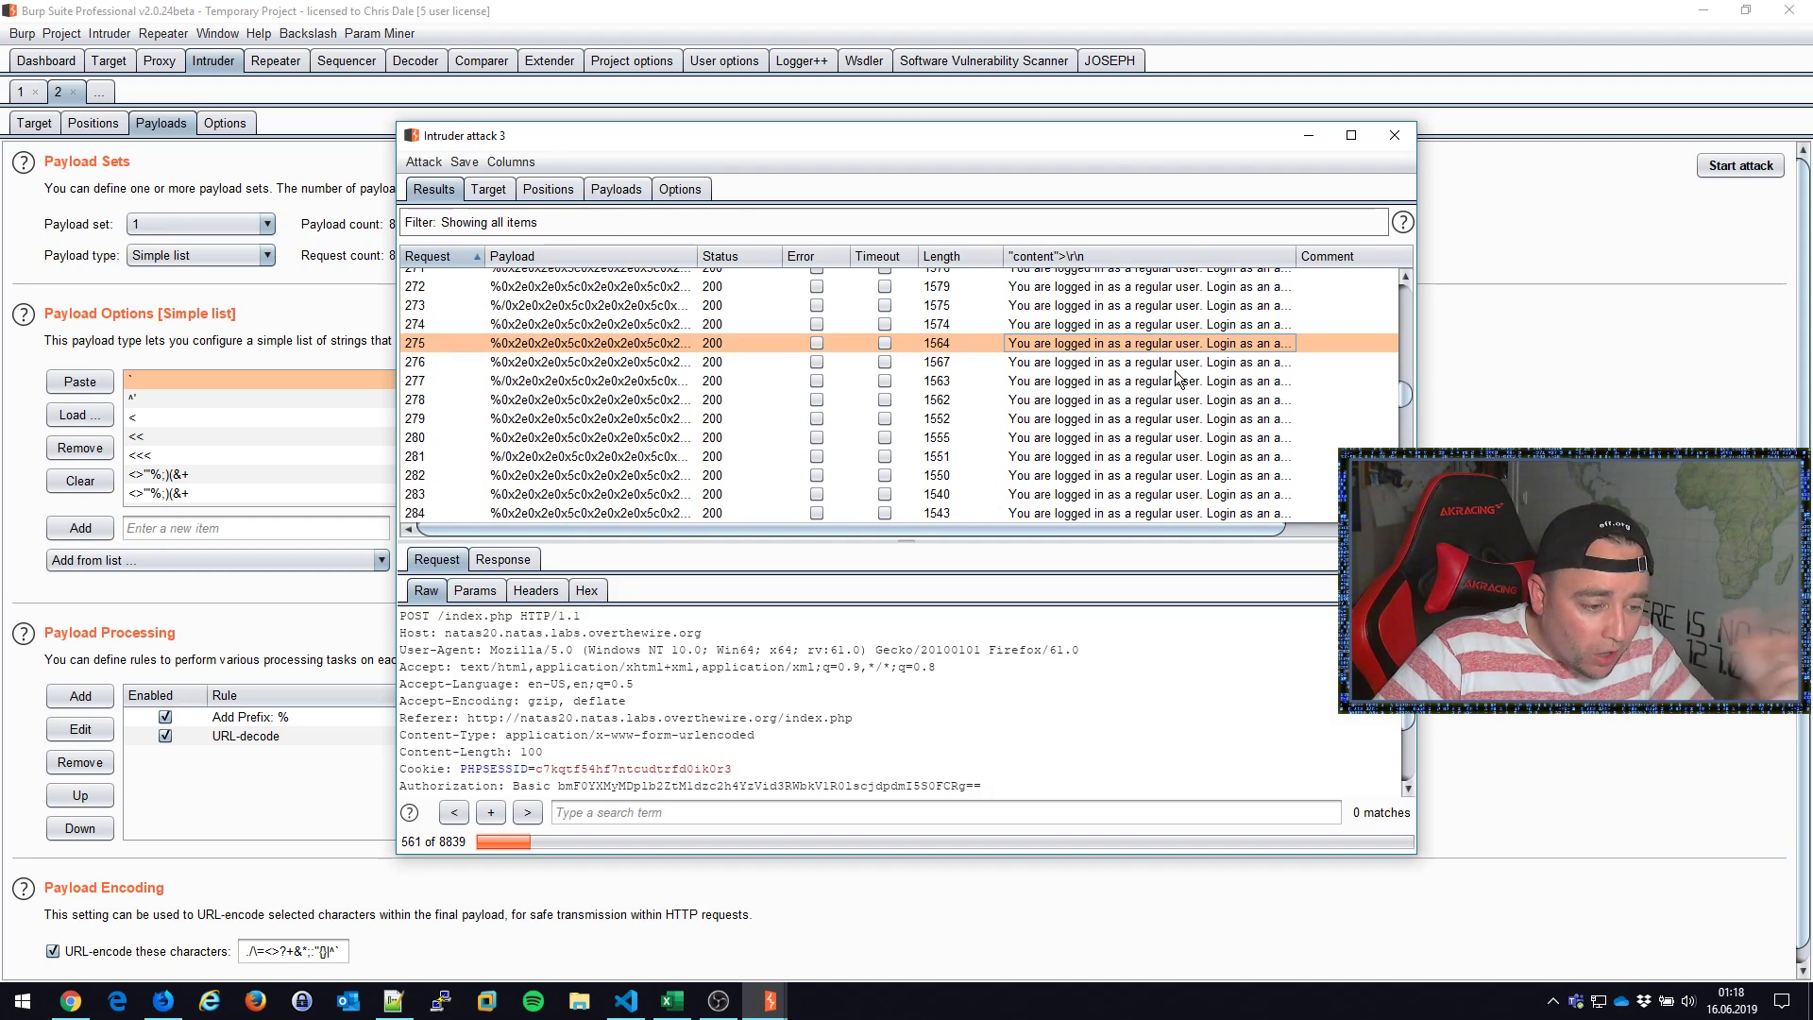
{"action": "left_click", "coordinate": [510, 161]}
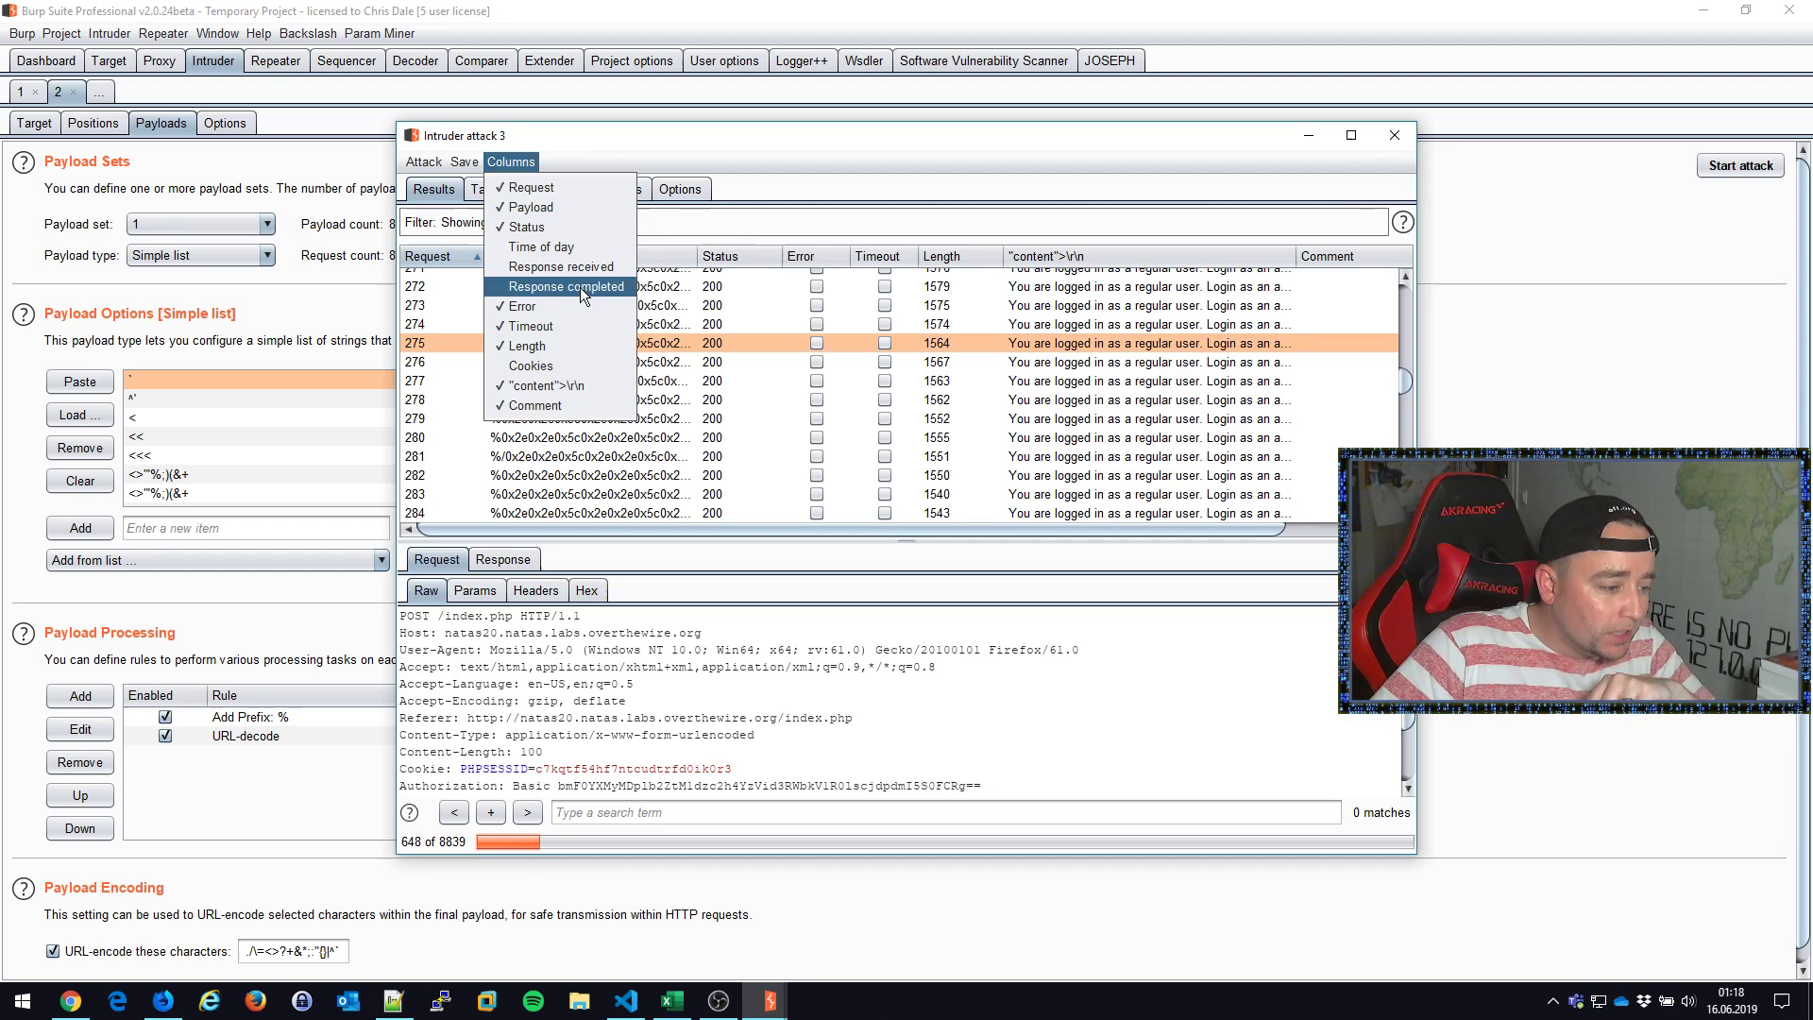
{"action": "left_click", "coordinate": [565, 286]}
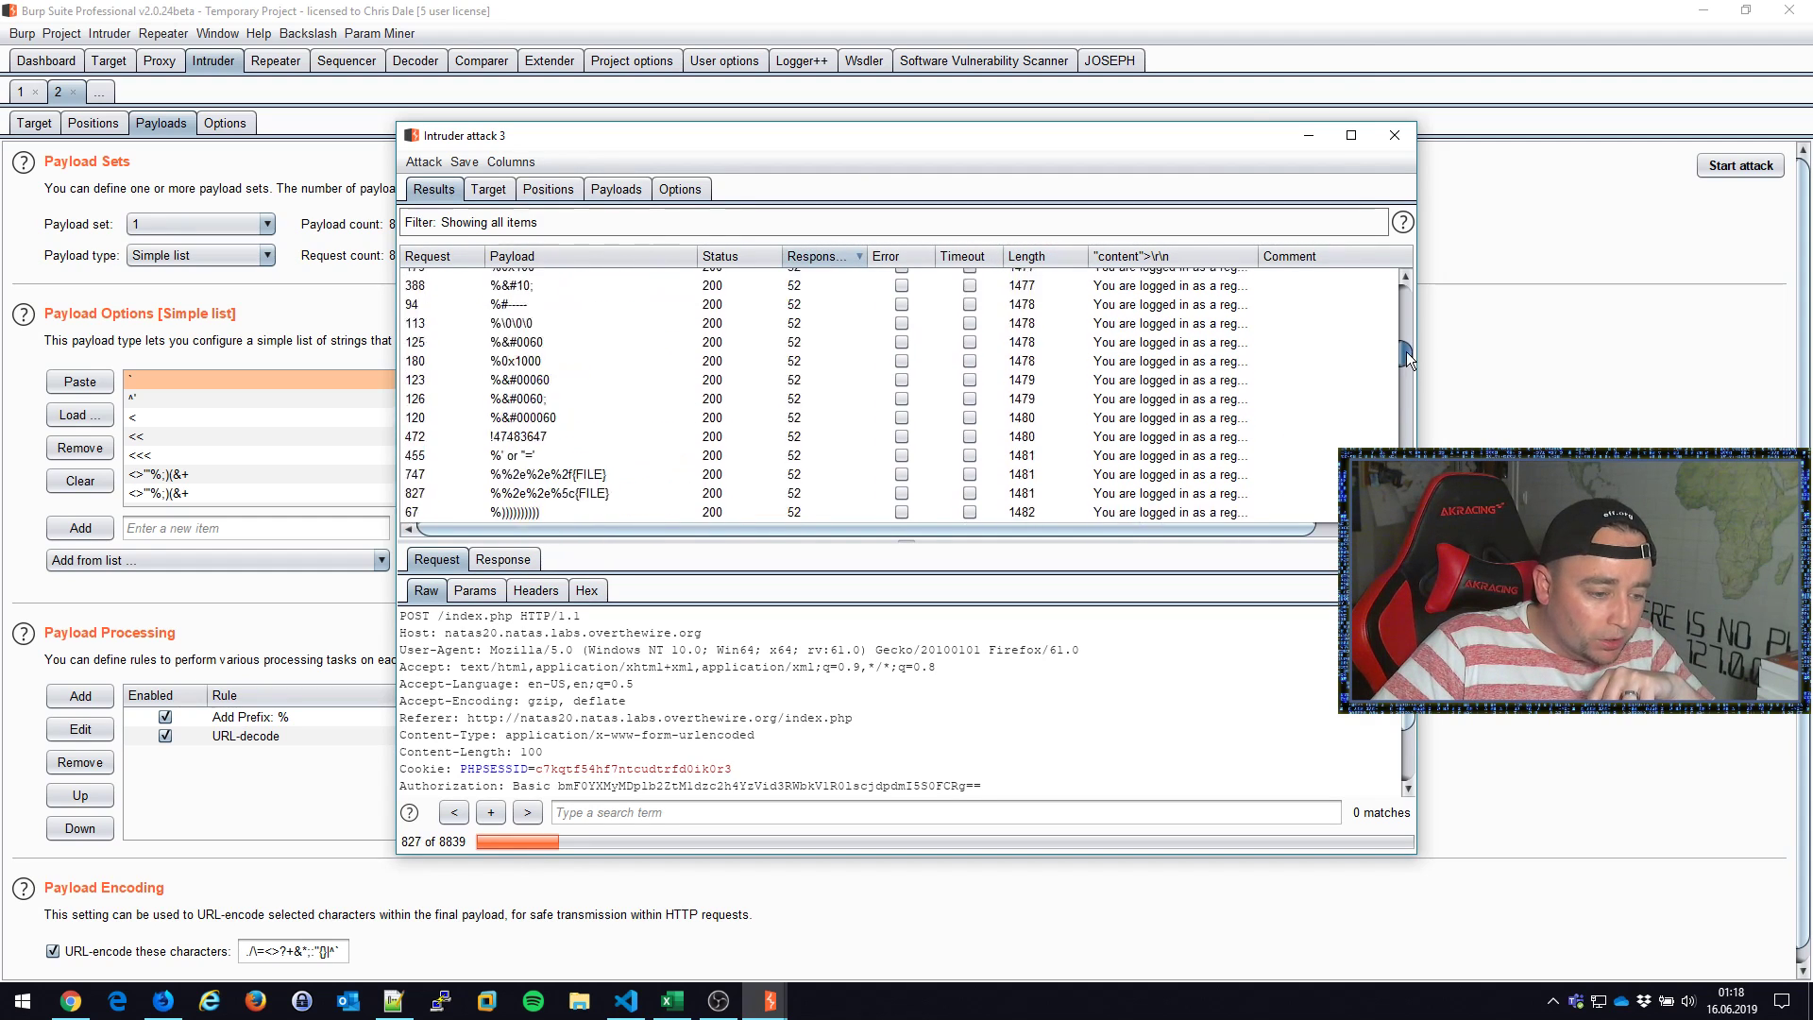
{"action": "left_click", "coordinate": [1170, 256]}
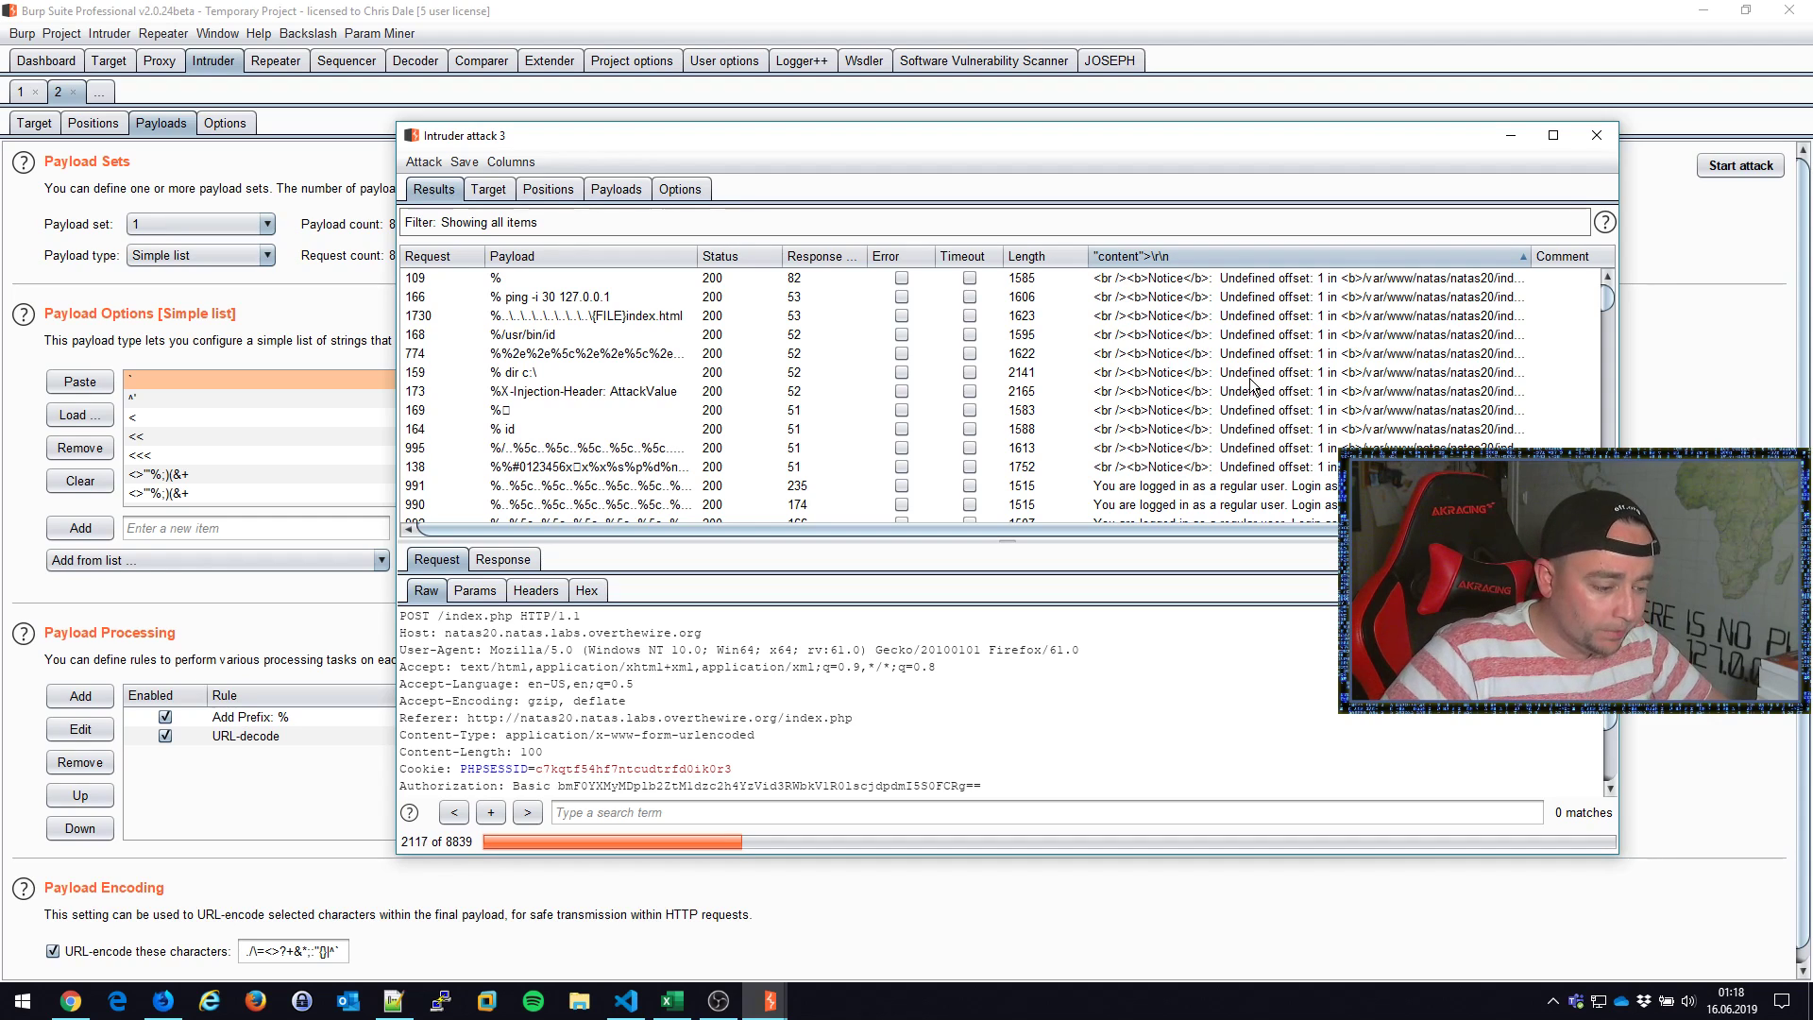
{"action": "left_click", "coordinate": [423, 160]}
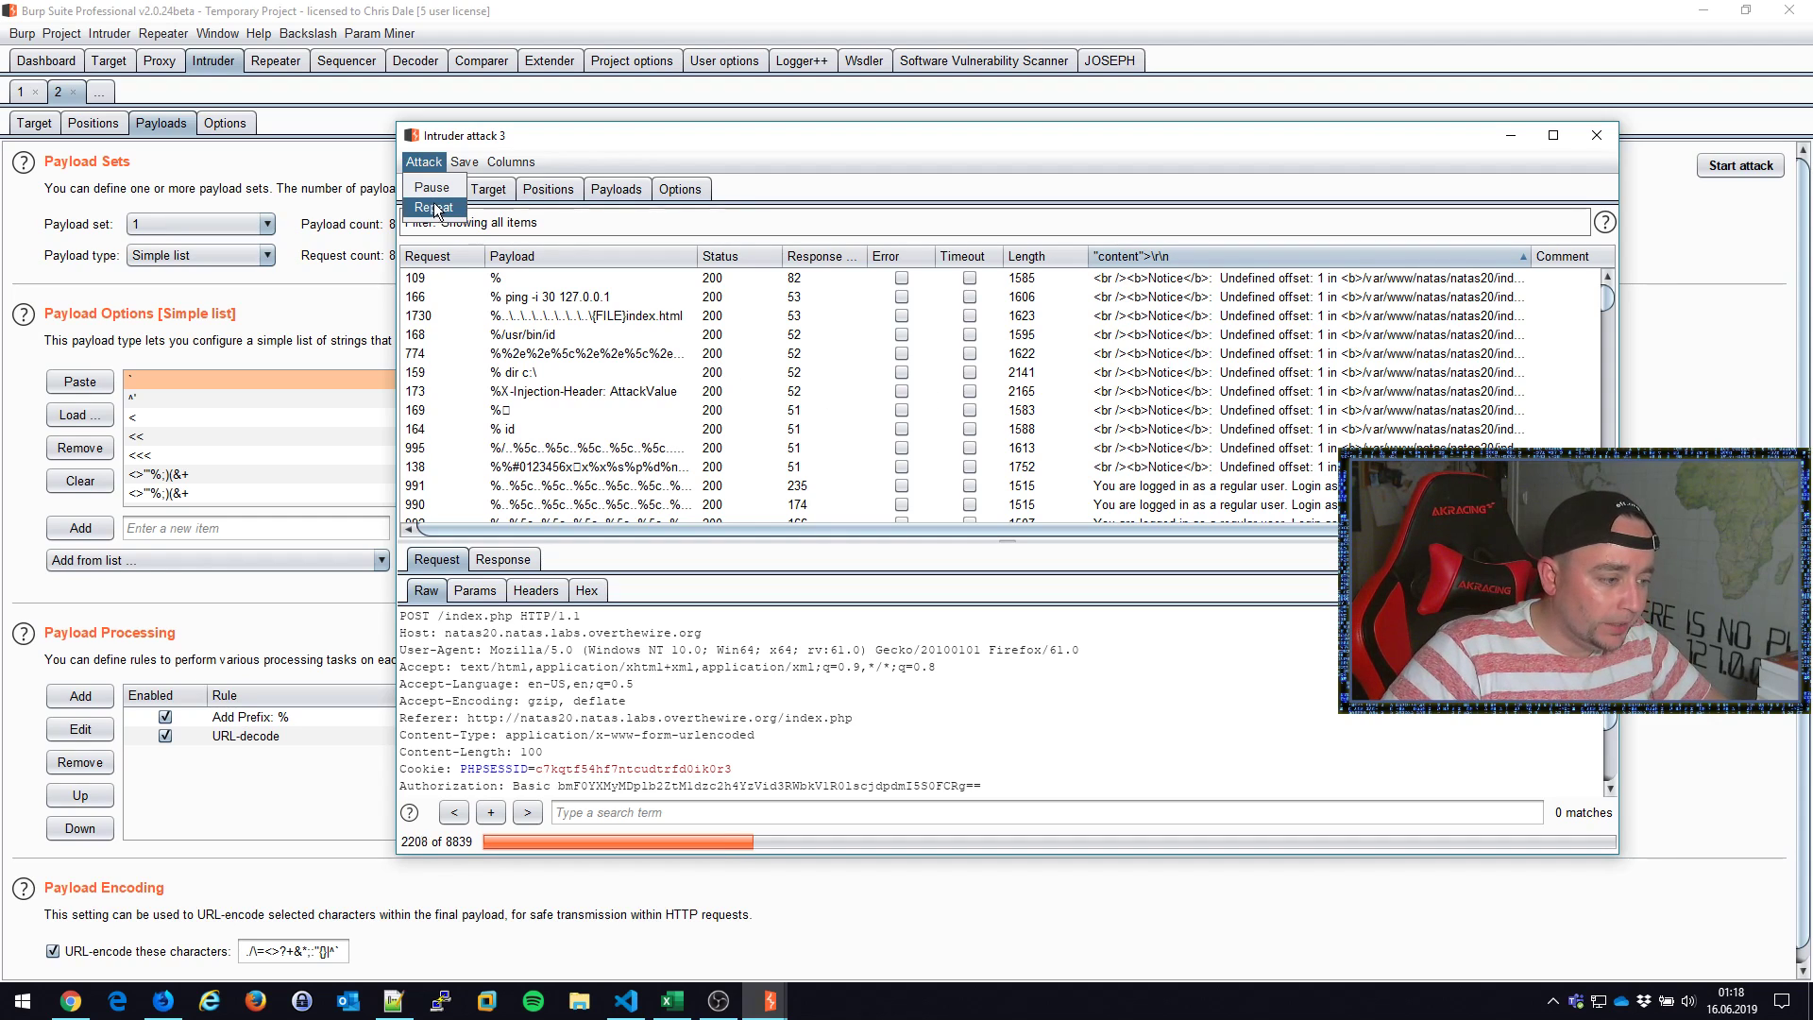
Step: Pause the attack, disable the Add Prefix % and URL-decode rules, and relaunch
{"action": "left_click", "coordinate": [431, 186]}
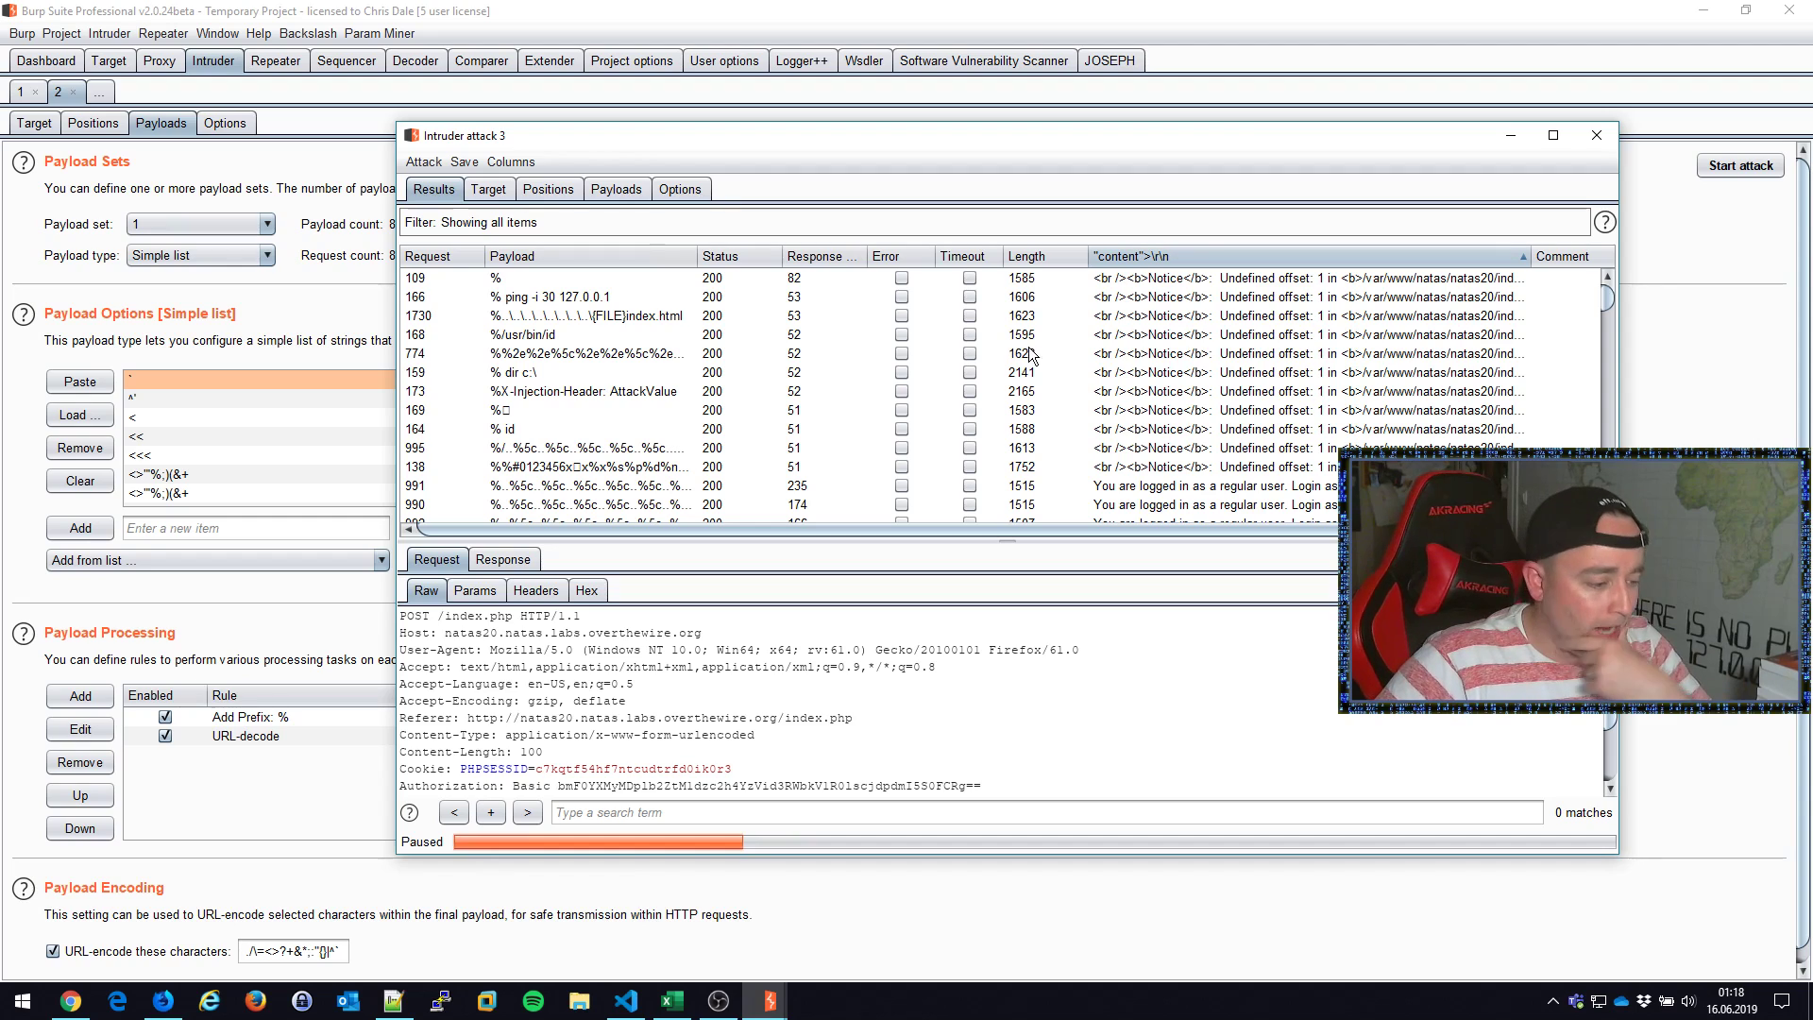
{"action": "mouse_move", "coordinate": [690, 350]}
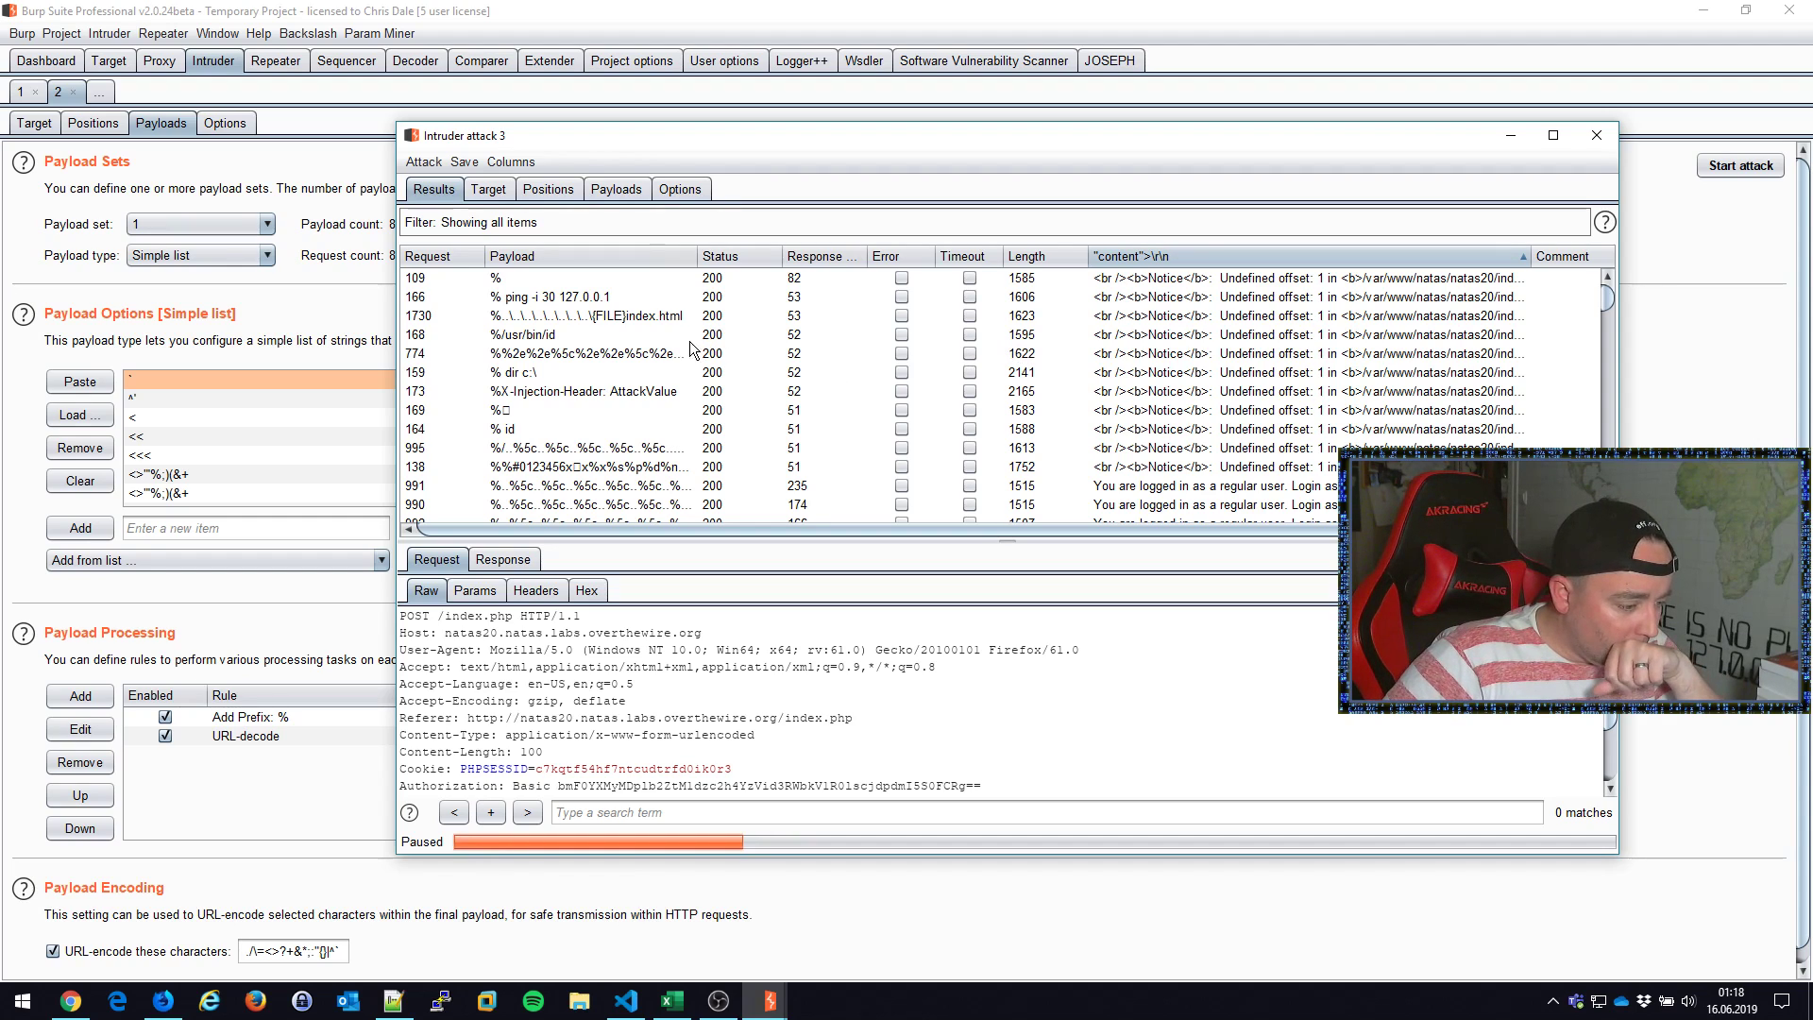
{"action": "mouse_move", "coordinate": [877, 464]}
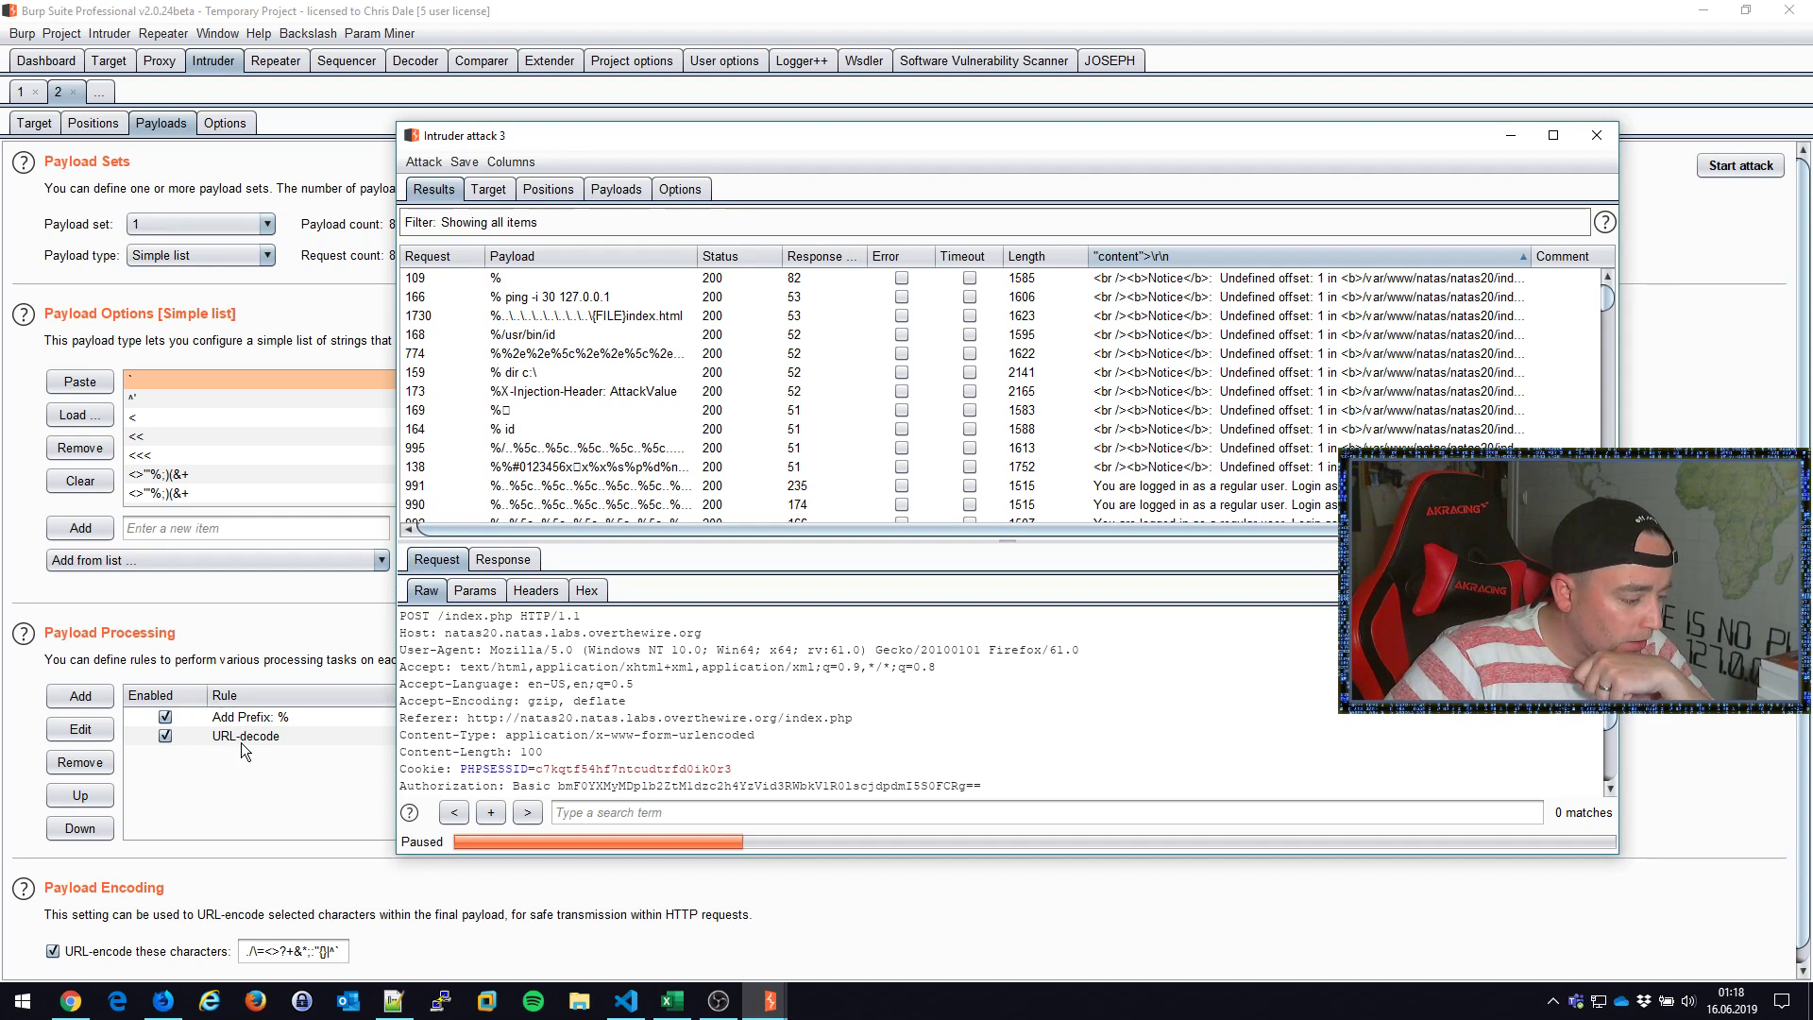
{"action": "left_click", "coordinate": [1597, 135]}
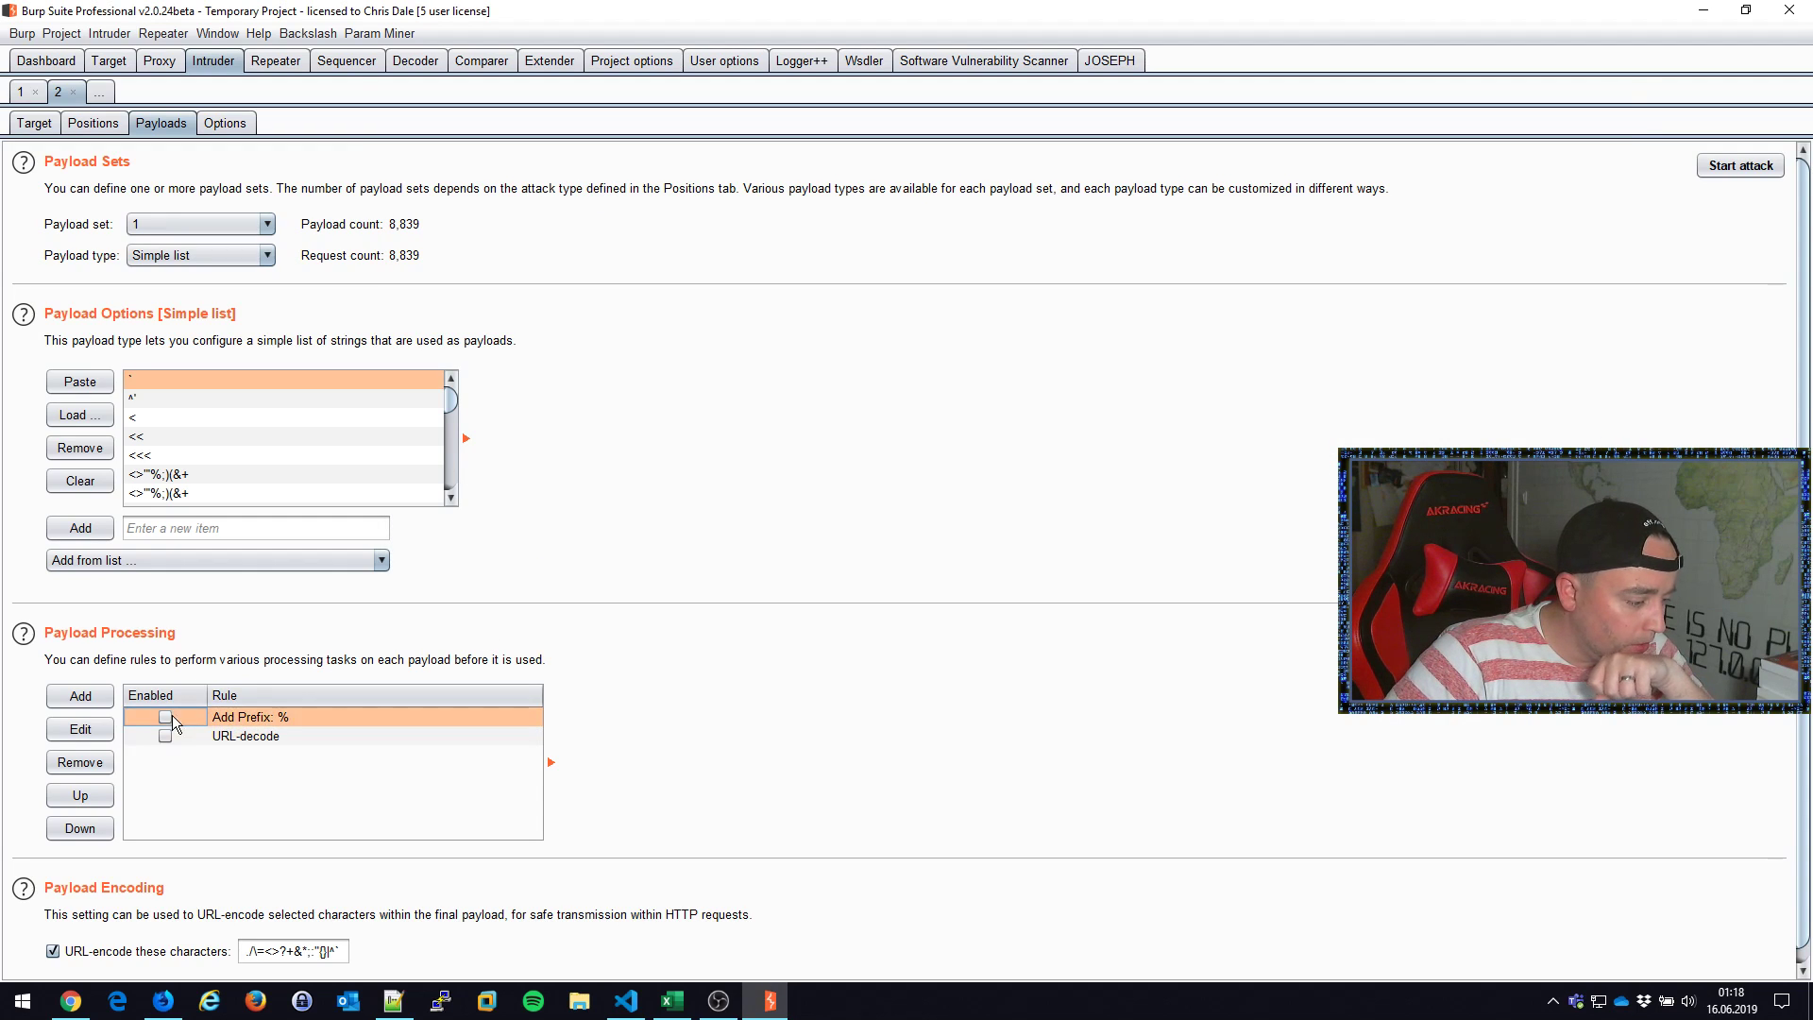
{"action": "left_click", "coordinate": [1737, 165]}
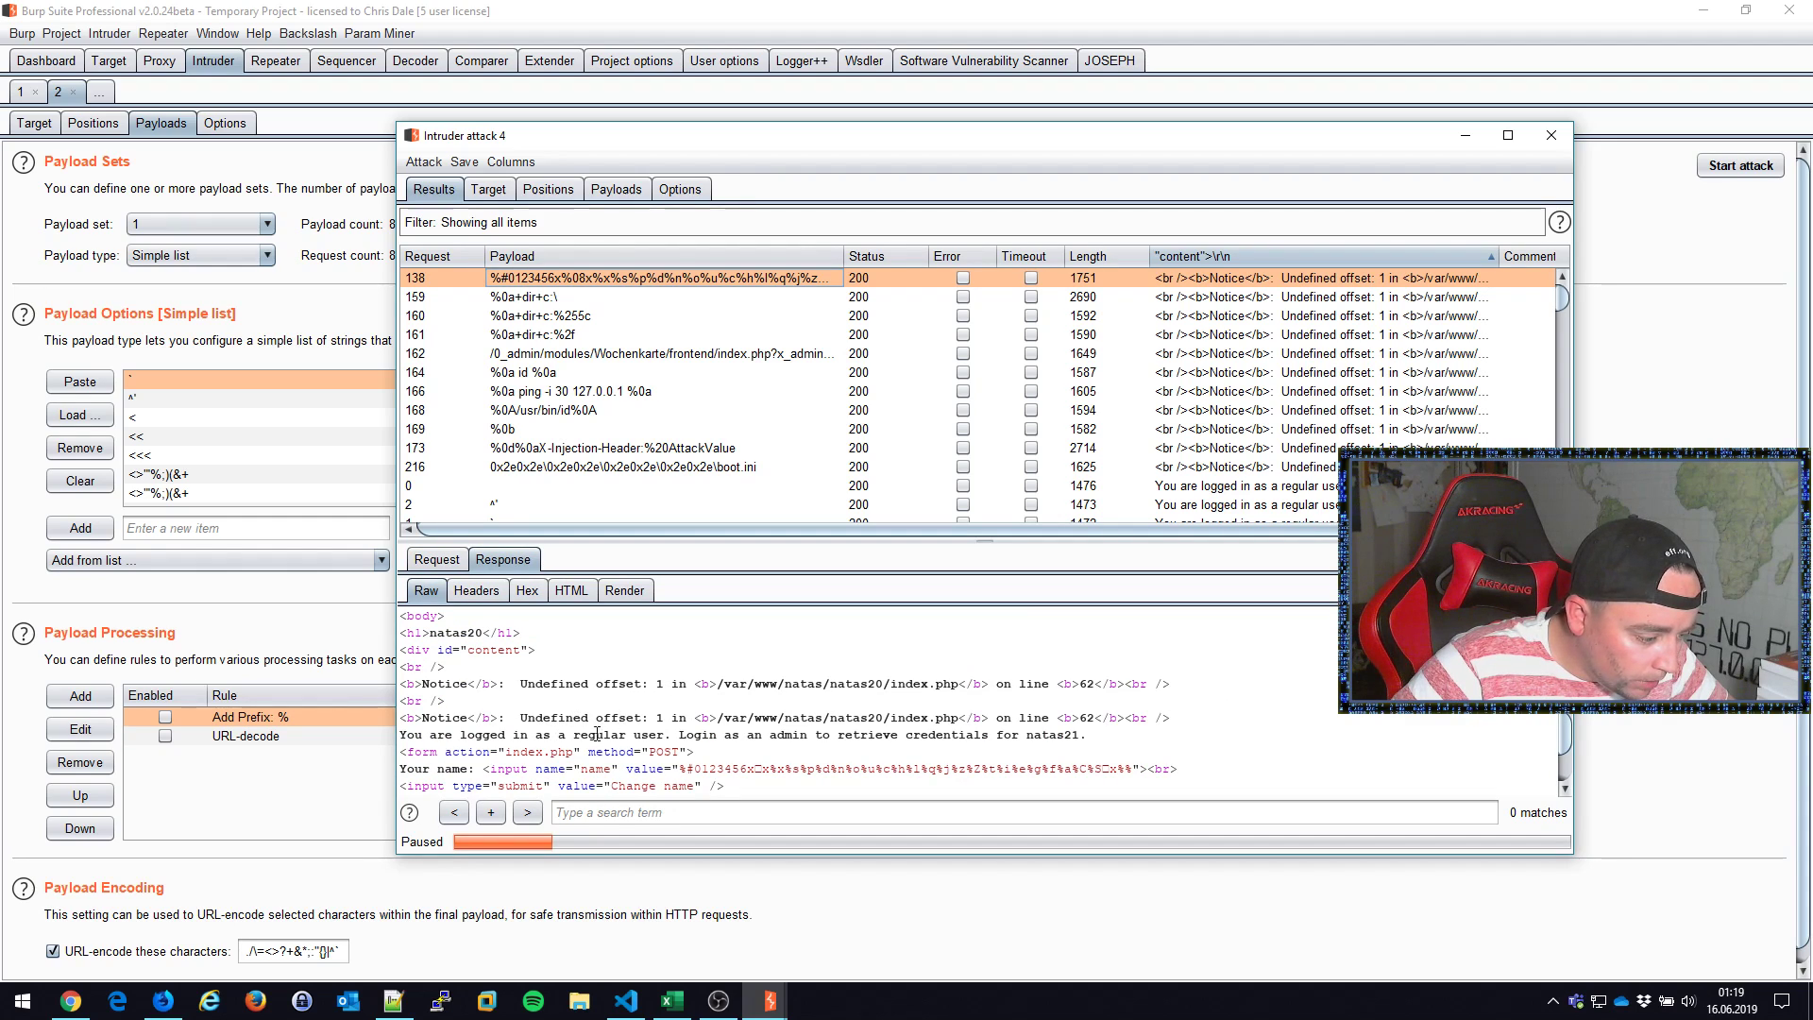
Step: Inspect attack results 159, 138, 160, 164–168 and the %0b payload's request
{"action": "scroll", "scroll_direction": "down", "scroll_amount": 3}
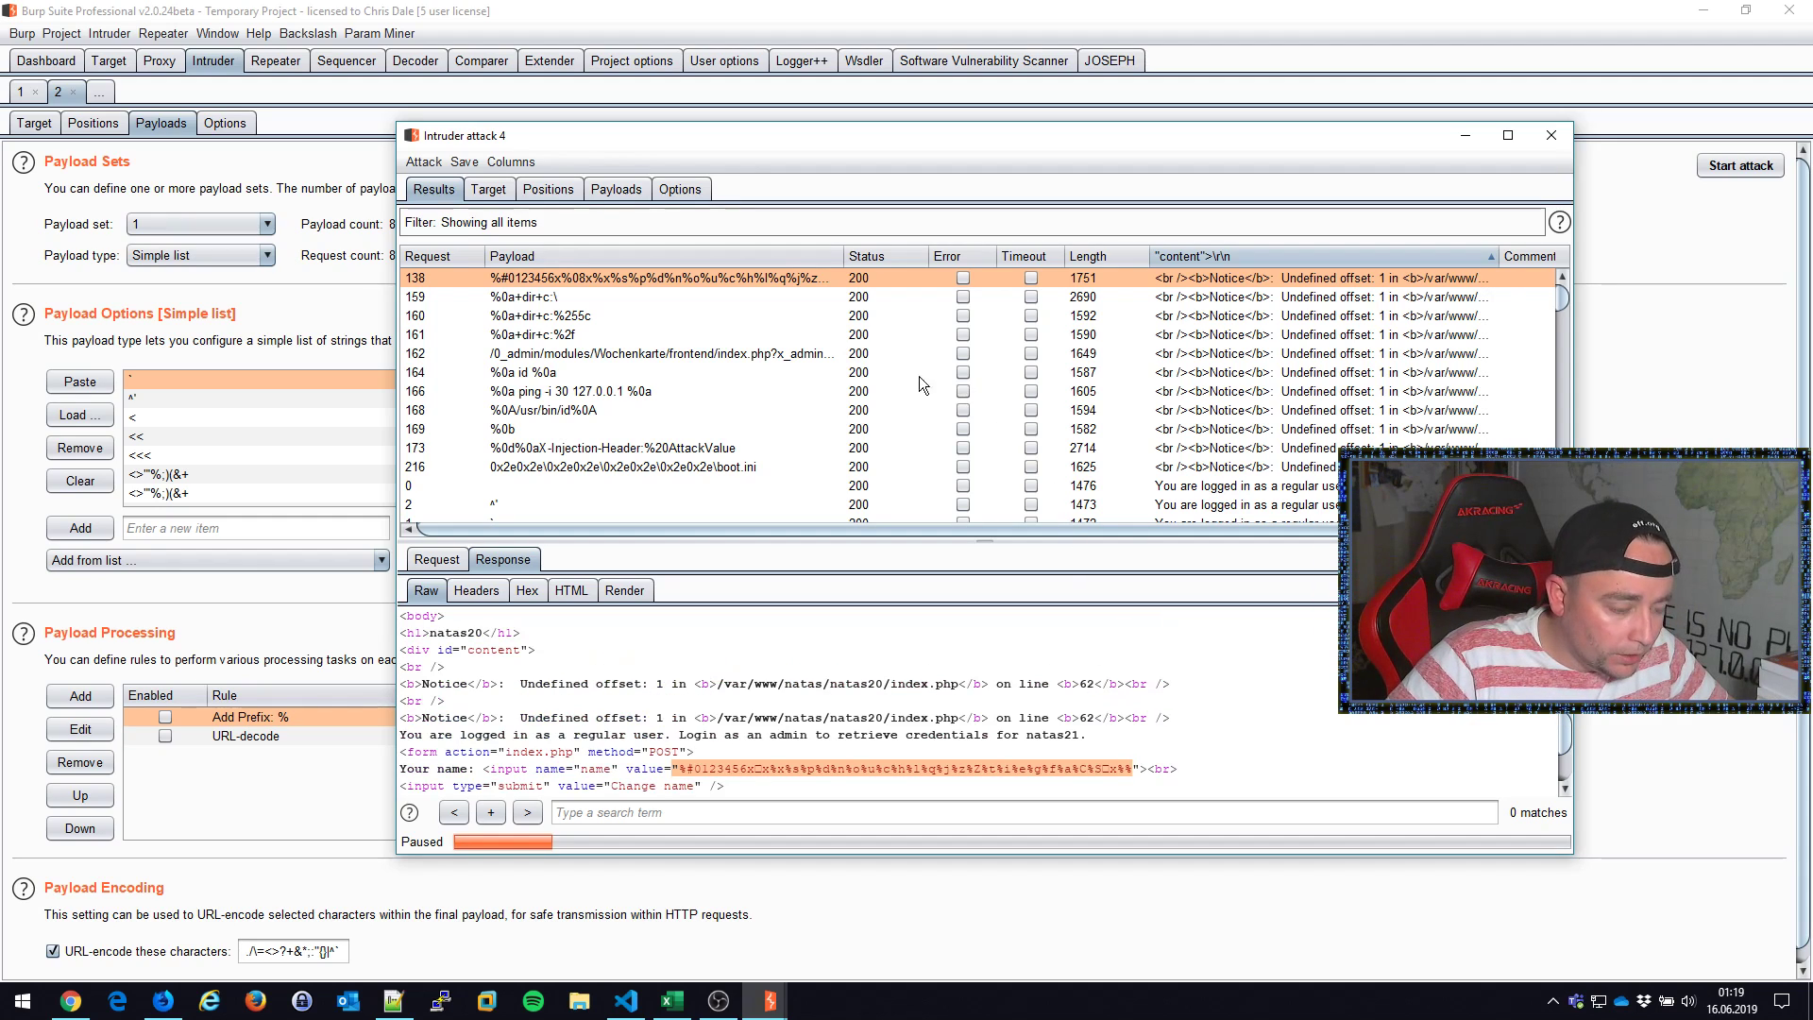
{"action": "left_click", "coordinate": [532, 297]}
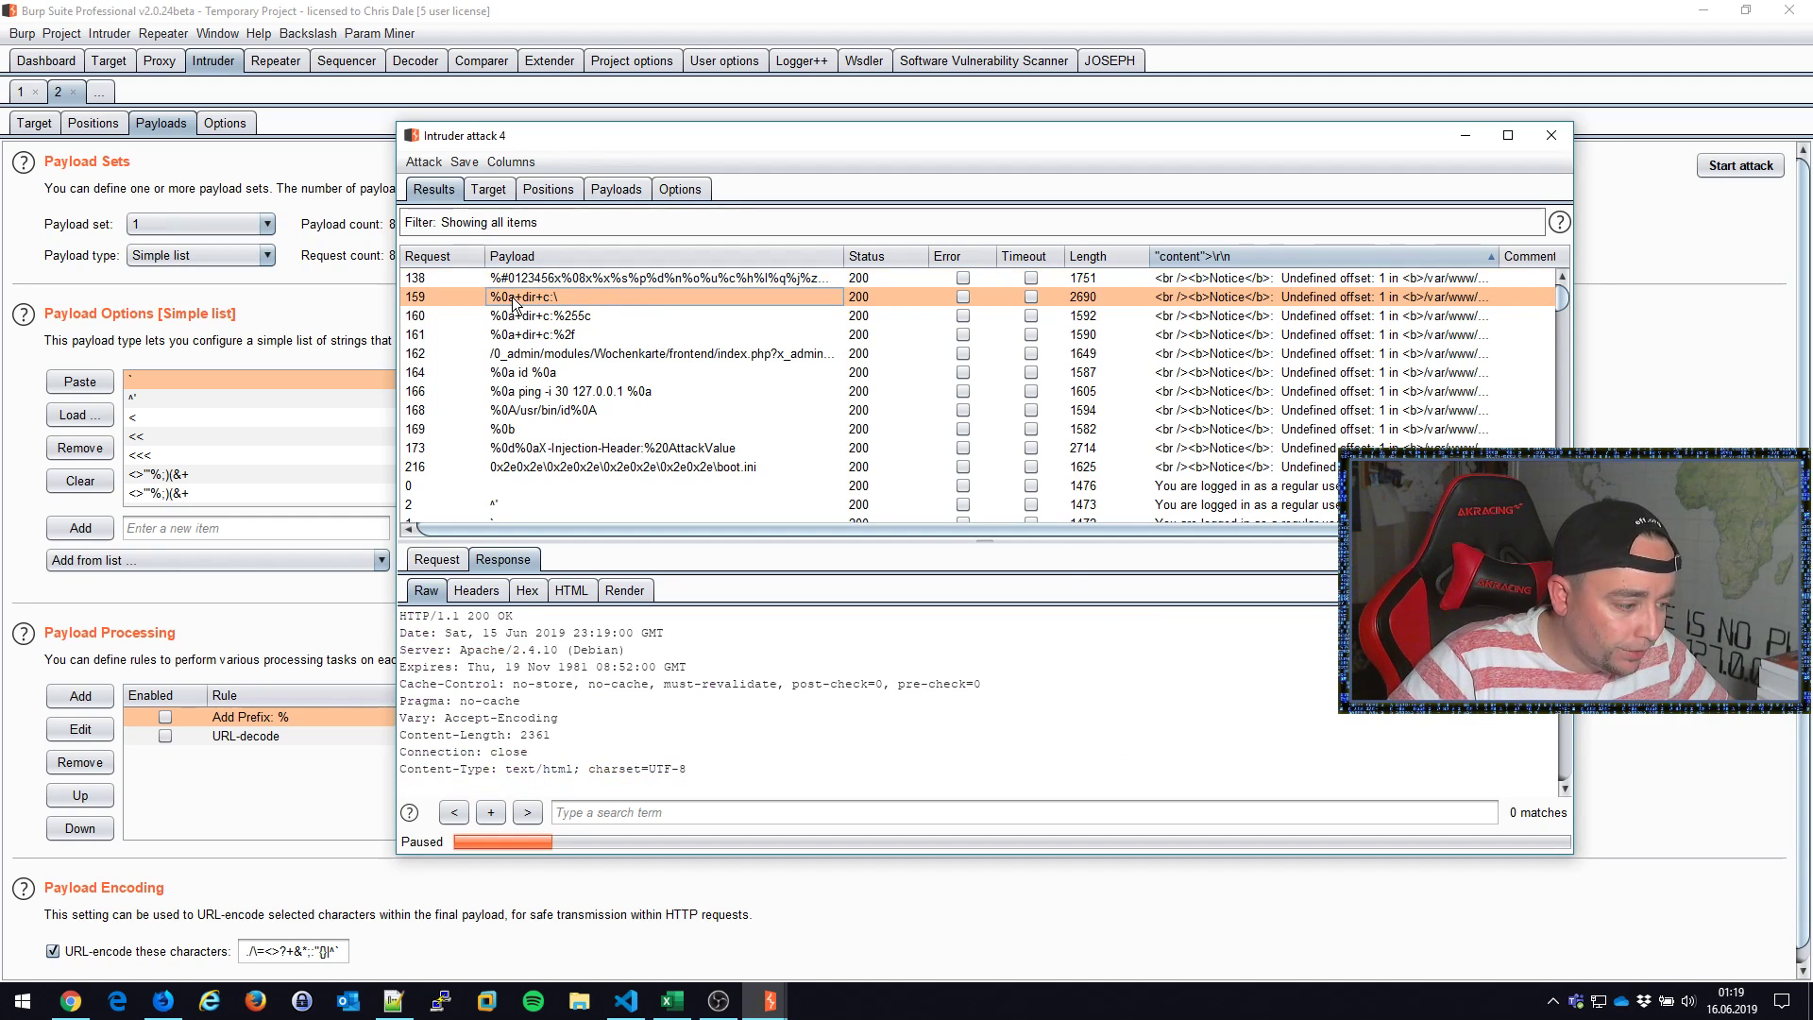
{"action": "left_click", "coordinate": [509, 278]}
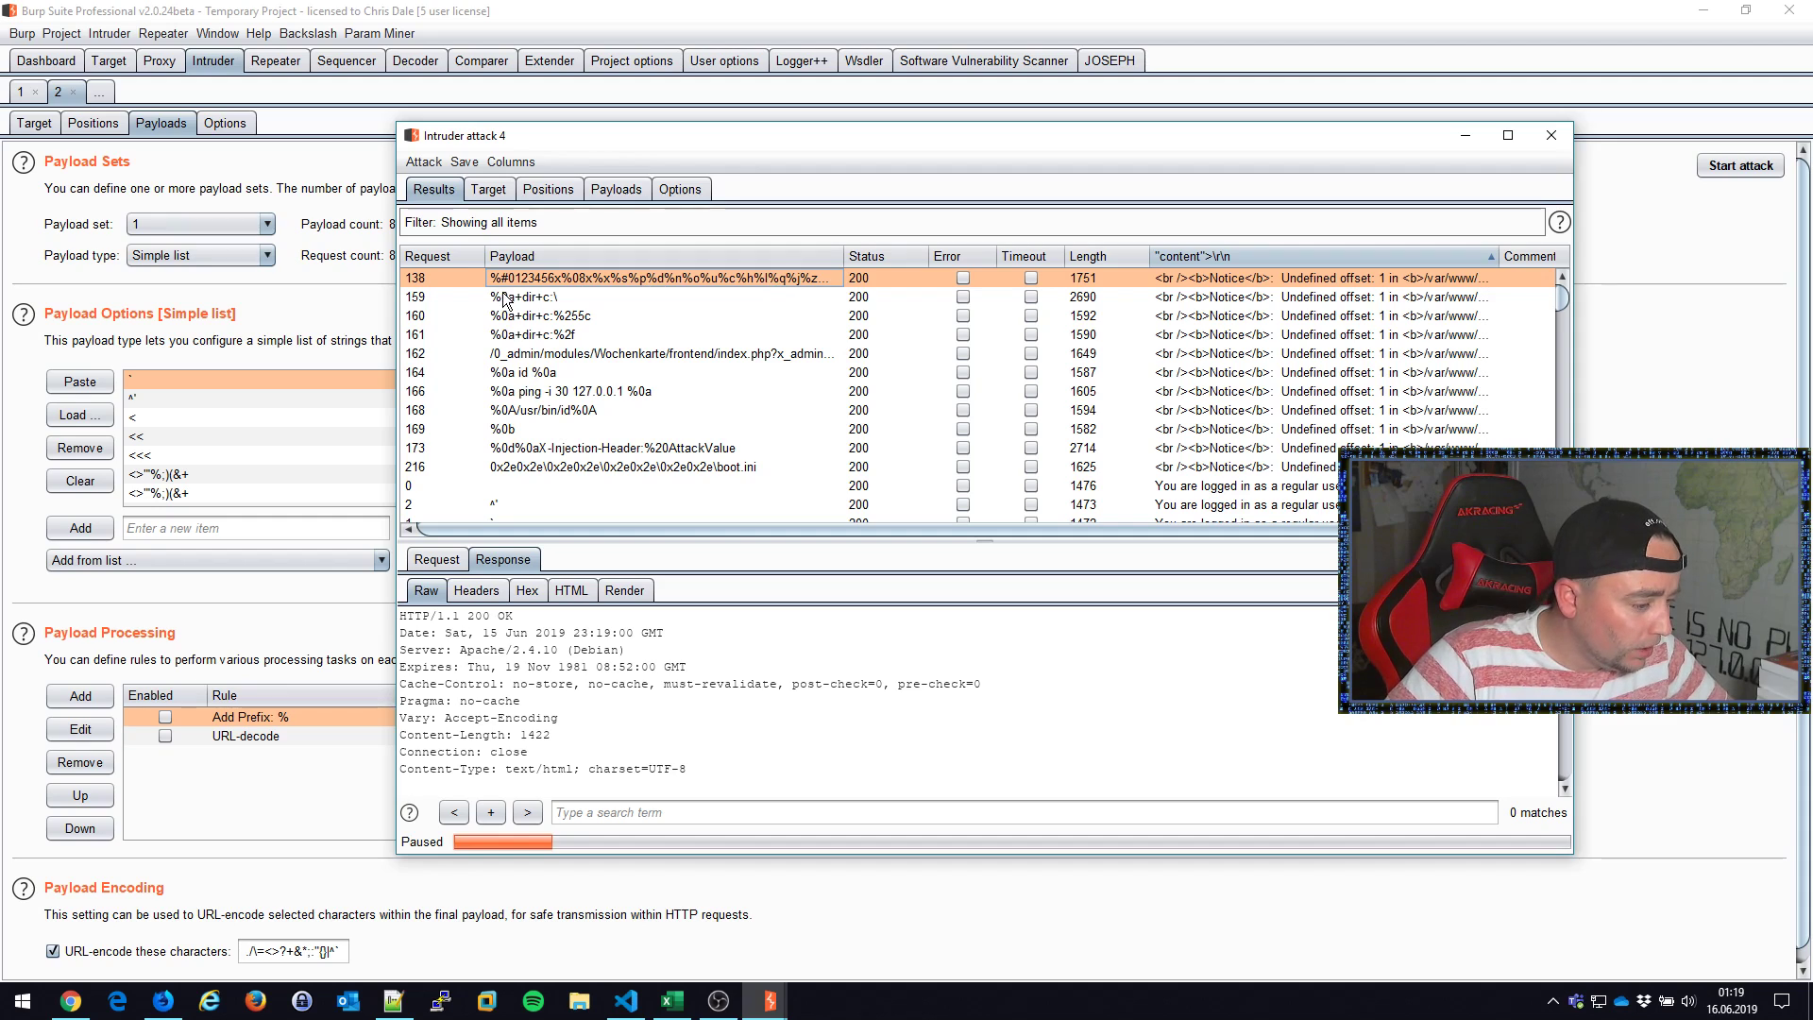
{"action": "left_click", "coordinate": [532, 298]}
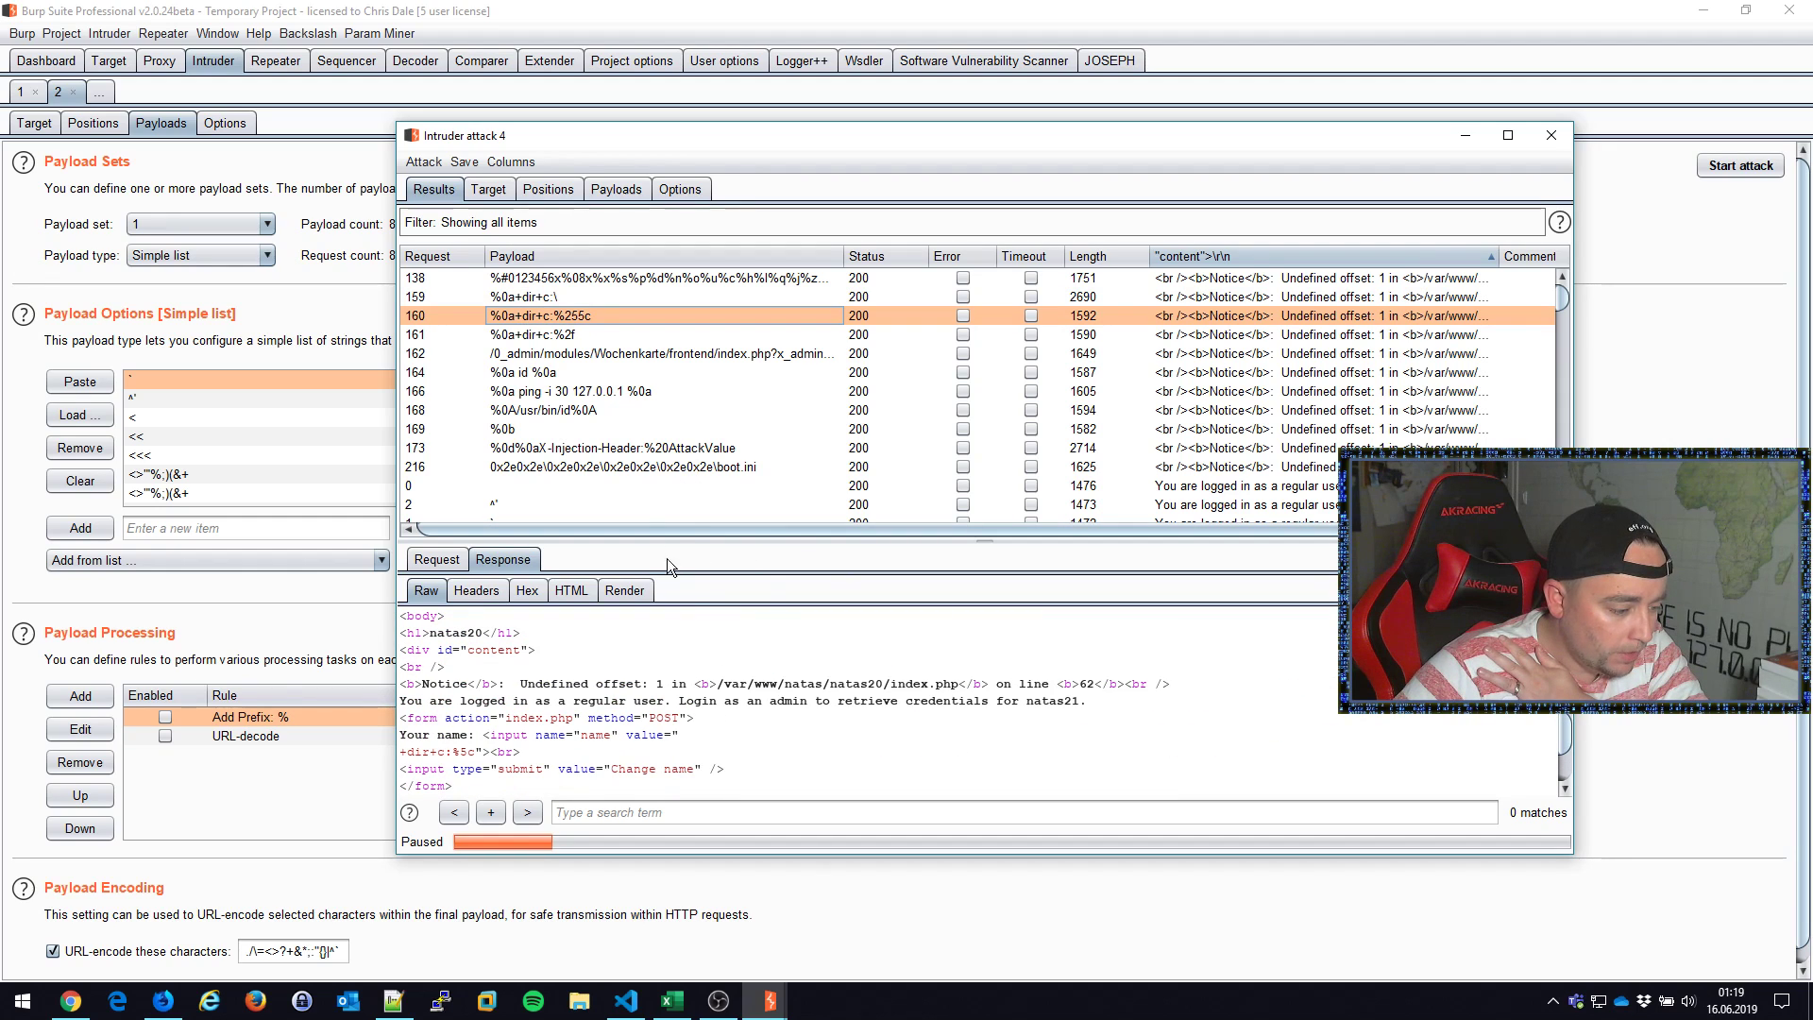
{"action": "left_click", "coordinate": [525, 371]}
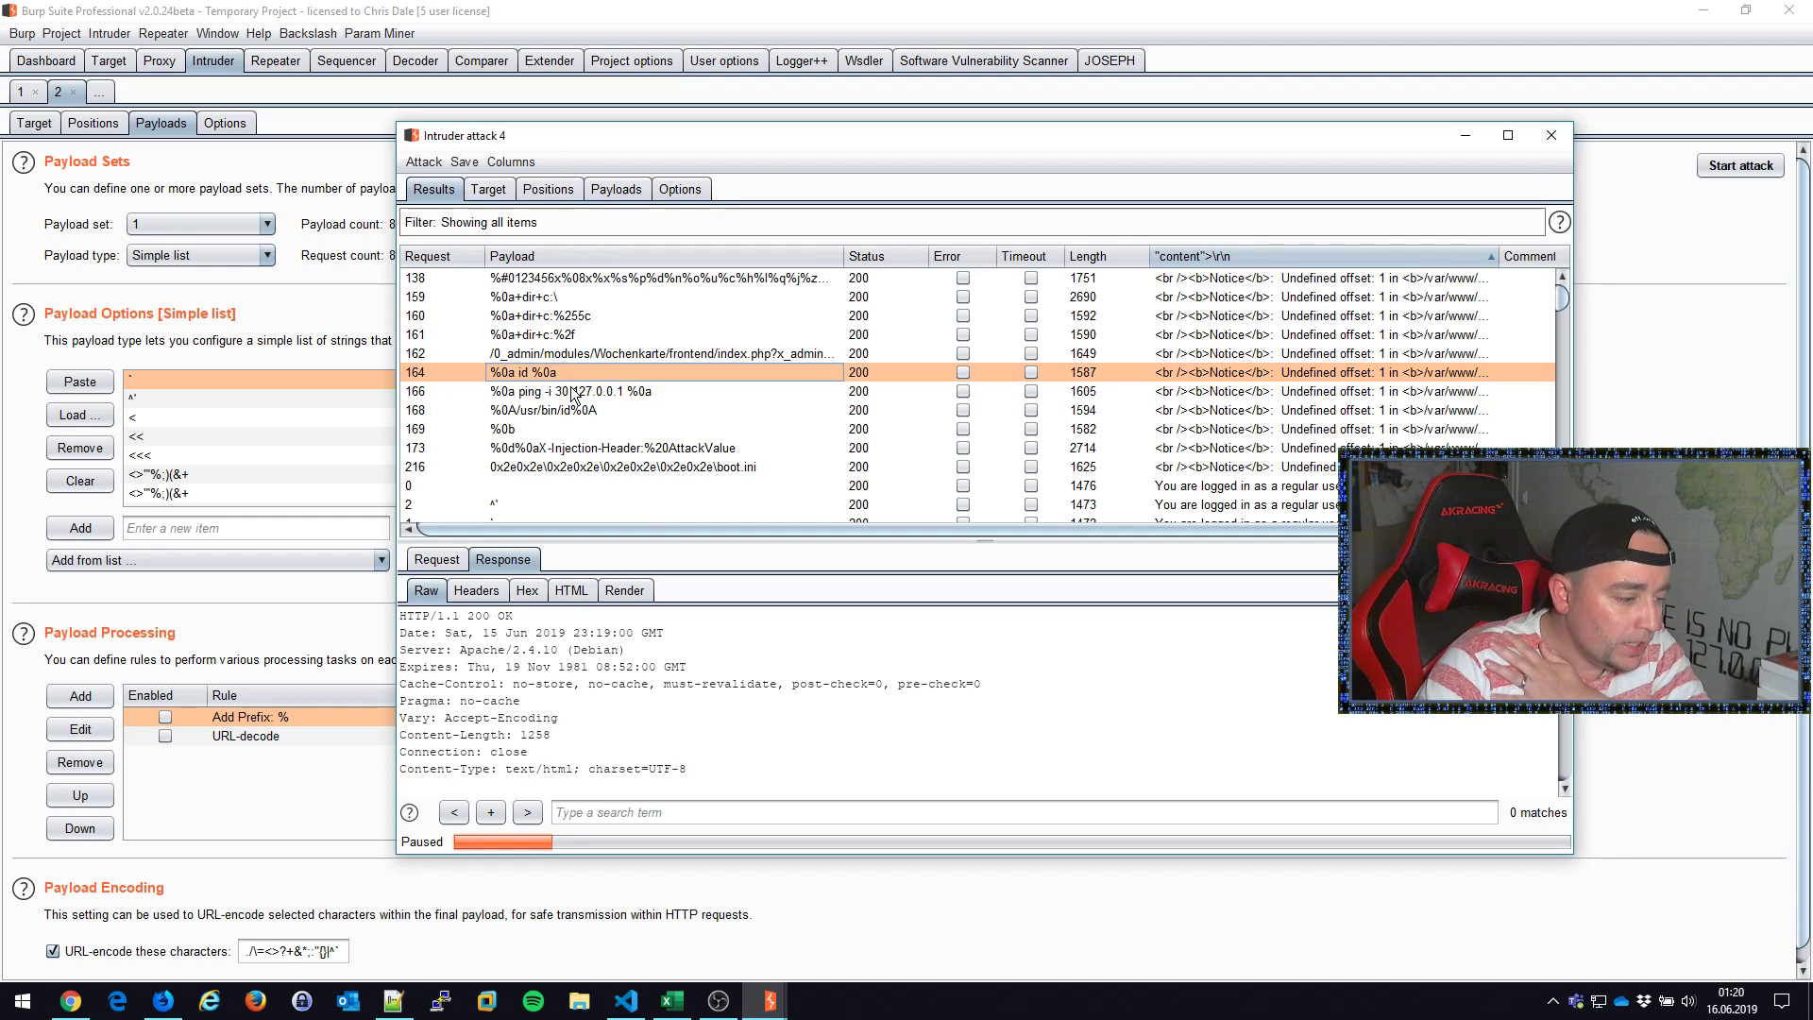
{"action": "left_click", "coordinate": [544, 409]}
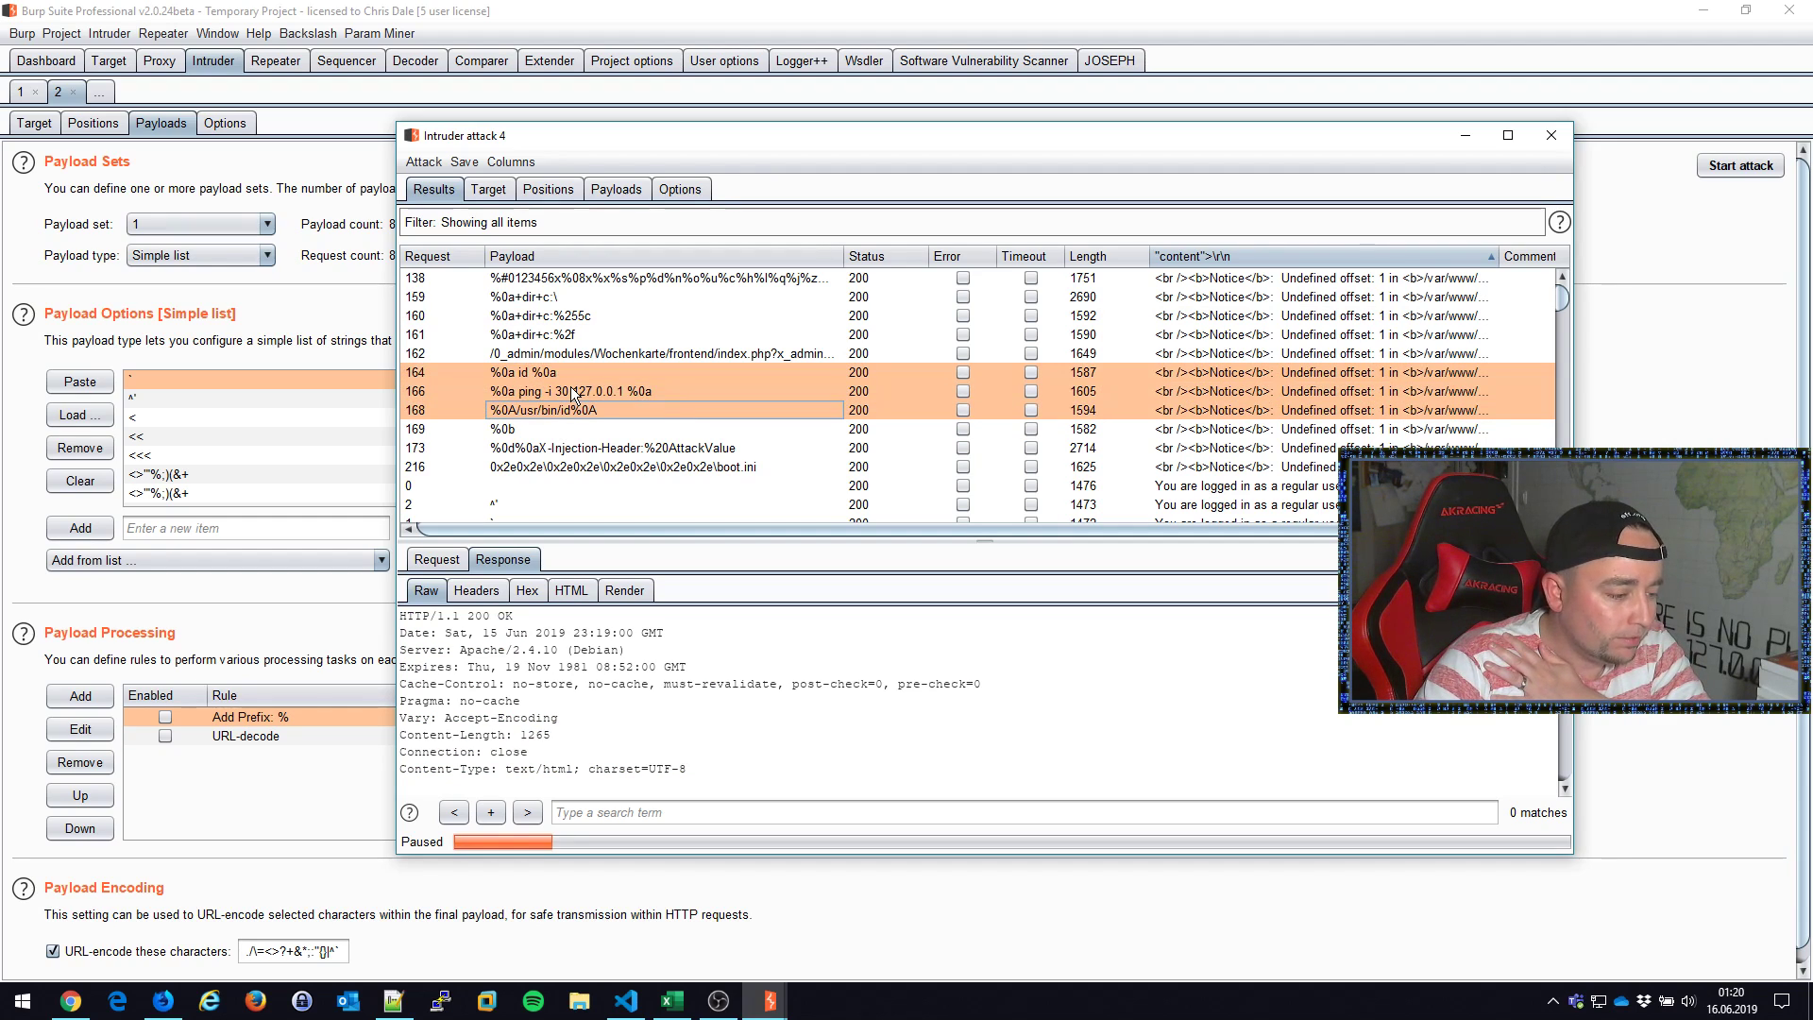
{"action": "left_click", "coordinate": [527, 428]}
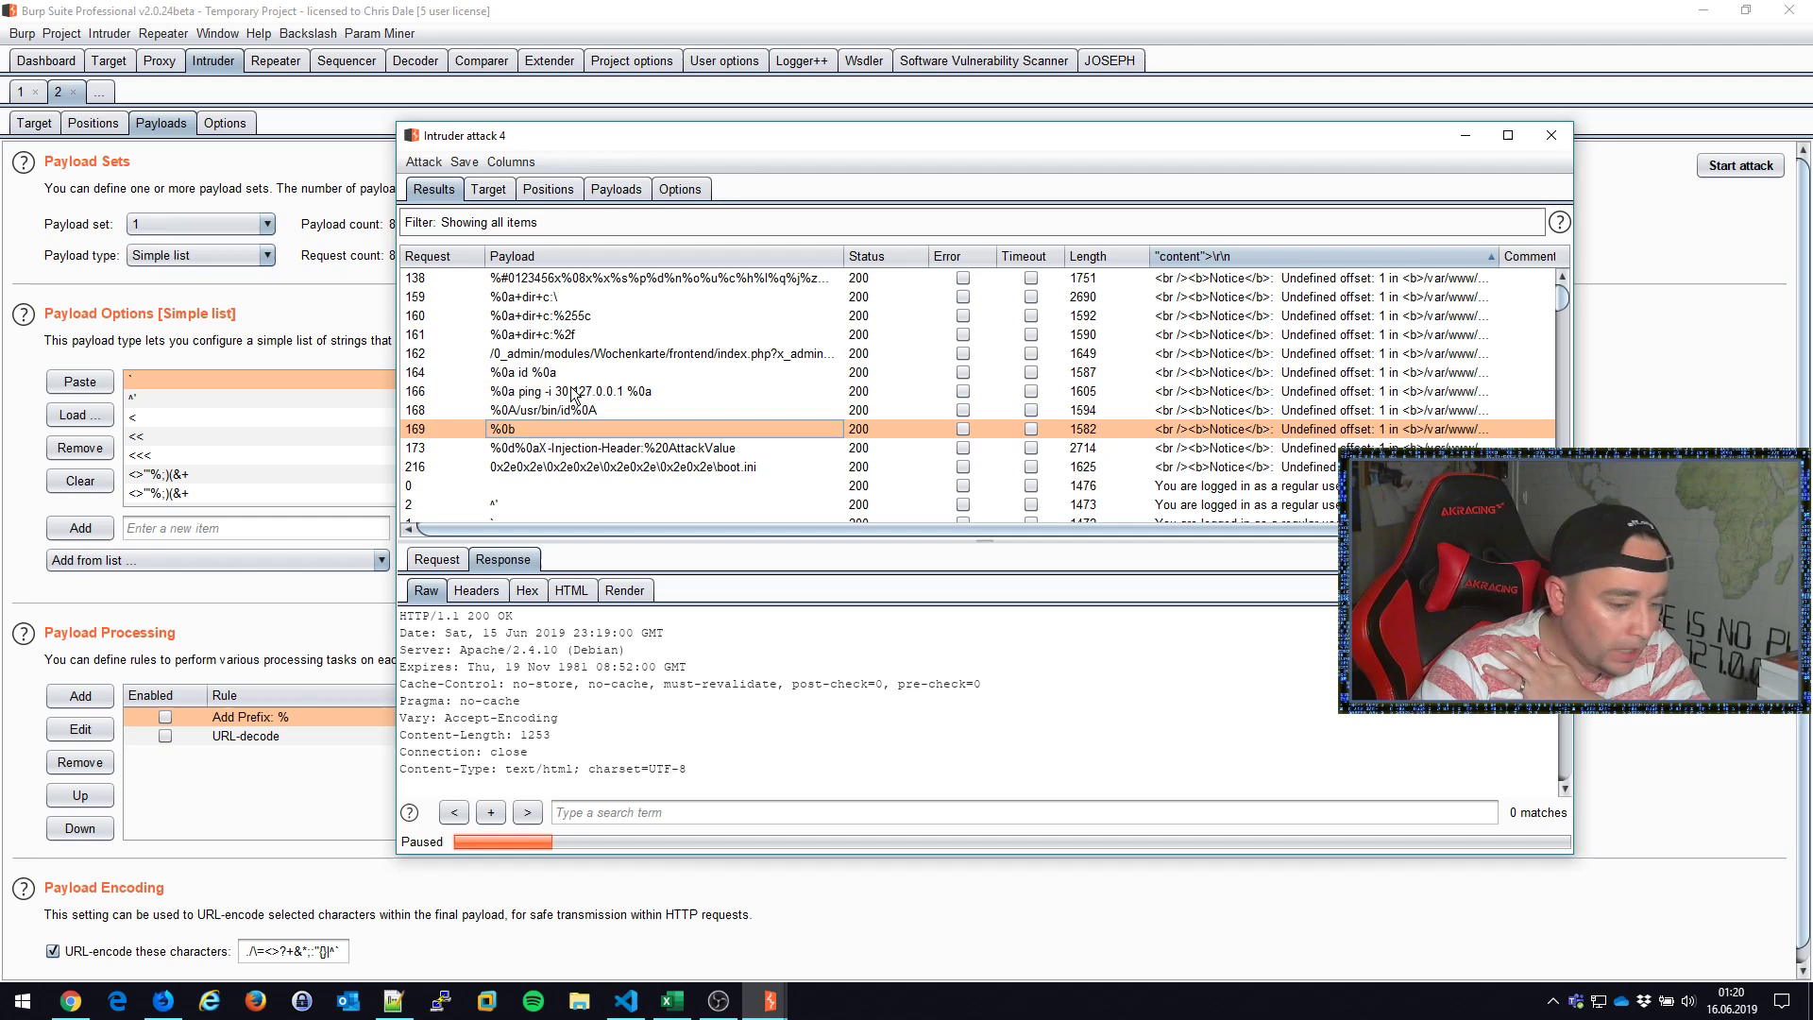
{"action": "mouse_move", "coordinate": [544, 481]}
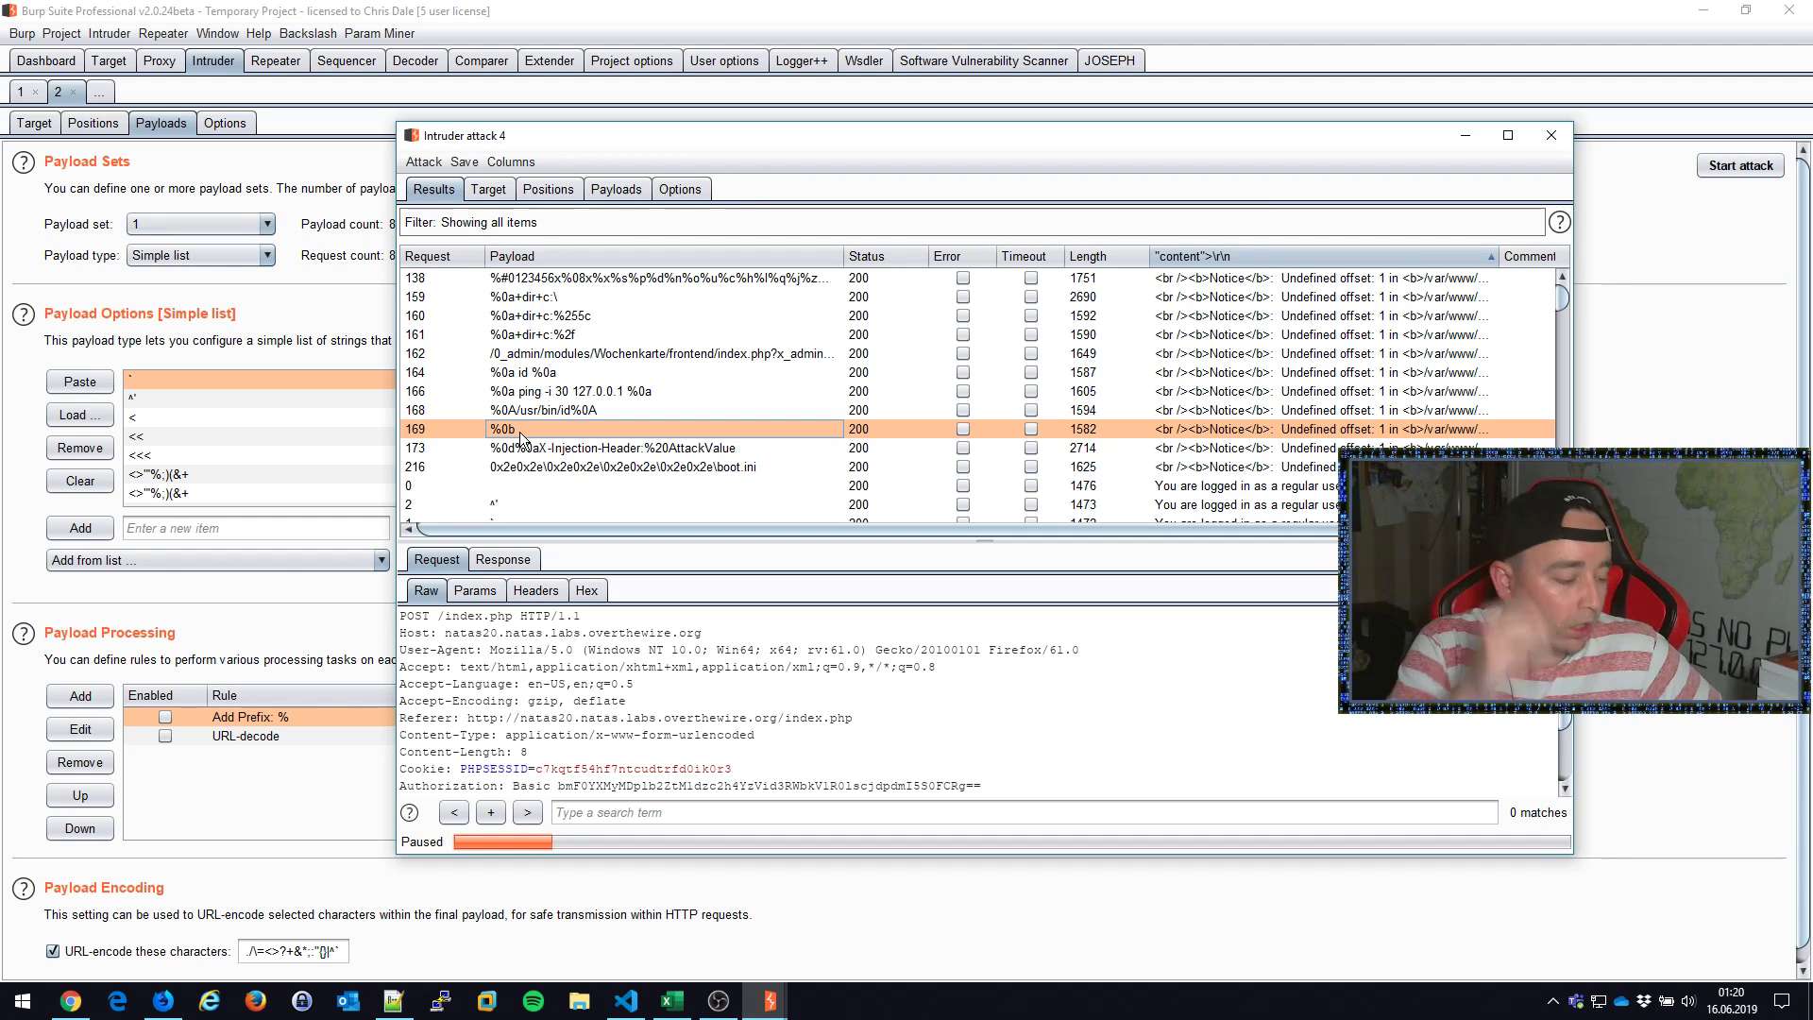
Step: Send the %0b payload request to Repeater, resend it, and select part of the response HTML
{"action": "left_click", "coordinate": [268, 61]}
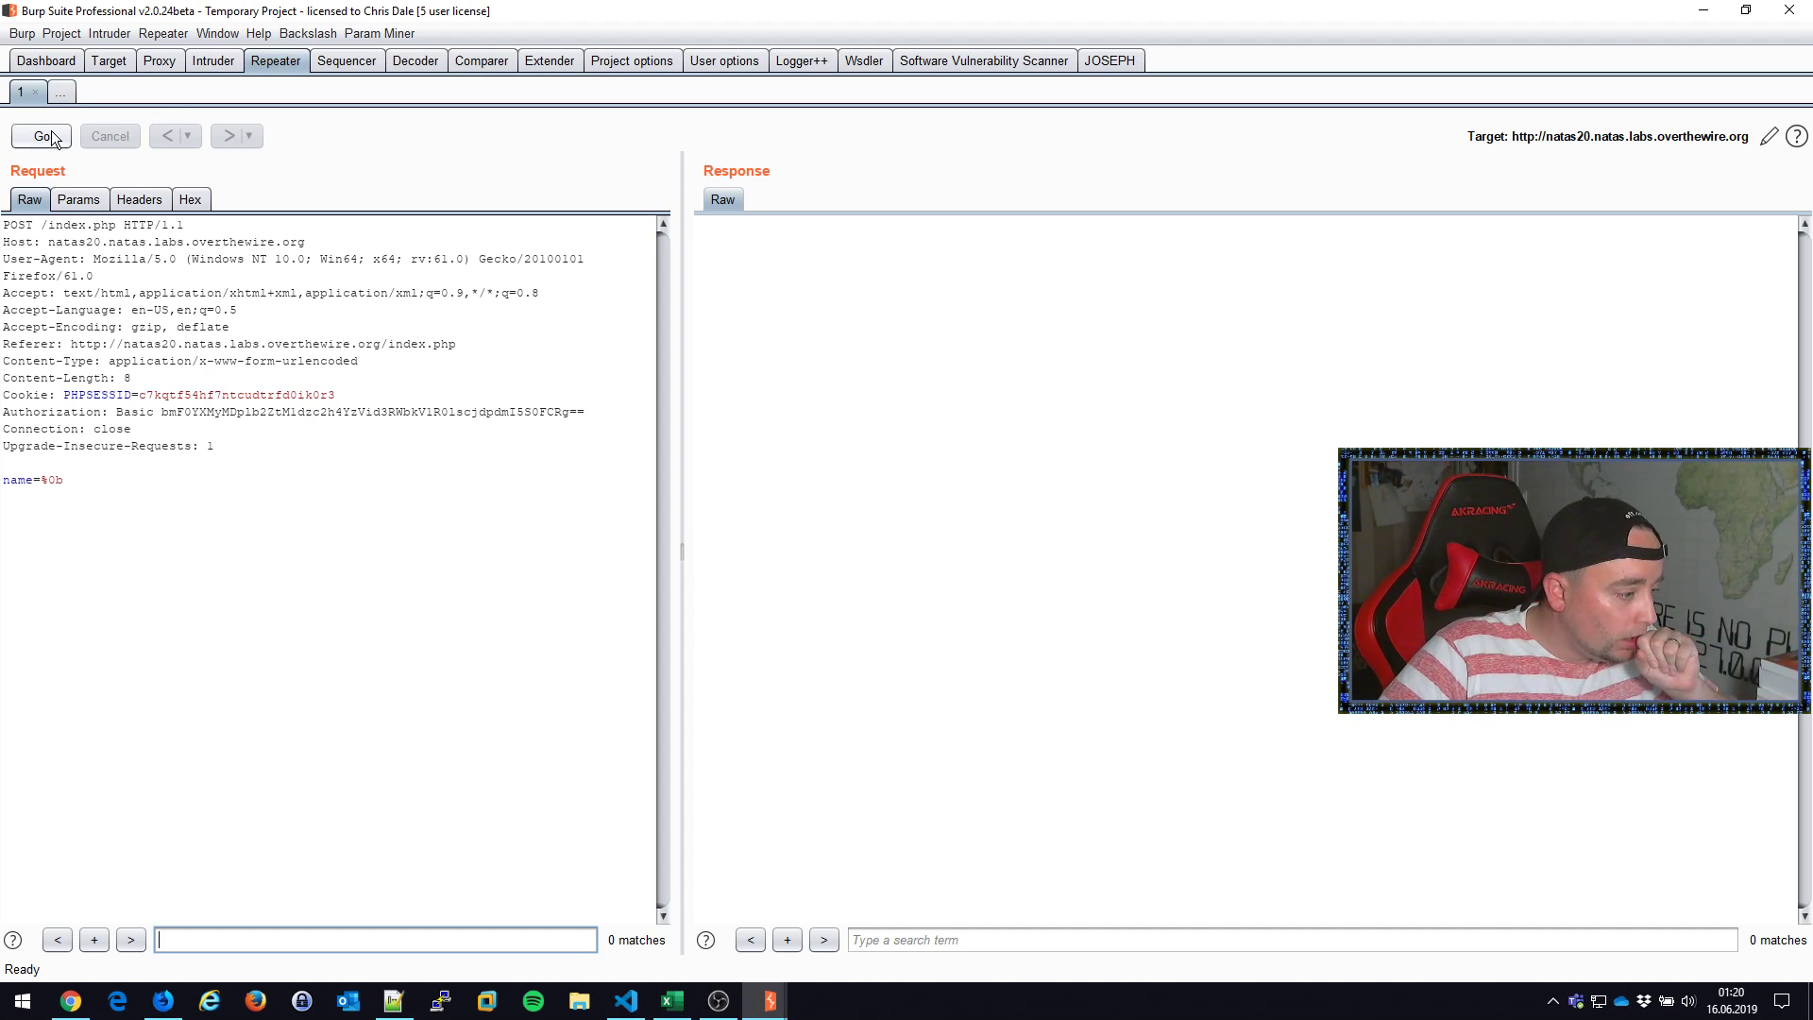
{"action": "left_click", "coordinate": [42, 135]}
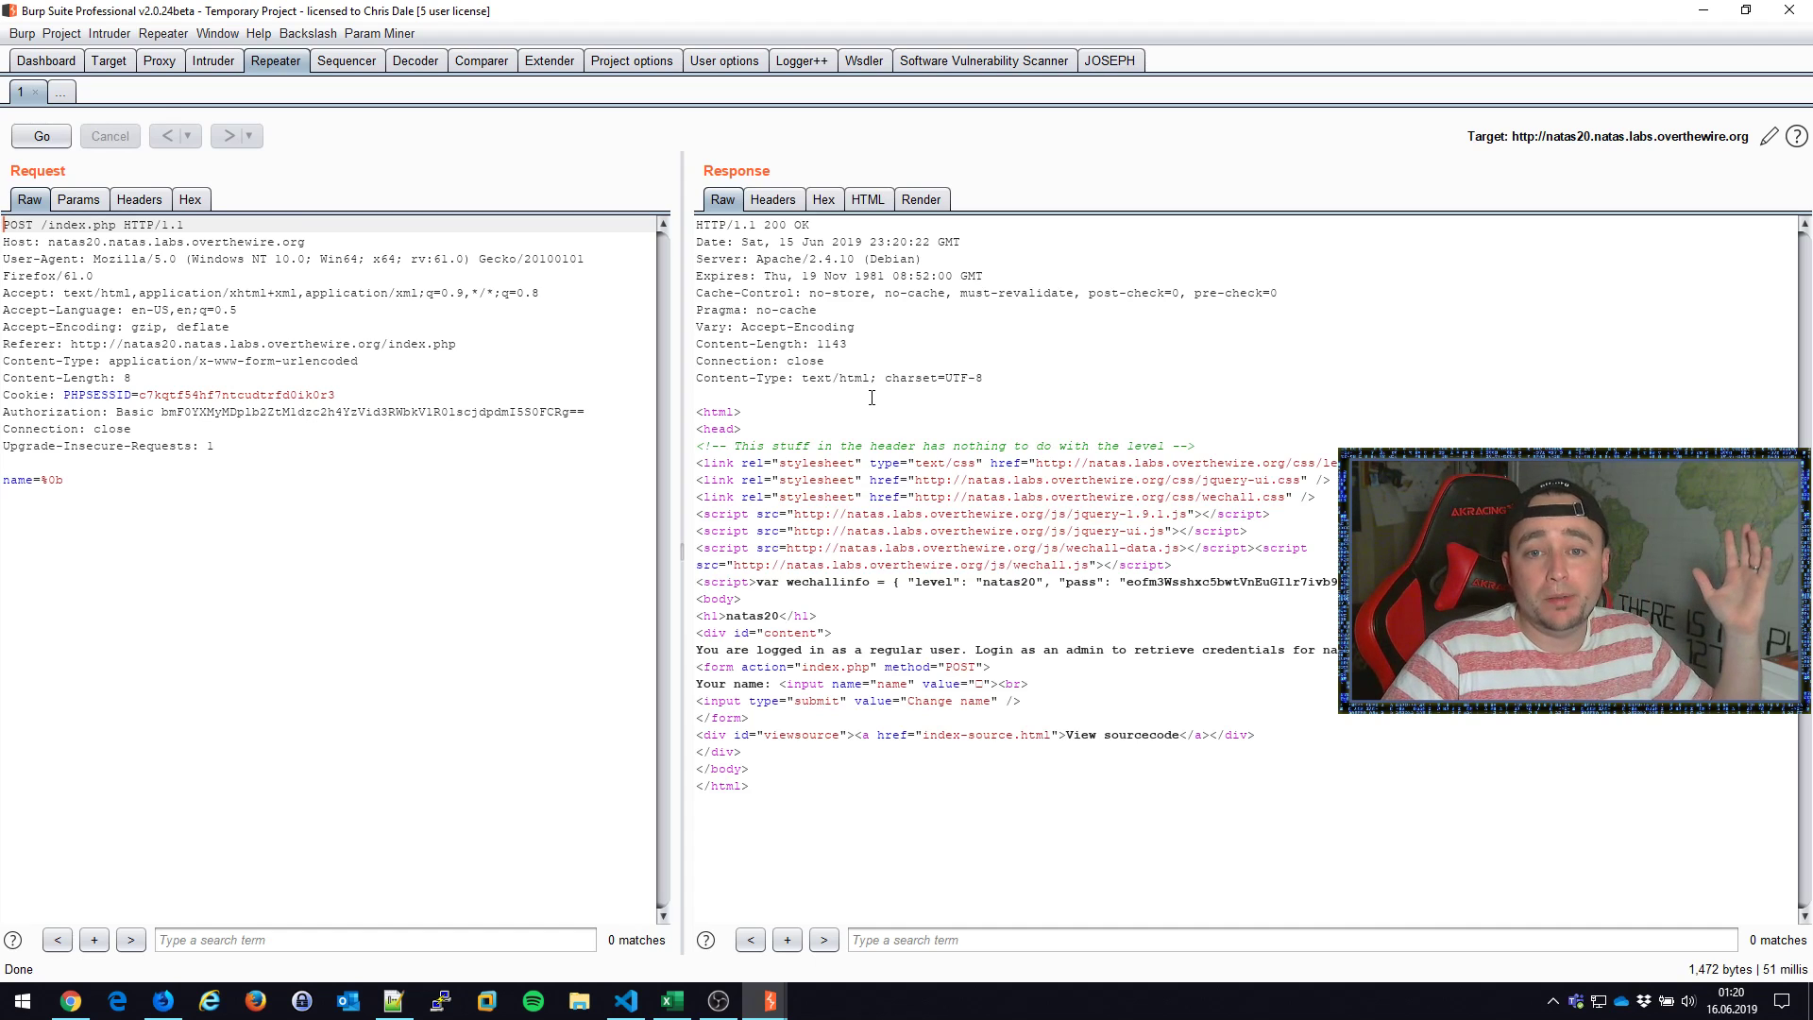
{"action": "left_click_drag", "start_coordinate": [696, 565], "coordinate": [1024, 699]}
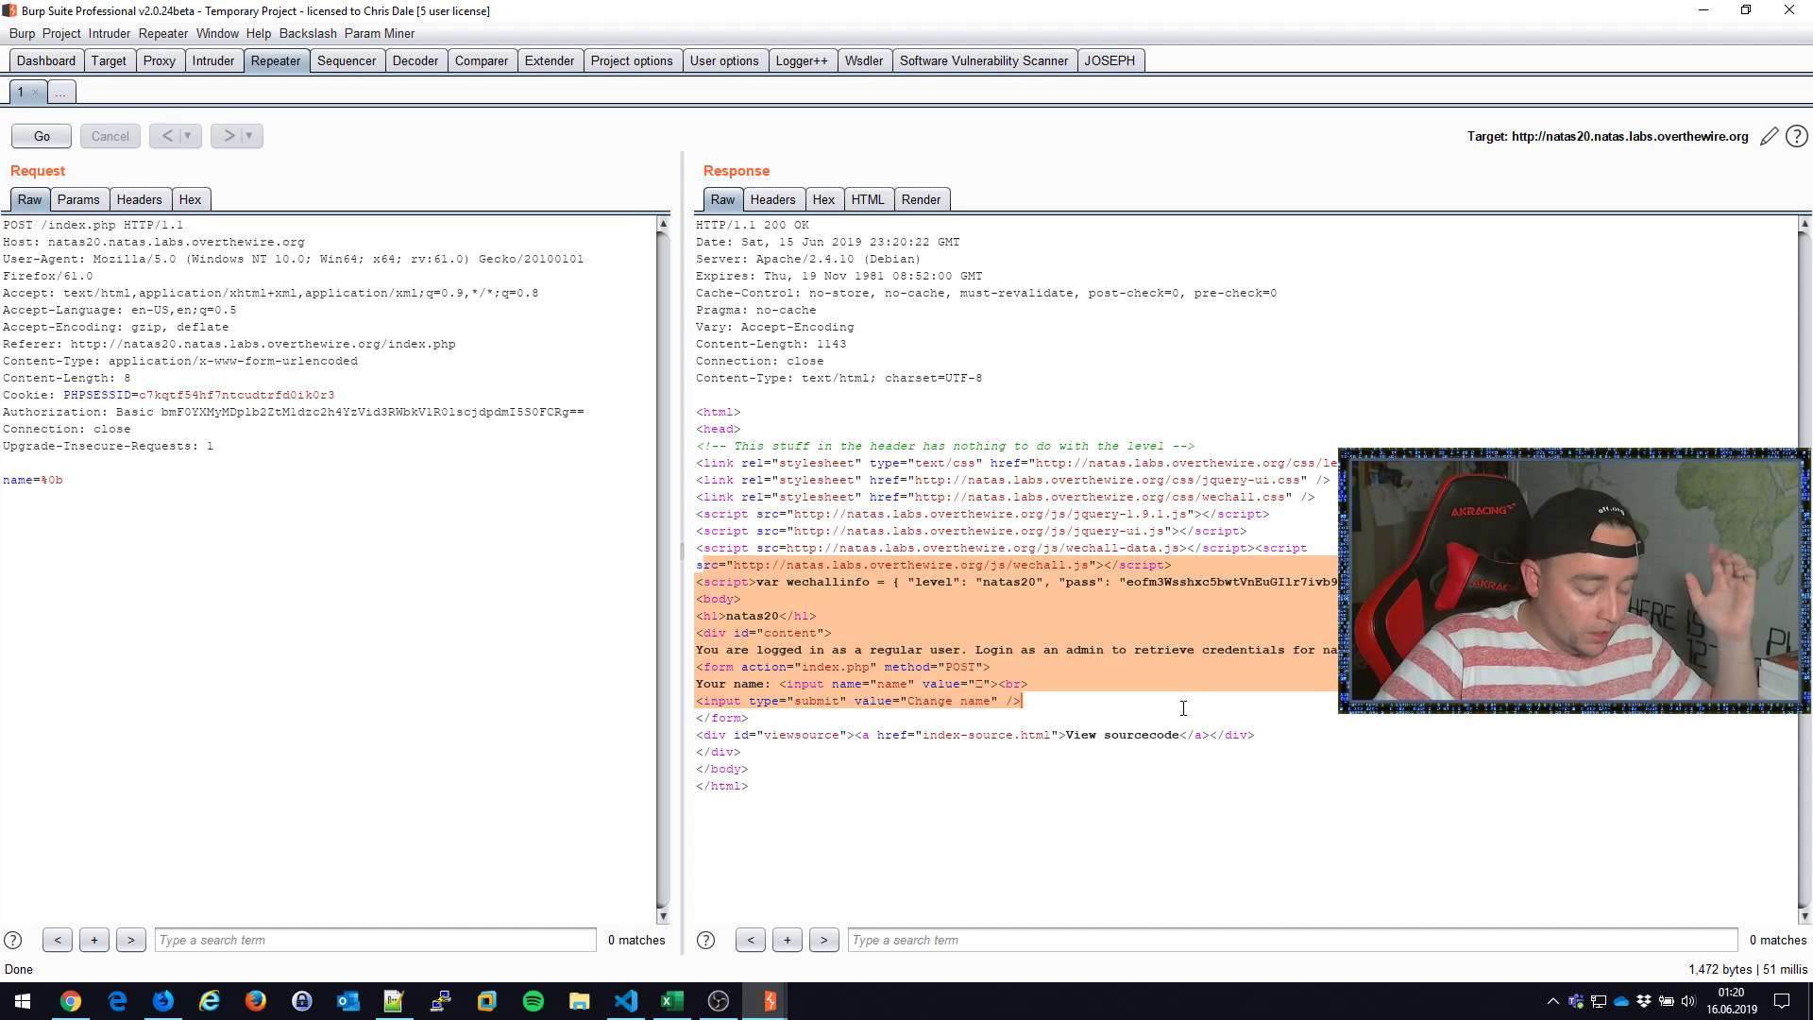
{"action": "left_click", "coordinate": [41, 135]}
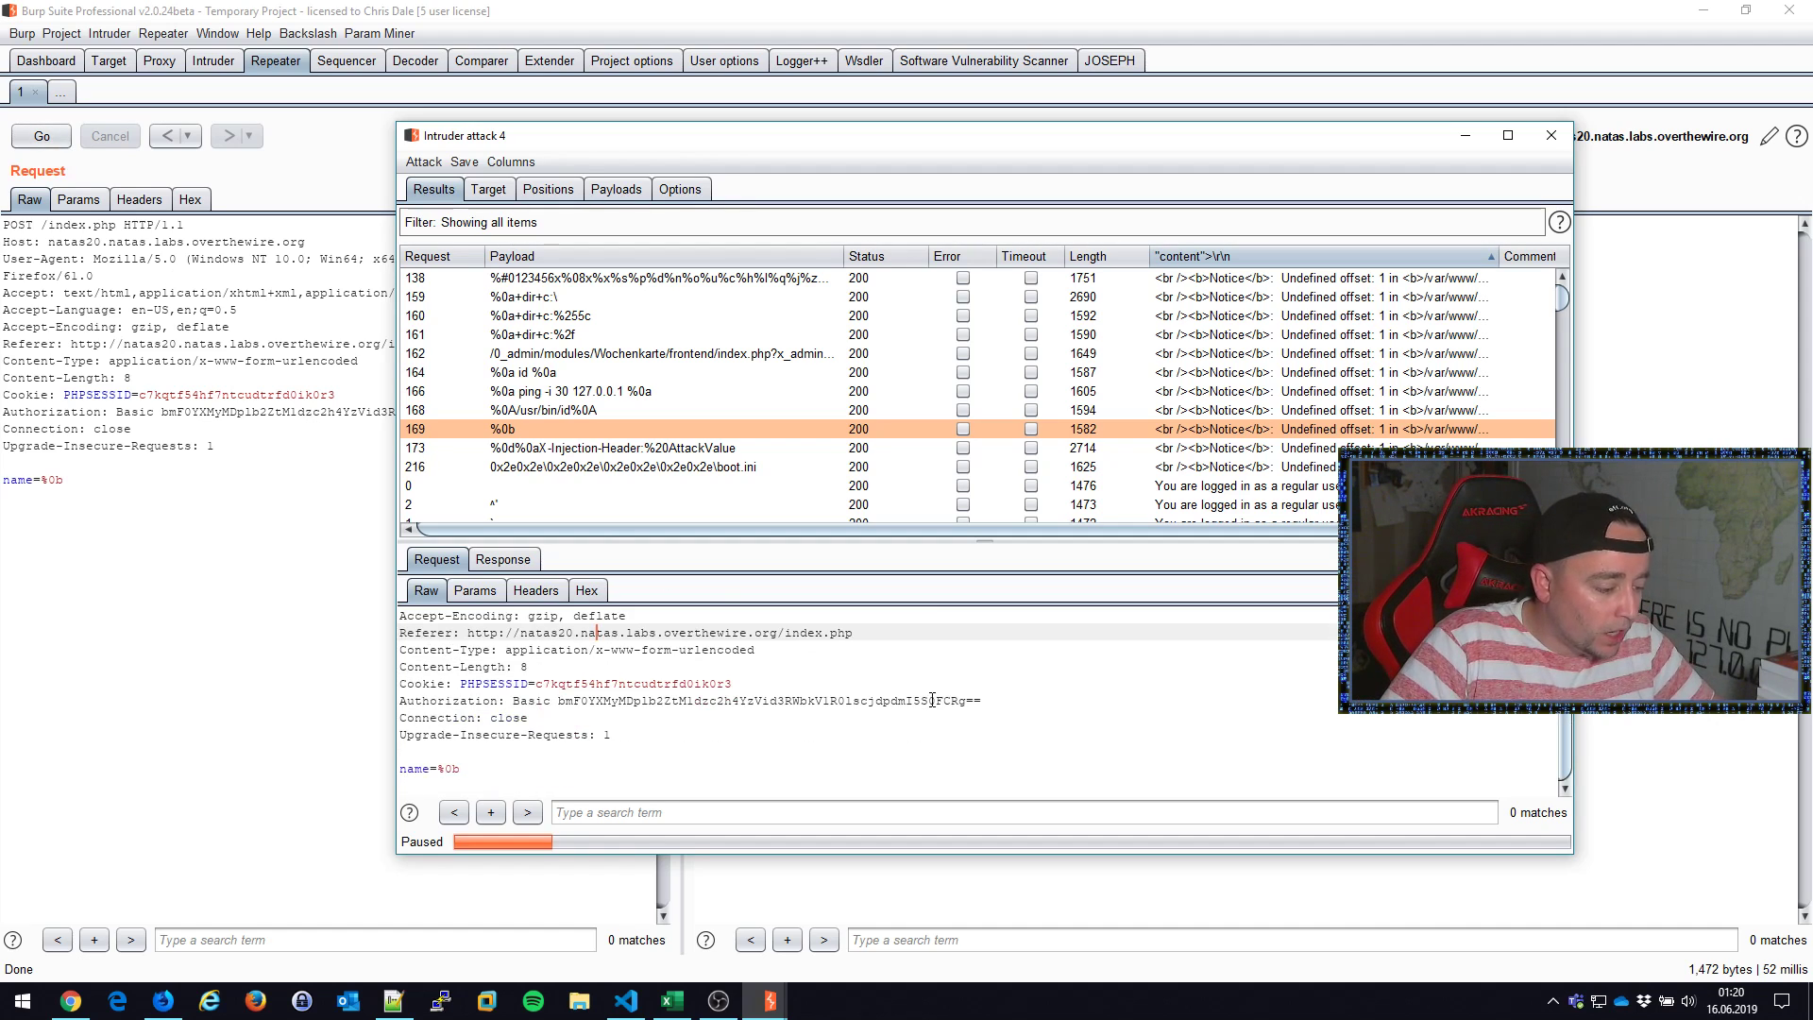
Step: Inspect the %0b and %0A/usr/bin/id payload responses in the attack results
{"action": "left_click", "coordinate": [503, 558]}
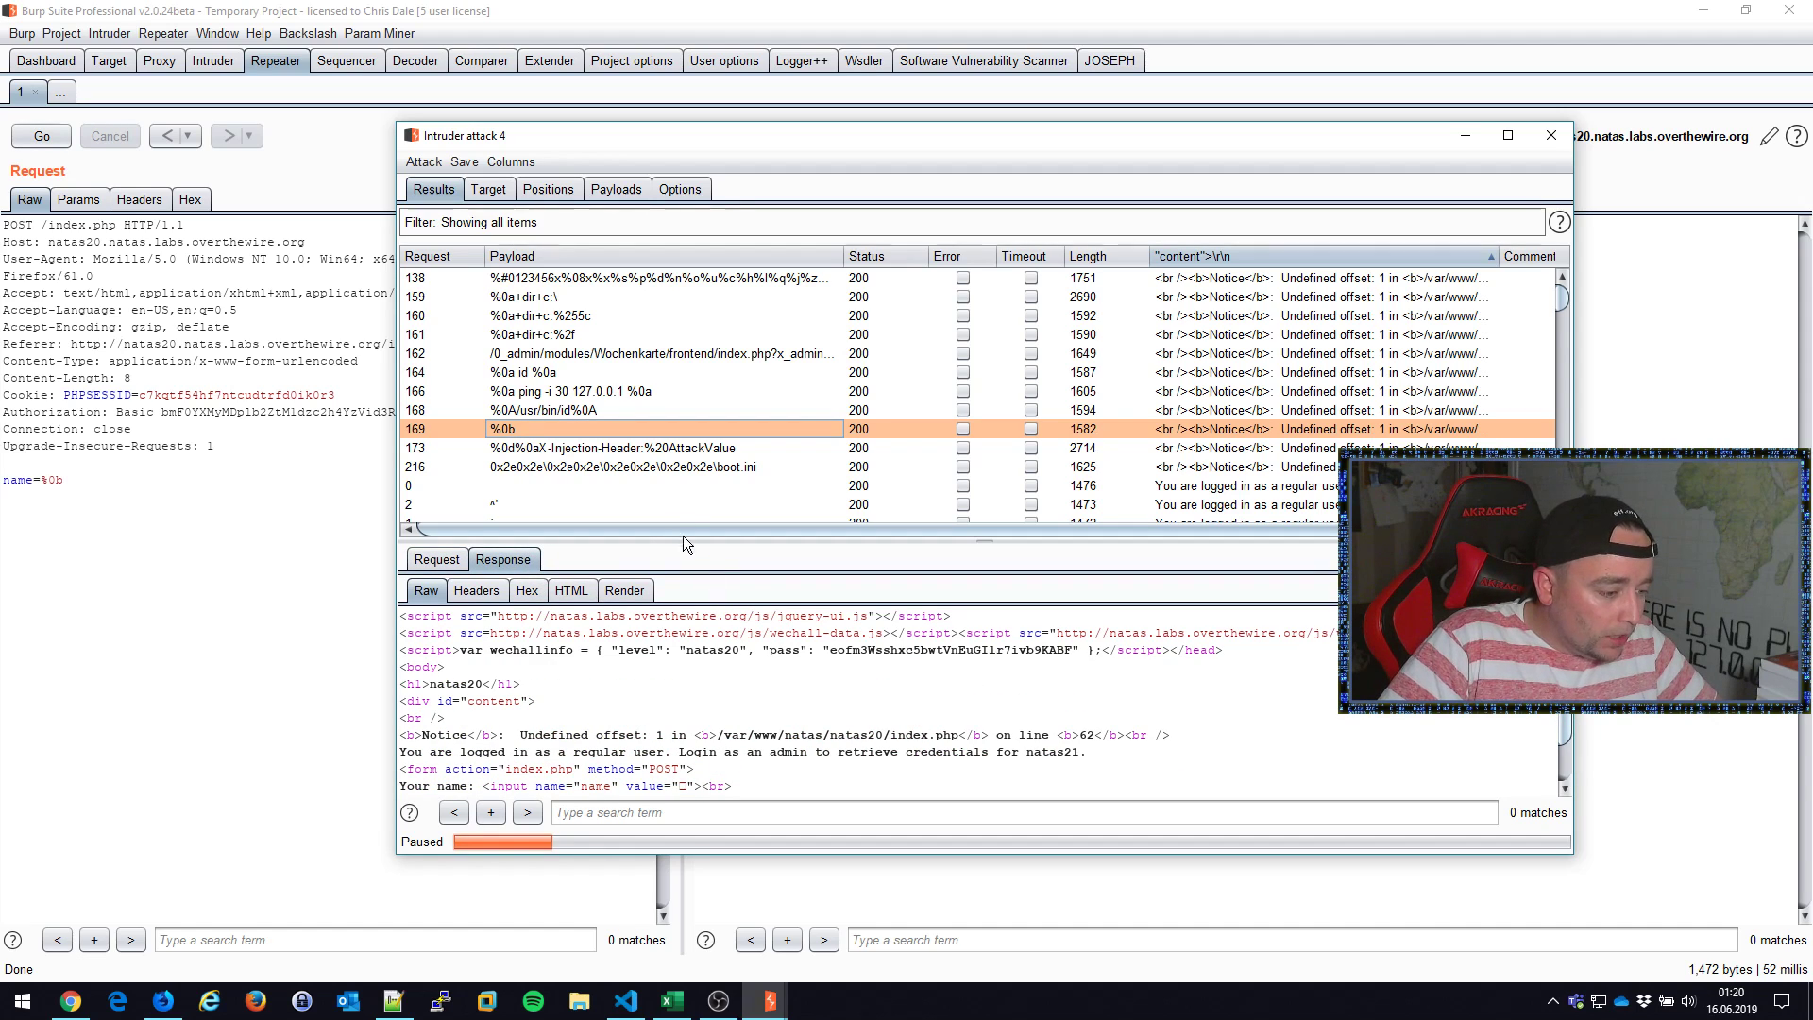
{"action": "left_click", "coordinate": [561, 409]}
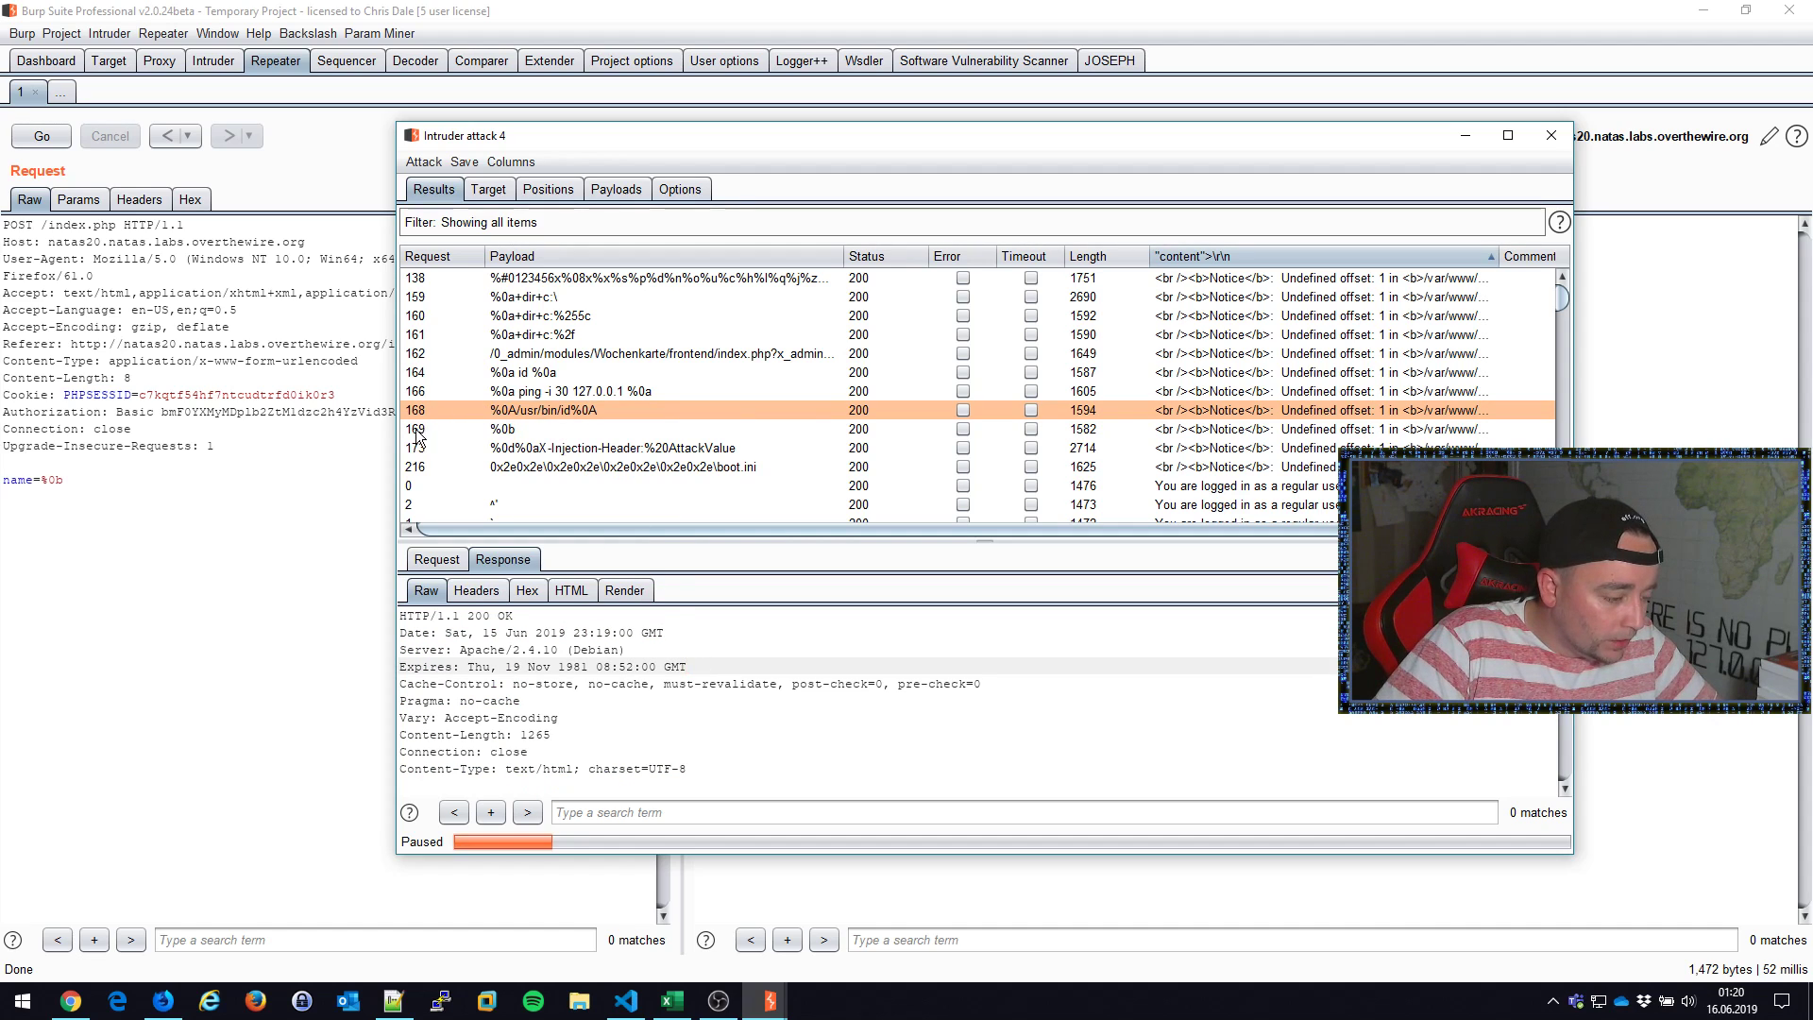
{"action": "double_click", "coordinate": [520, 411]}
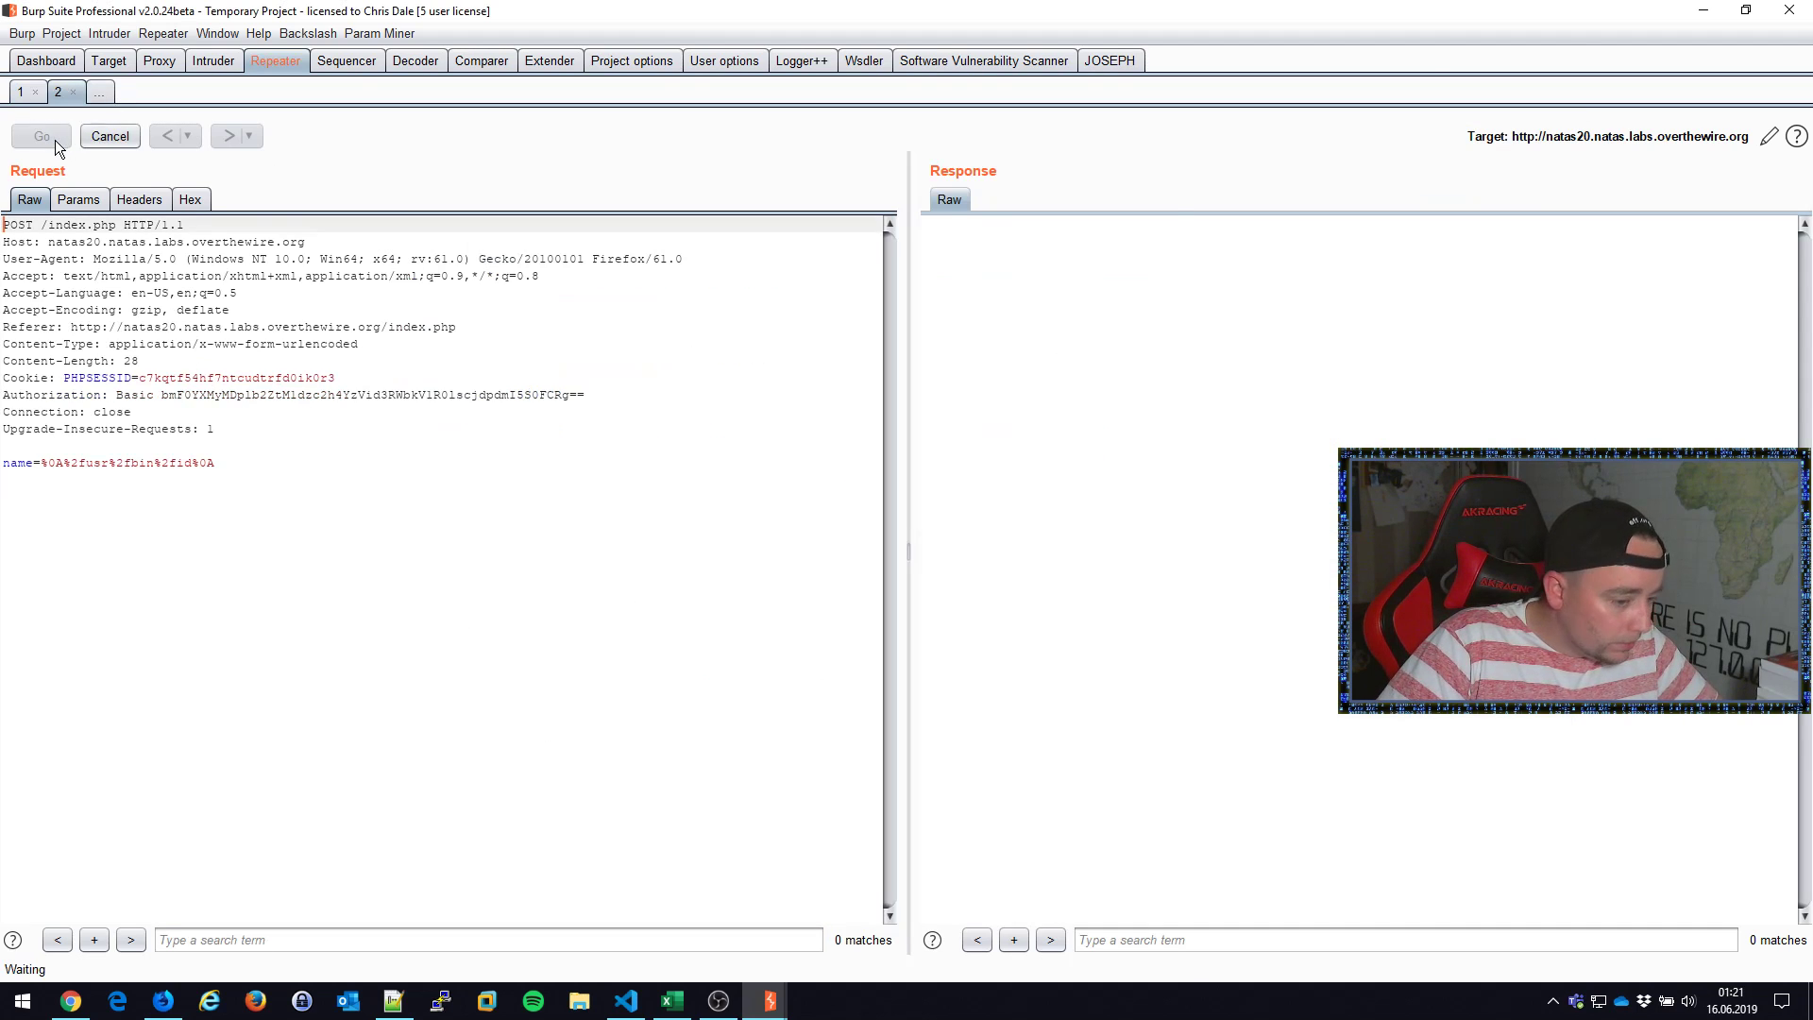
Step: Resend the /usr/bin/id request several times, then cut the name down to just a newline
{"action": "left_click", "coordinate": [42, 135]}
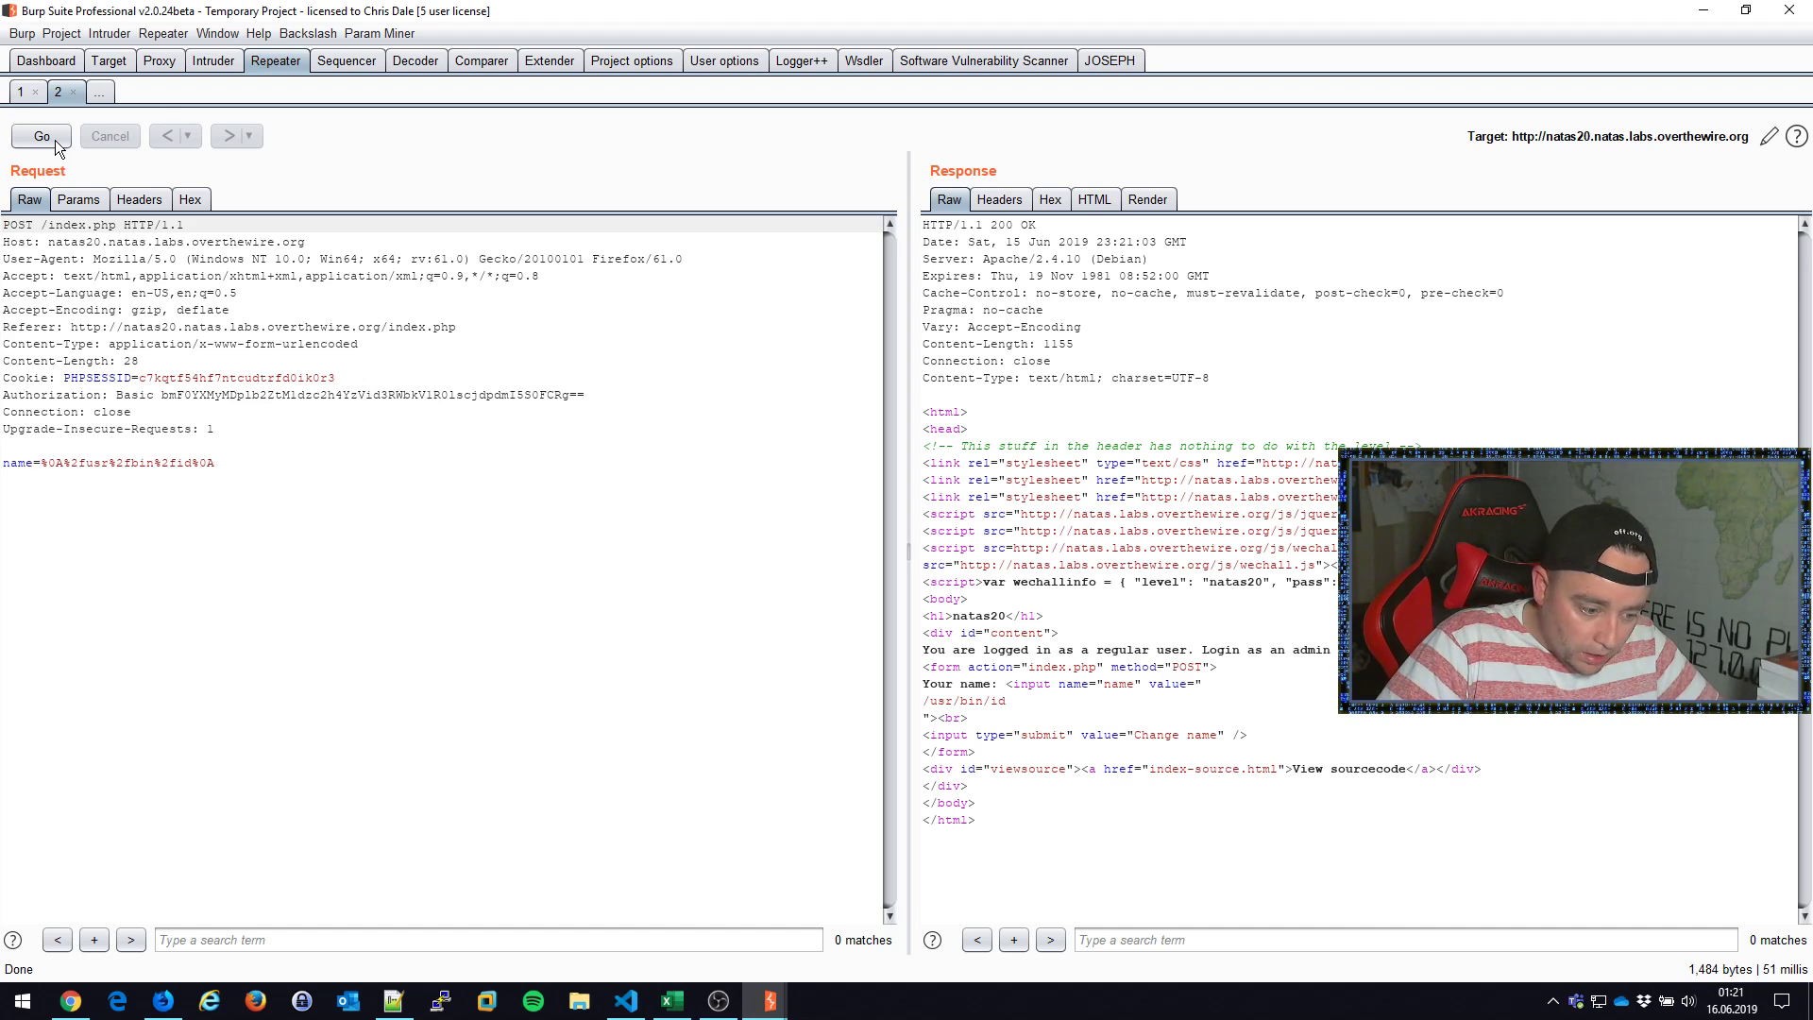
{"action": "left_click", "coordinate": [41, 135]}
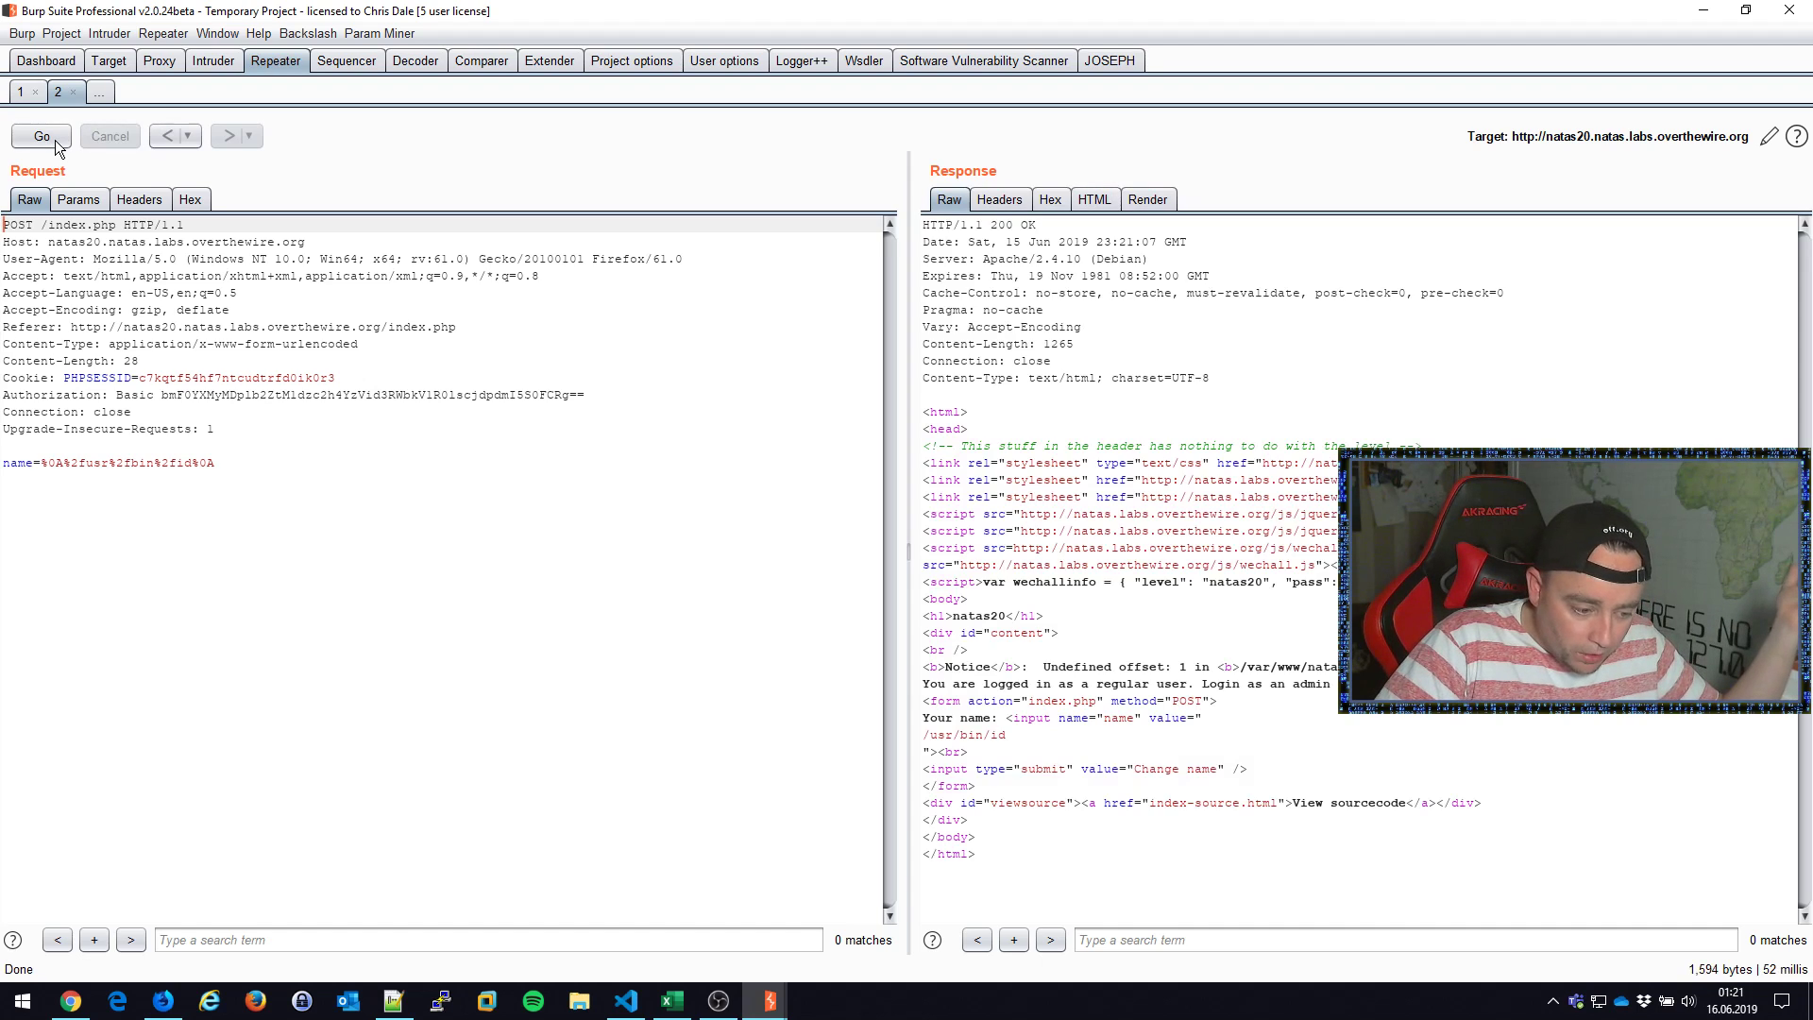
{"action": "mouse_move", "coordinate": [41, 135]}
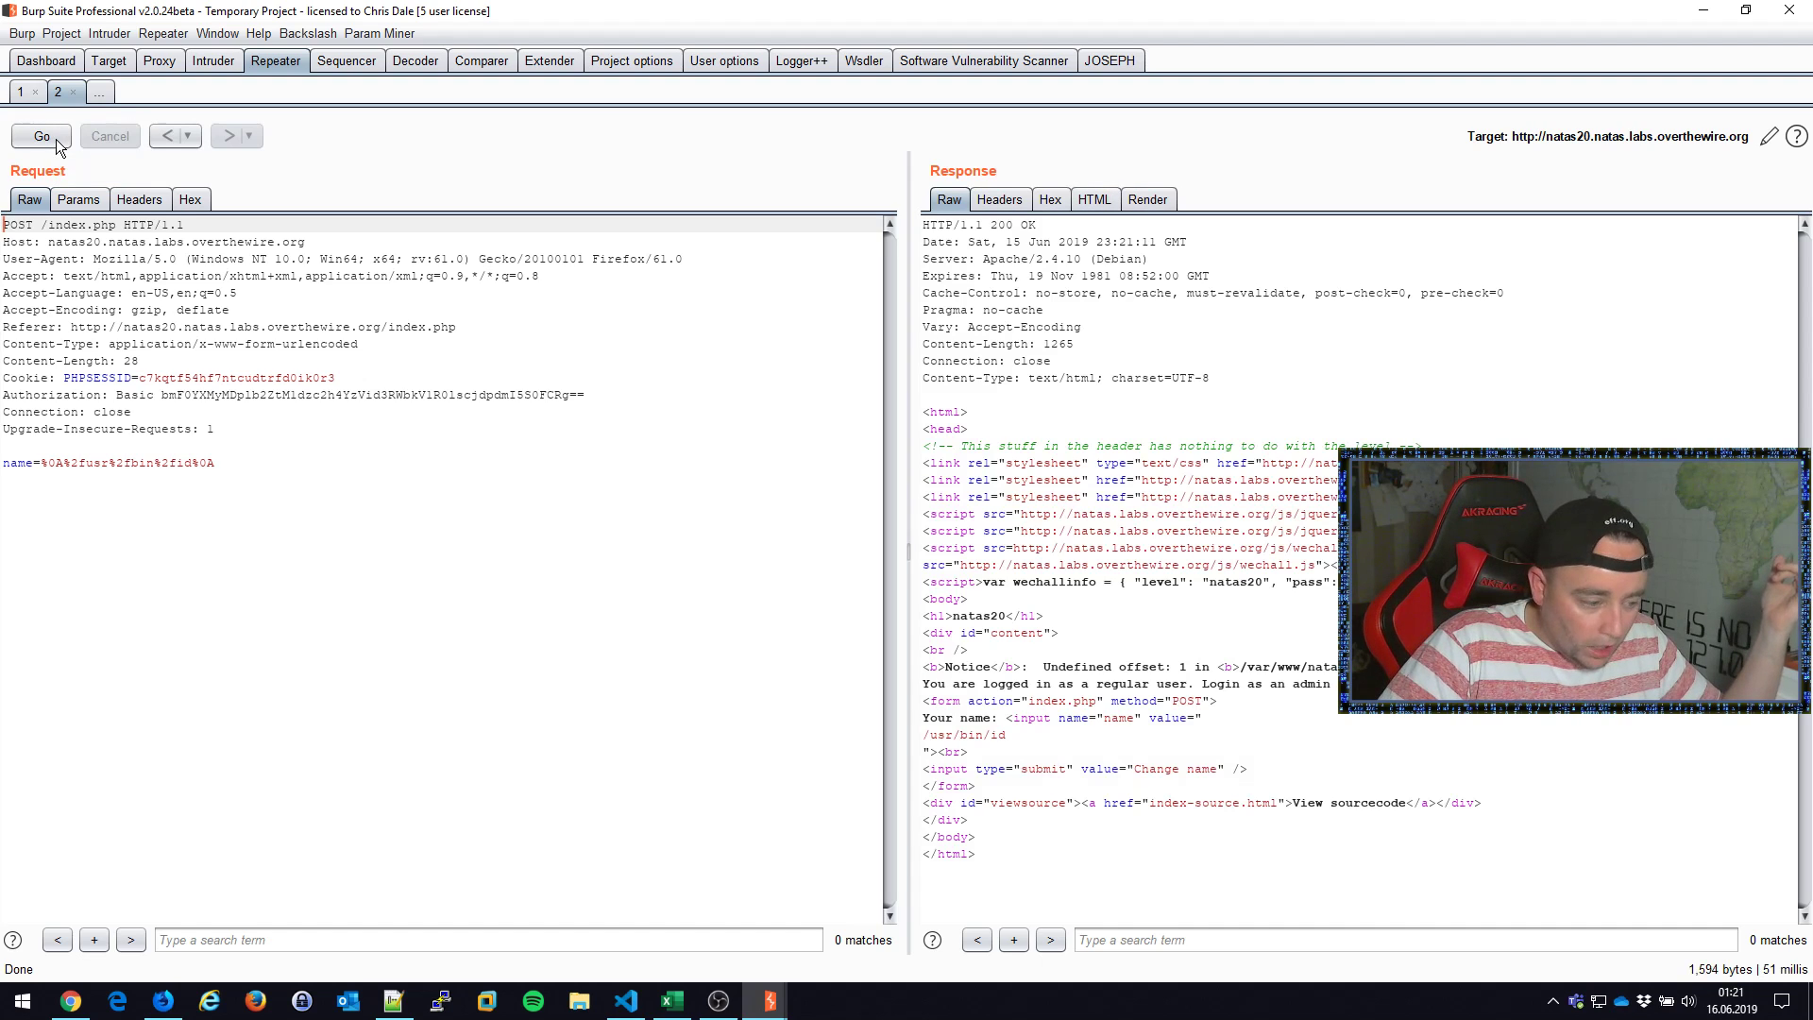
{"action": "left_click", "coordinate": [41, 135]}
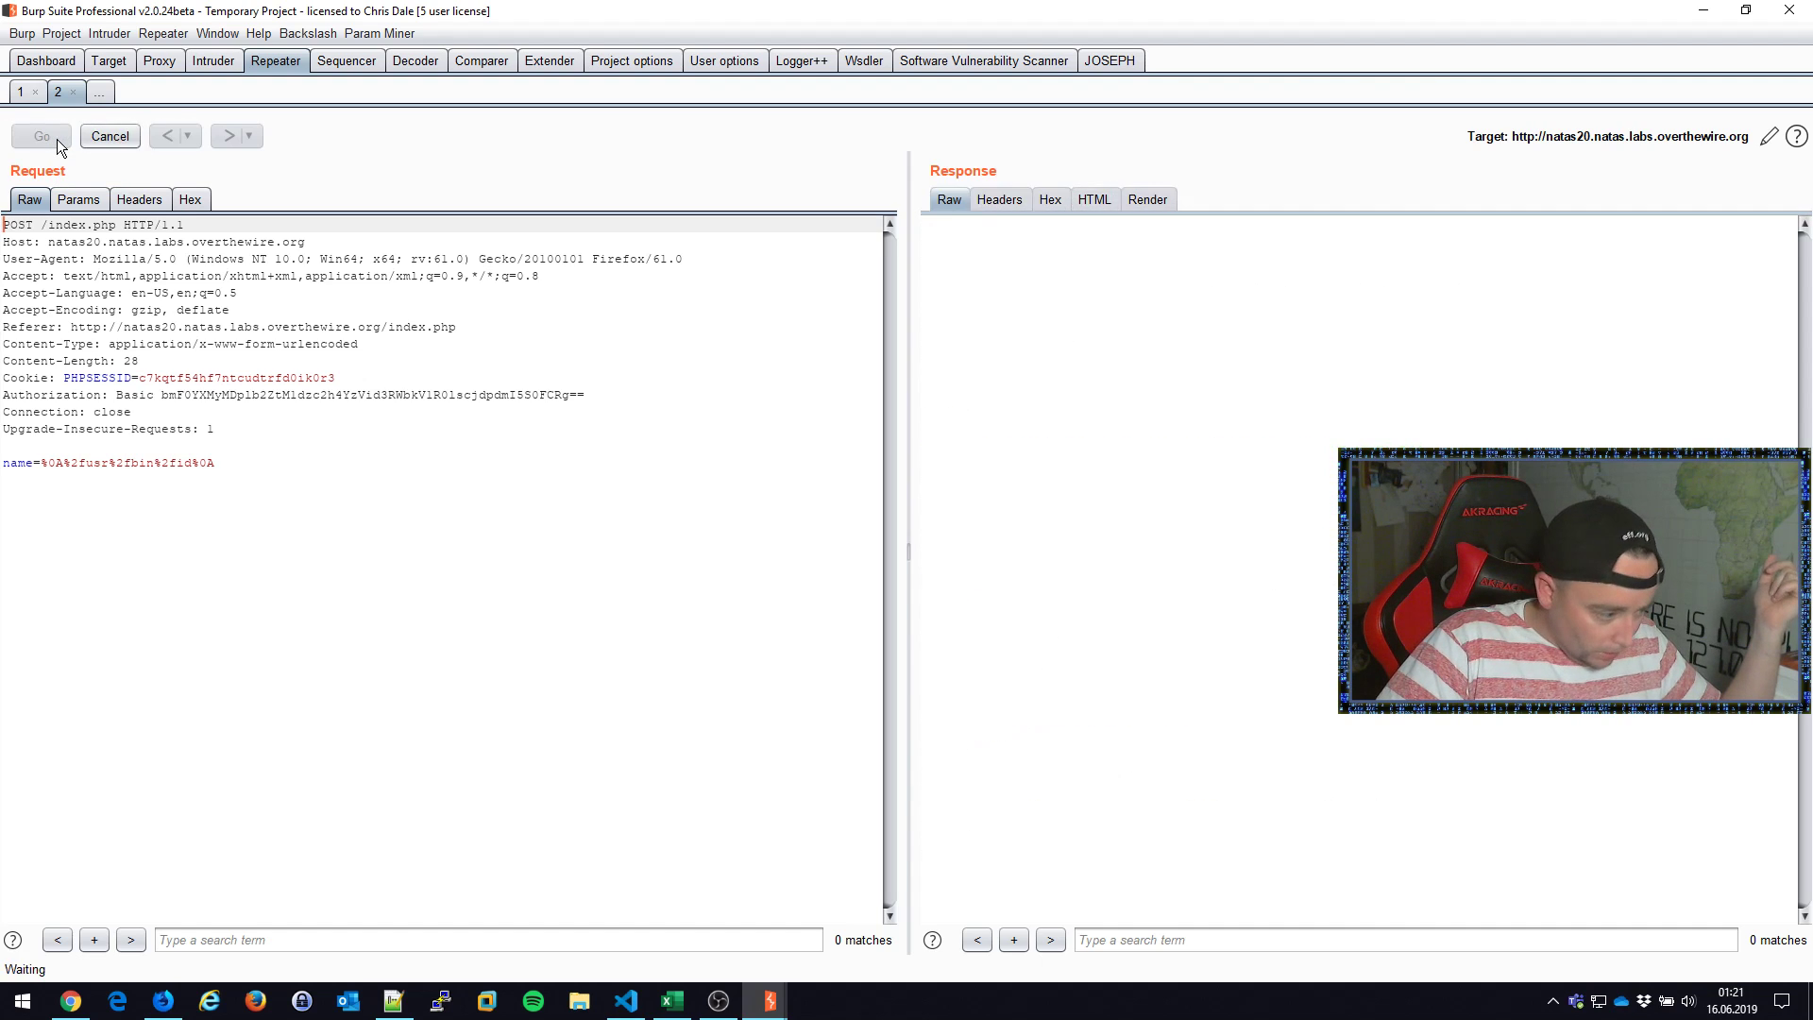
{"action": "left_click", "coordinate": [42, 135]}
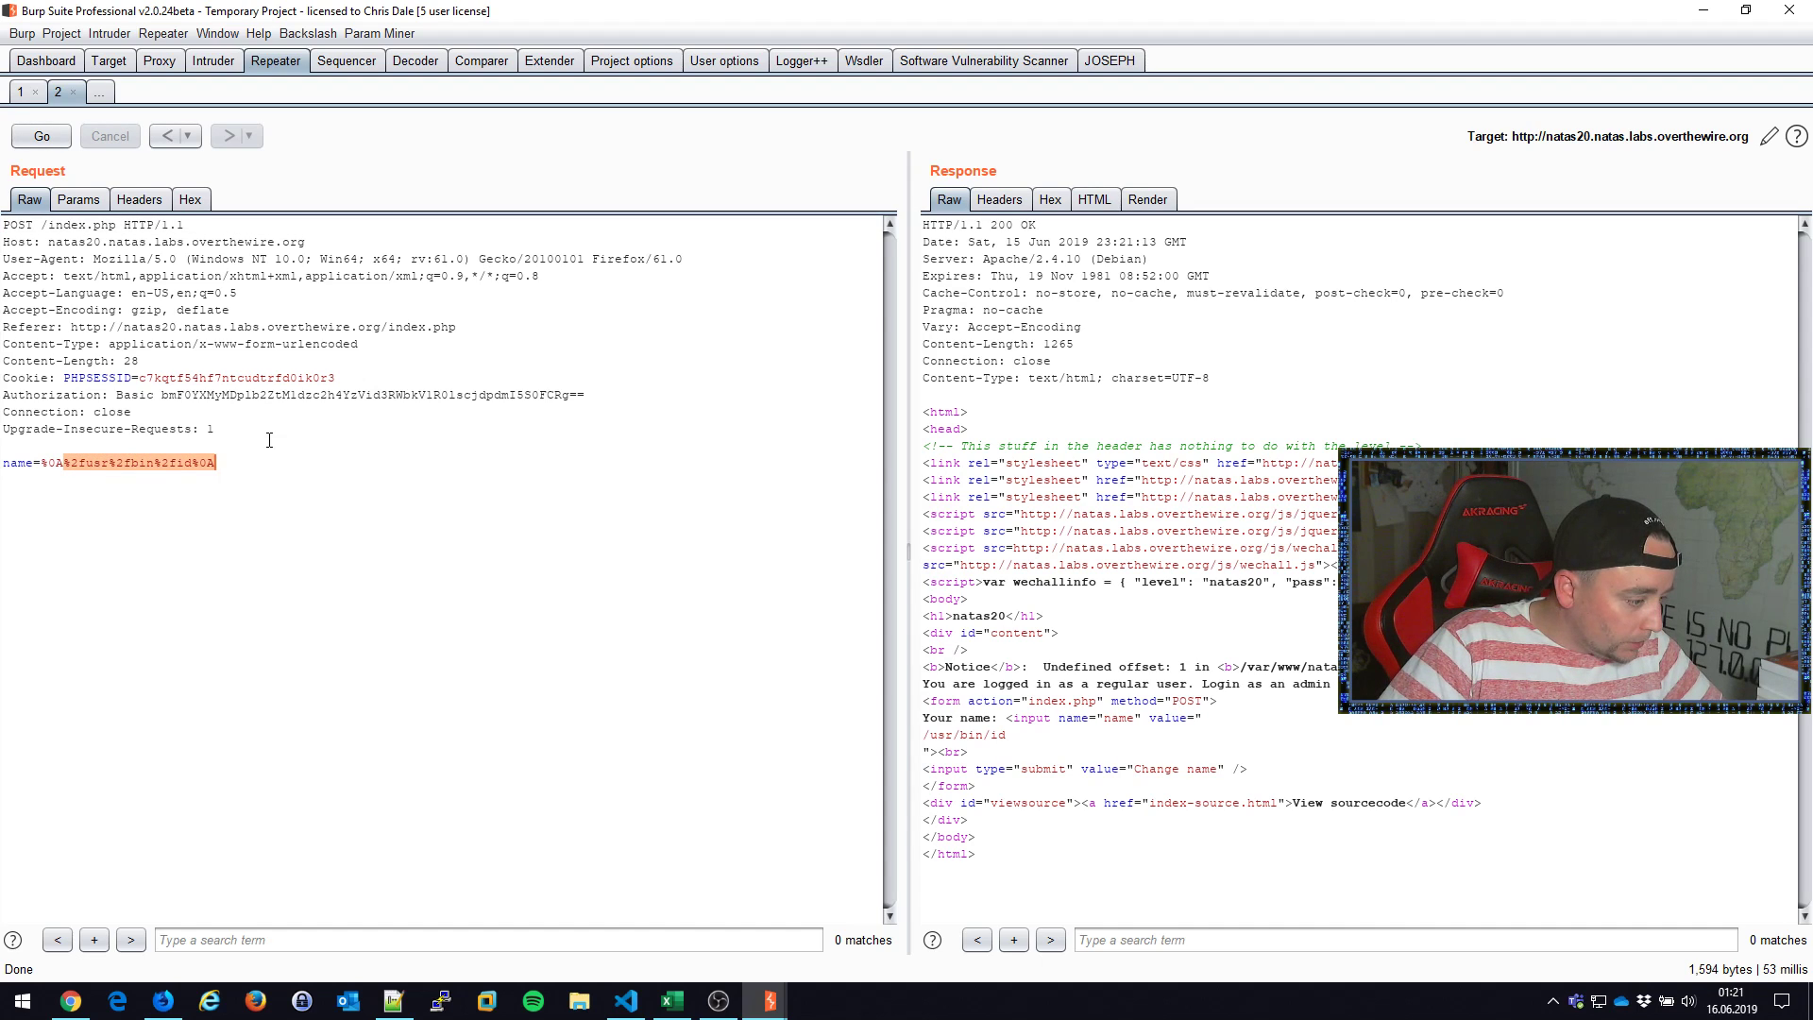
{"action": "left_click", "coordinate": [40, 135]}
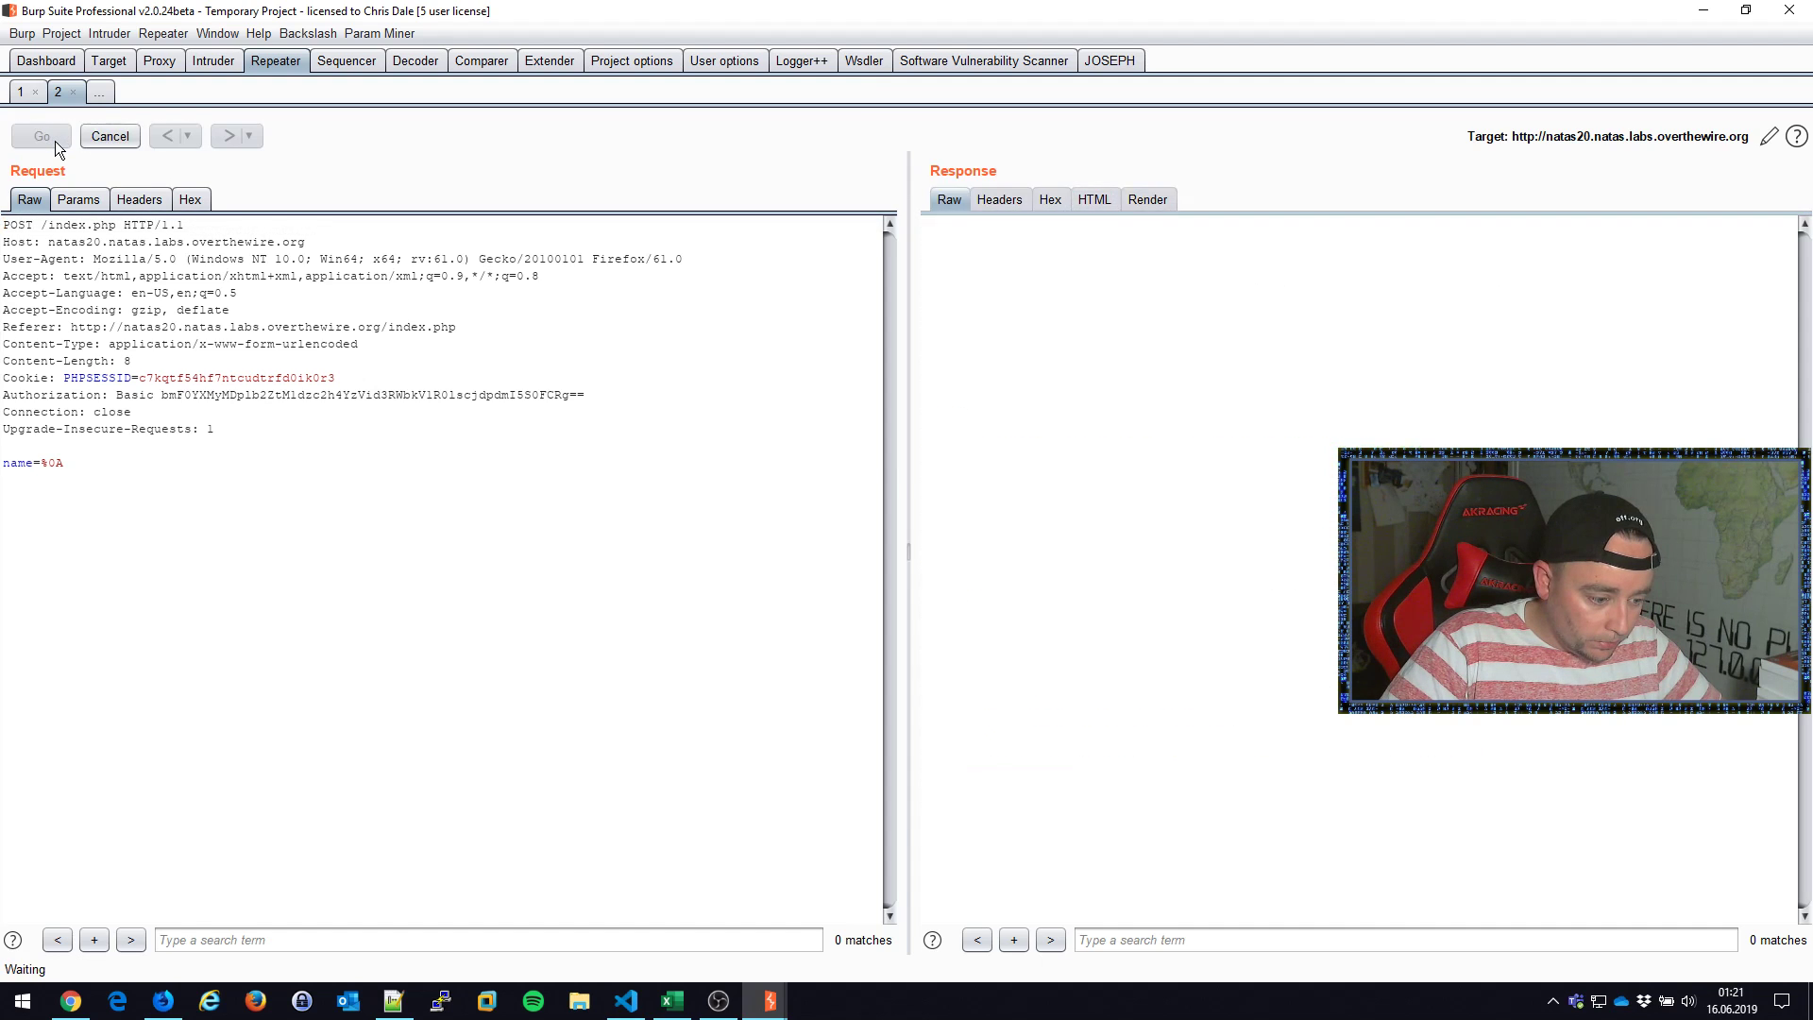
Step: Send name=%0Atesteste and highlight the Undefined offset notice in the response
{"action": "left_click", "coordinate": [42, 135]}
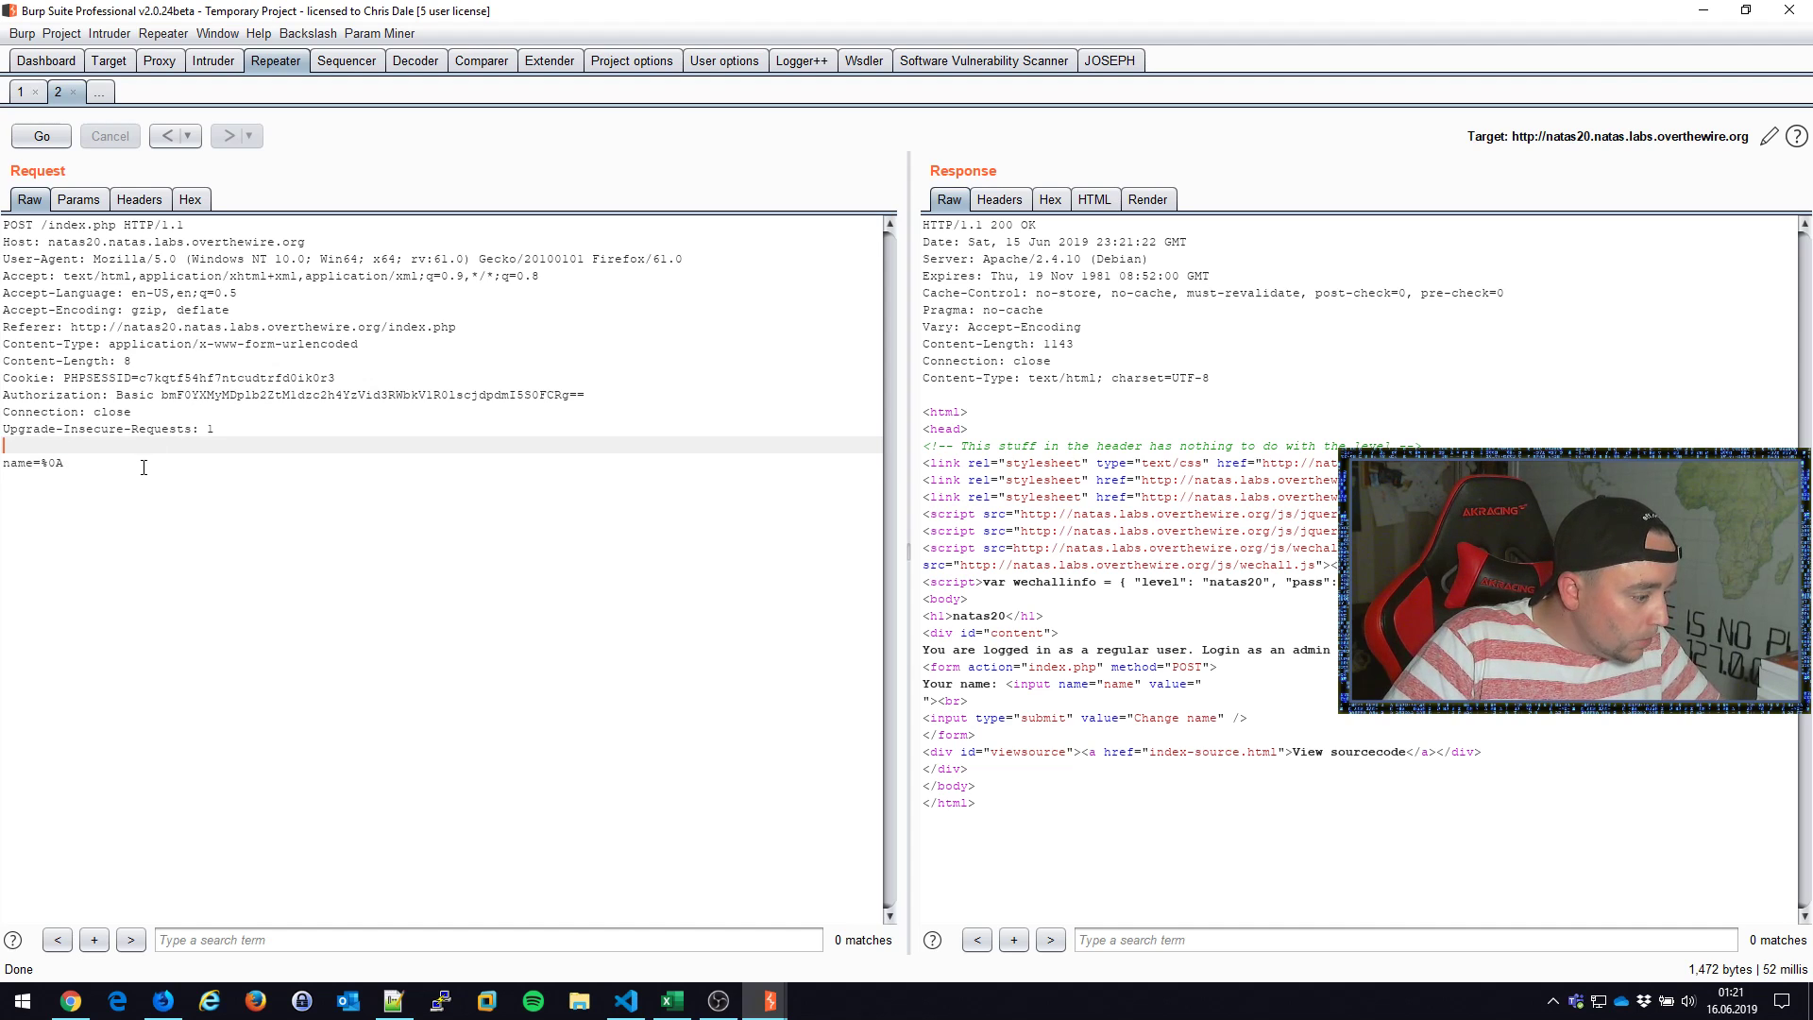
{"action": "type", "text": "testeste"}
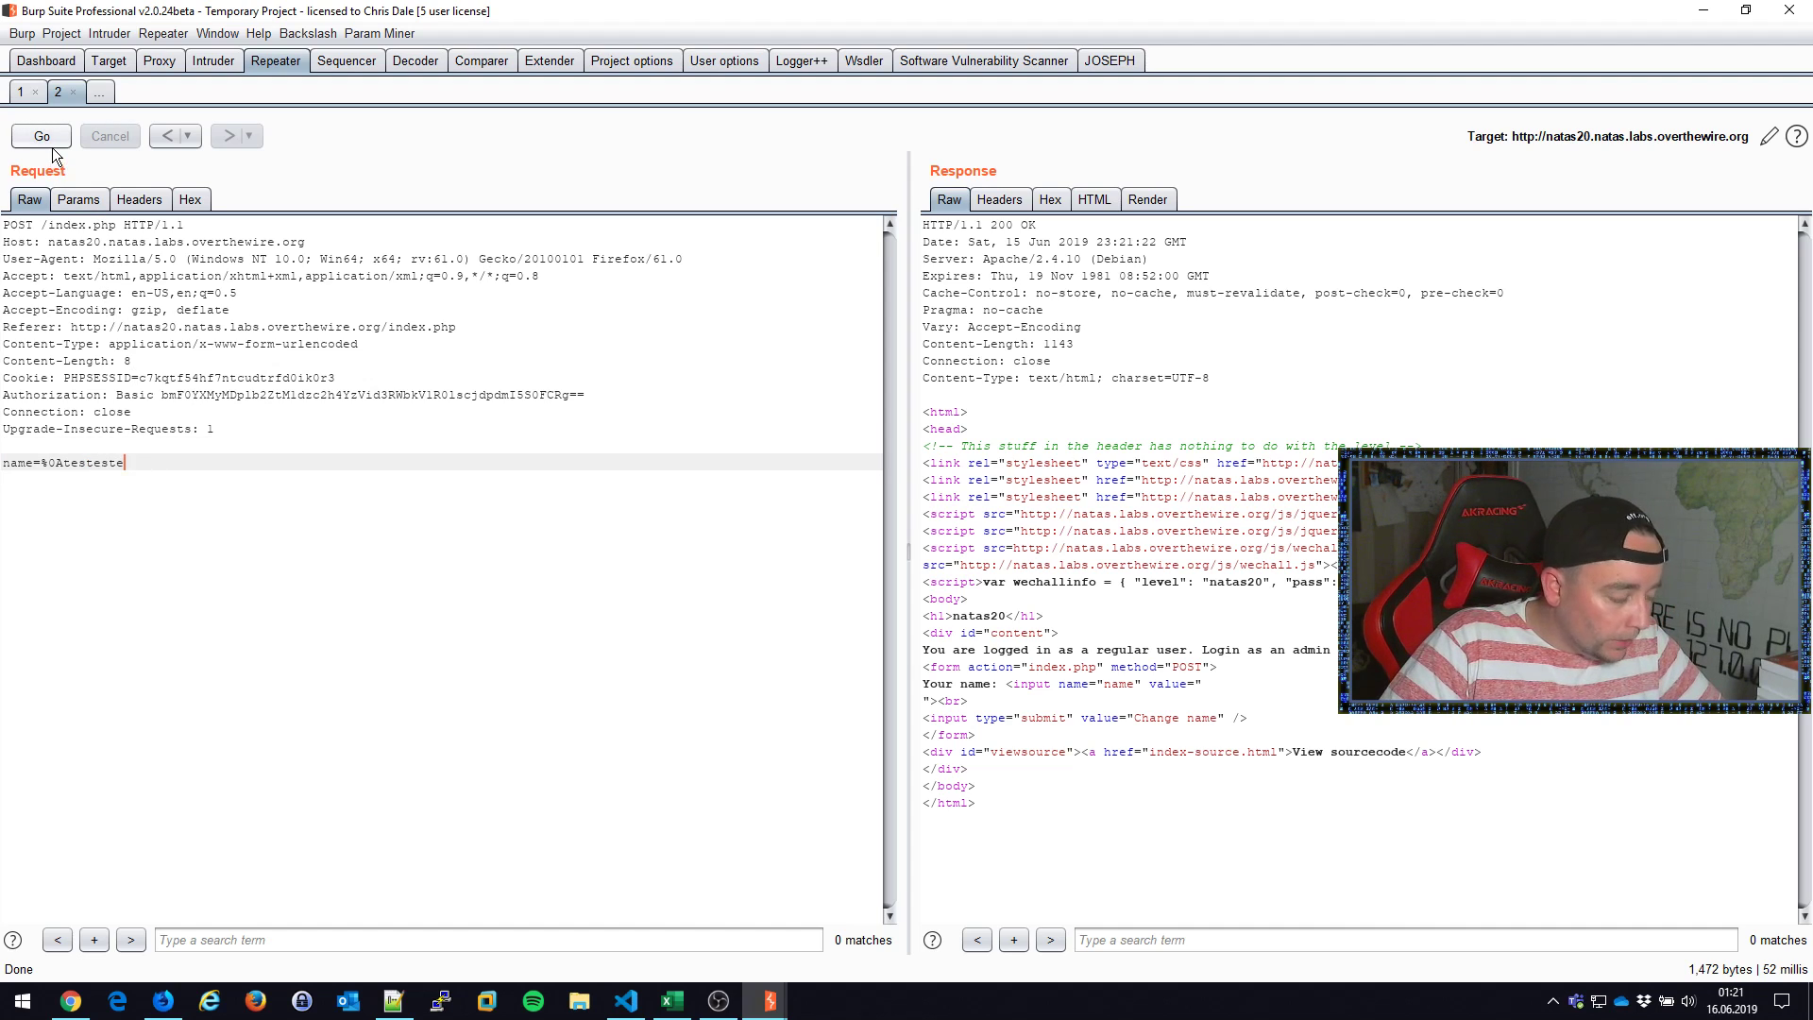
{"action": "mouse_move", "coordinate": [41, 135]}
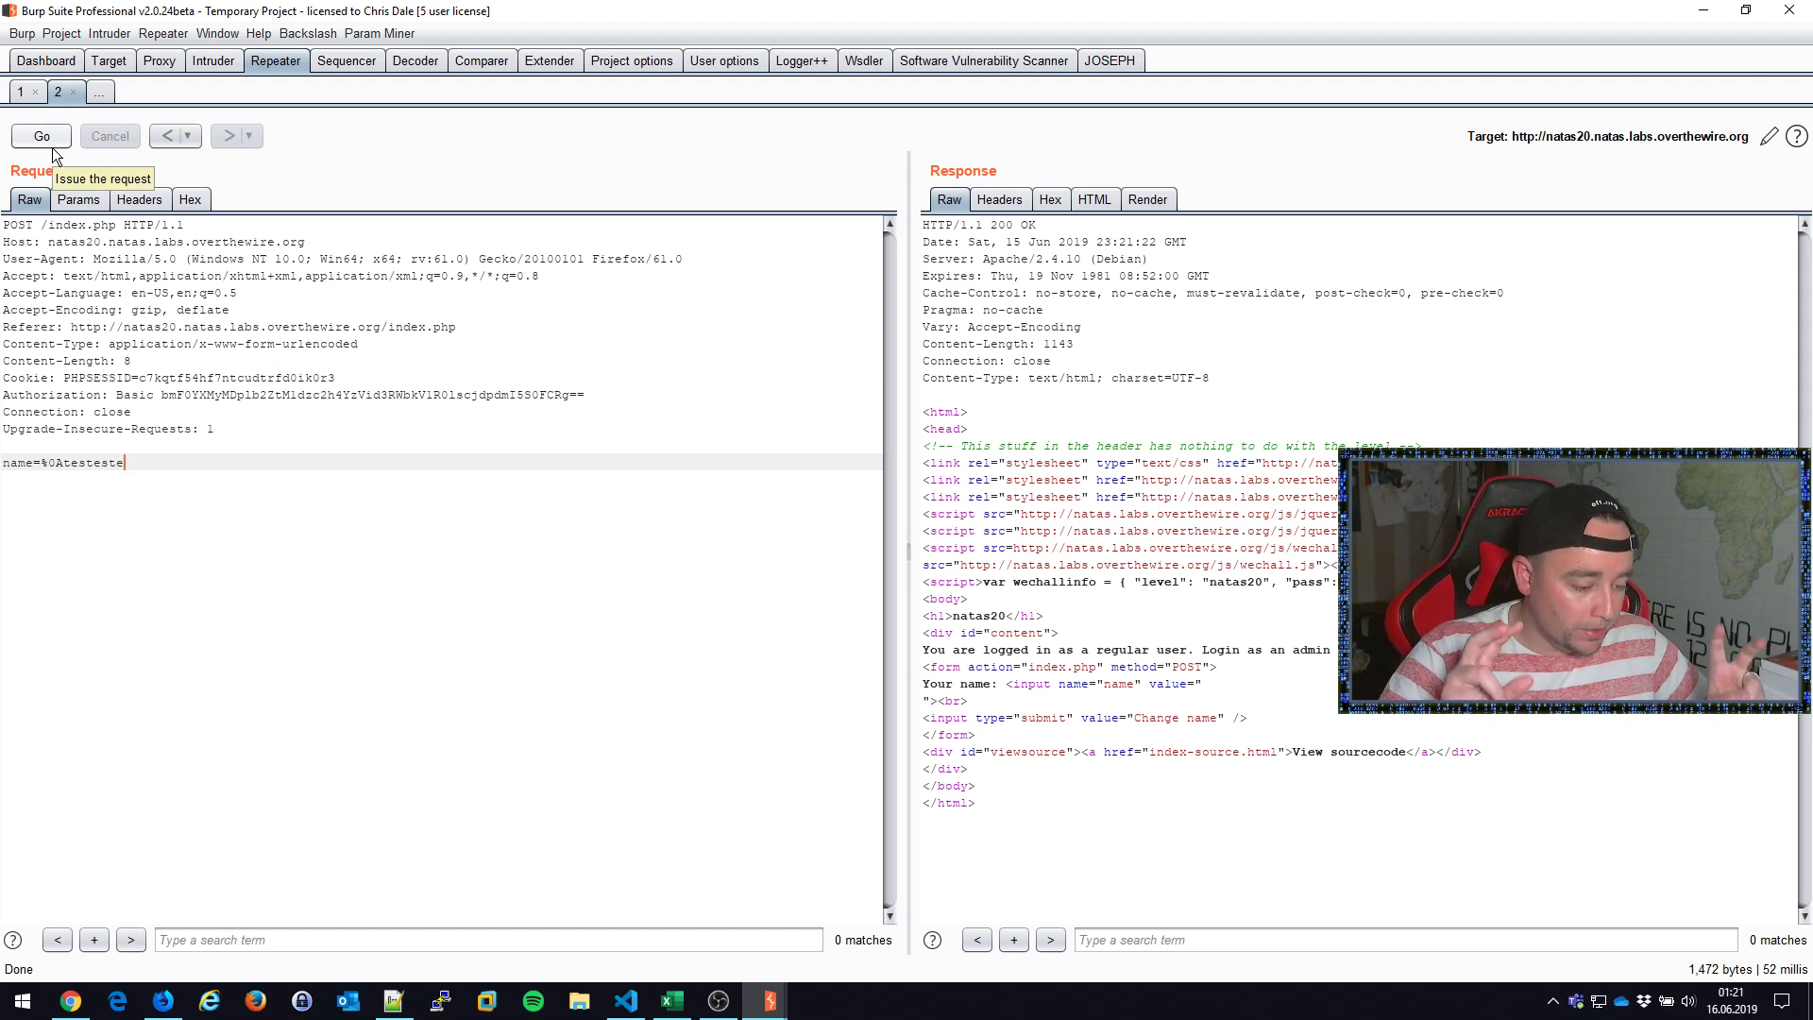
{"action": "left_click", "coordinate": [42, 135]}
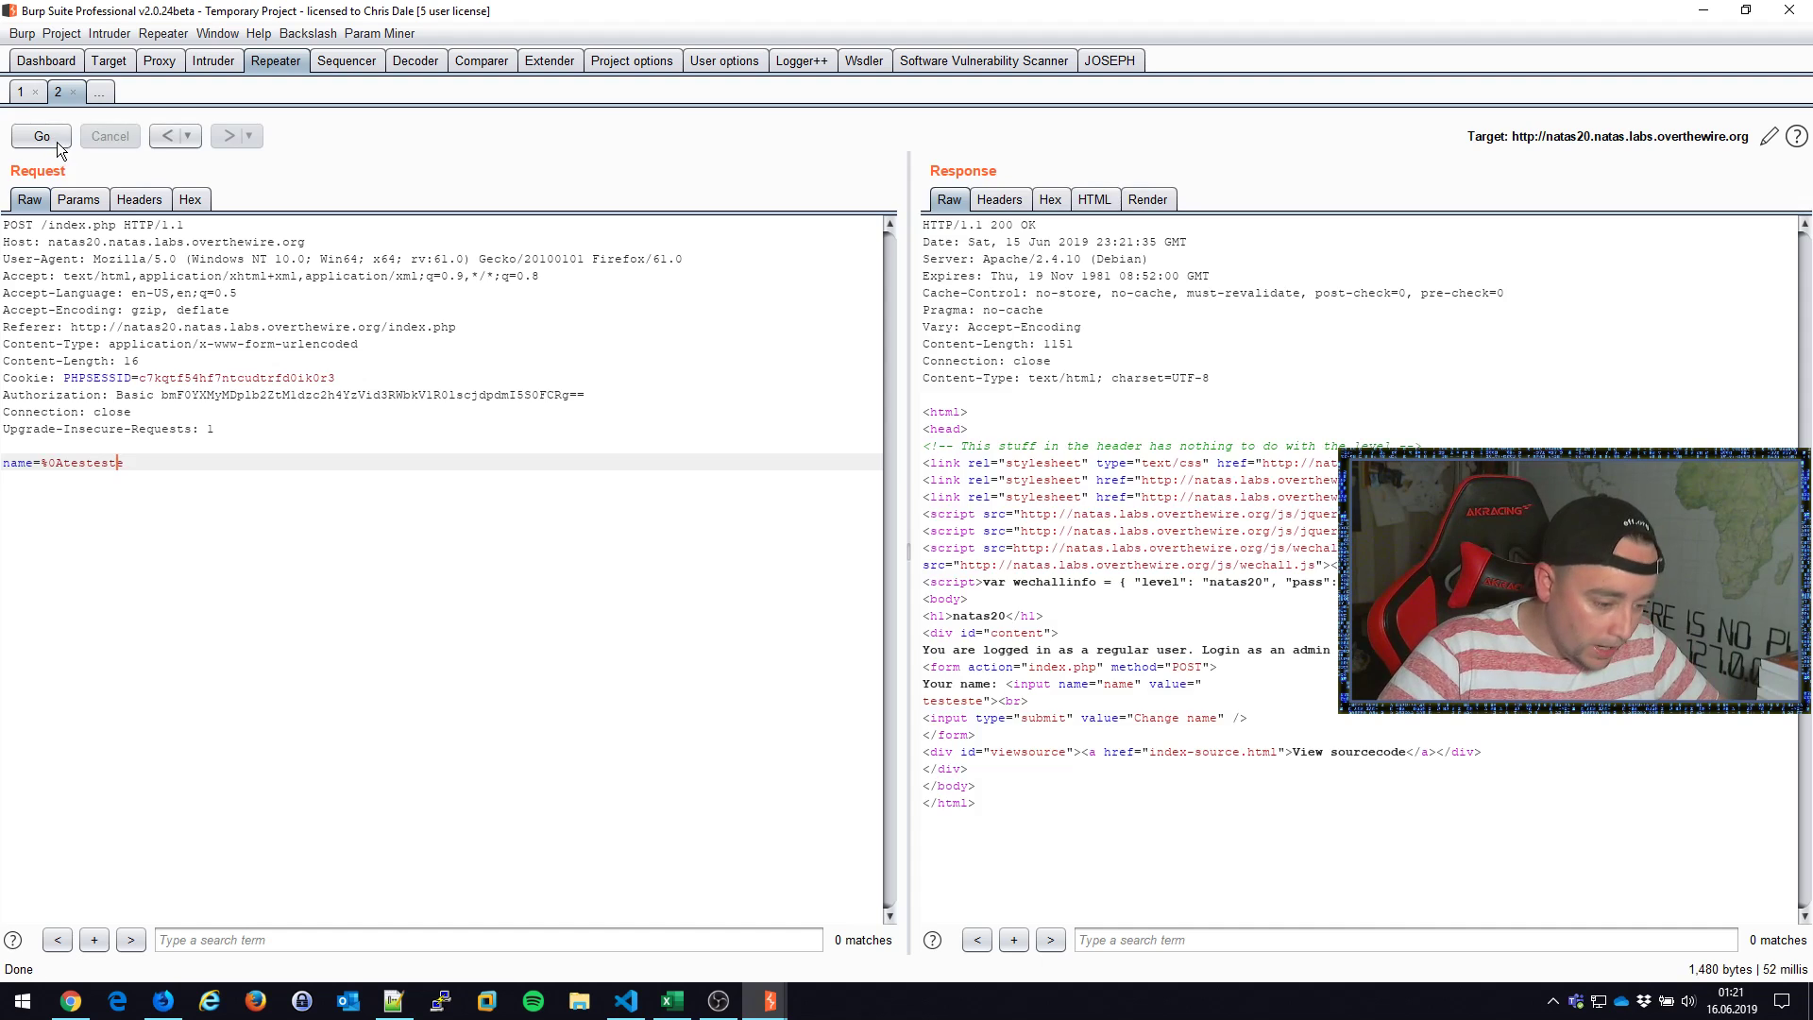
{"action": "left_click", "coordinate": [42, 135]}
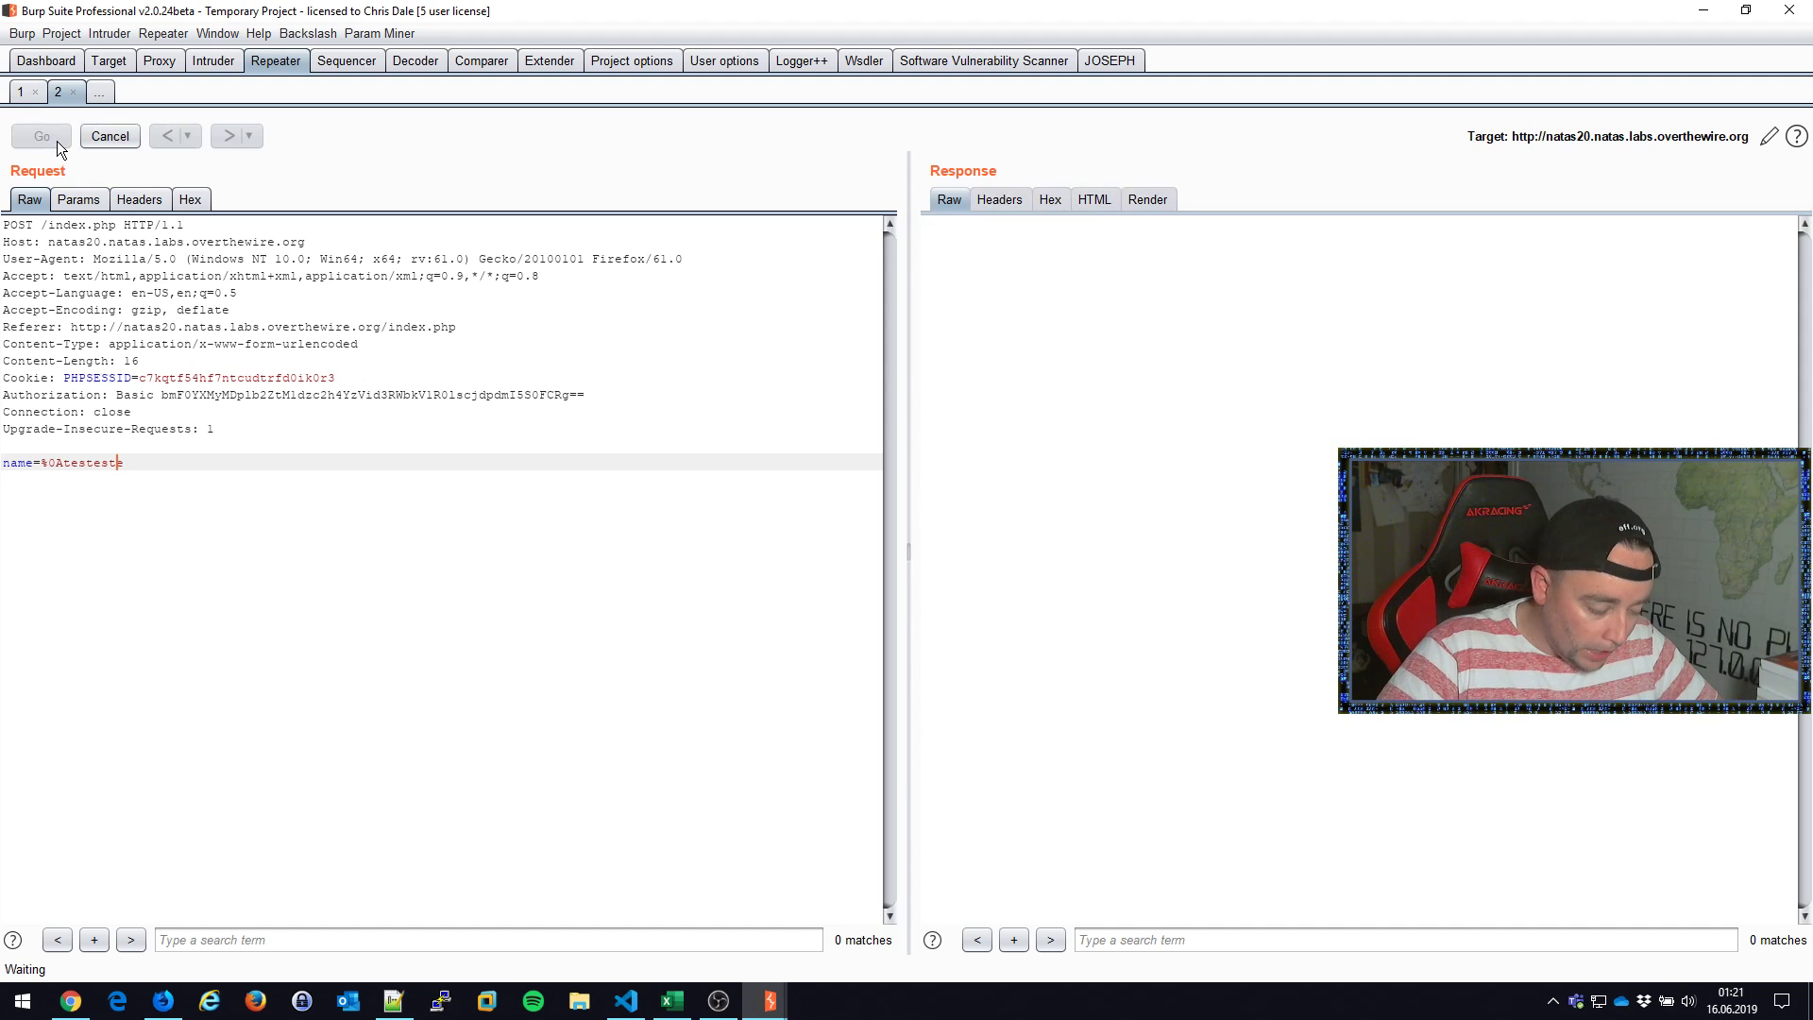
{"action": "left_click", "coordinate": [41, 135]}
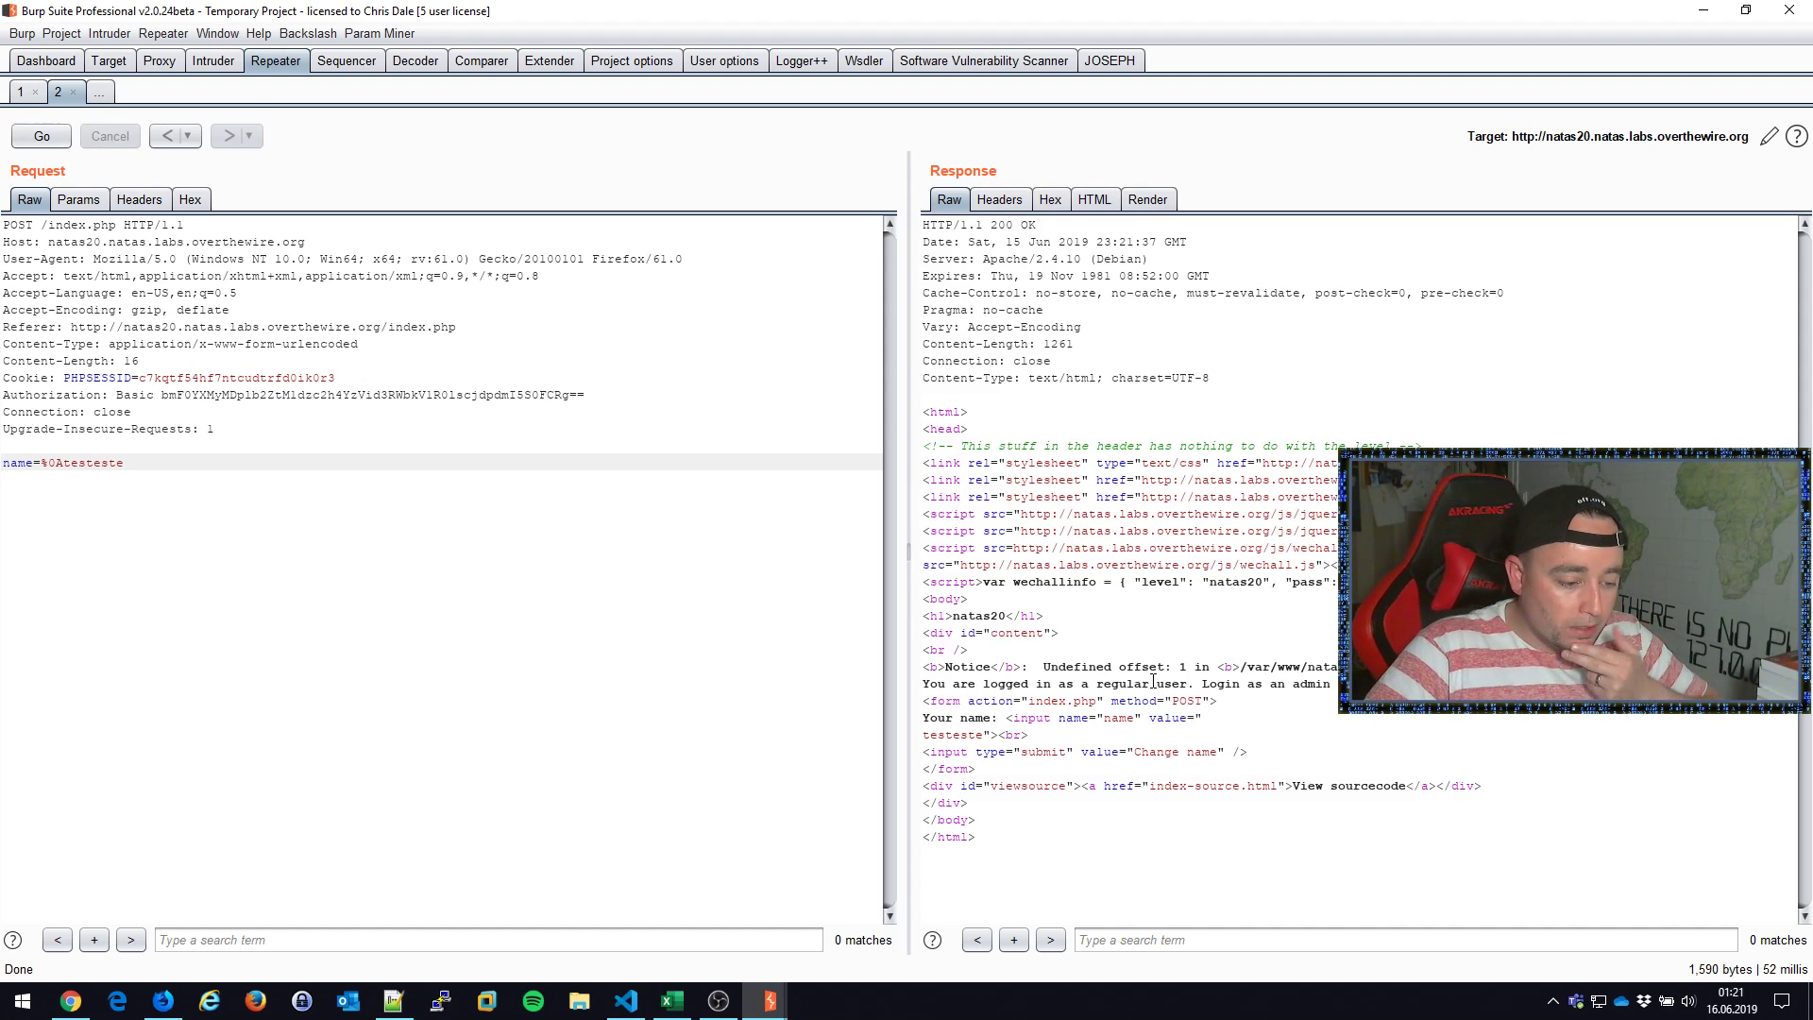
{"action": "double_click", "coordinate": [1111, 667]}
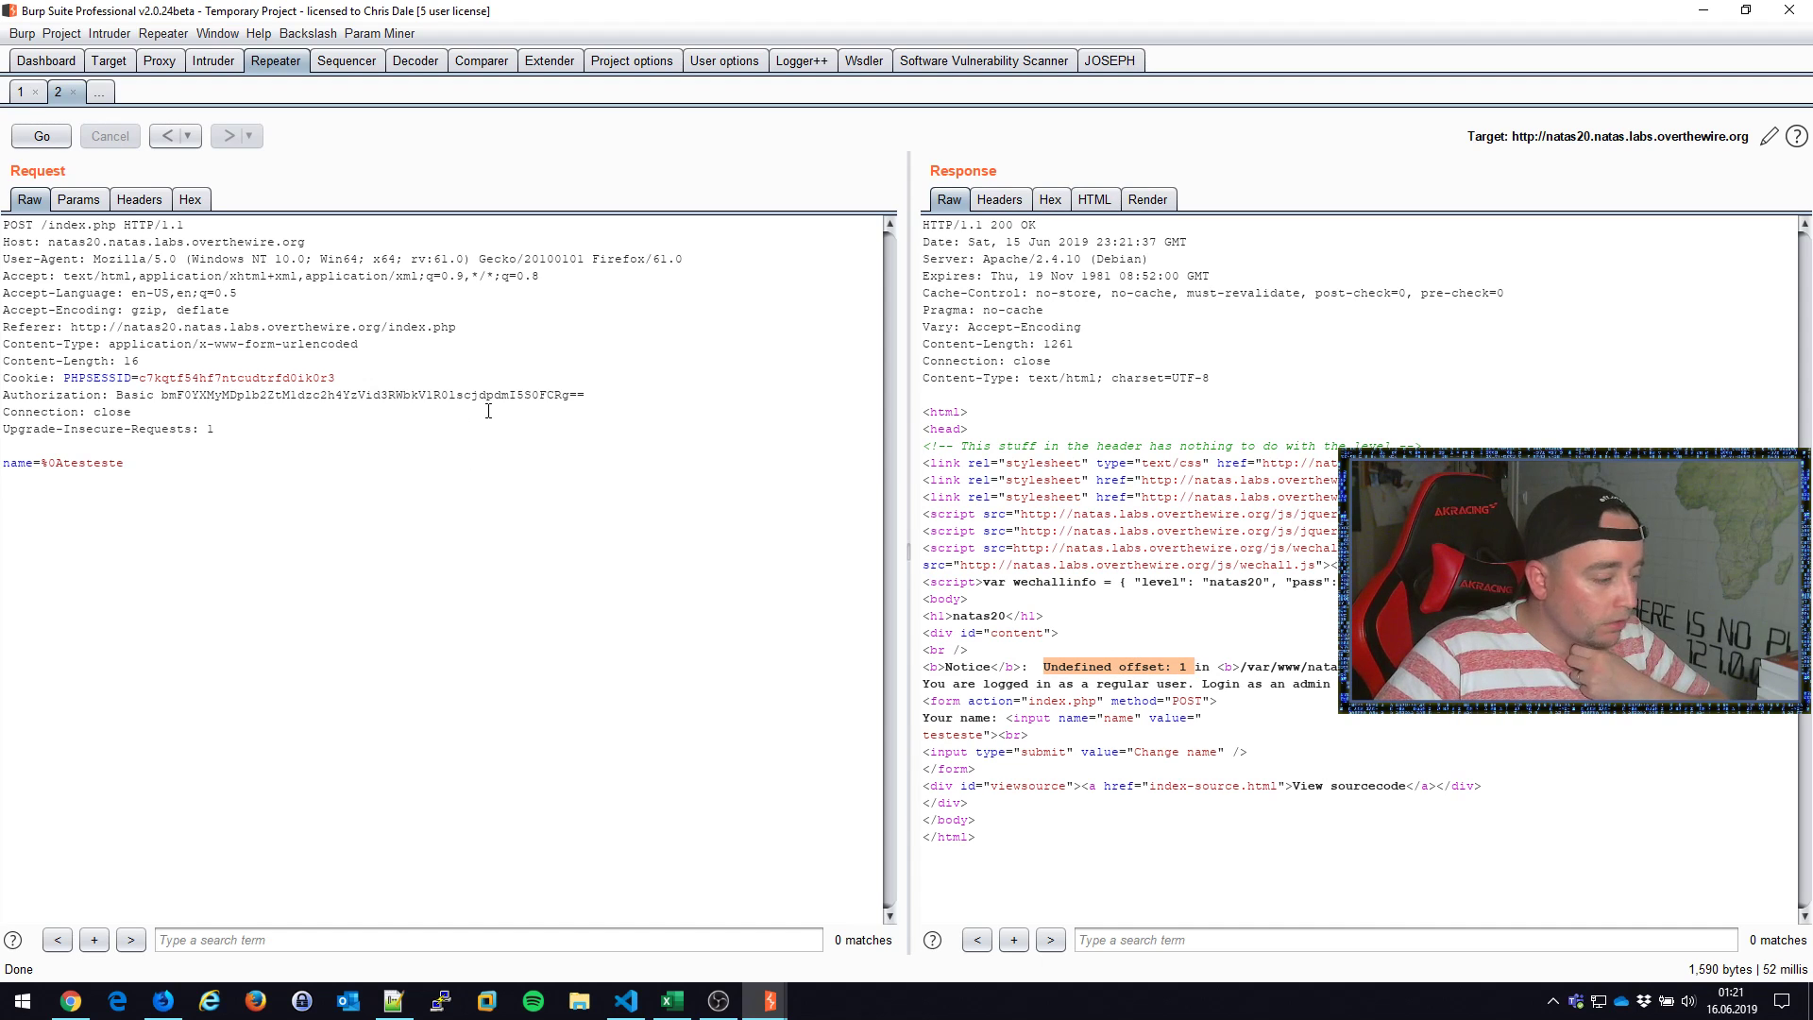
{"action": "mouse_move", "coordinate": [512, 402]}
{"action": "type", "text": "ascii"}
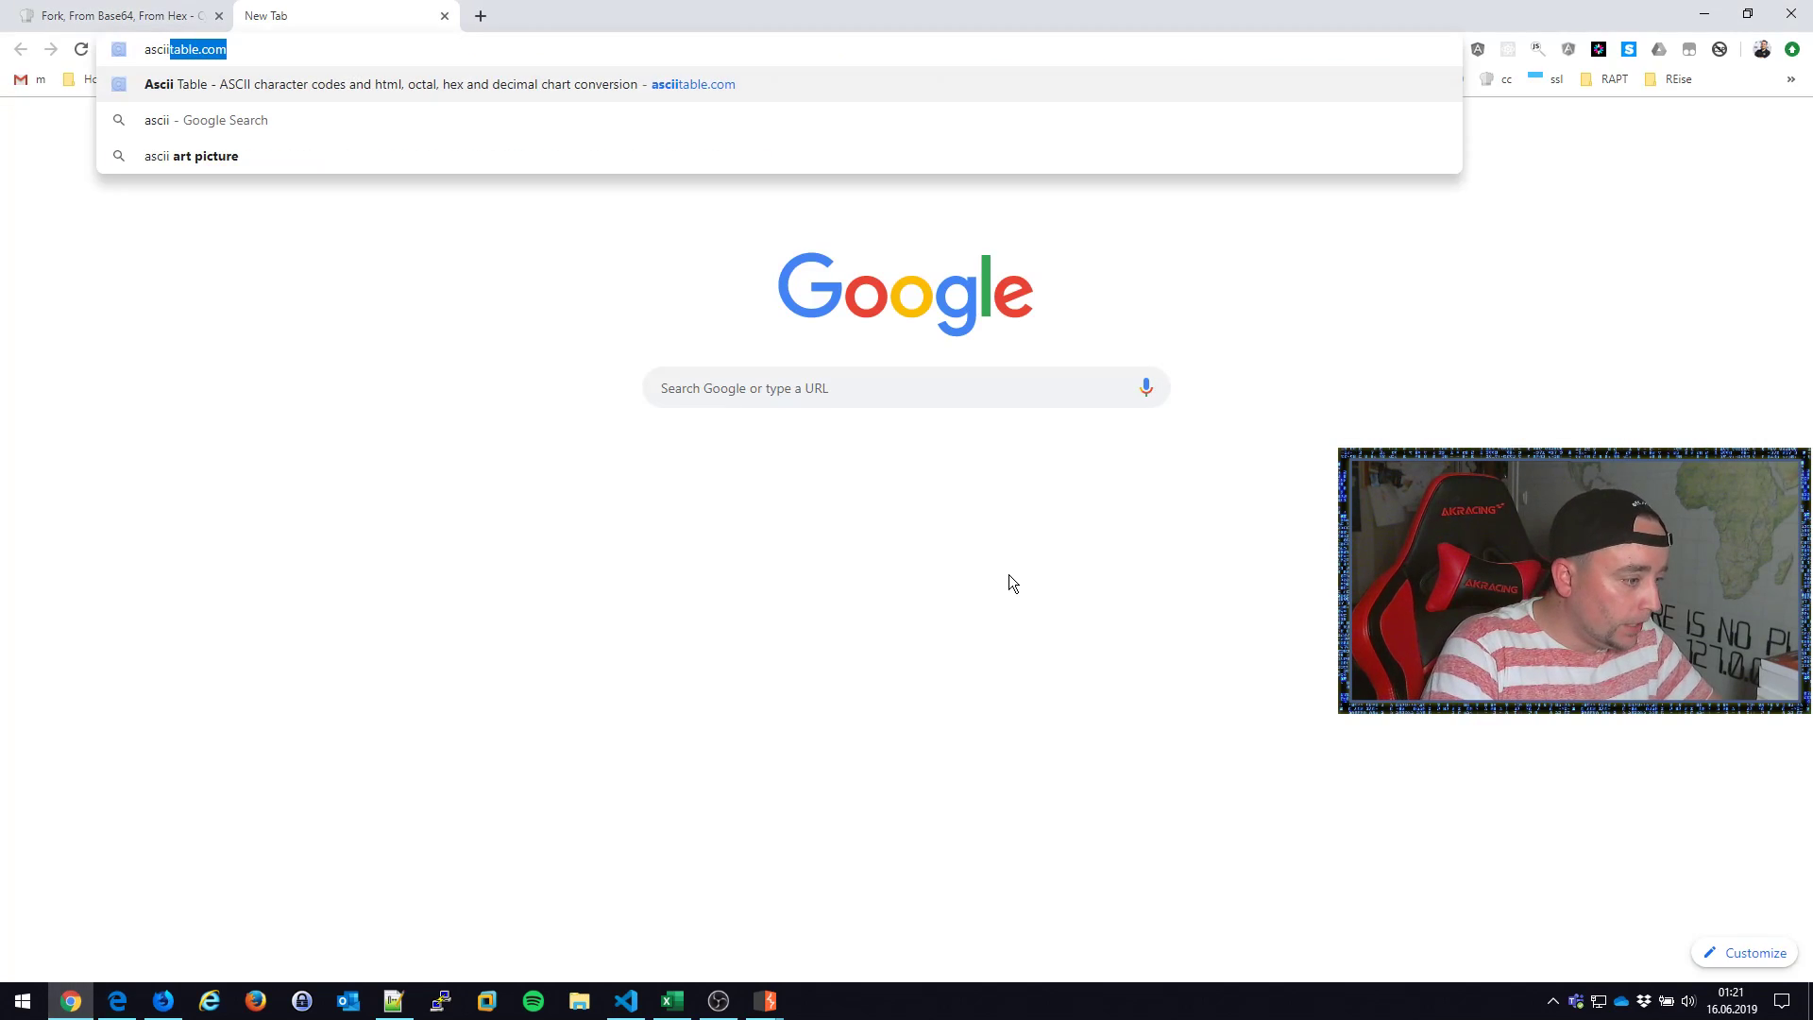
Step: Load asciitable.com from the 'ascii' address-bar search to find the LF code
{"action": "key", "text": "enter"}
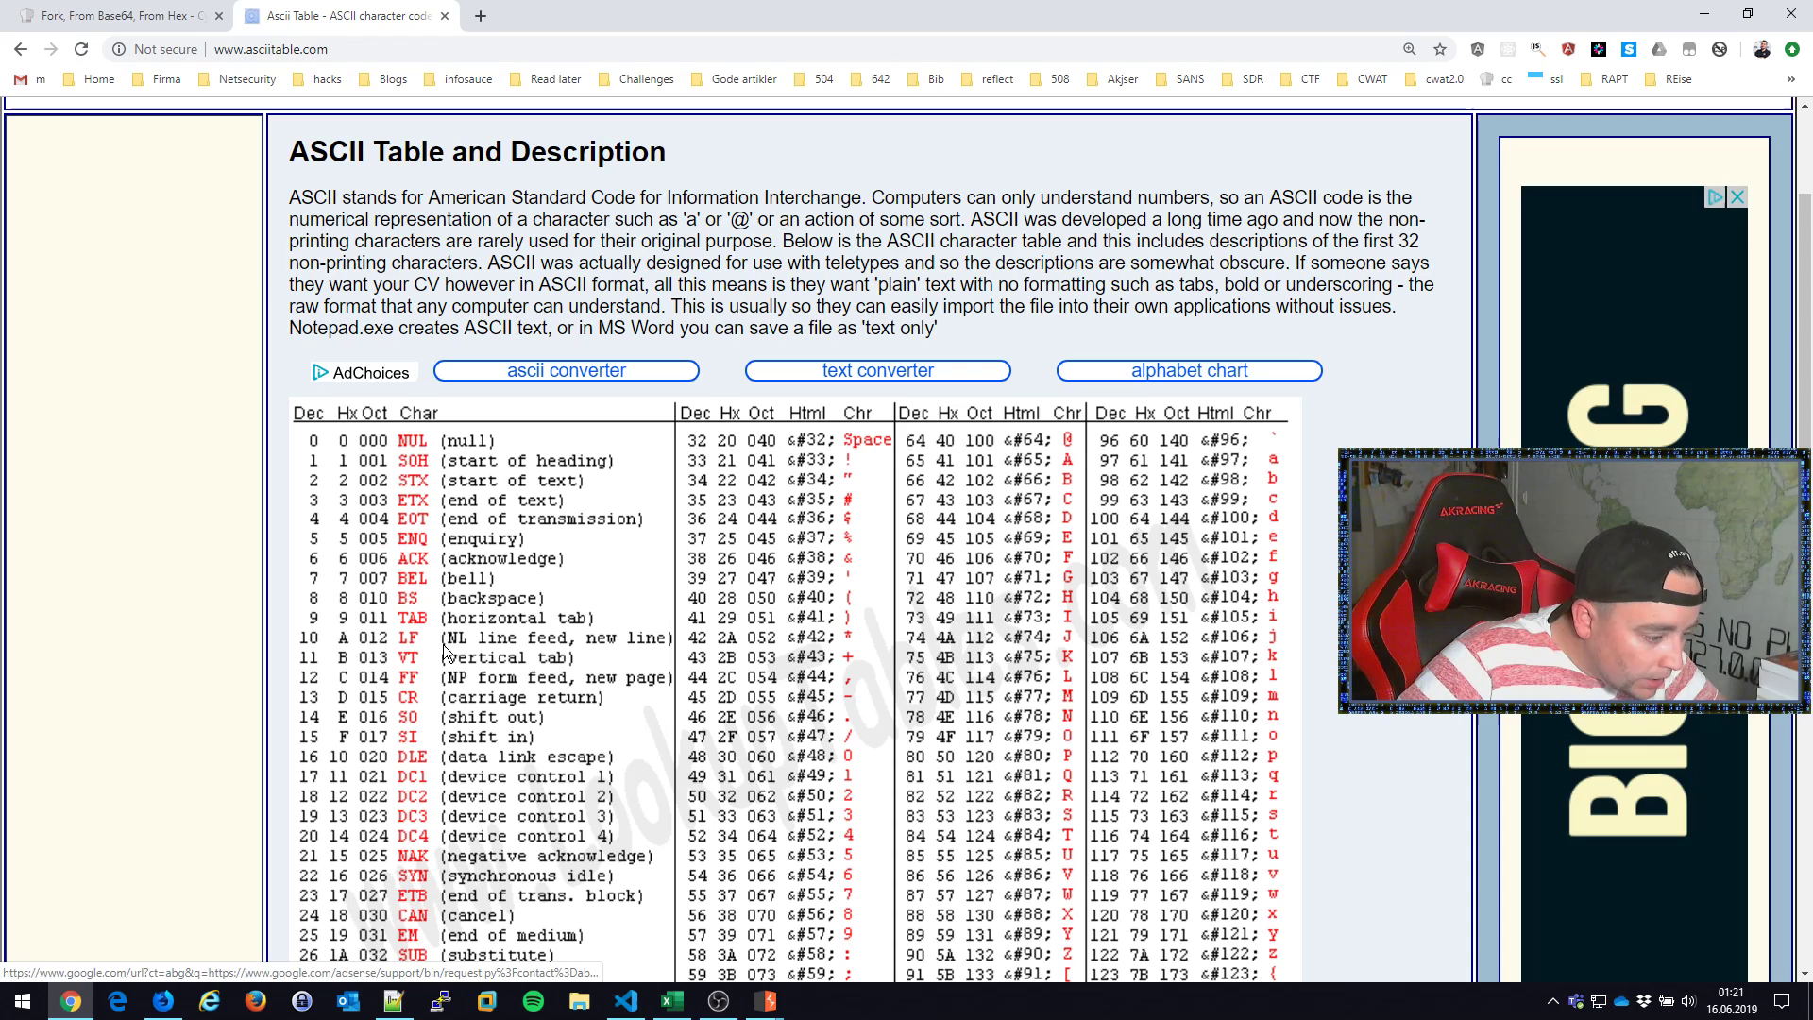
{"action": "left_click", "coordinate": [762, 1000]}
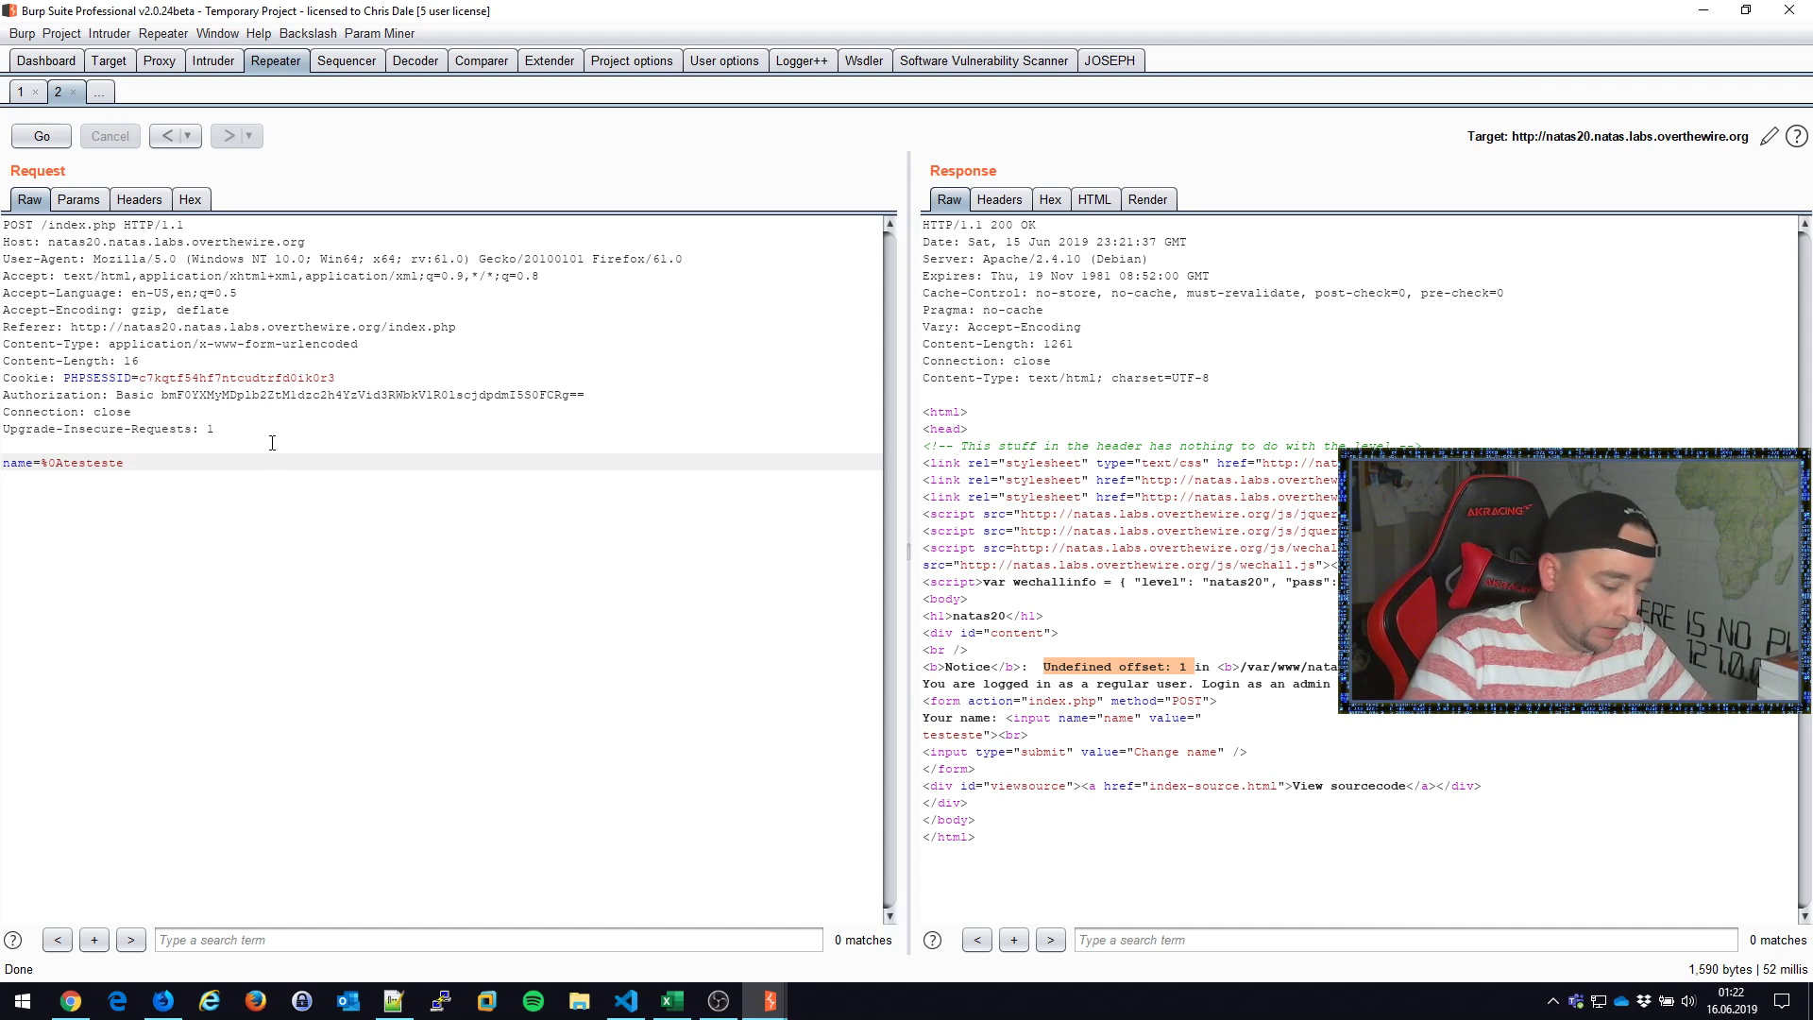
Step: Append %0a and 'test' lines to the name, sending after each addition
{"action": "type", "text": "%0a"}
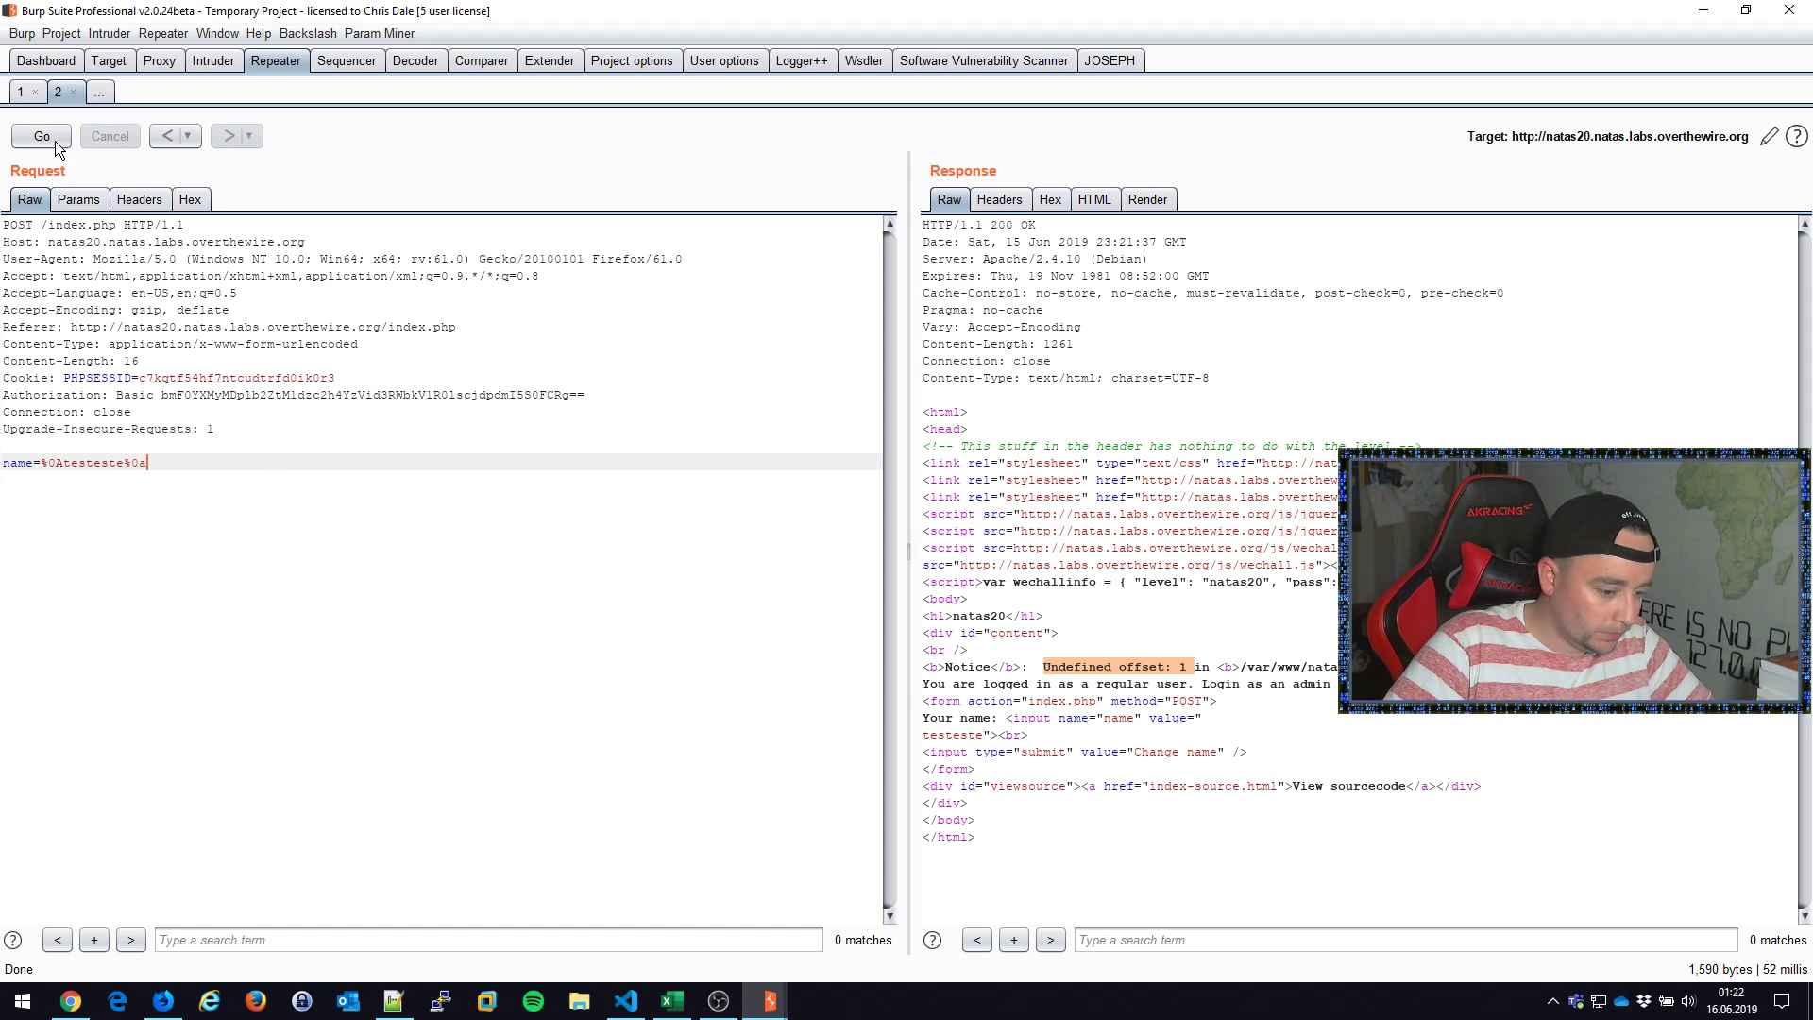
{"action": "left_click", "coordinate": [42, 135]}
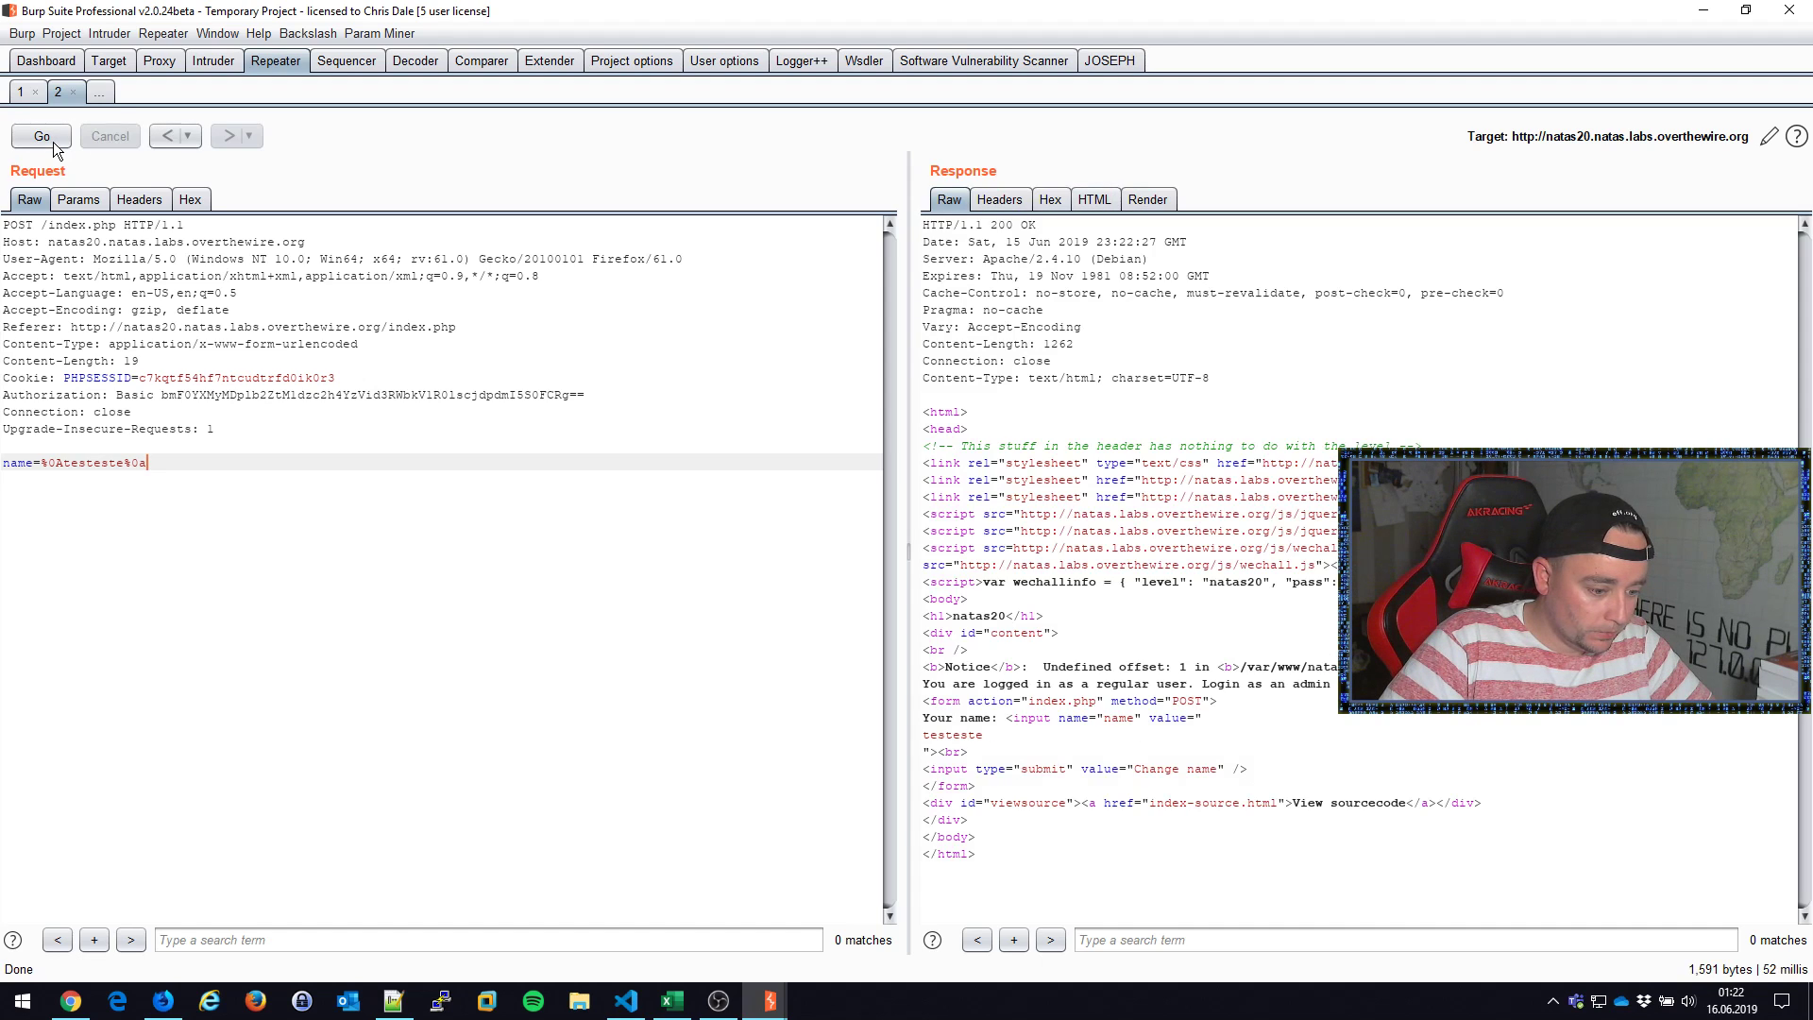
{"action": "type", "text": "test"}
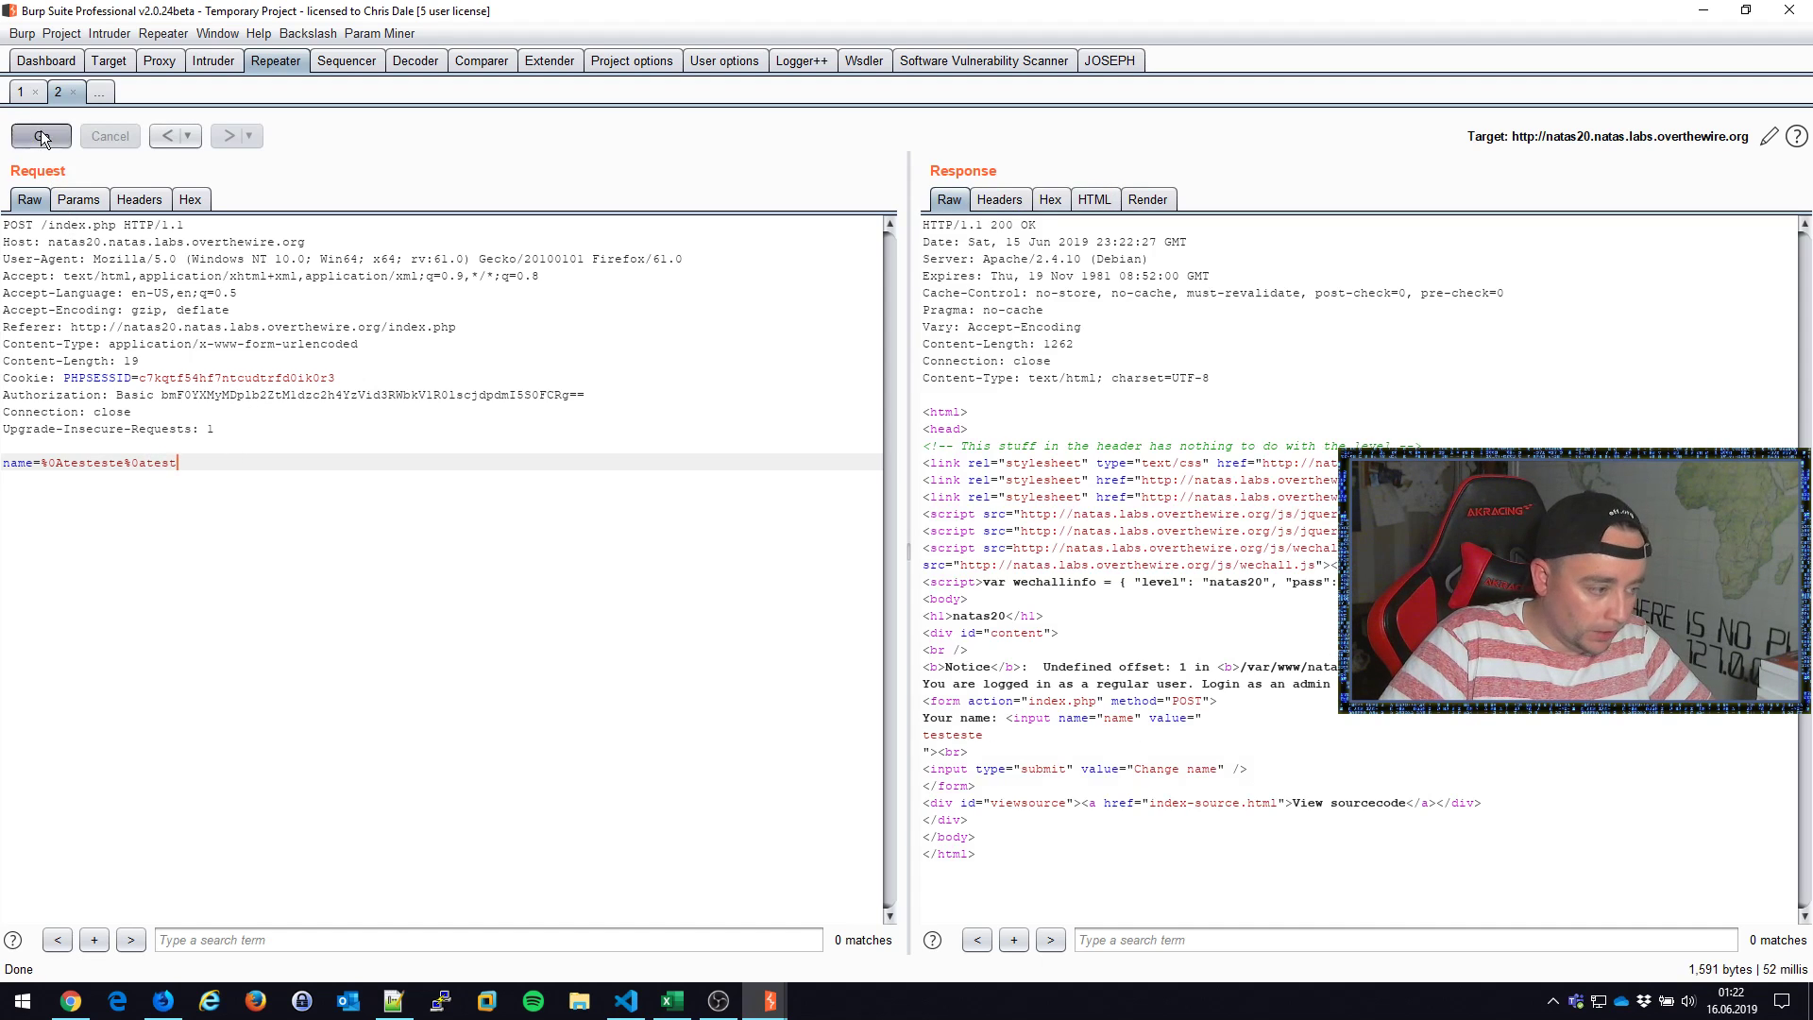
{"action": "left_click", "coordinate": [40, 135]}
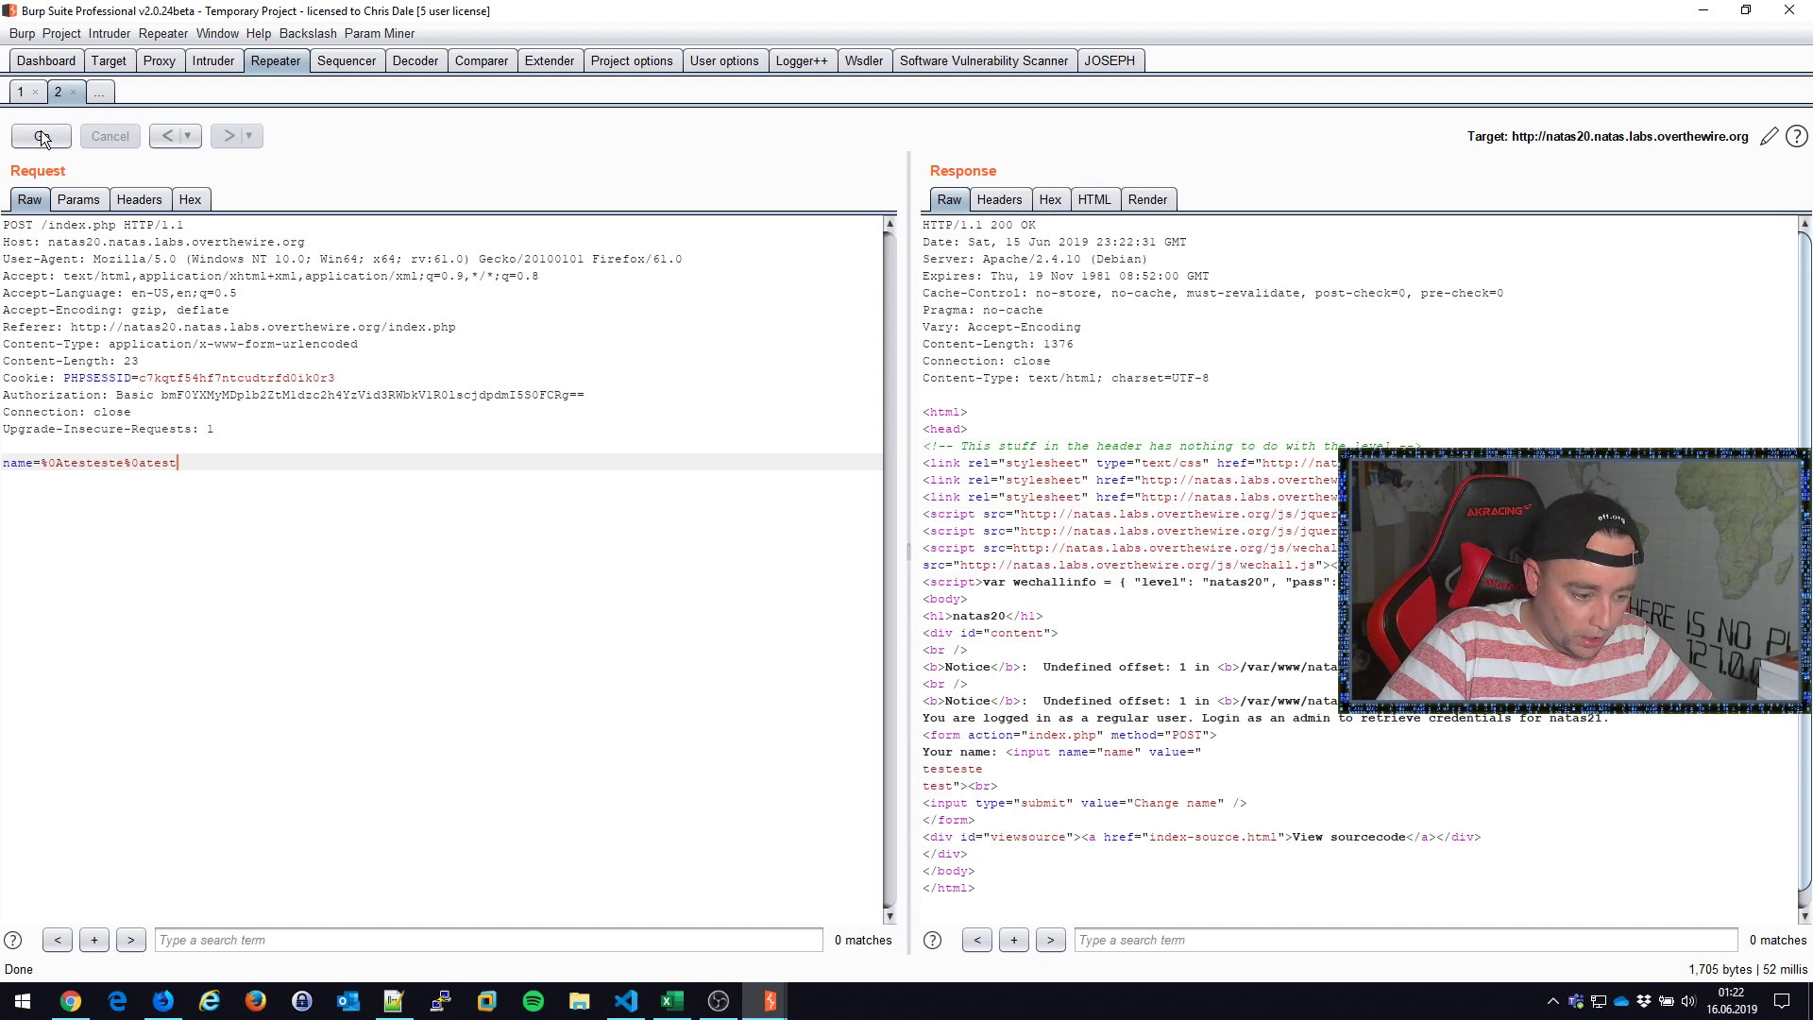
{"action": "type", "text": "%0atest%0a"}
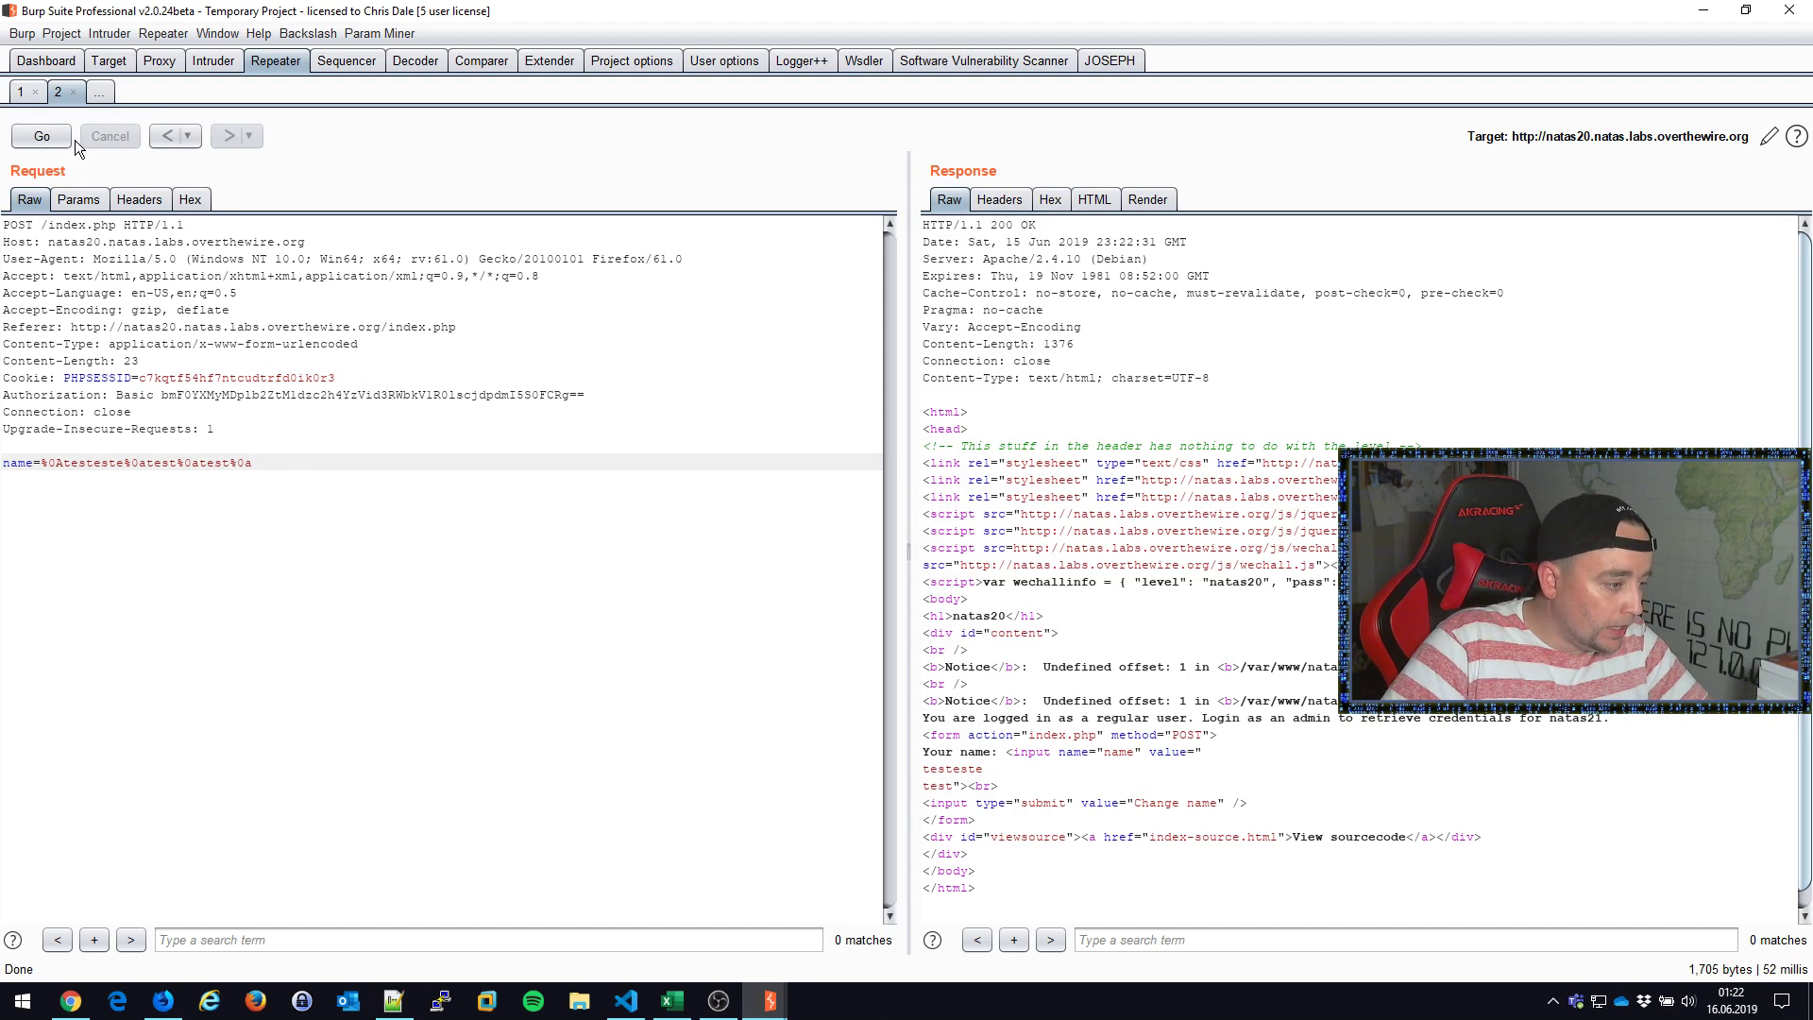
{"action": "left_click", "coordinate": [41, 136]}
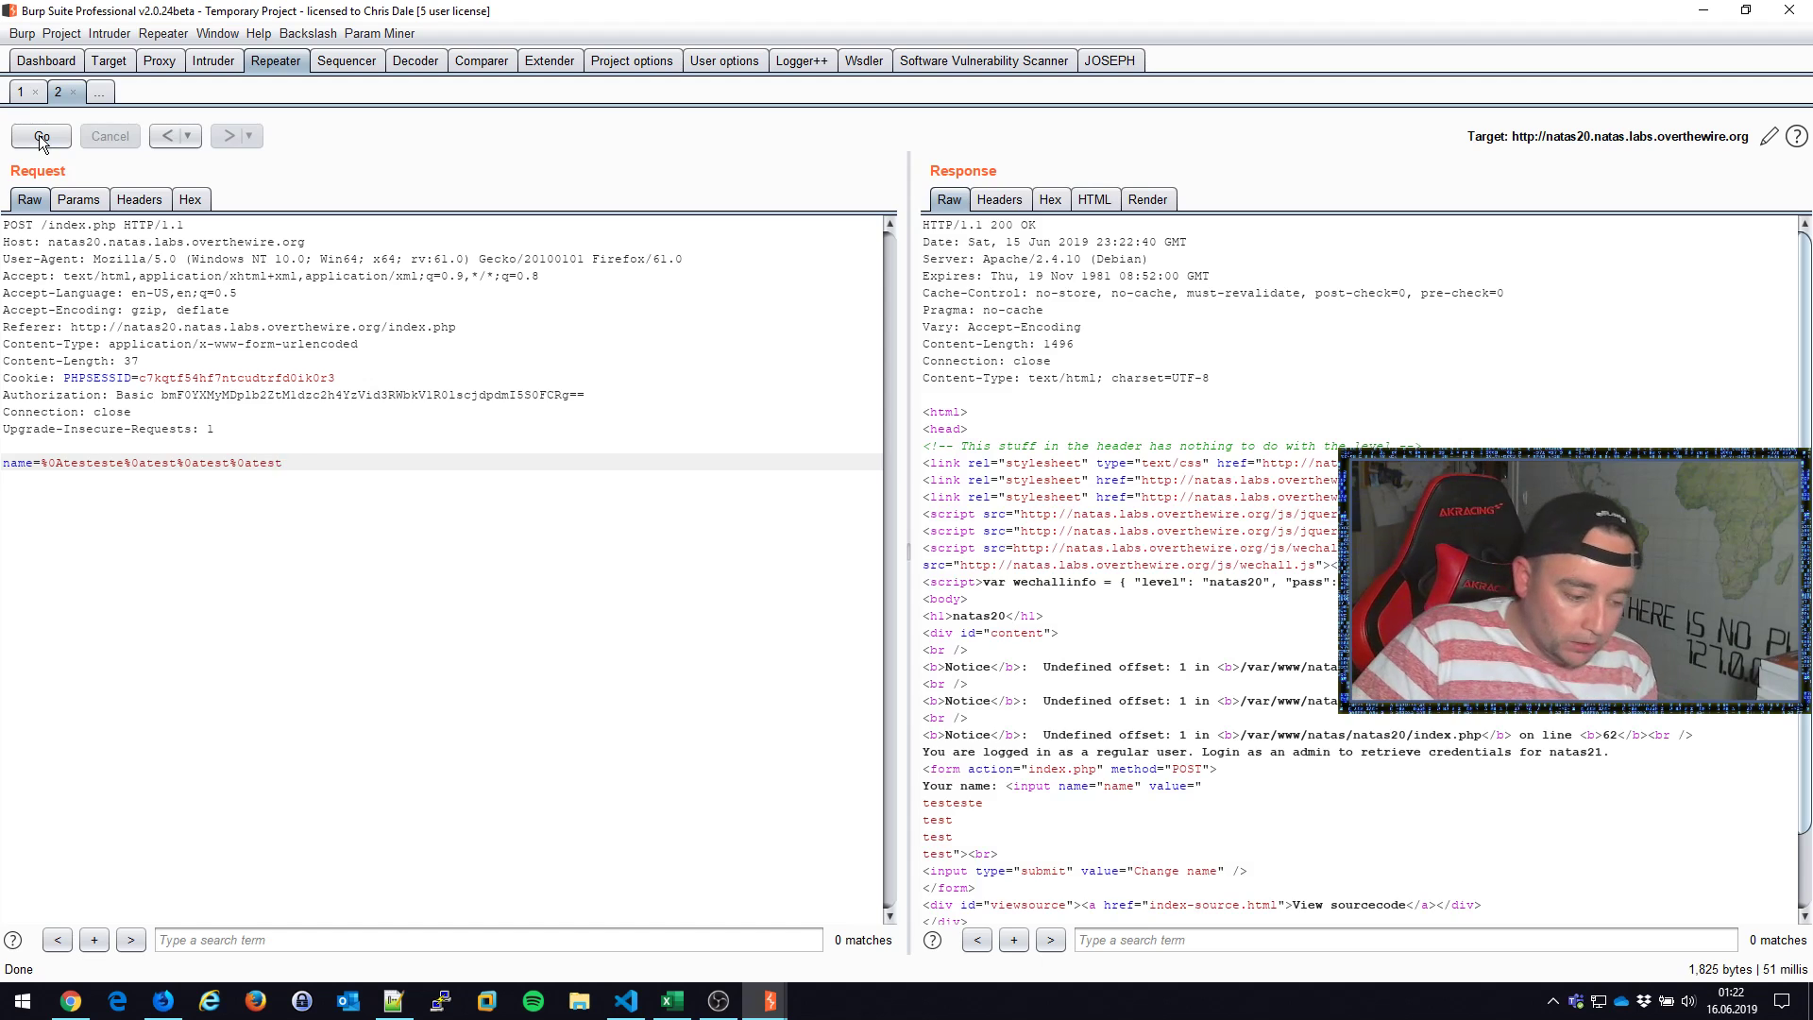
{"action": "left_click", "coordinate": [40, 135]}
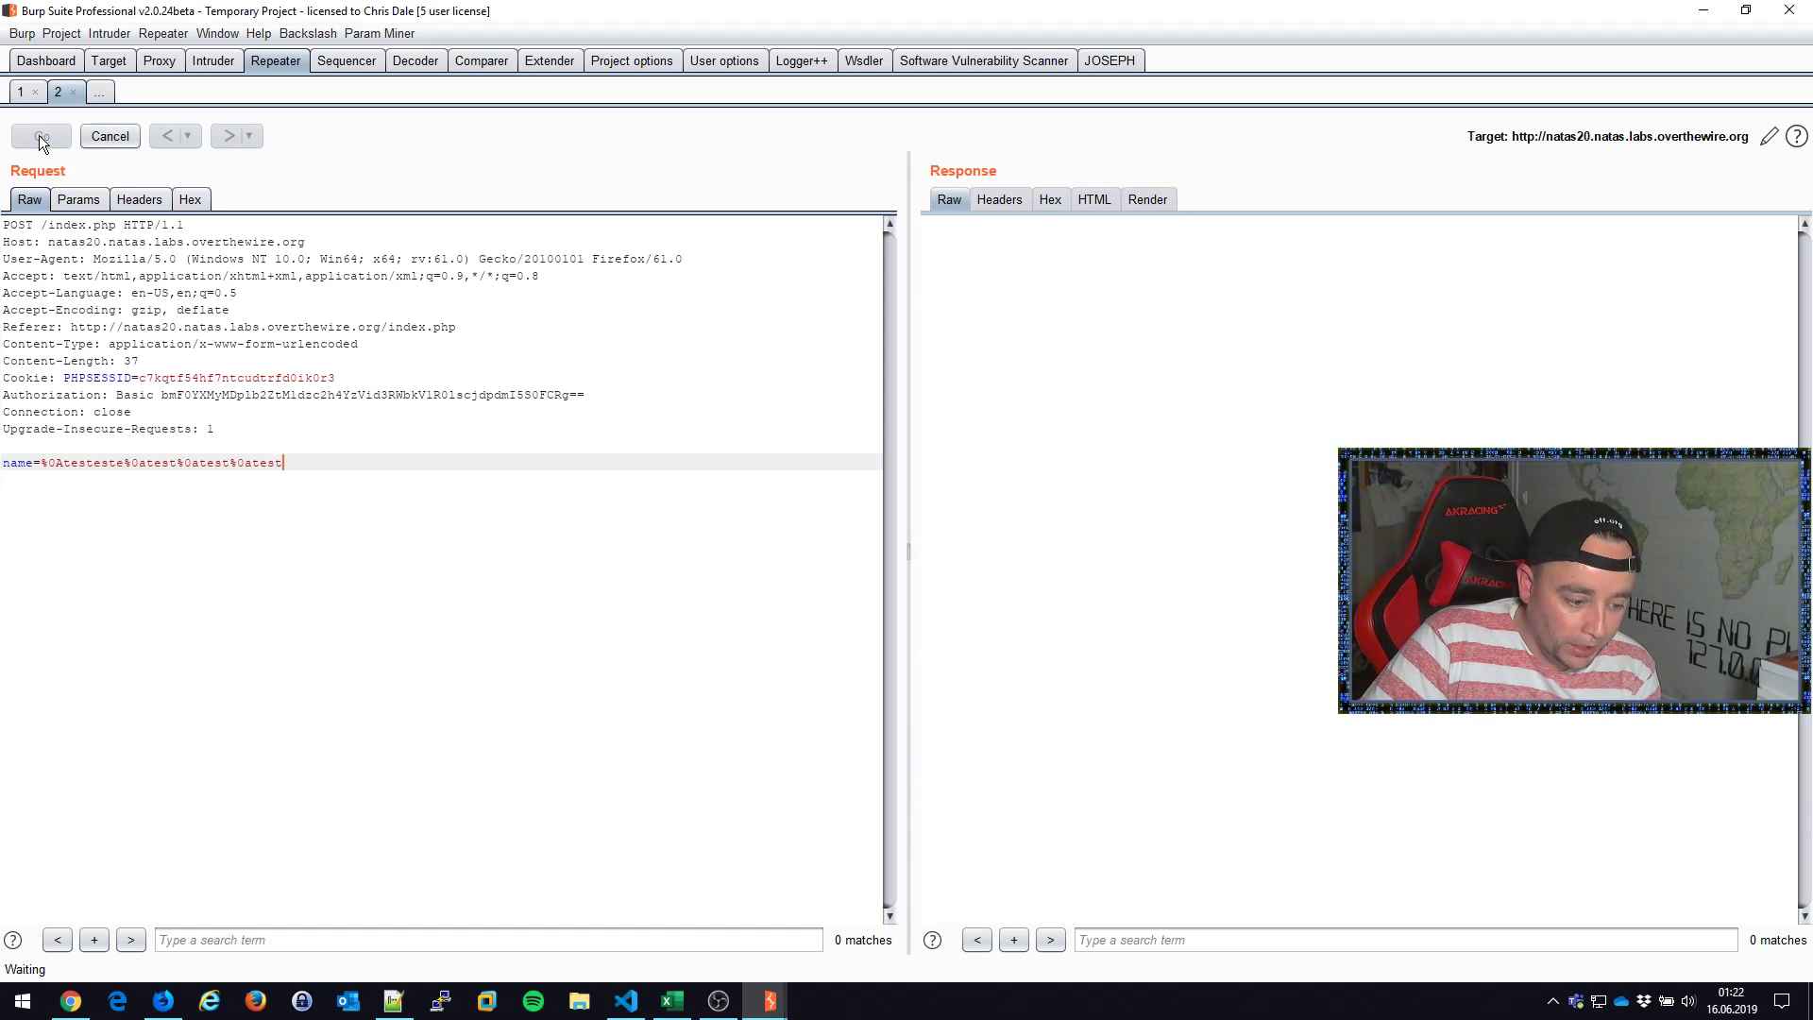
{"action": "left_click", "coordinate": [40, 135]}
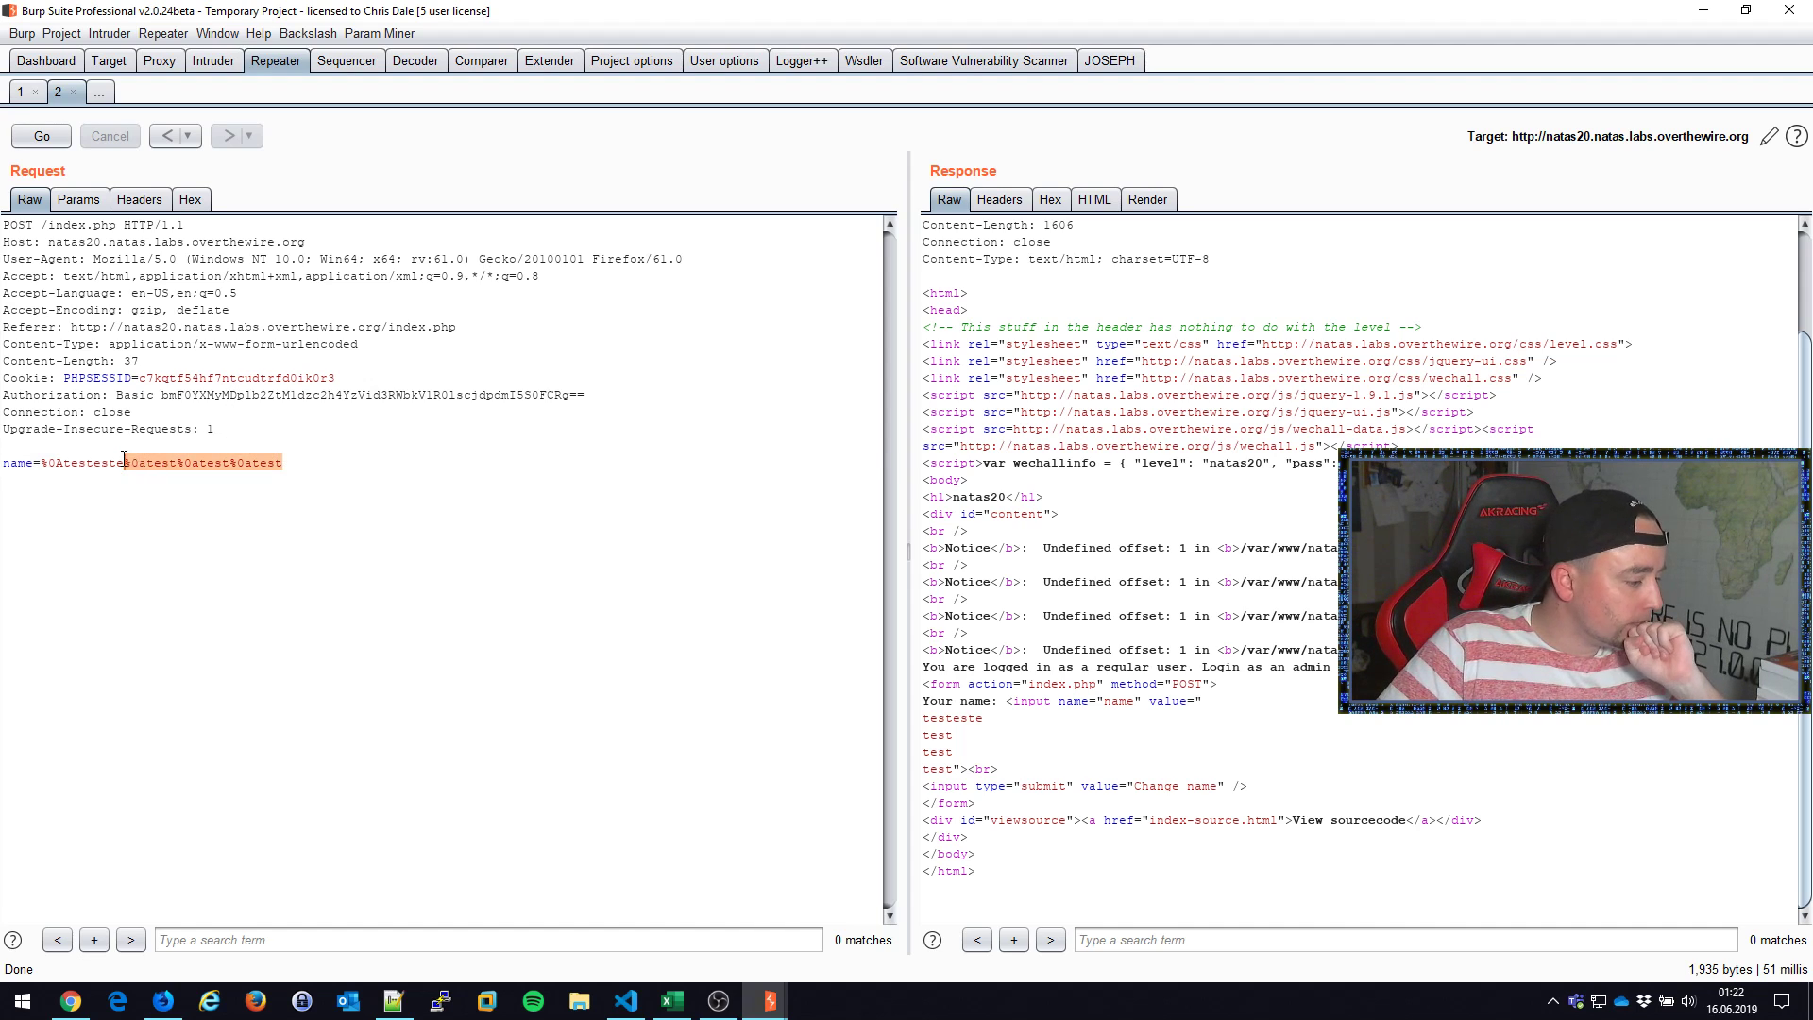
Step: Edit the name to %0Atest=test, send it twice, then switch to the natas20 browser page
{"action": "key", "text": "Delete"}
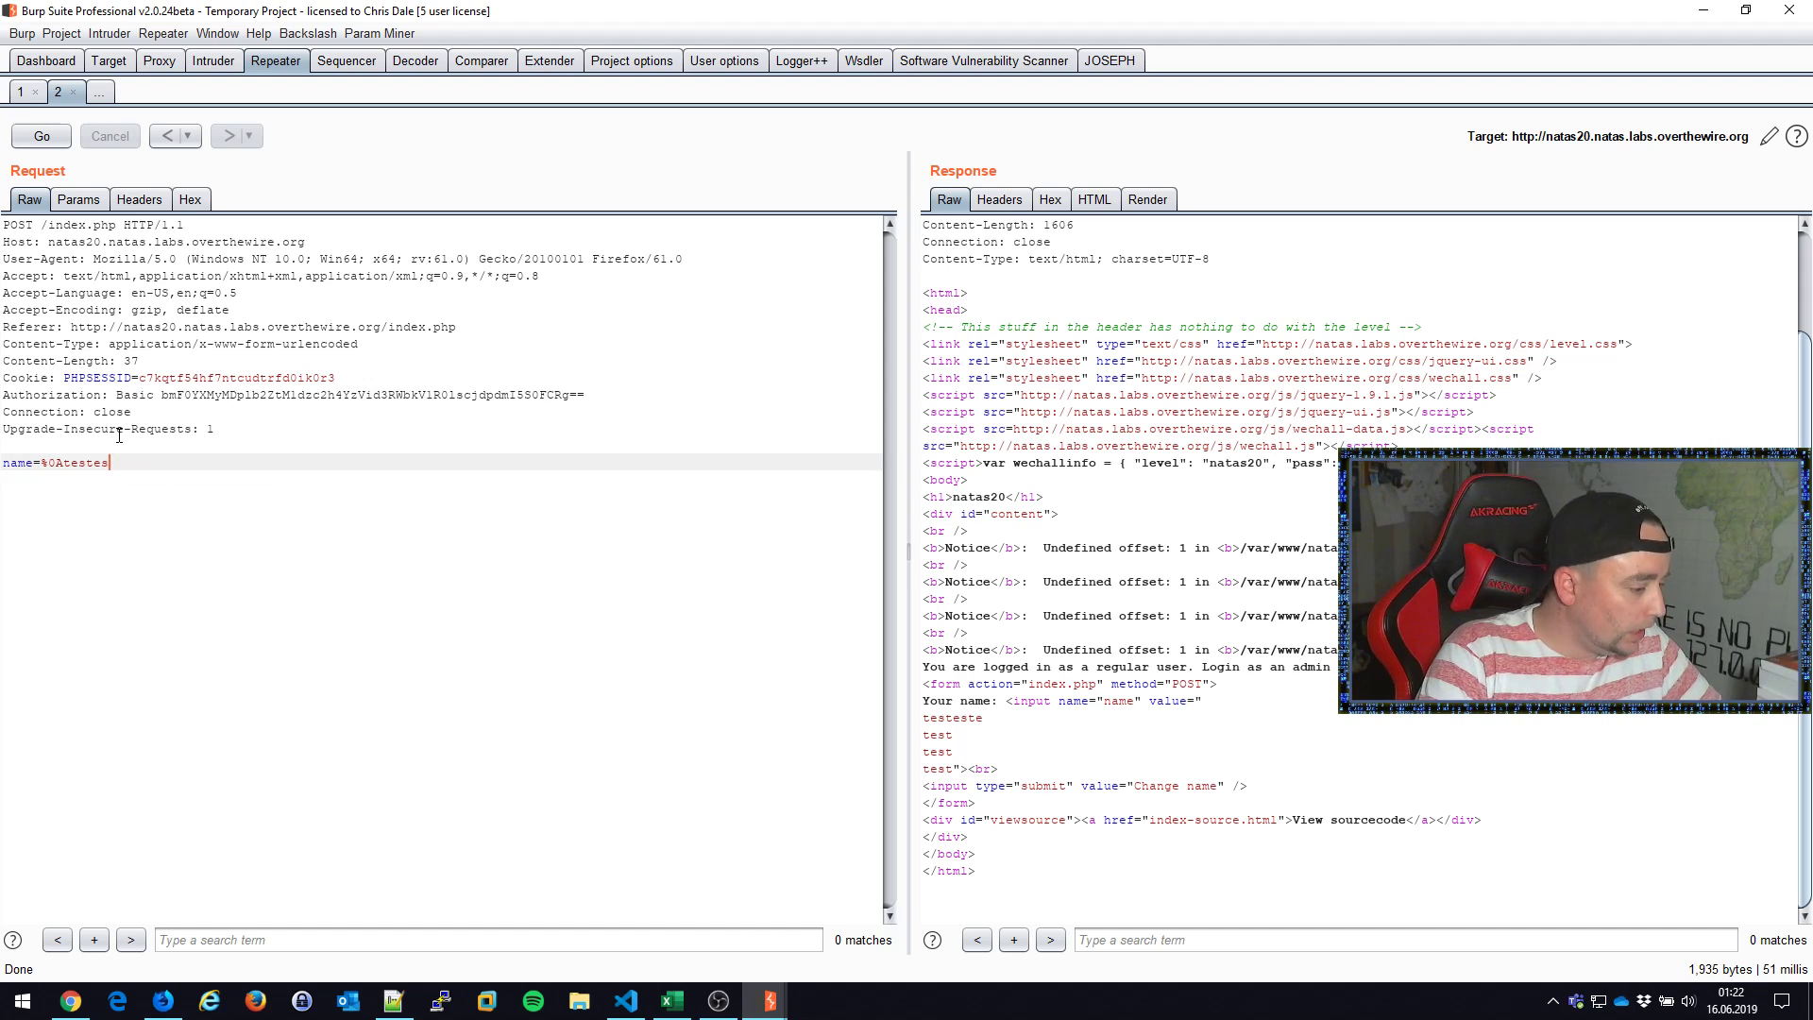
{"action": "key", "text": "Backspace"}
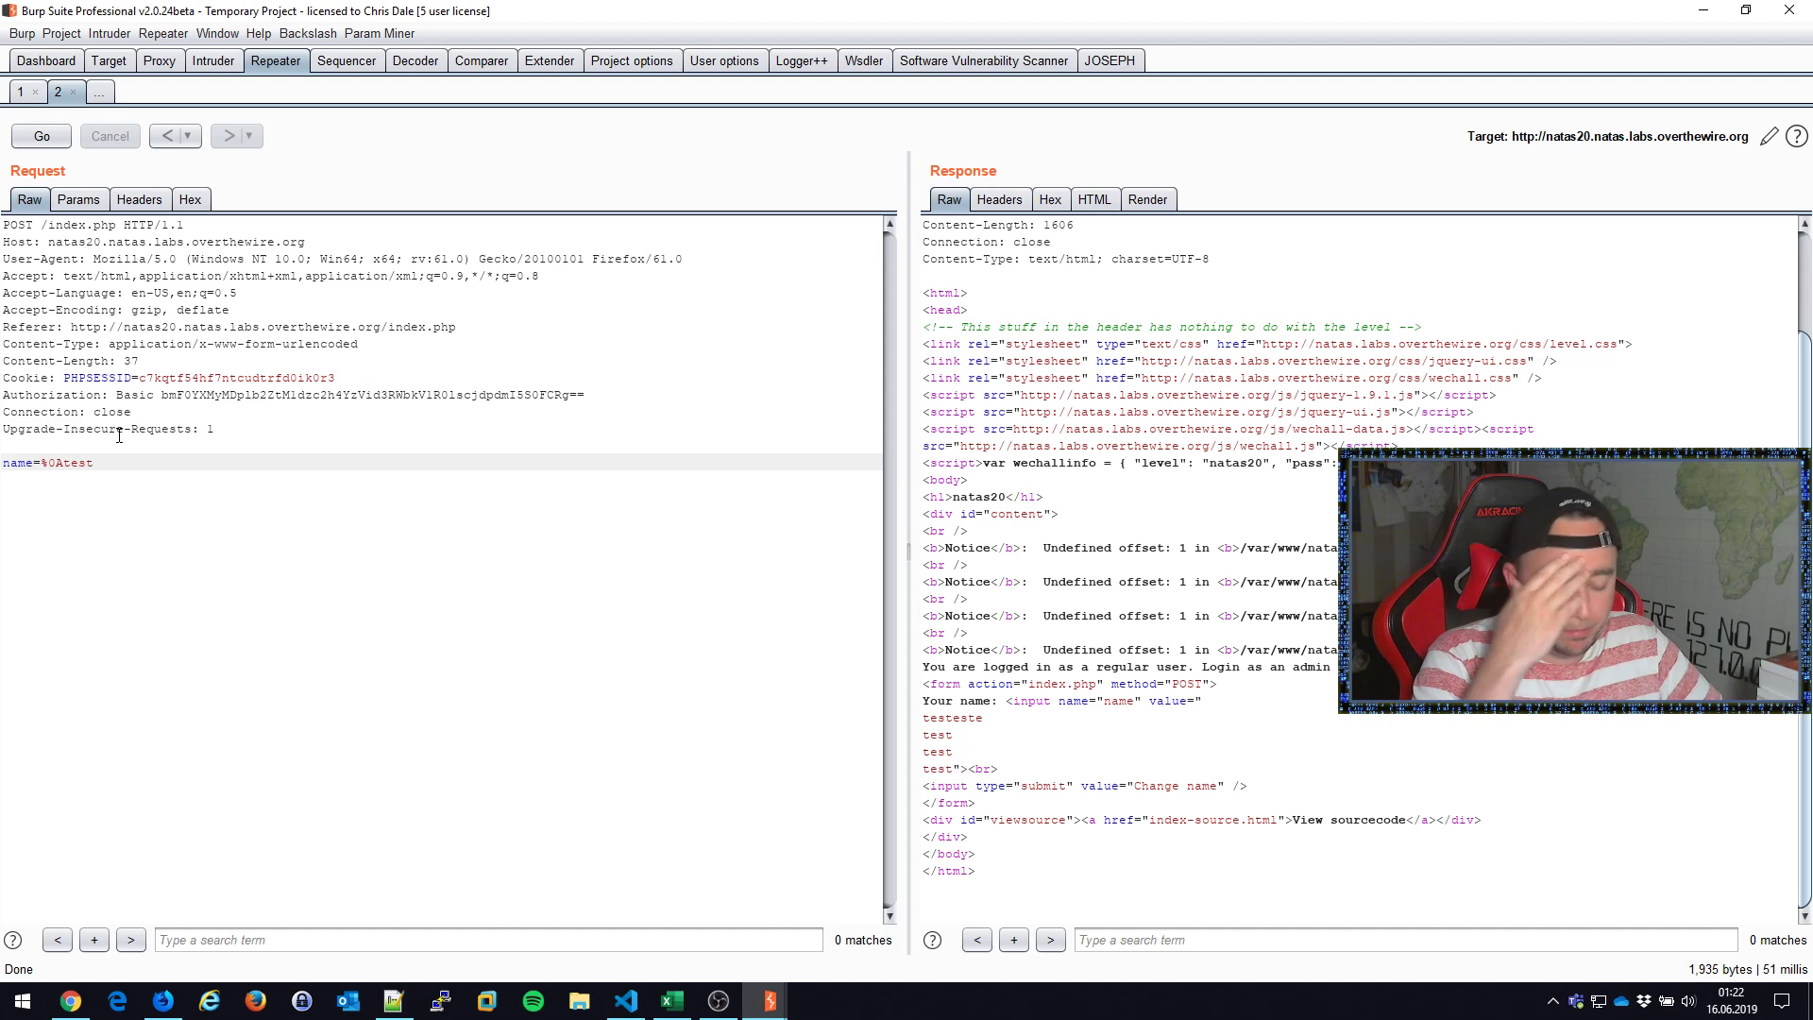
{"action": "type", "text": "="}
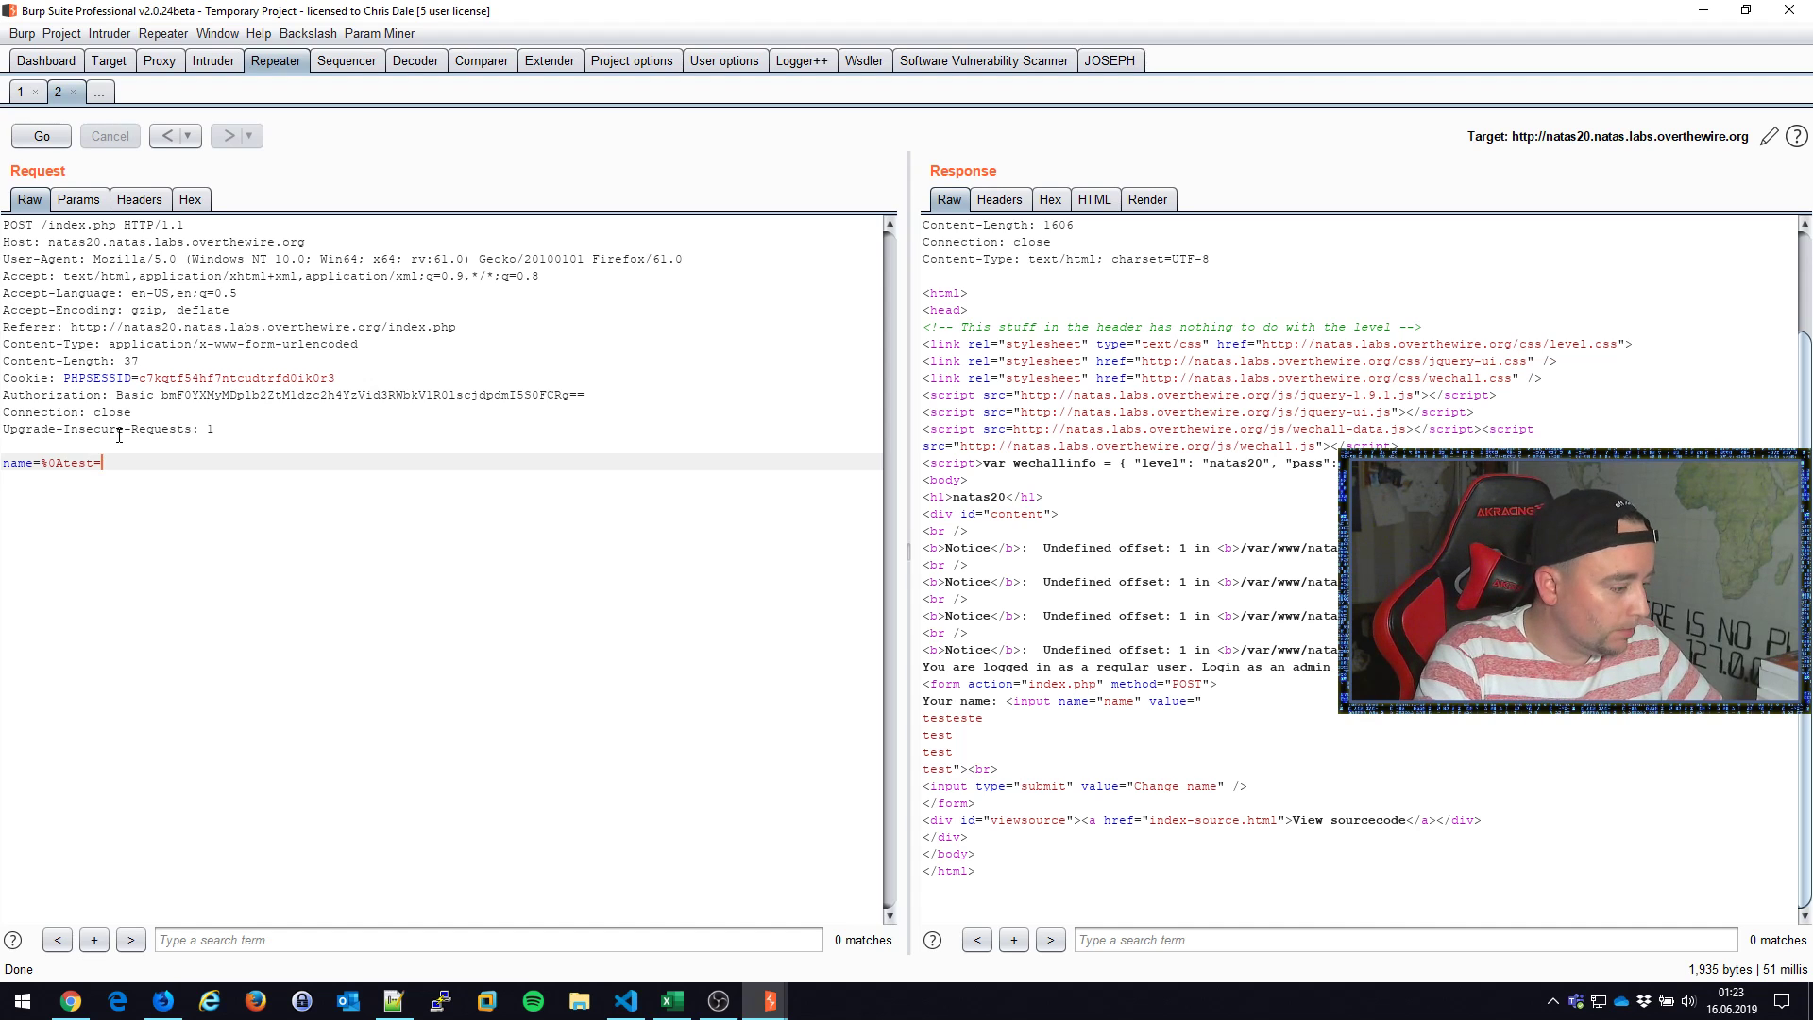
{"action": "left_click", "coordinate": [41, 135]}
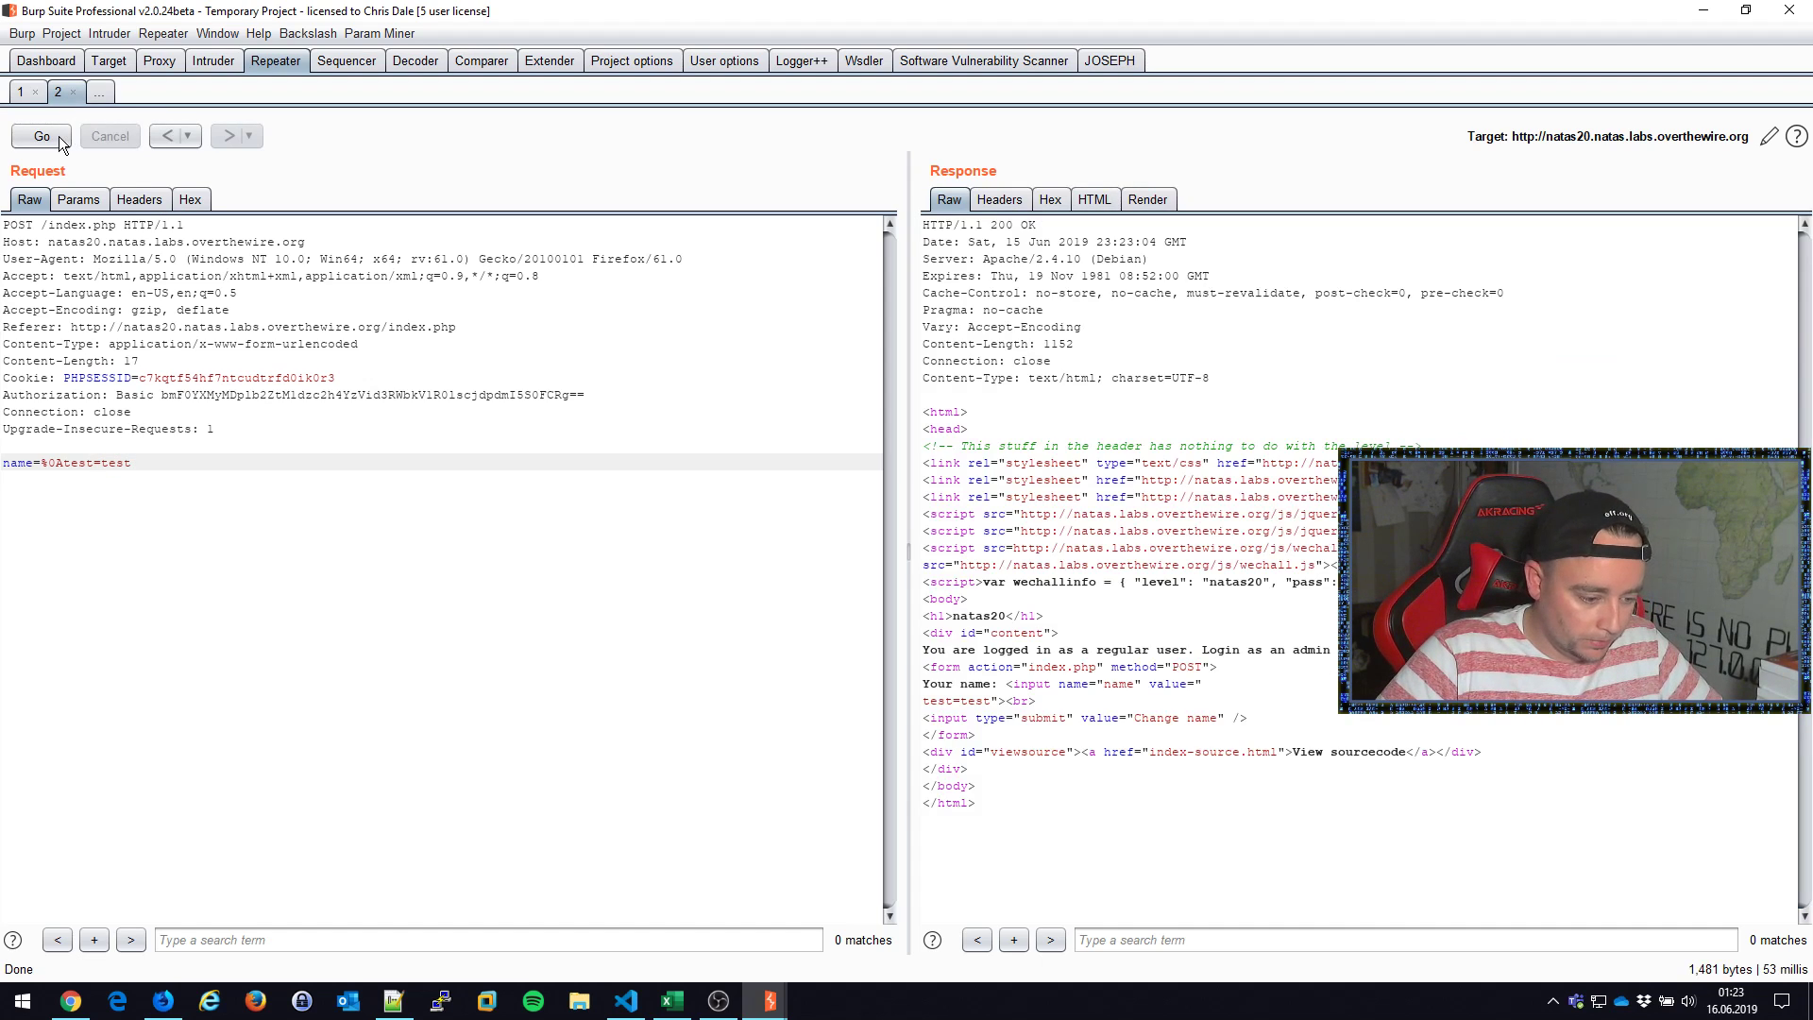
{"action": "left_click", "coordinate": [42, 135]}
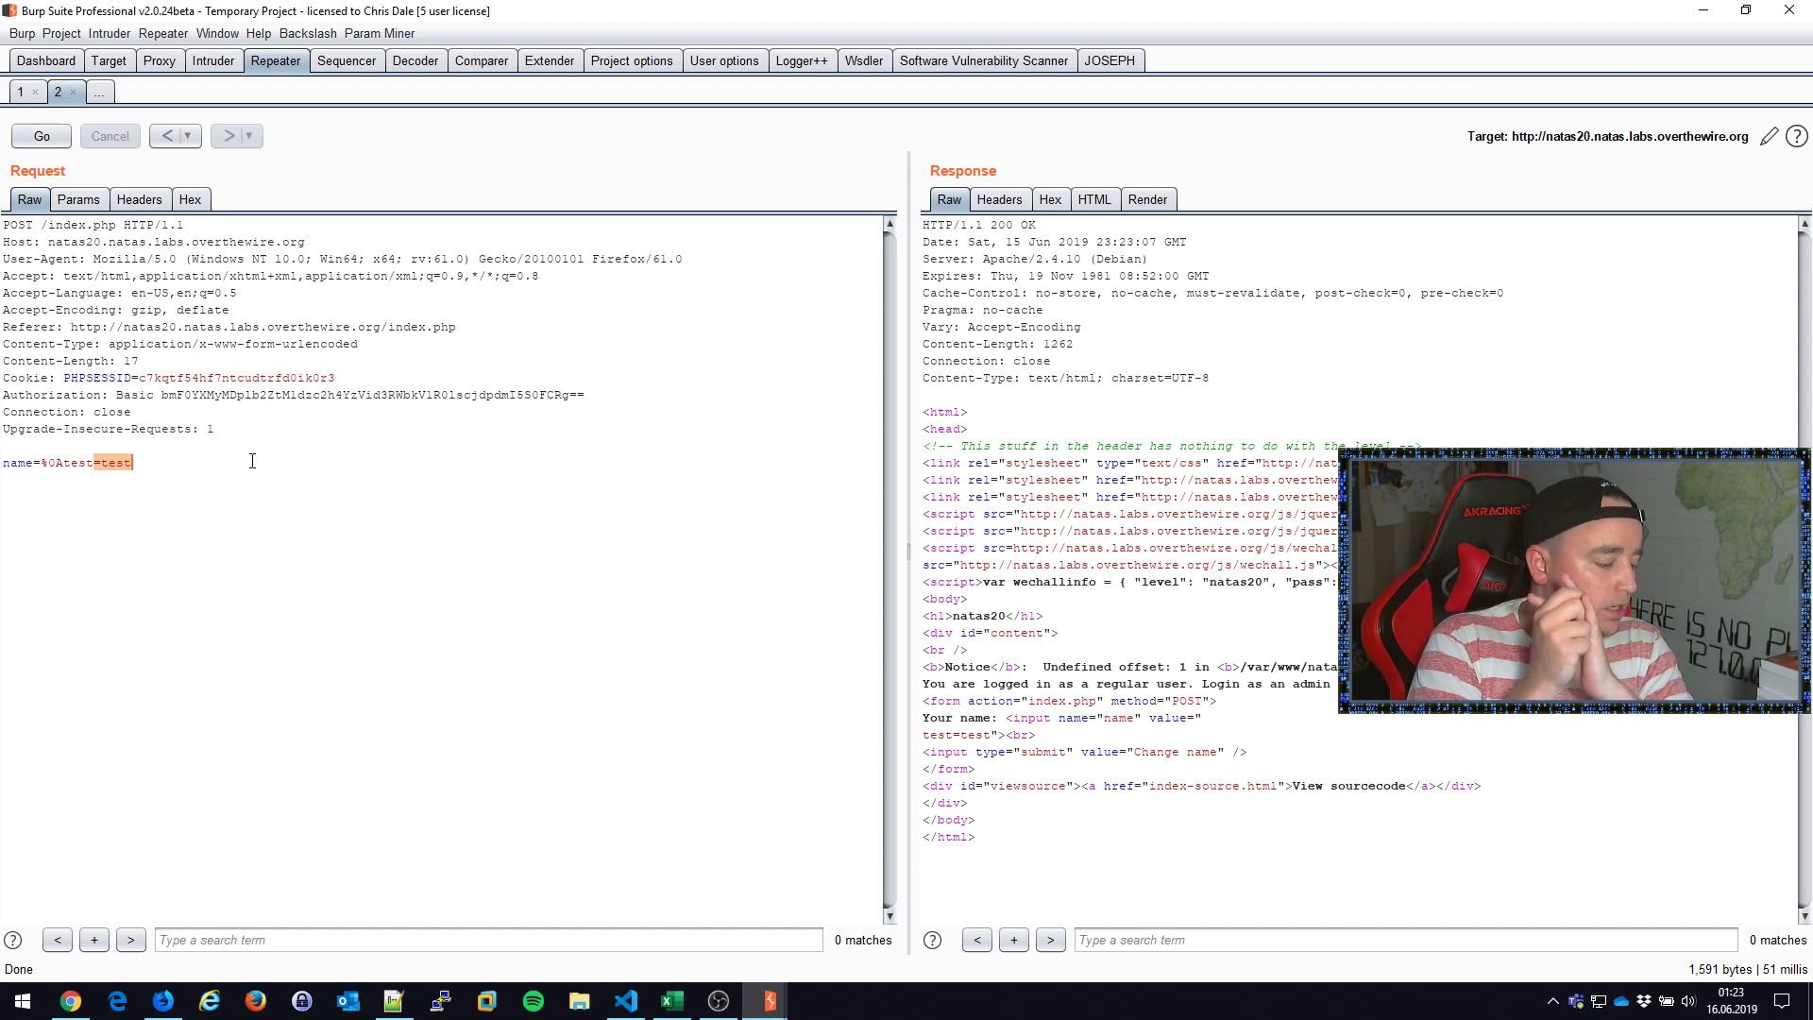
{"action": "left_click", "coordinate": [161, 1000]}
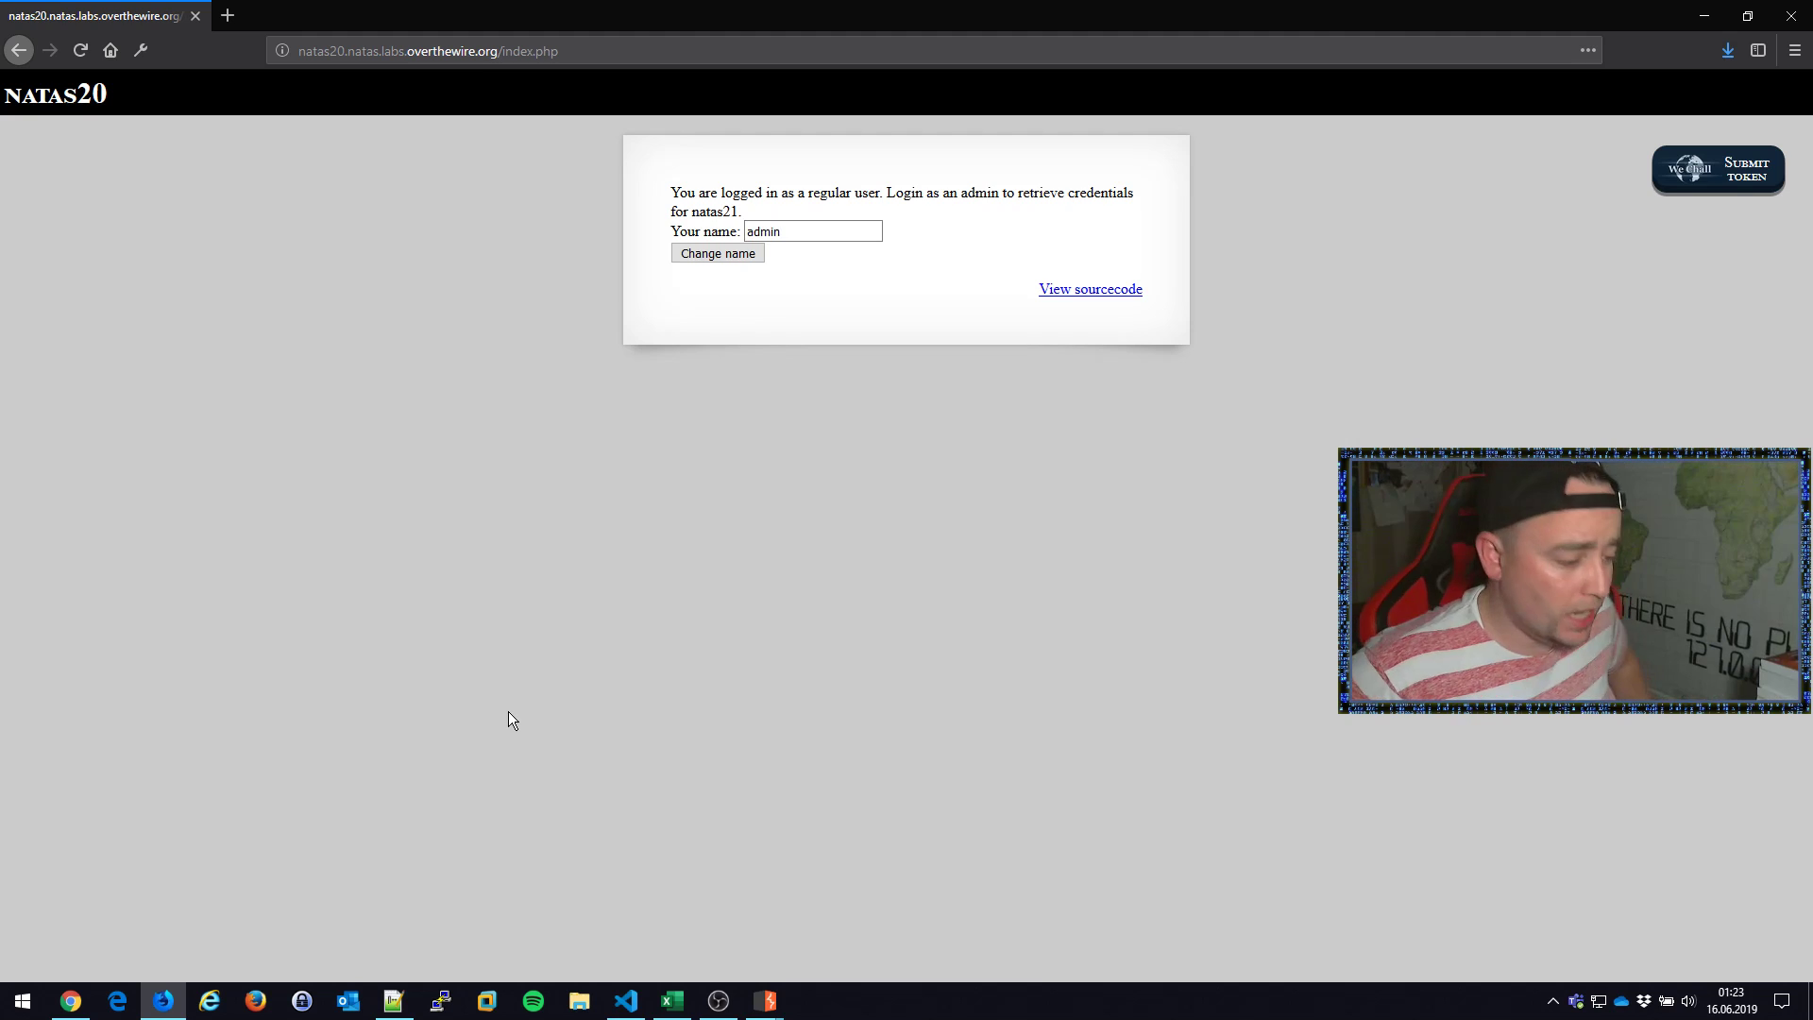
Step: Open the natas20 'View sourcecode' link in a new Firefox tab and switch to it
{"action": "right_click", "coordinate": [1087, 288]}
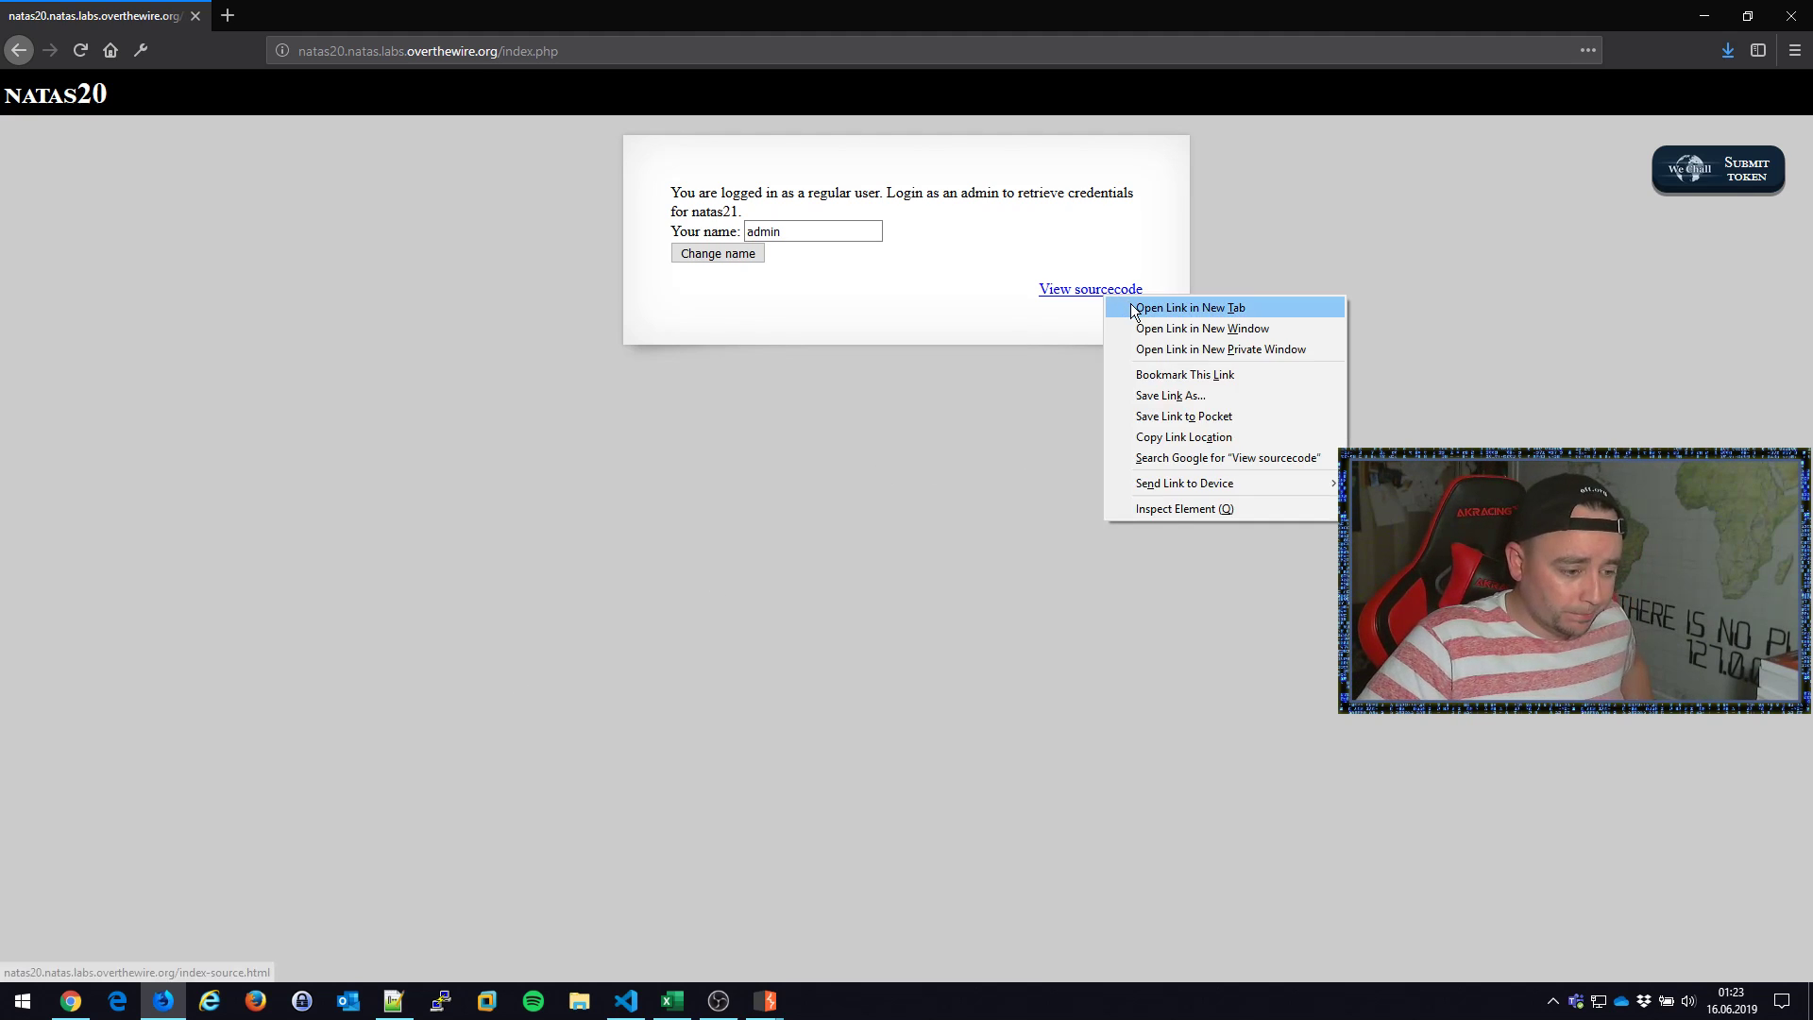
{"action": "left_click", "coordinate": [1190, 306]}
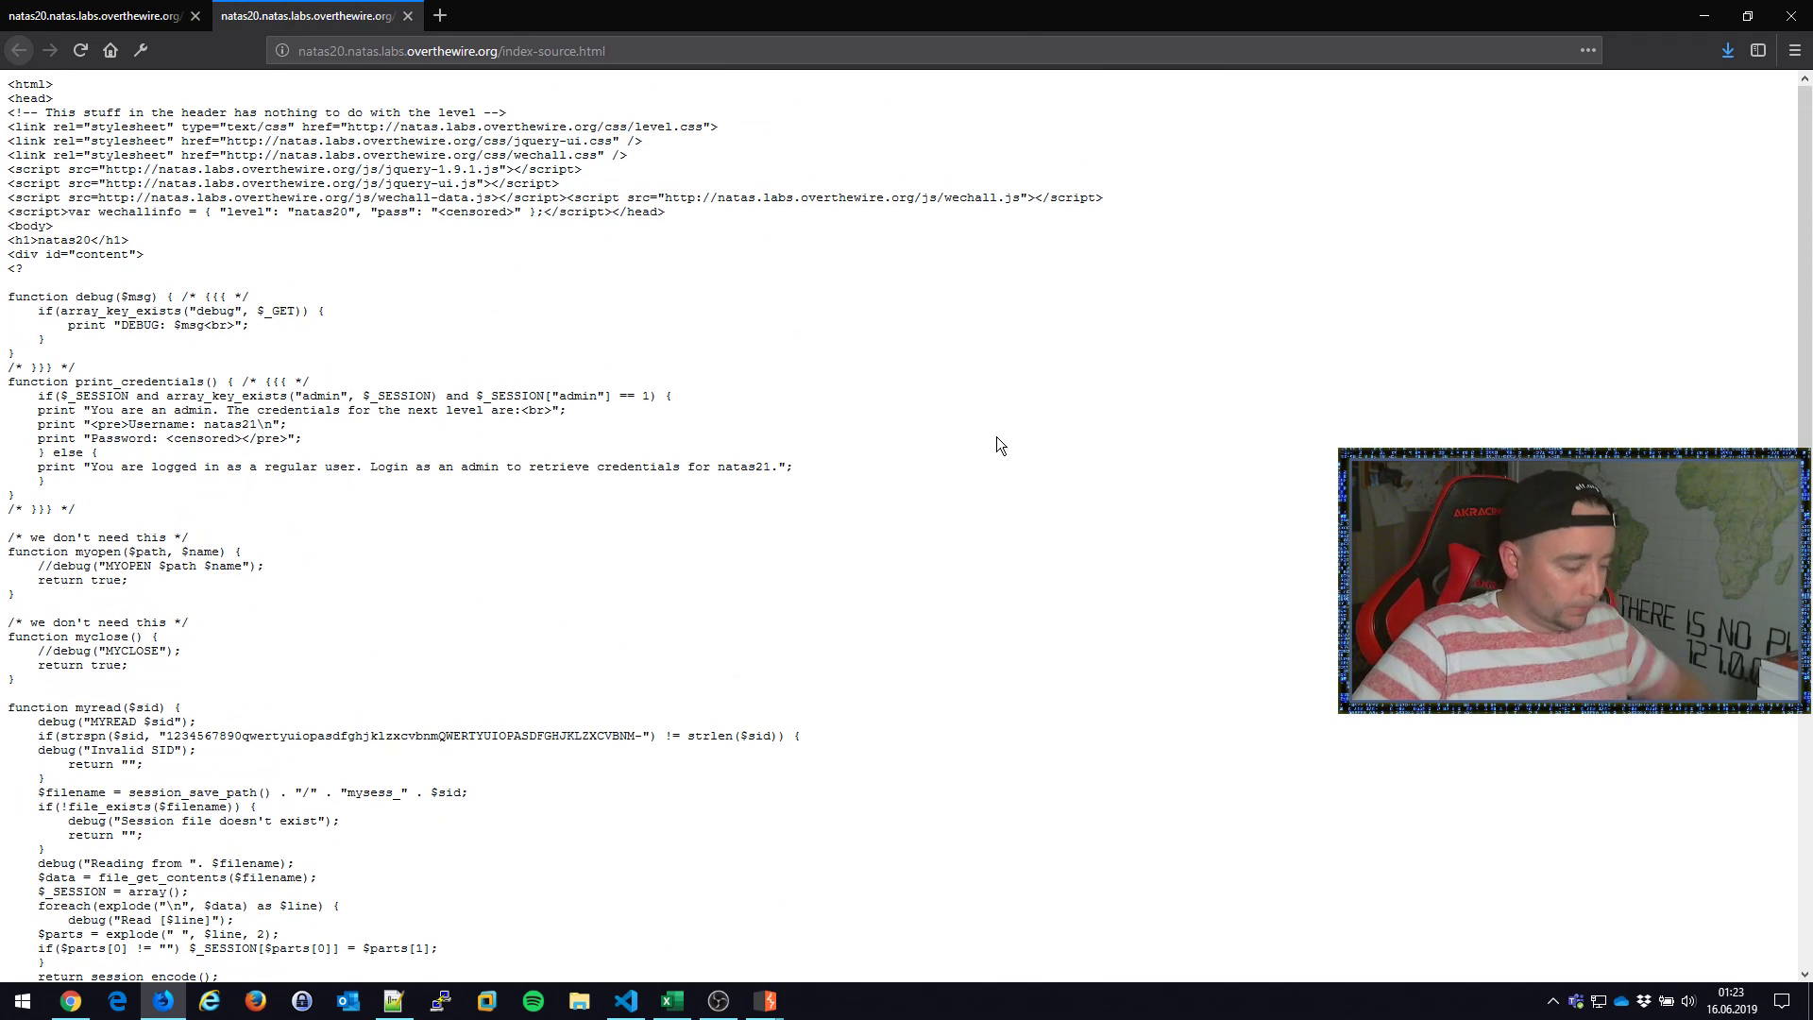
{"action": "left_click", "coordinate": [624, 1000]}
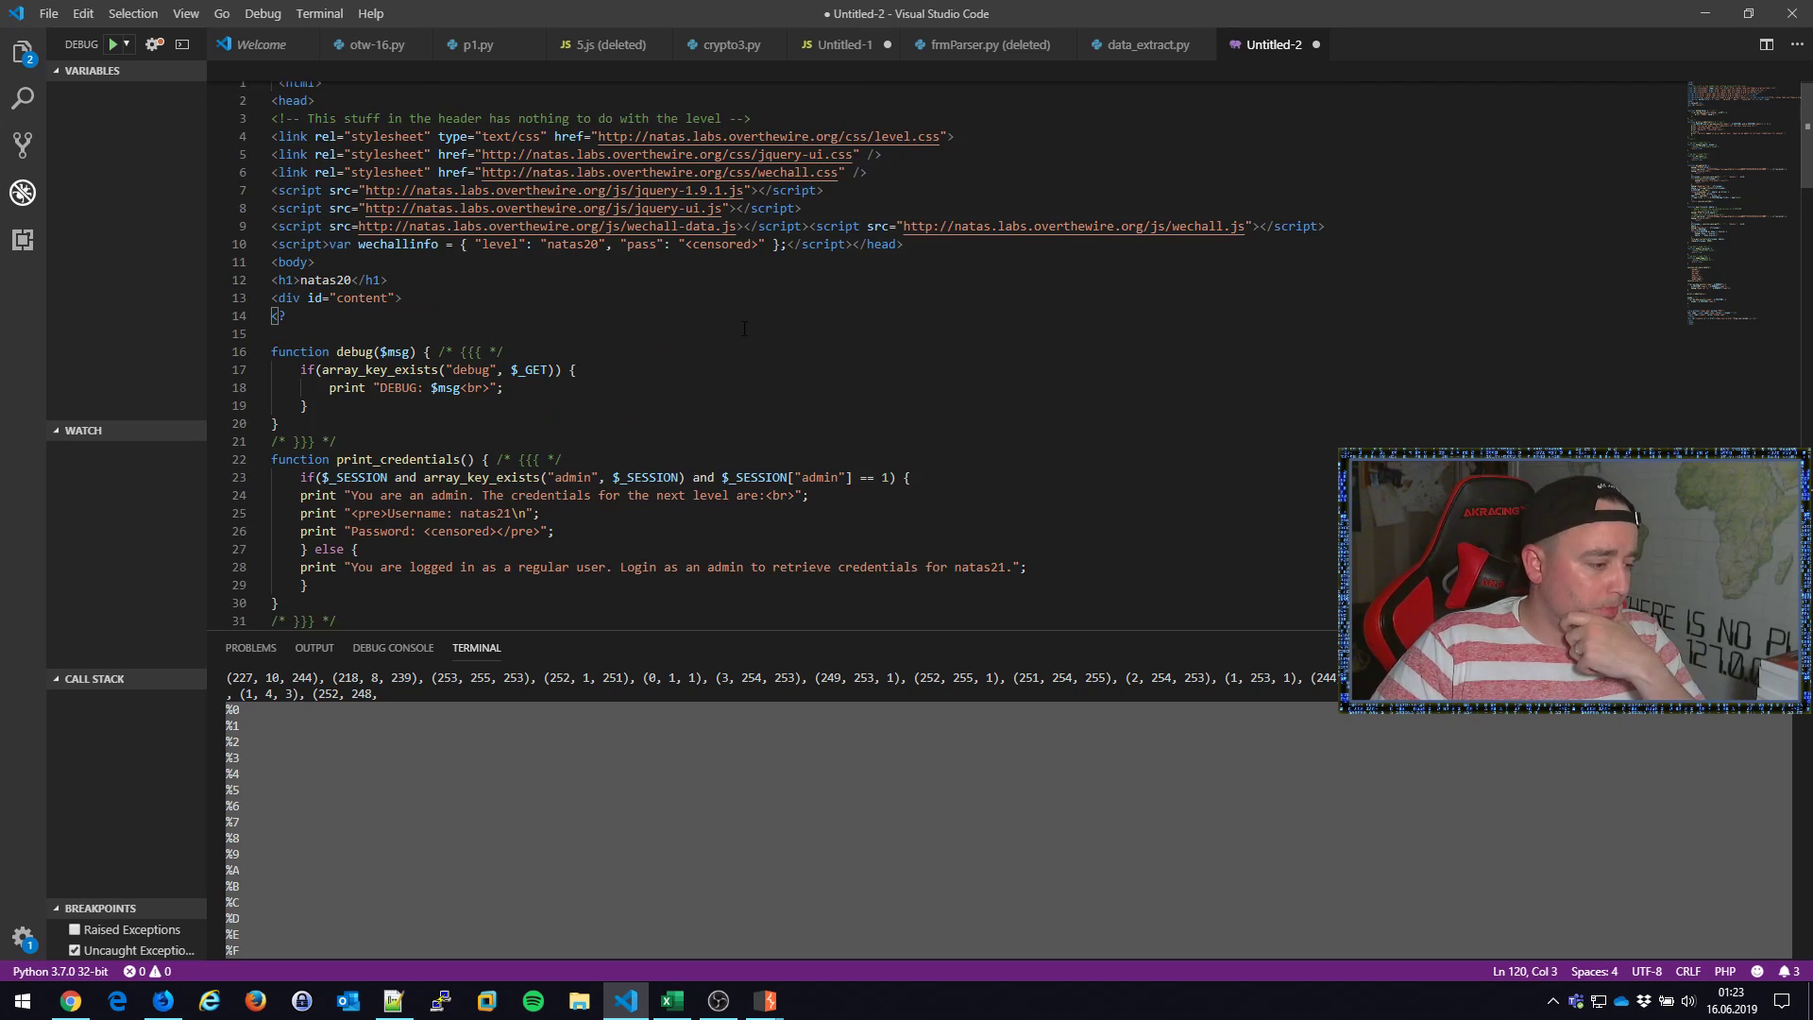
Step: Scroll through the pasted natas20 PHP source in the Untitled-2 file
{"action": "scroll", "scroll_direction": "down", "scroll_amount": 3}
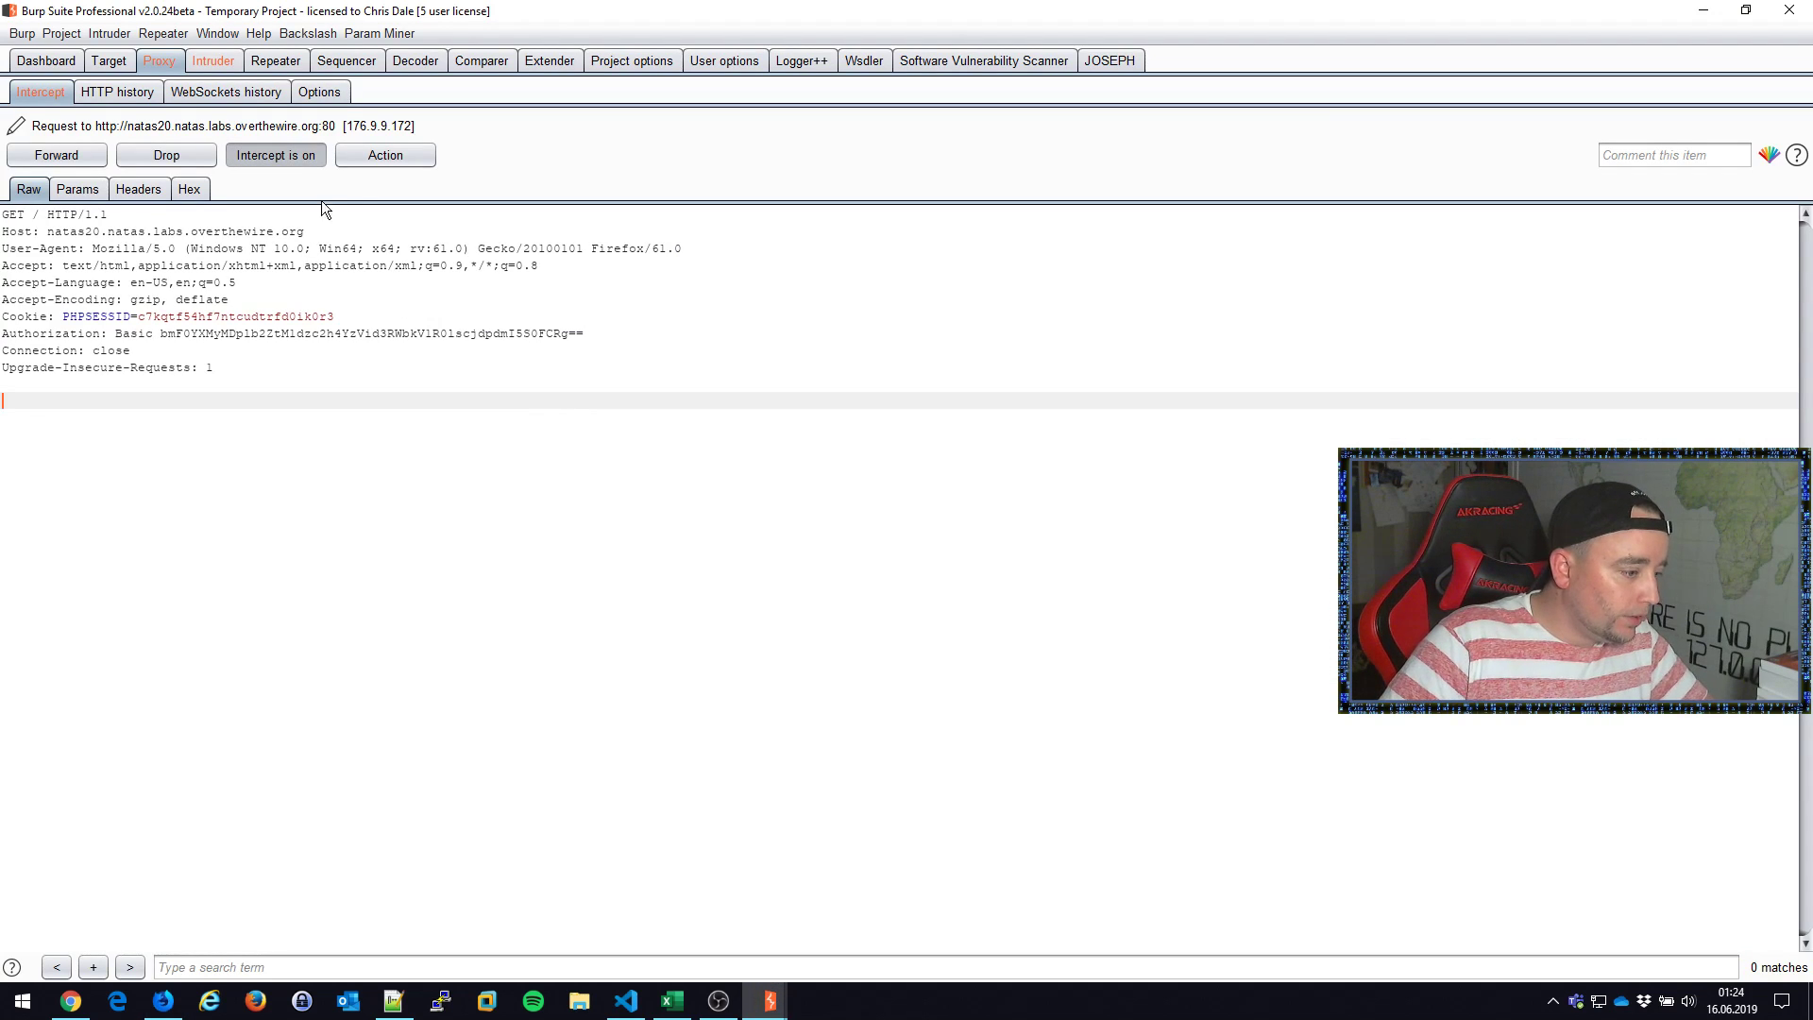
Step: Send the intercepted natas20 GET request to Intruder and open the base request's editing options
{"action": "left_click", "coordinate": [212, 61]}
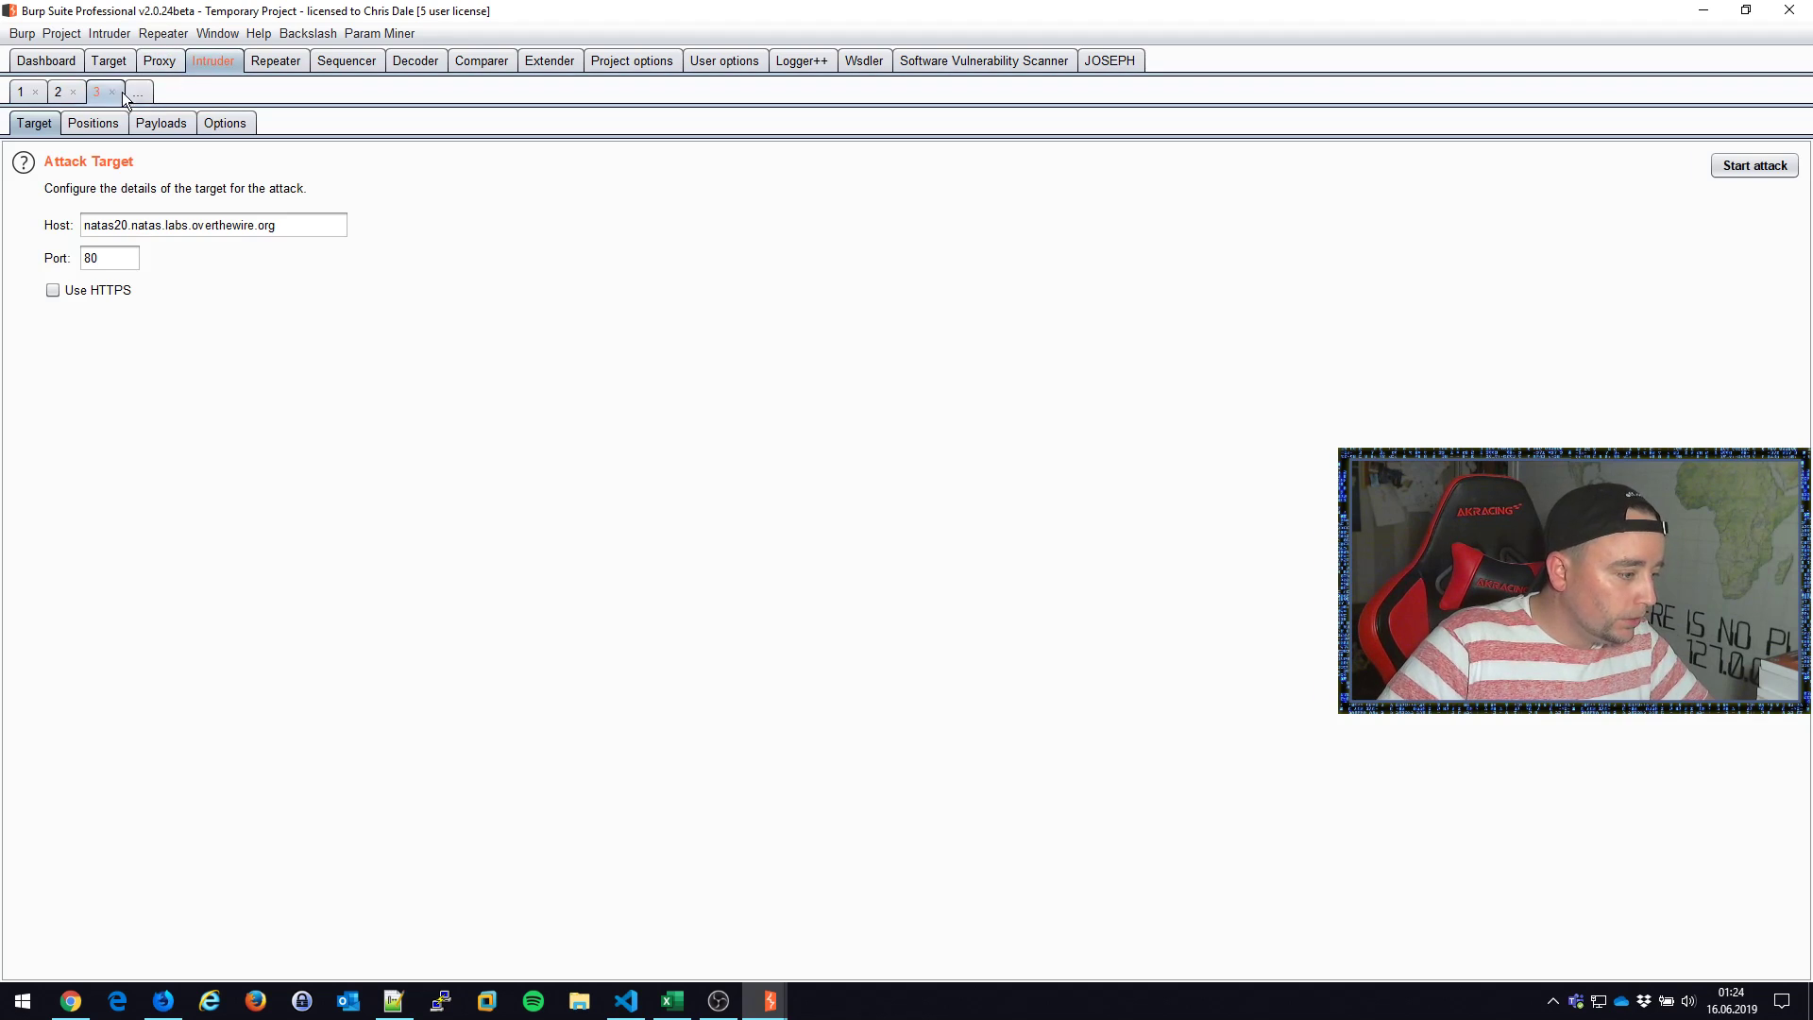
{"action": "mouse_move", "coordinate": [171, 72]}
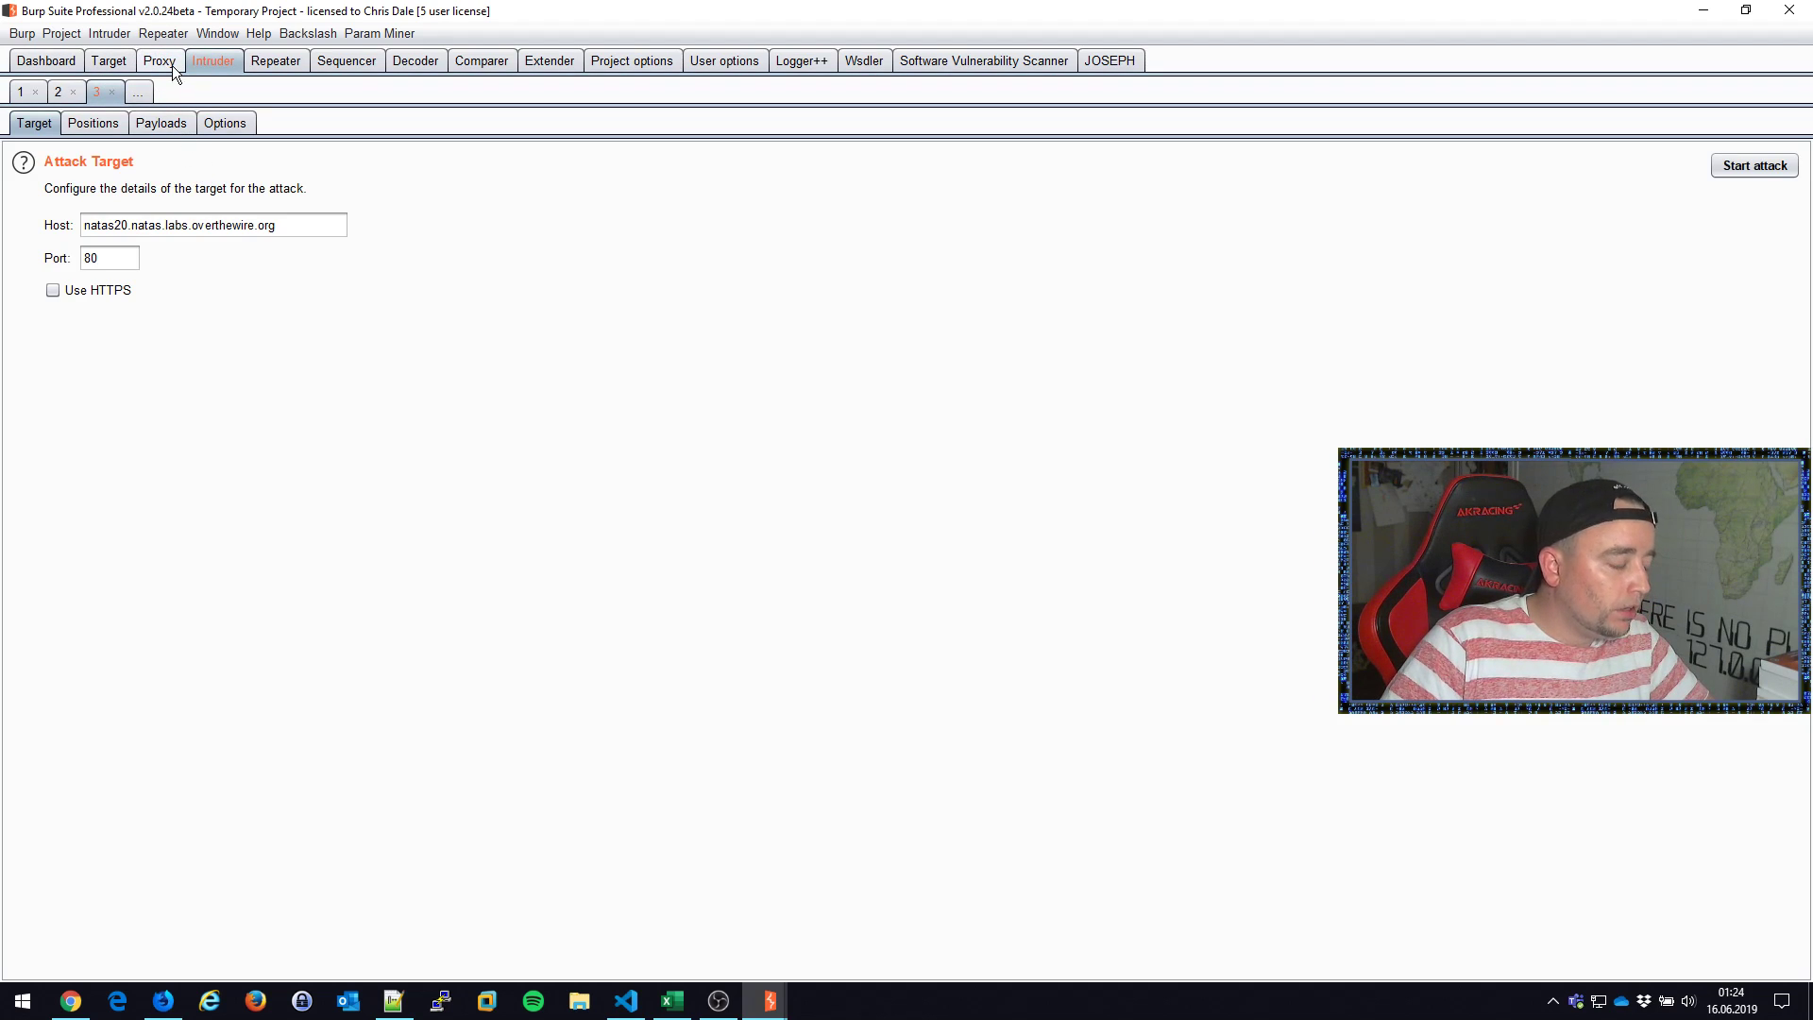
{"action": "right_click", "coordinate": [283, 363]}
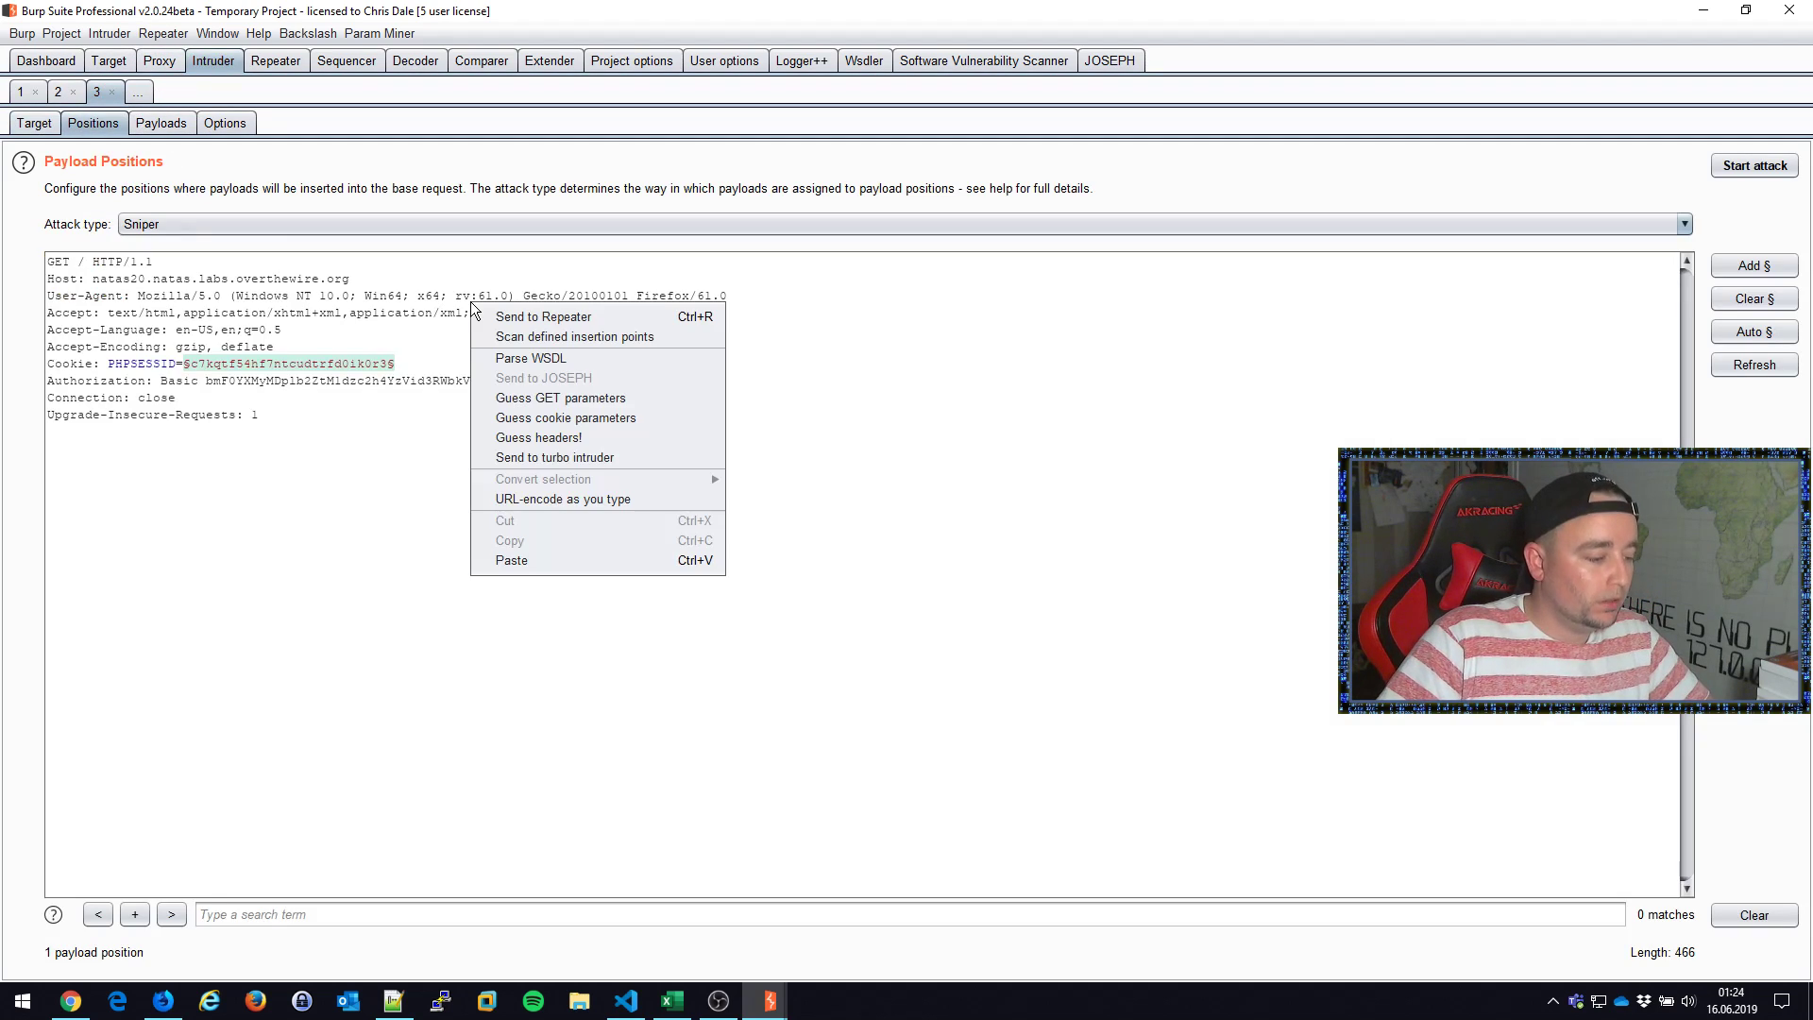
{"action": "mouse_move", "coordinate": [560, 397]}
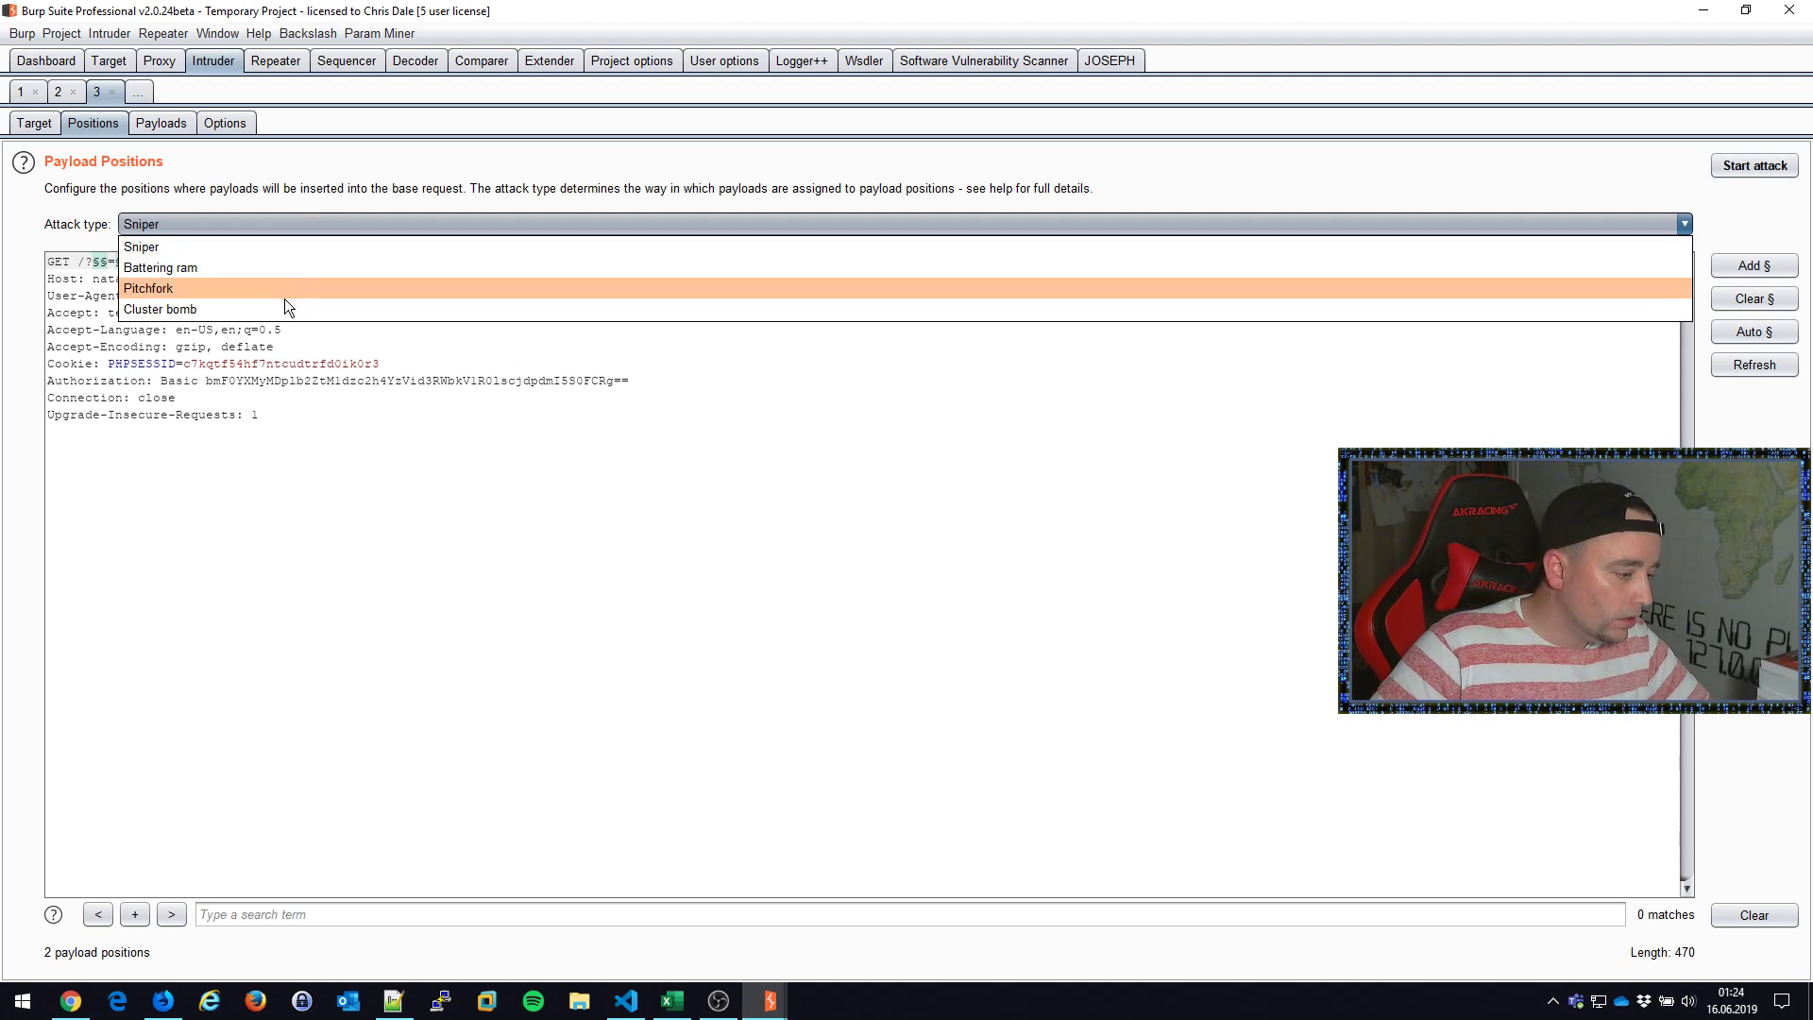
Step: Fill payload sets 1 and 2 from built-in word lists and start the 522-request attack
{"action": "left_click", "coordinate": [161, 123]}
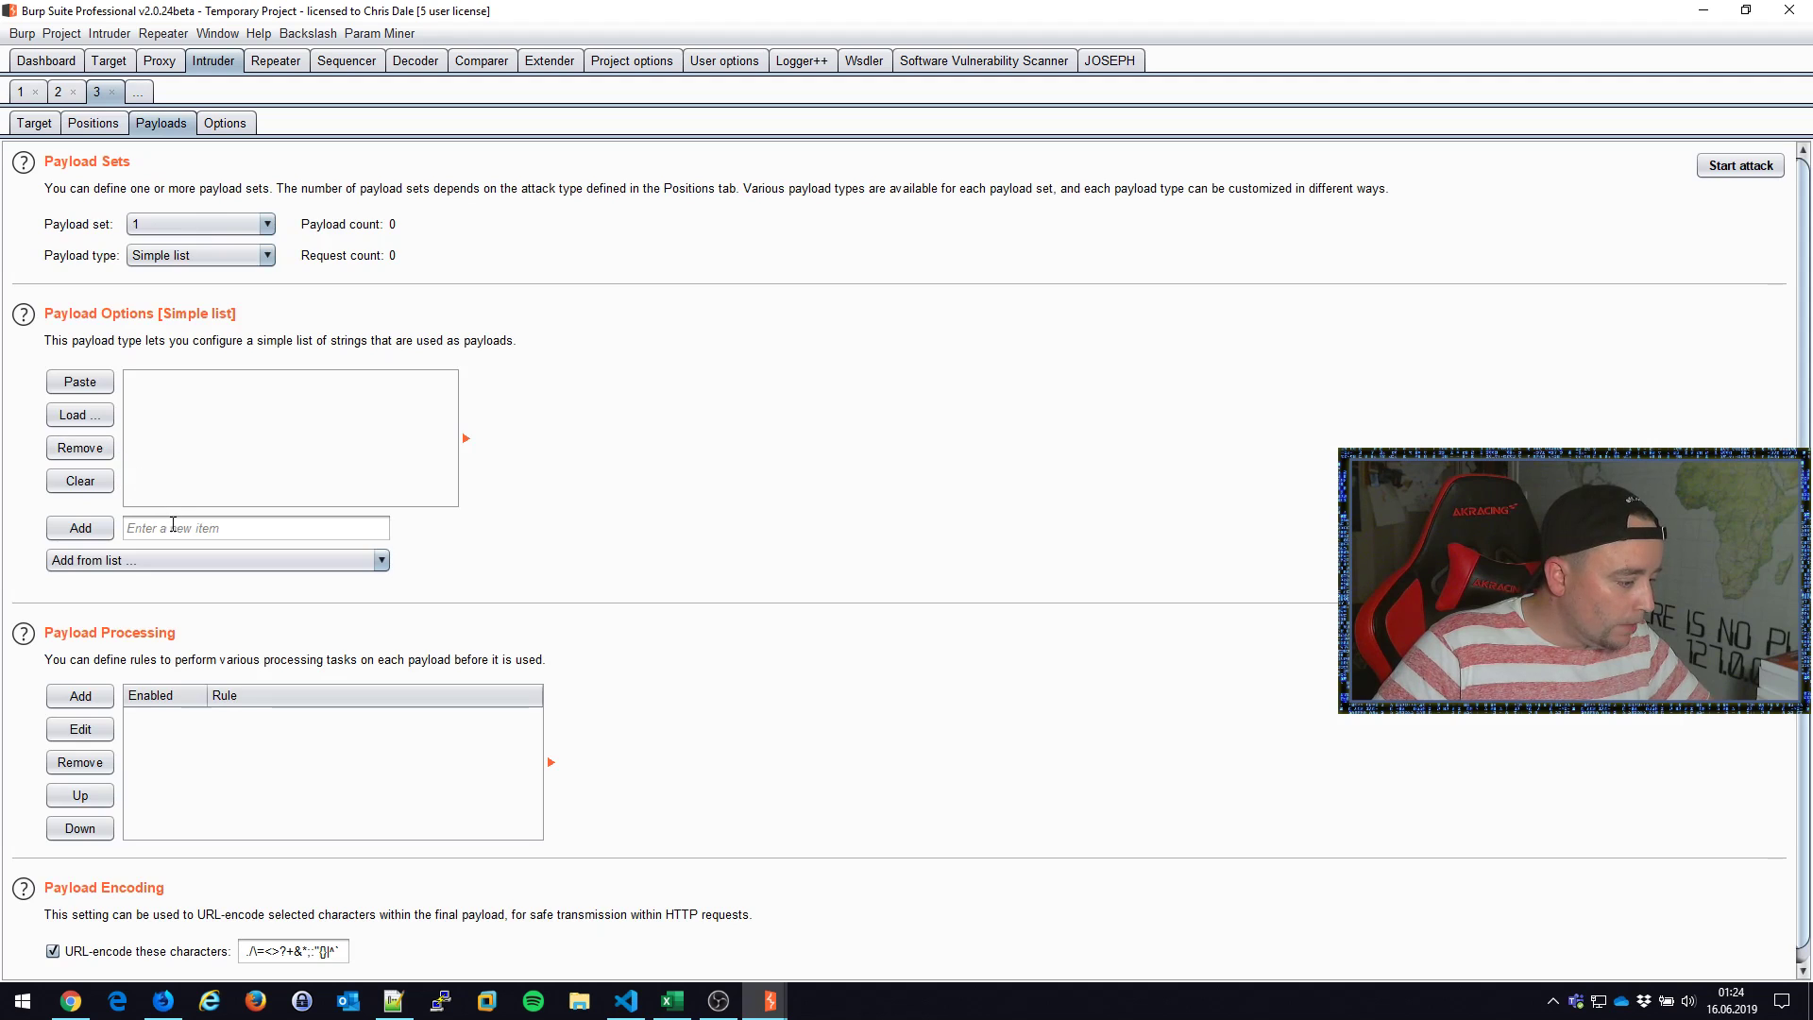
{"action": "left_click", "coordinate": [215, 560]}
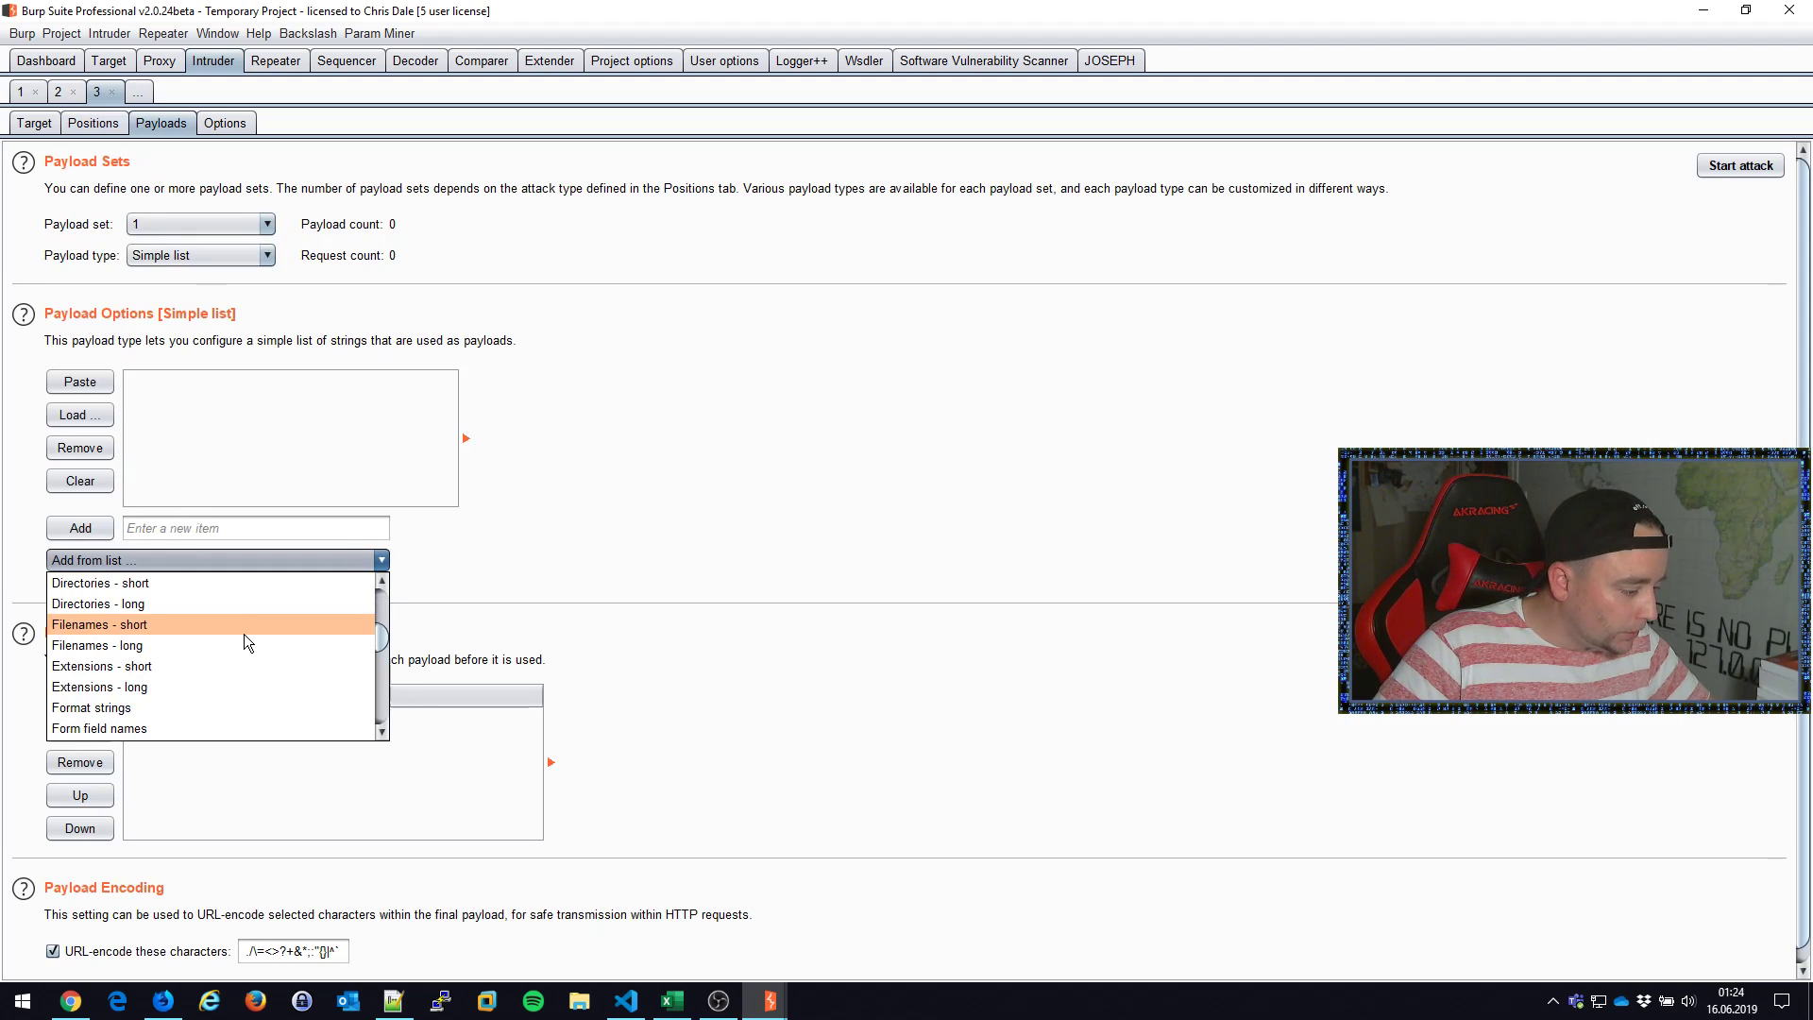
{"action": "left_click", "coordinate": [101, 624]}
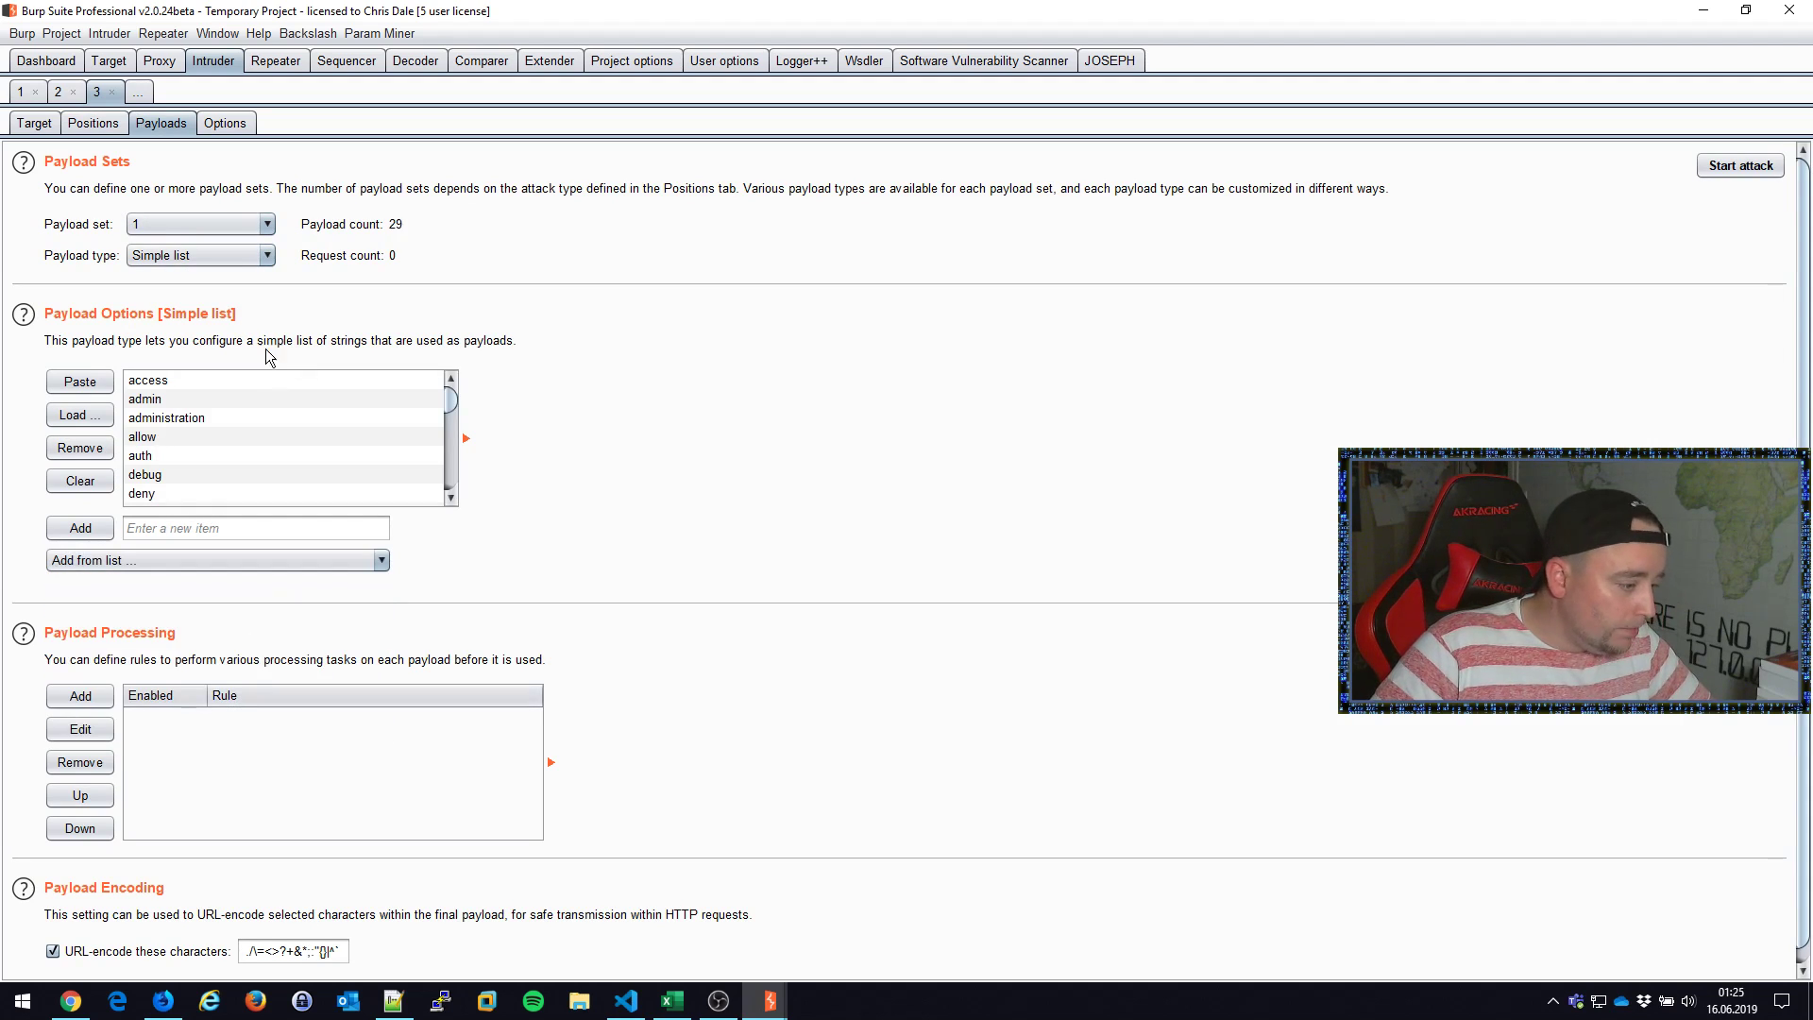
{"action": "left_click", "coordinate": [266, 223]}
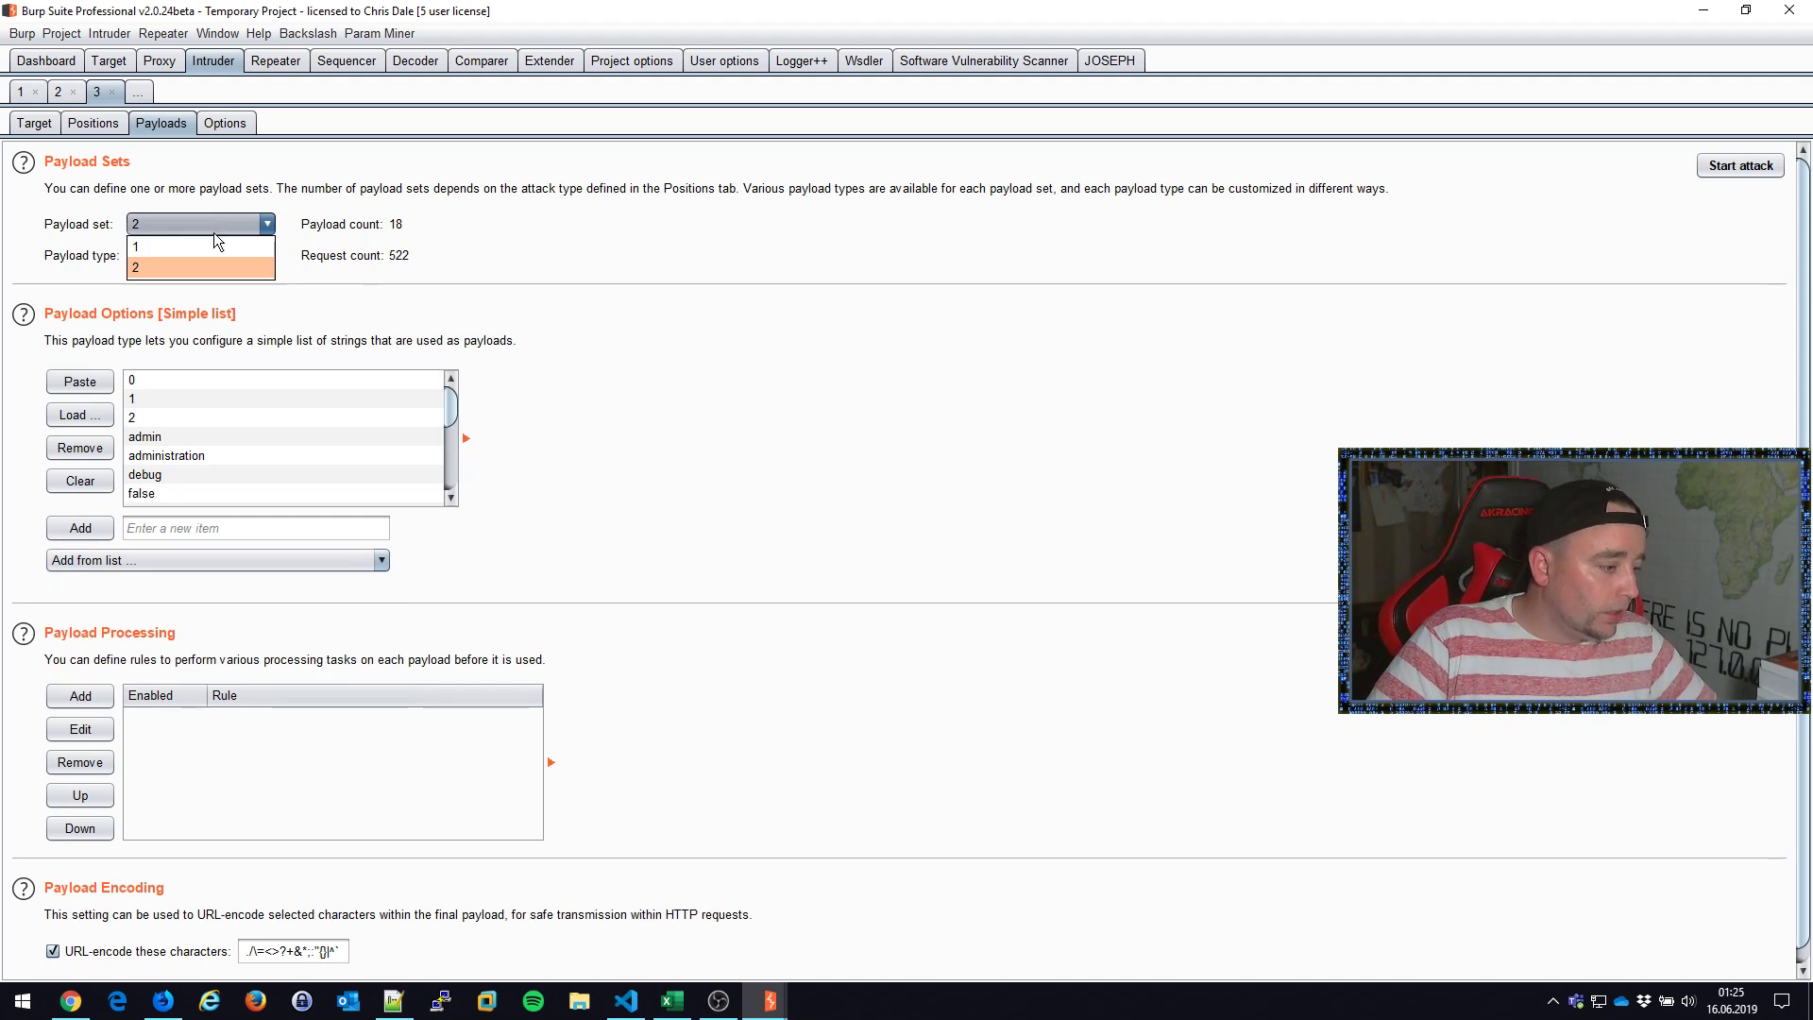
{"action": "left_click", "coordinate": [135, 246]}
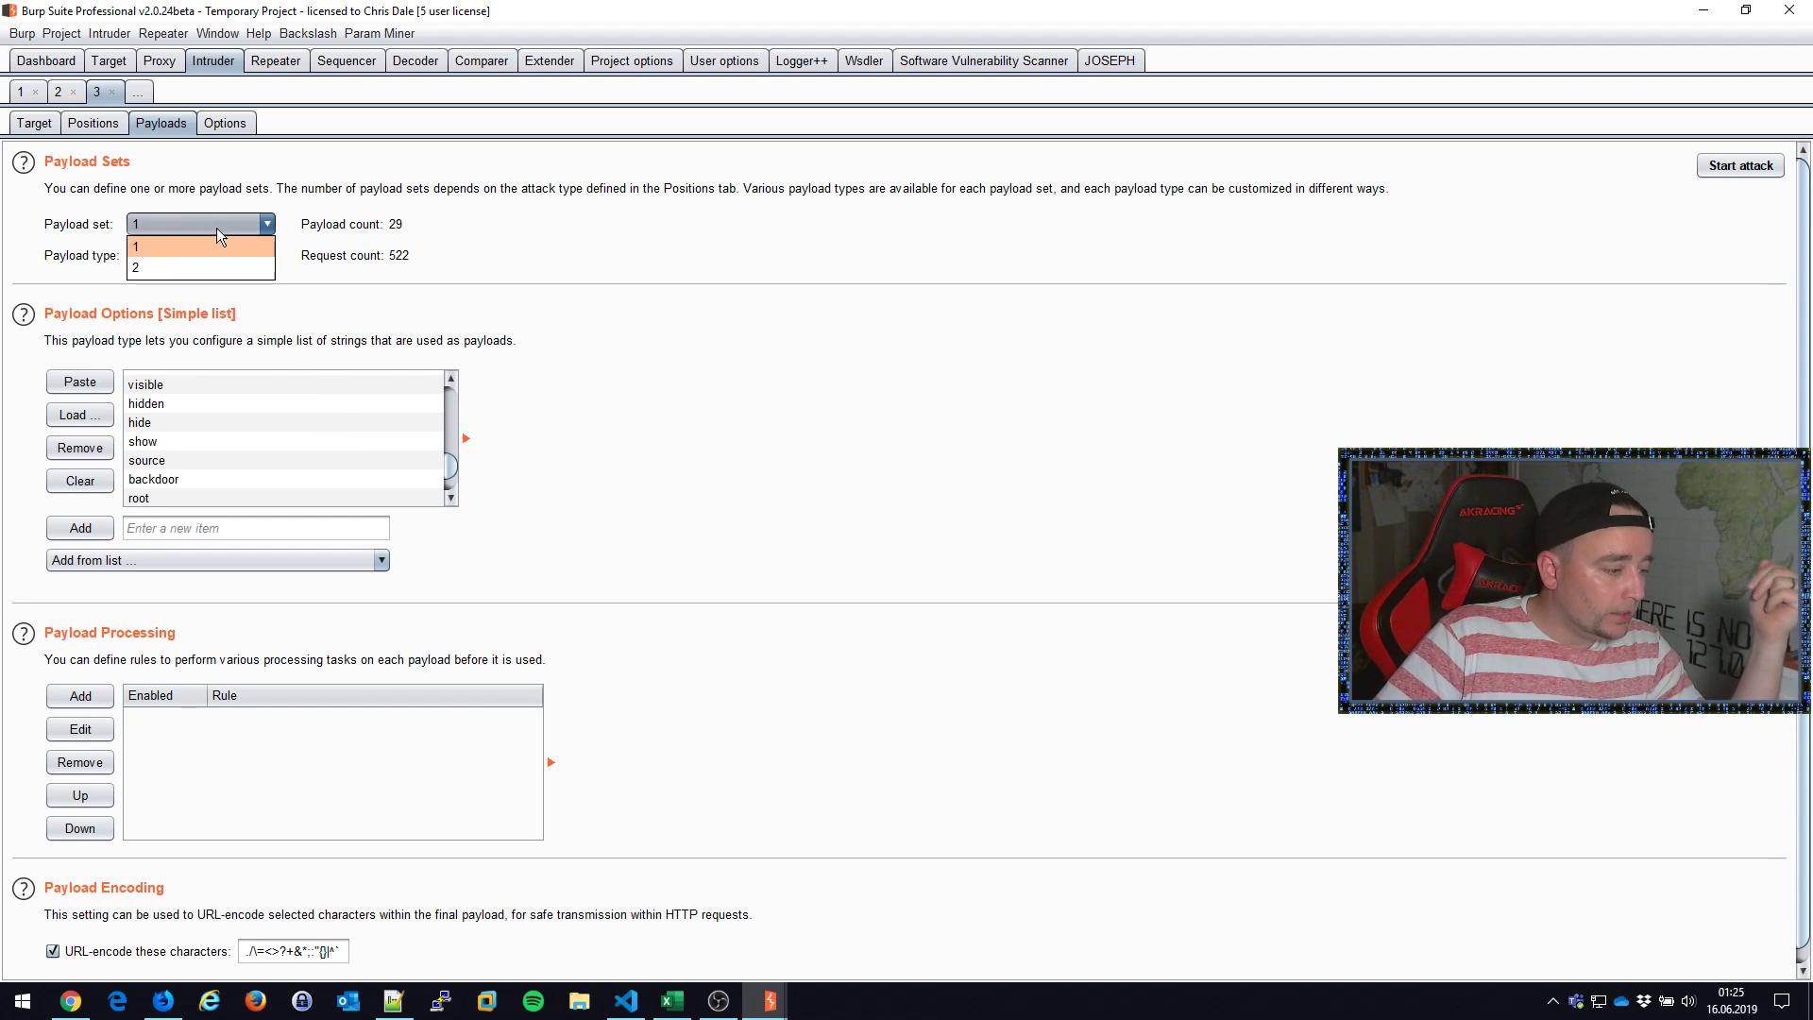
{"action": "left_click", "coordinate": [135, 268]}
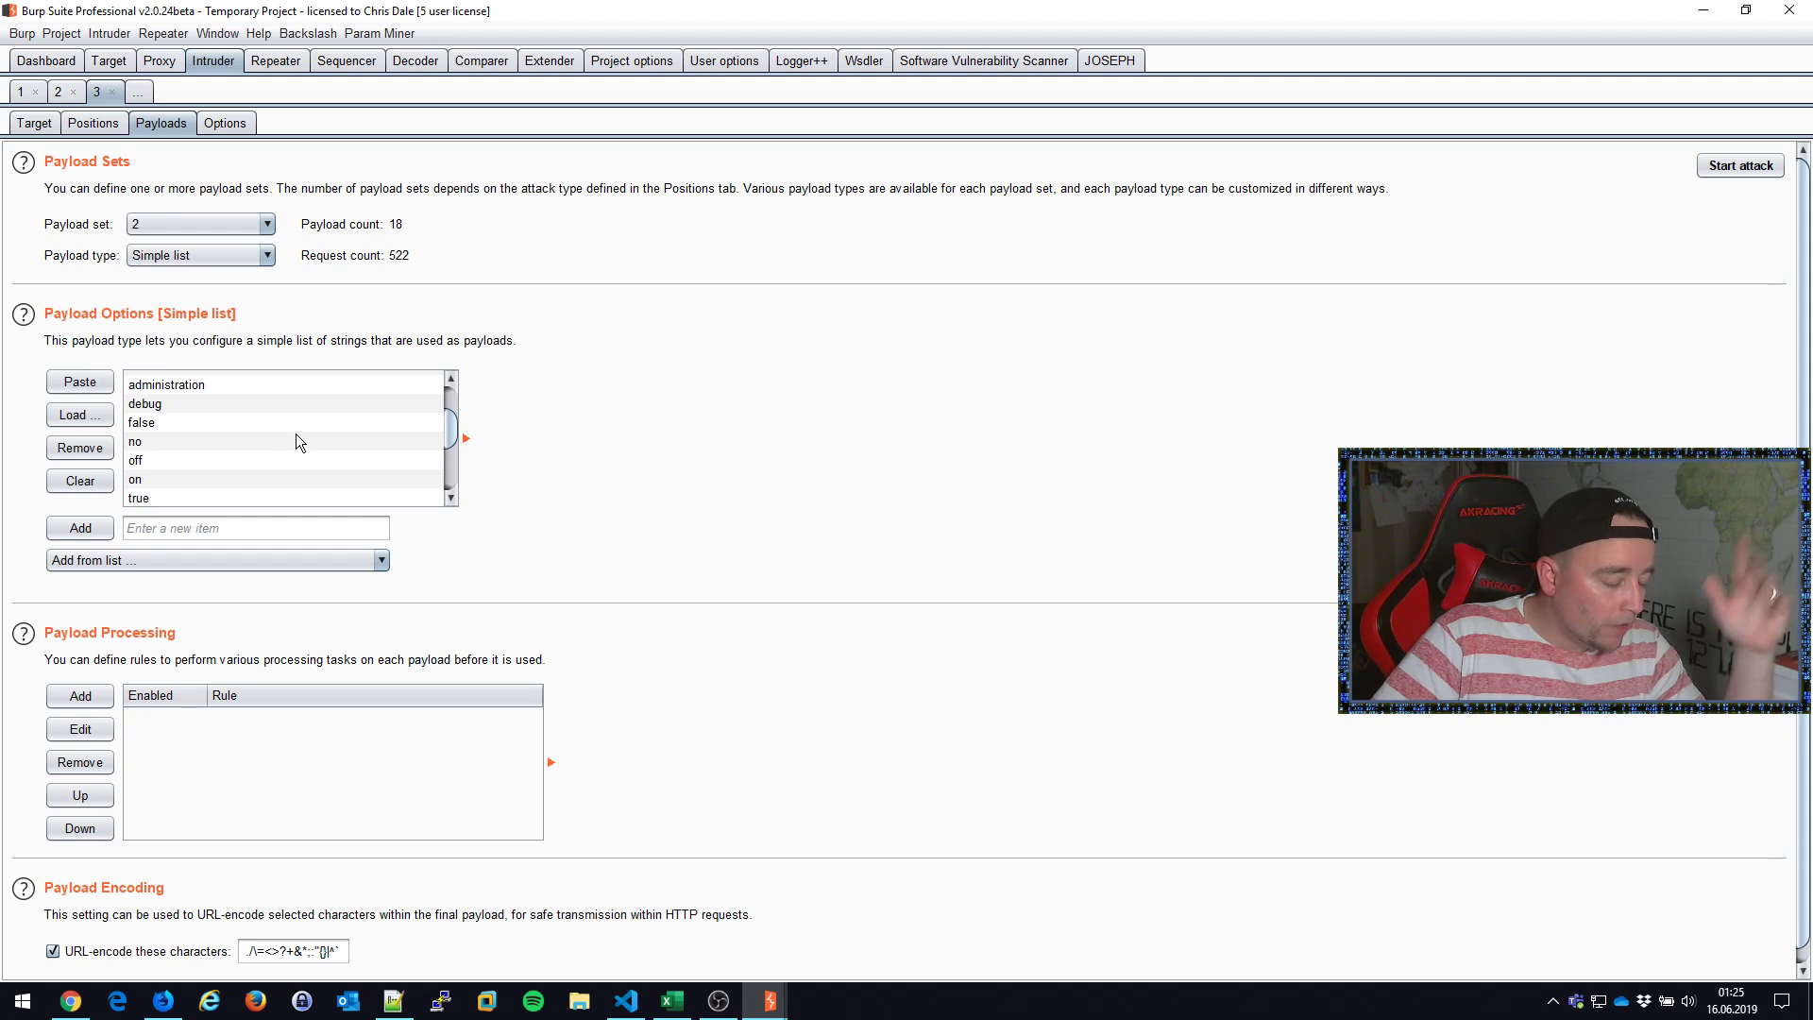
{"action": "left_click", "coordinate": [1739, 165]}
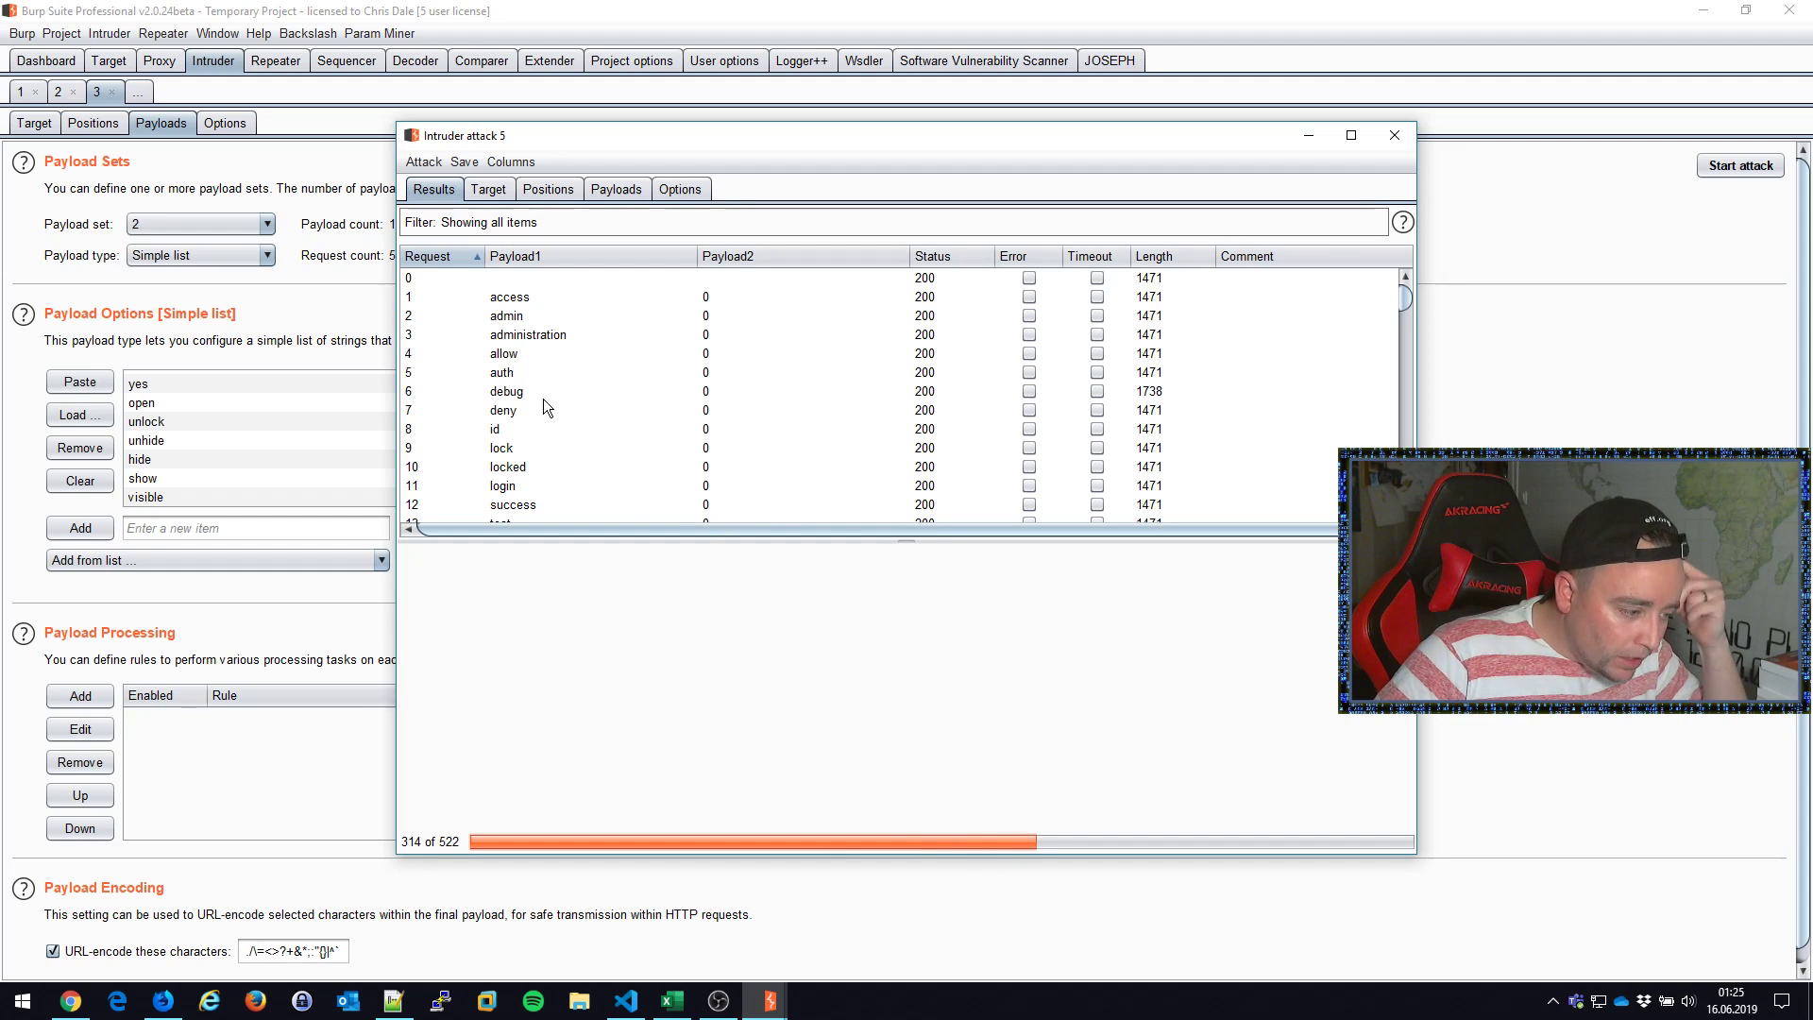
Step: Select the debug result and sort results by Length to spot the 1738-byte responses
{"action": "left_click", "coordinate": [505, 391]}
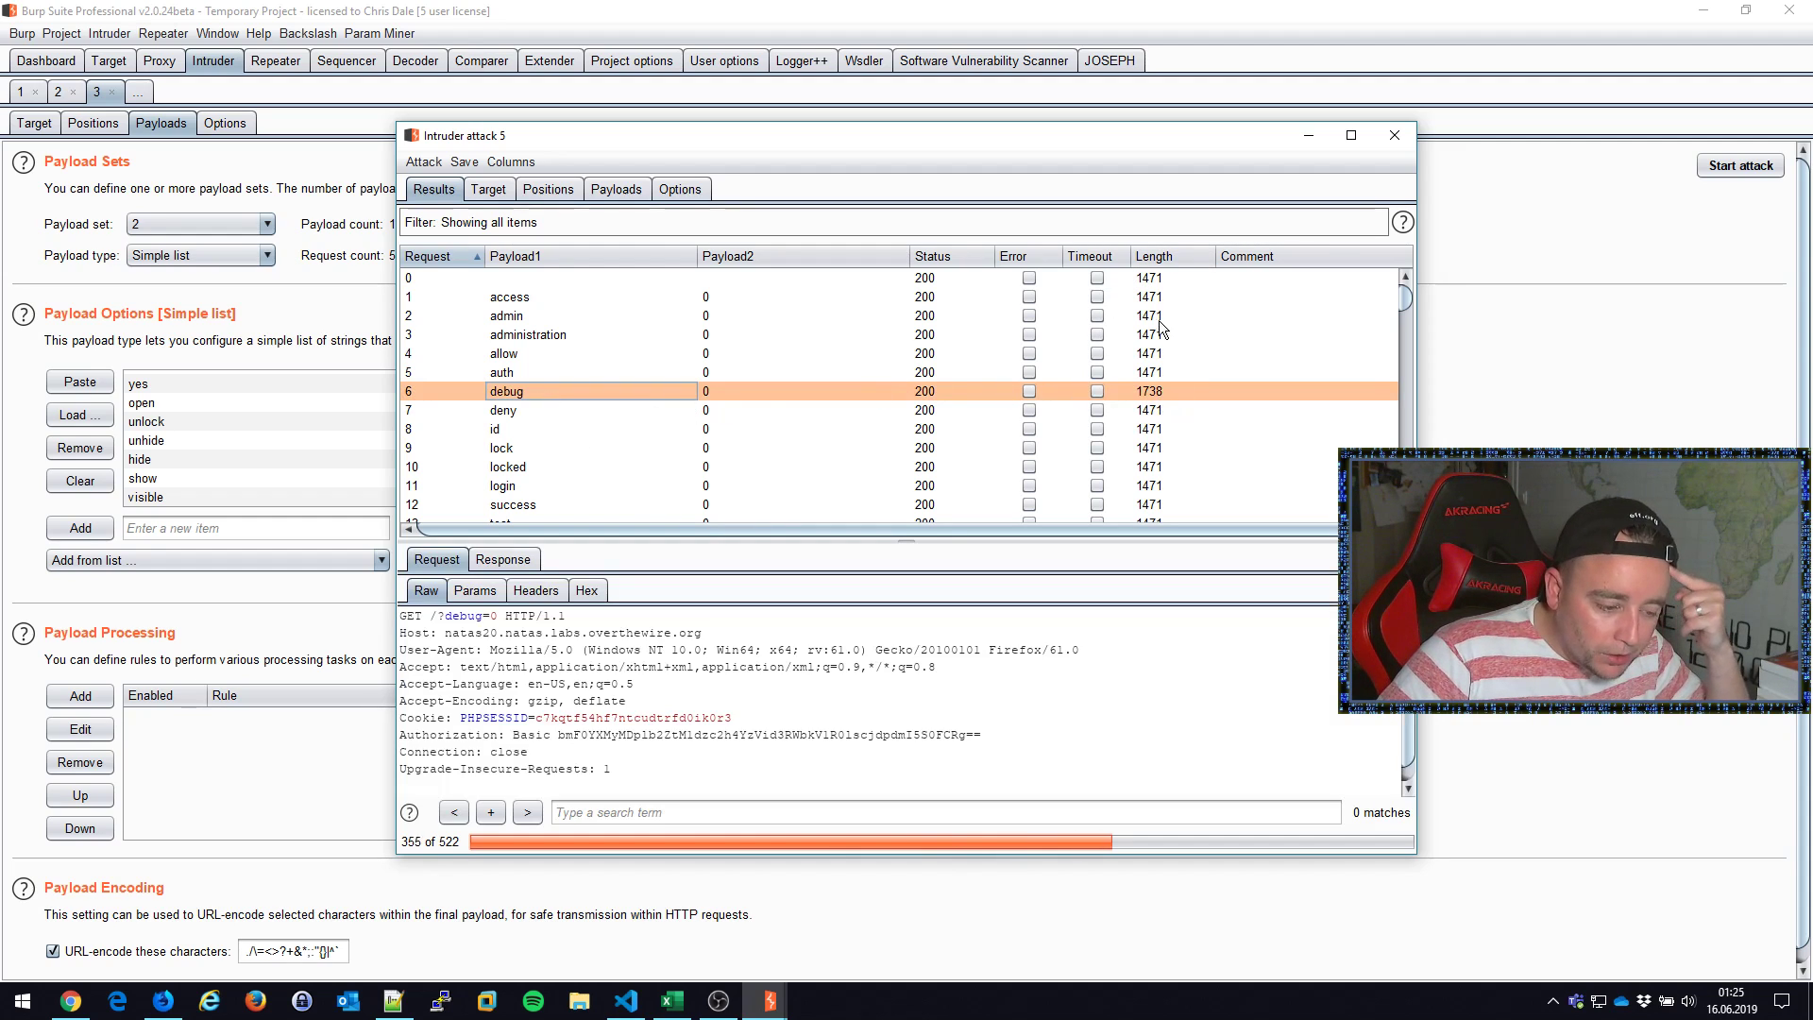
{"action": "left_click", "coordinate": [1153, 256]}
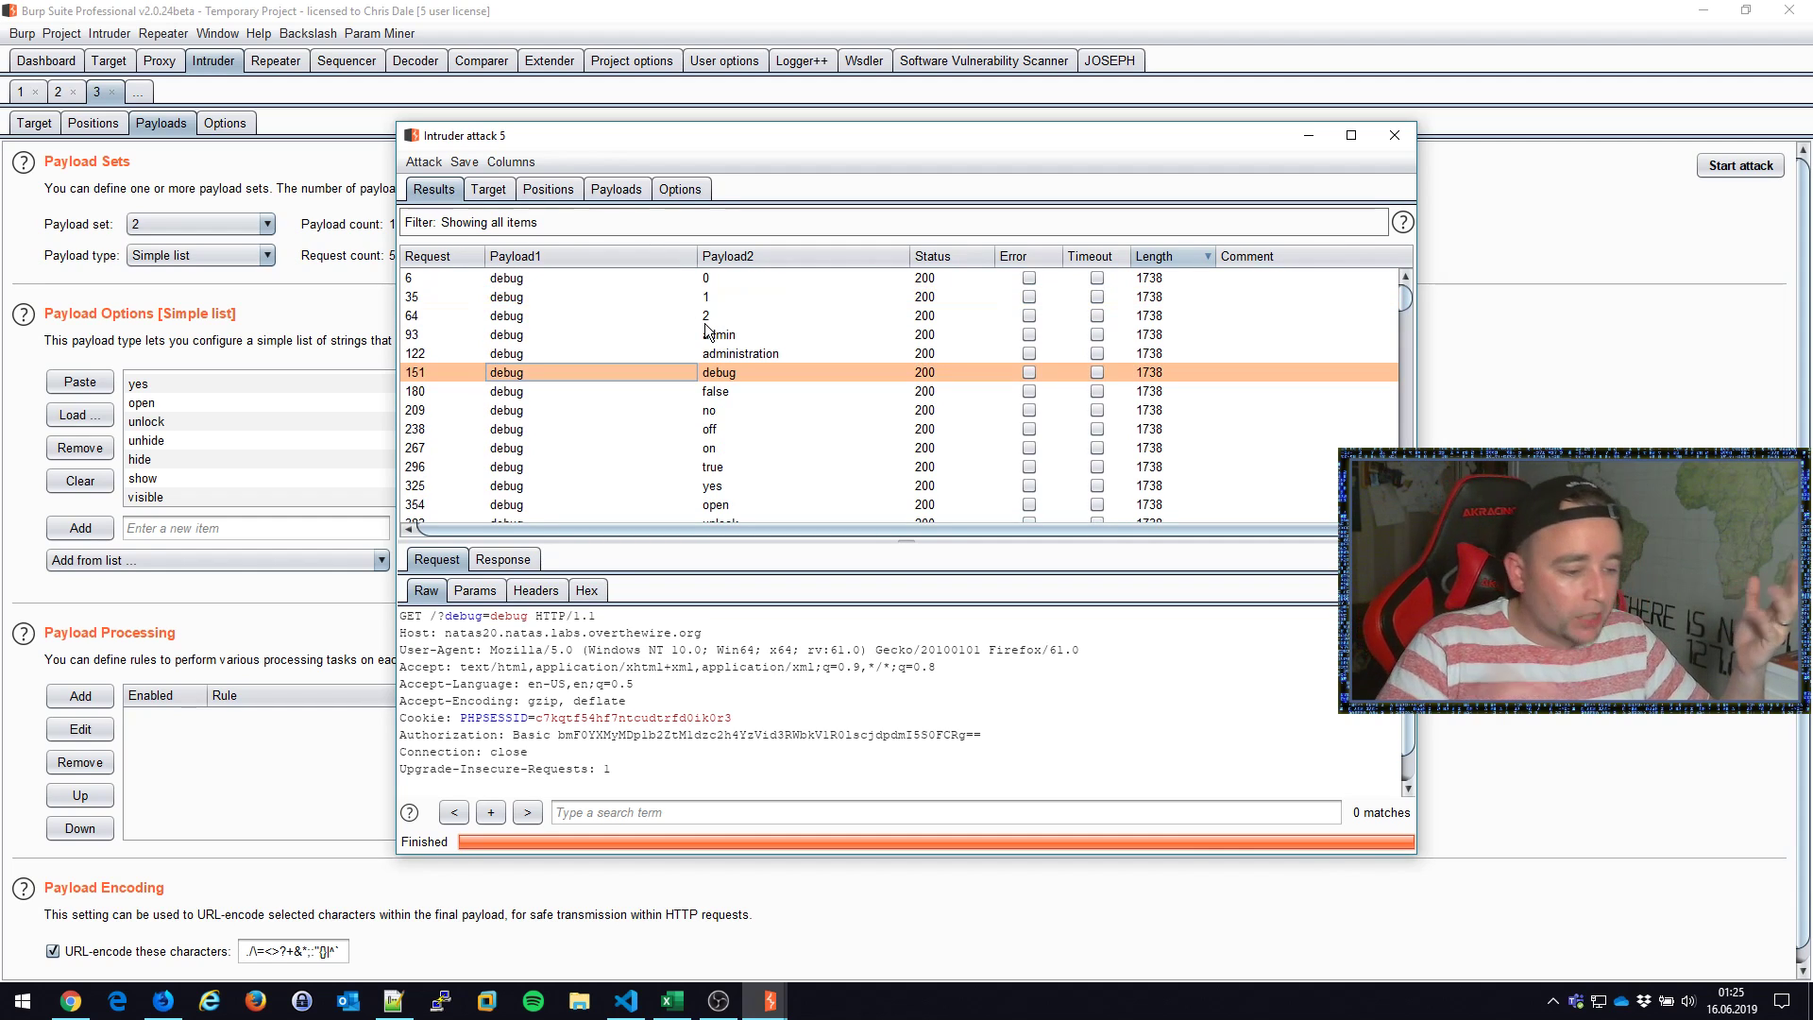
{"action": "scroll", "scroll_direction": "down", "scroll_amount": 3}
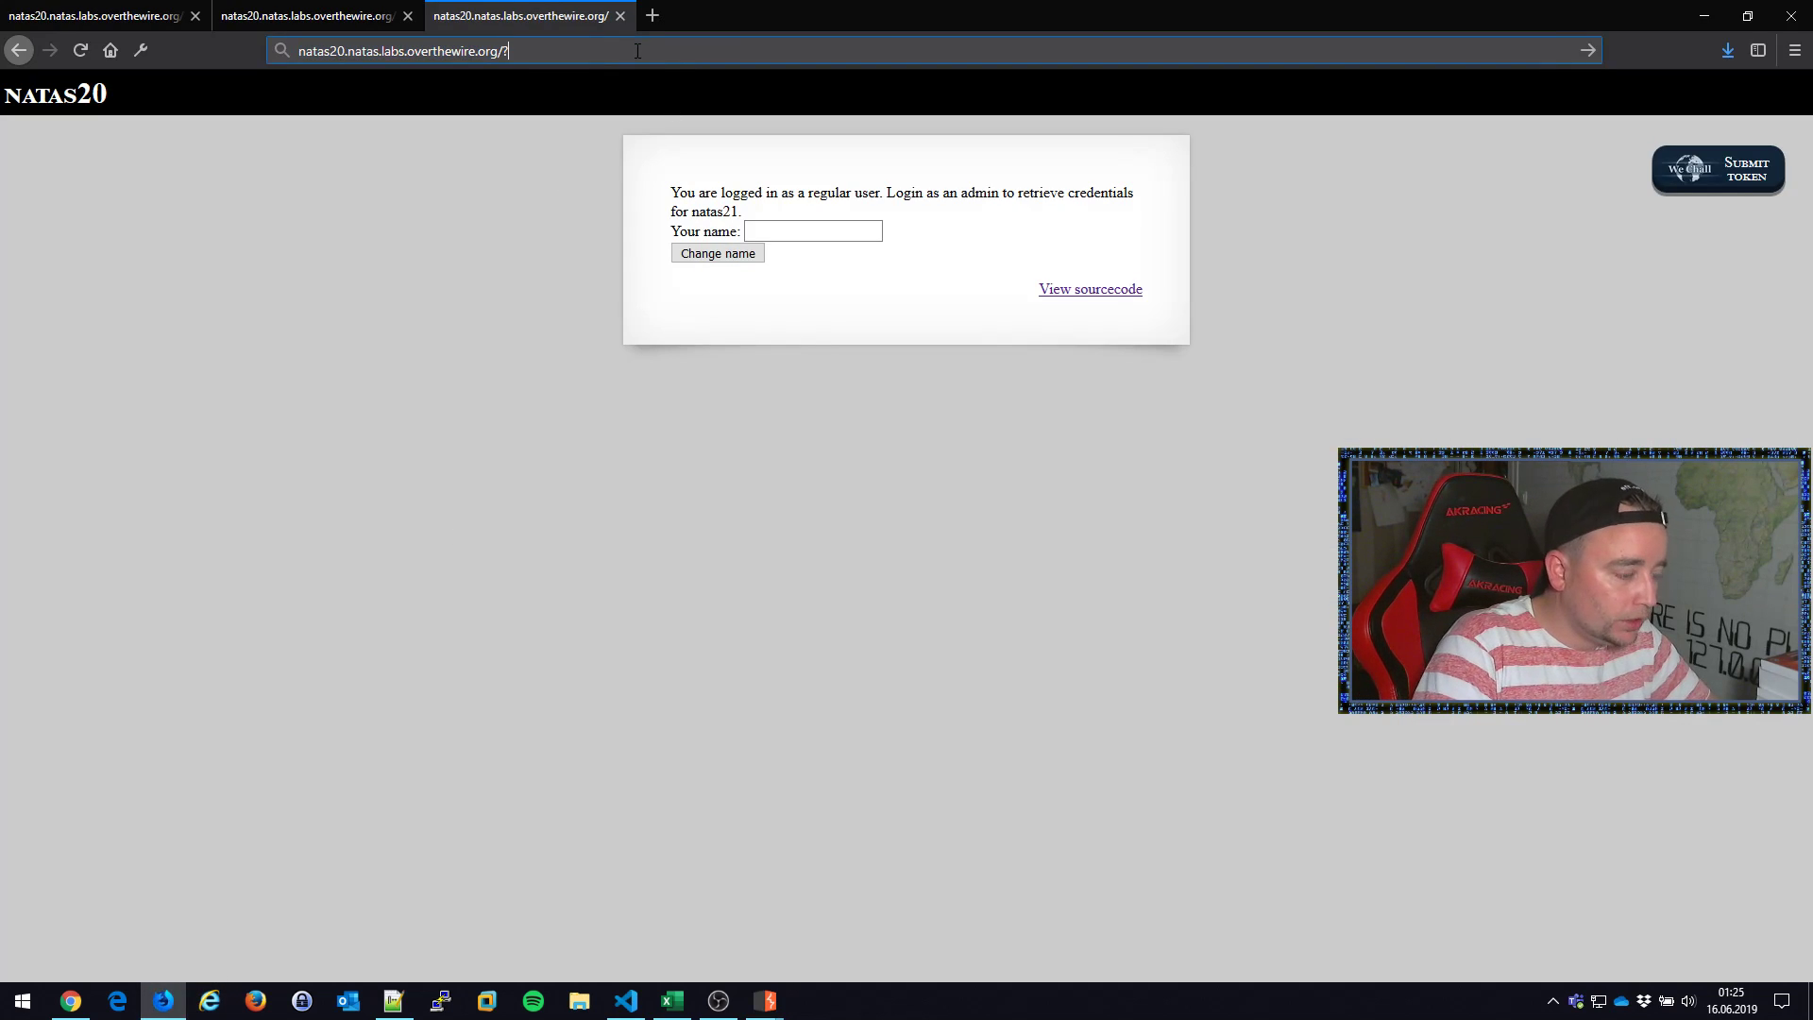
Step: Load natas20 with the ?debug parameter so session DEBUG lines appear
{"action": "type", "text": "debug"}
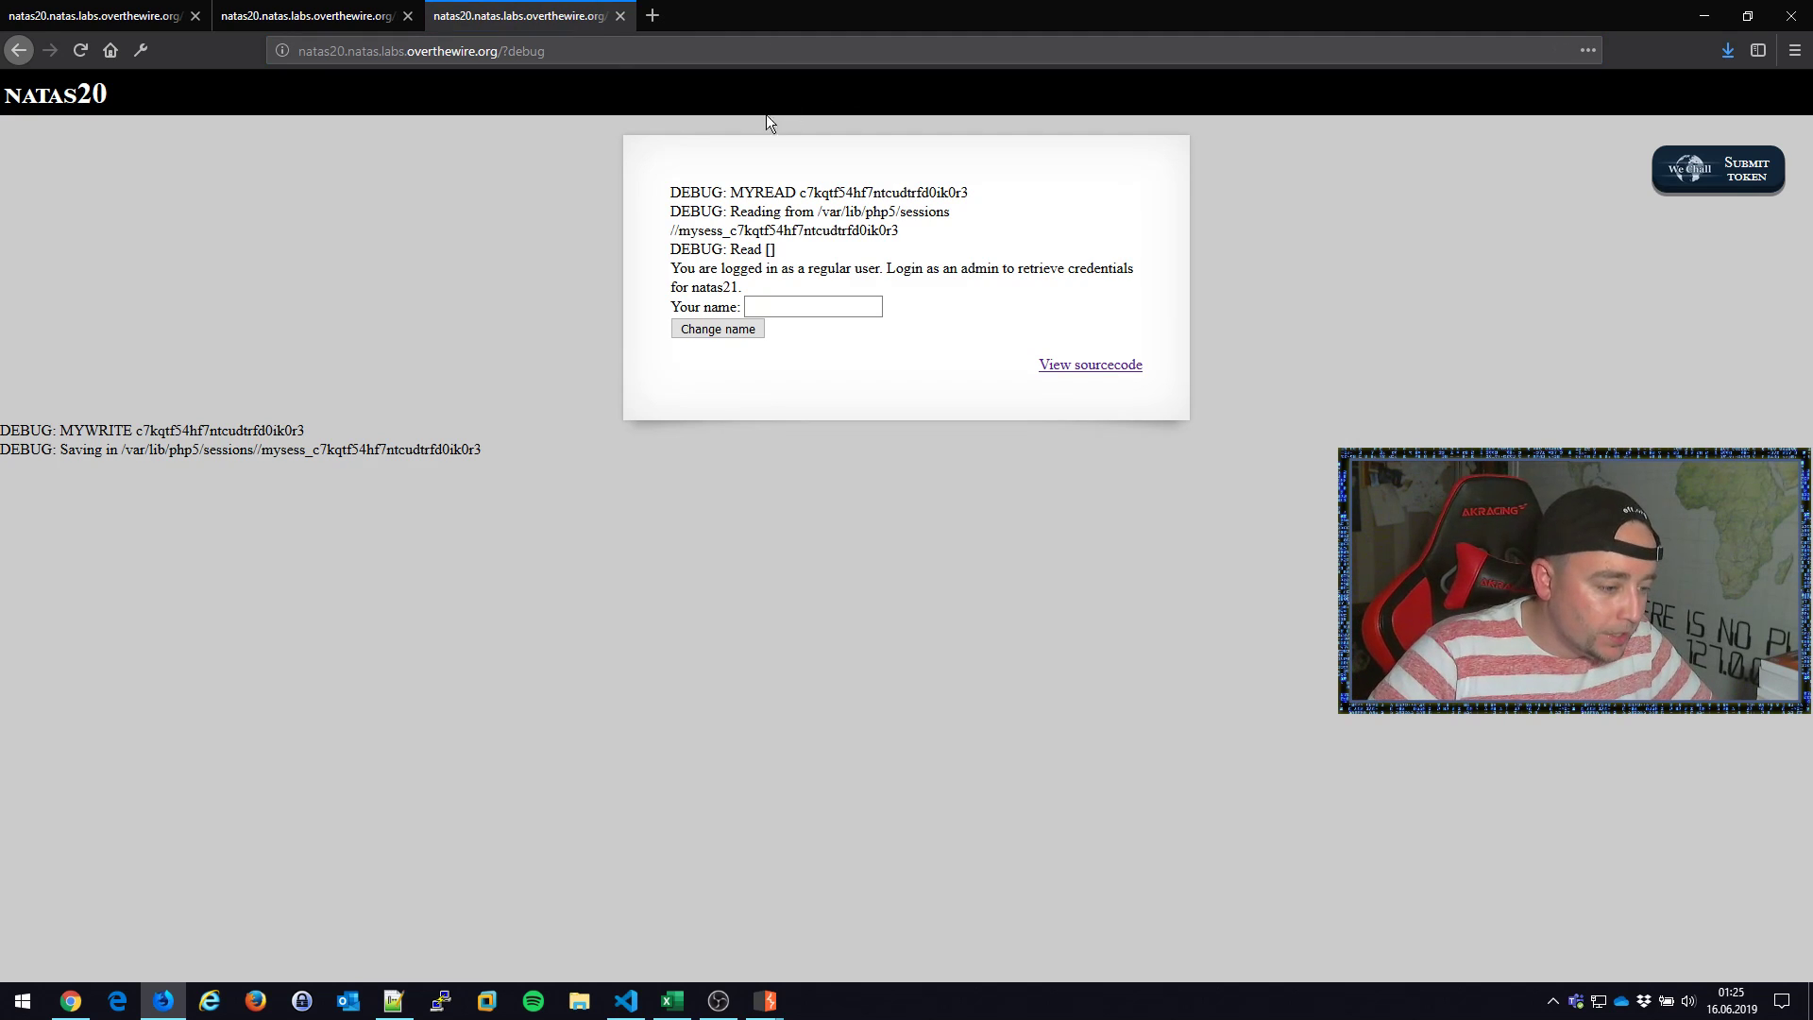
{"action": "mouse_move", "coordinate": [707, 937]}
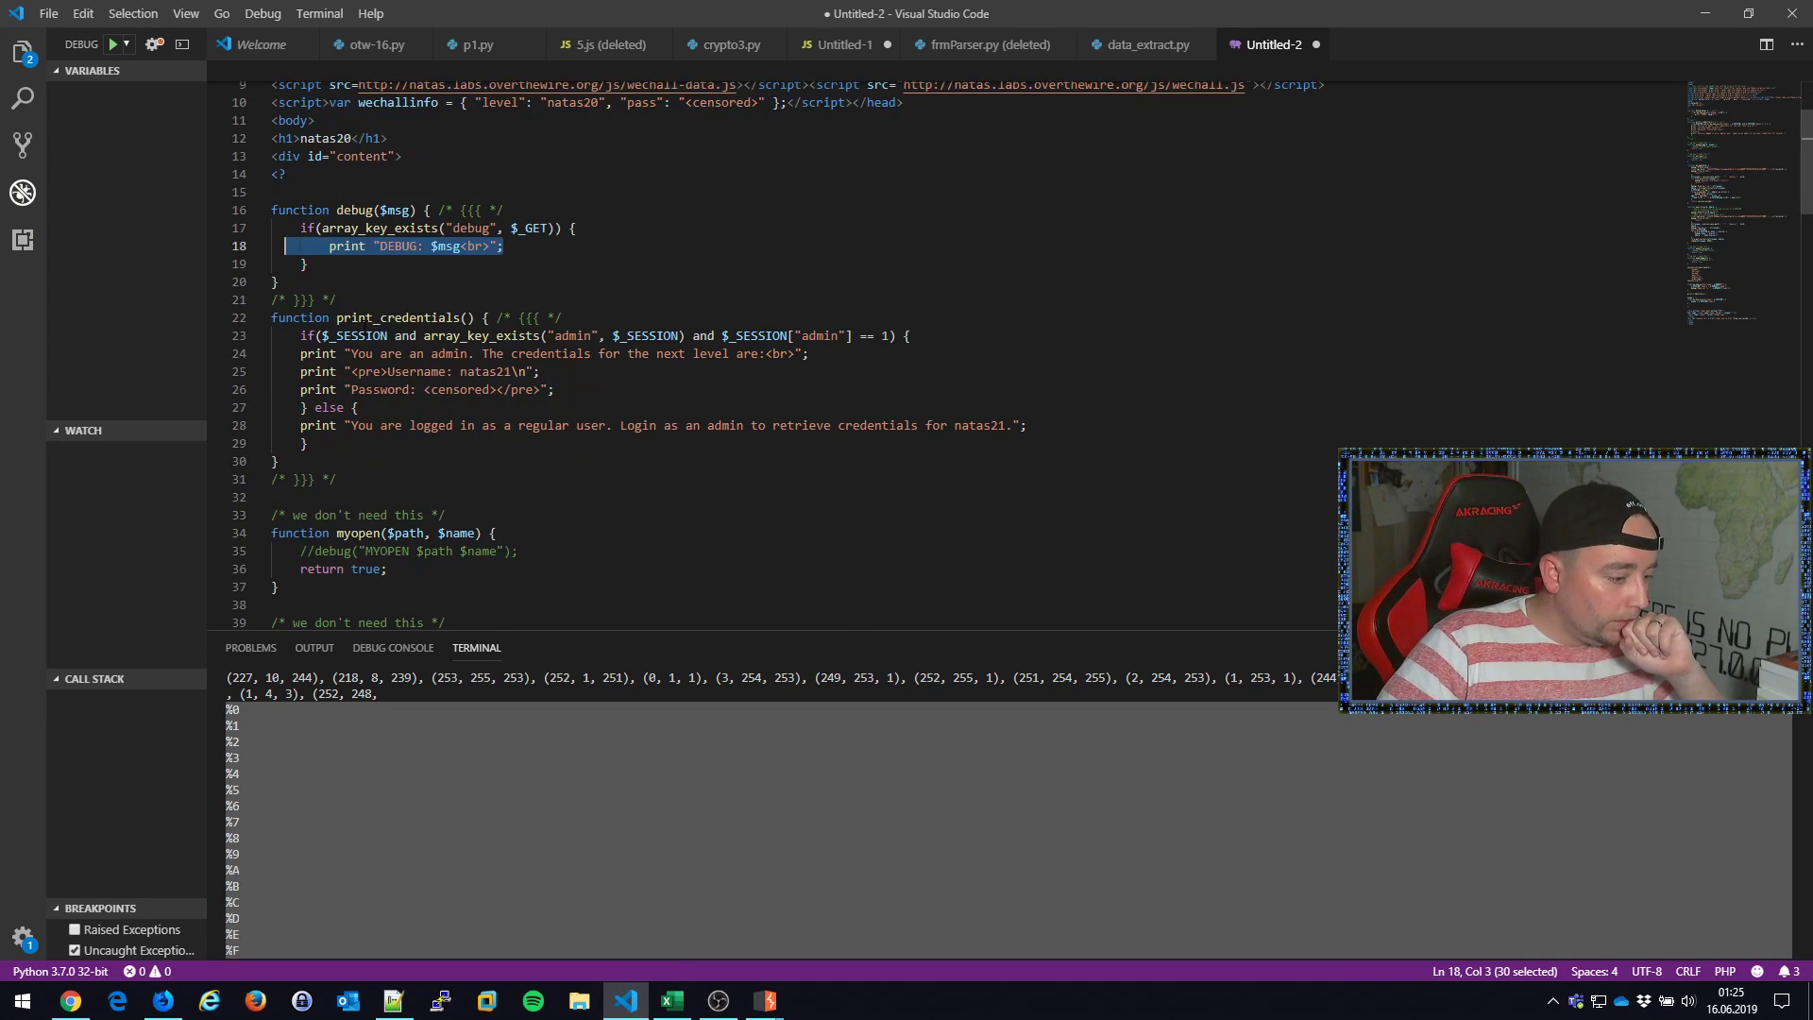
{"action": "double_click", "coordinate": [397, 318]}
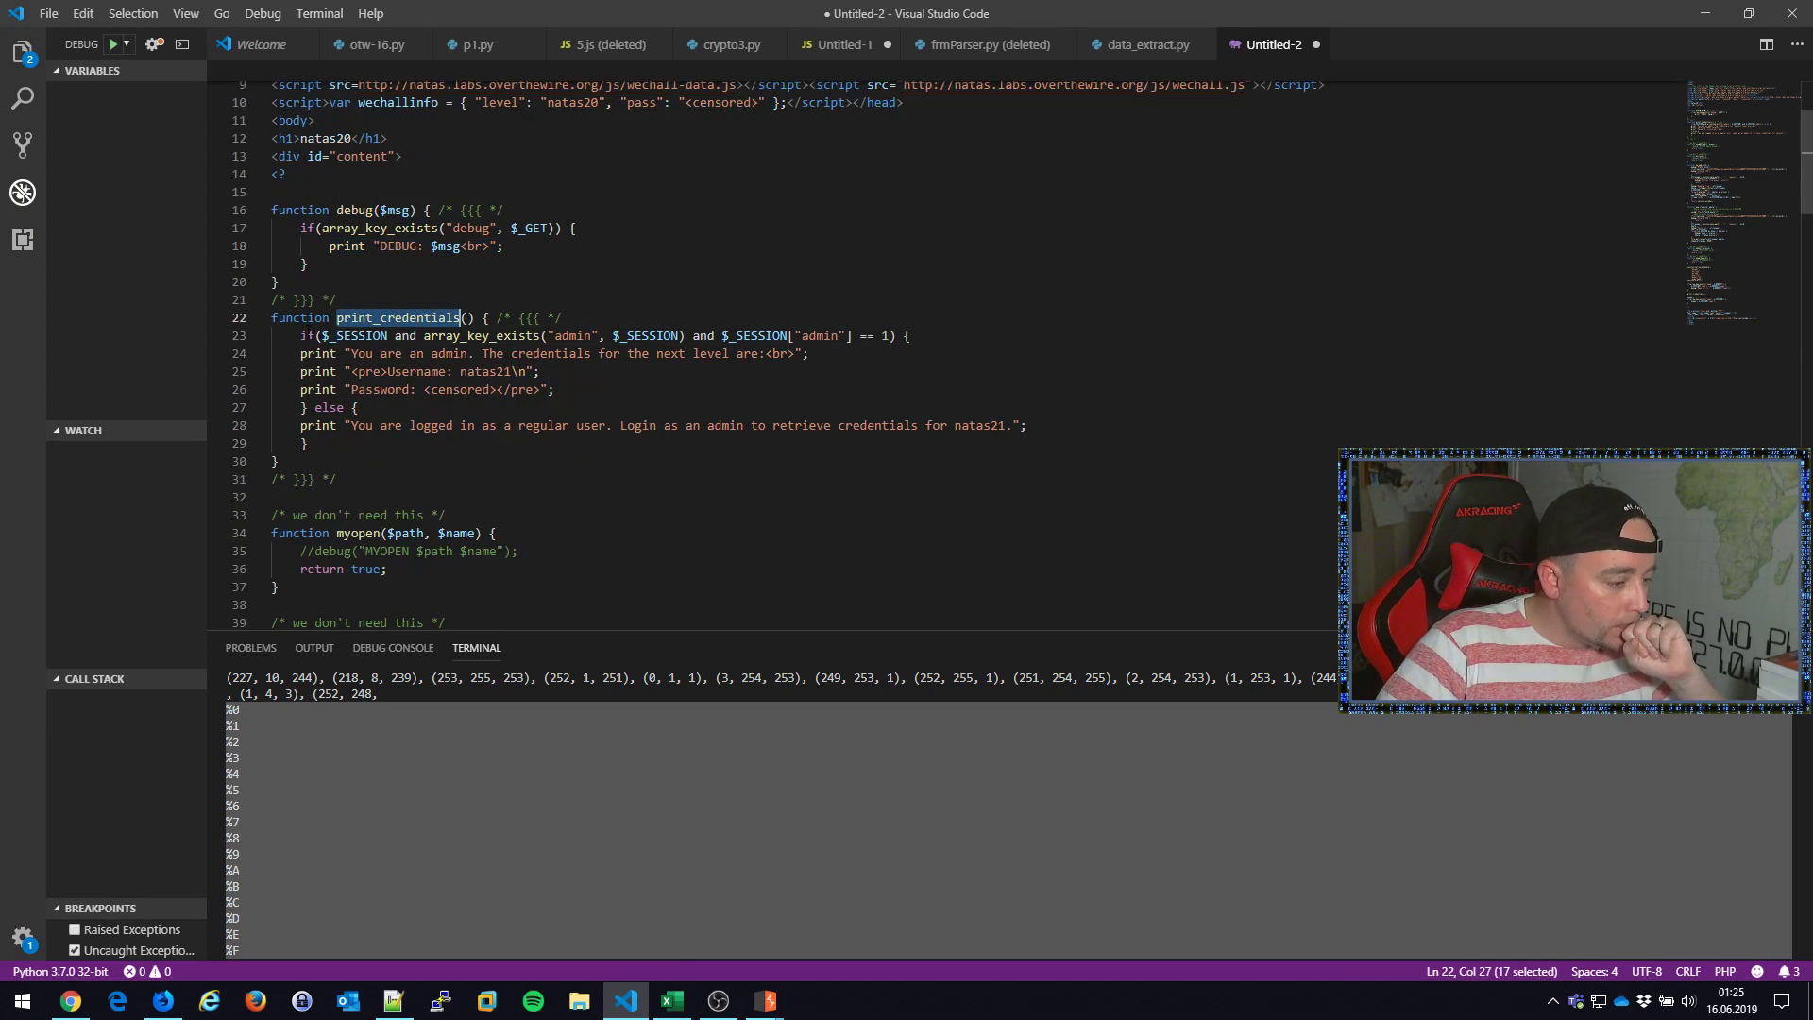
{"action": "left_click", "coordinate": [911, 335]}
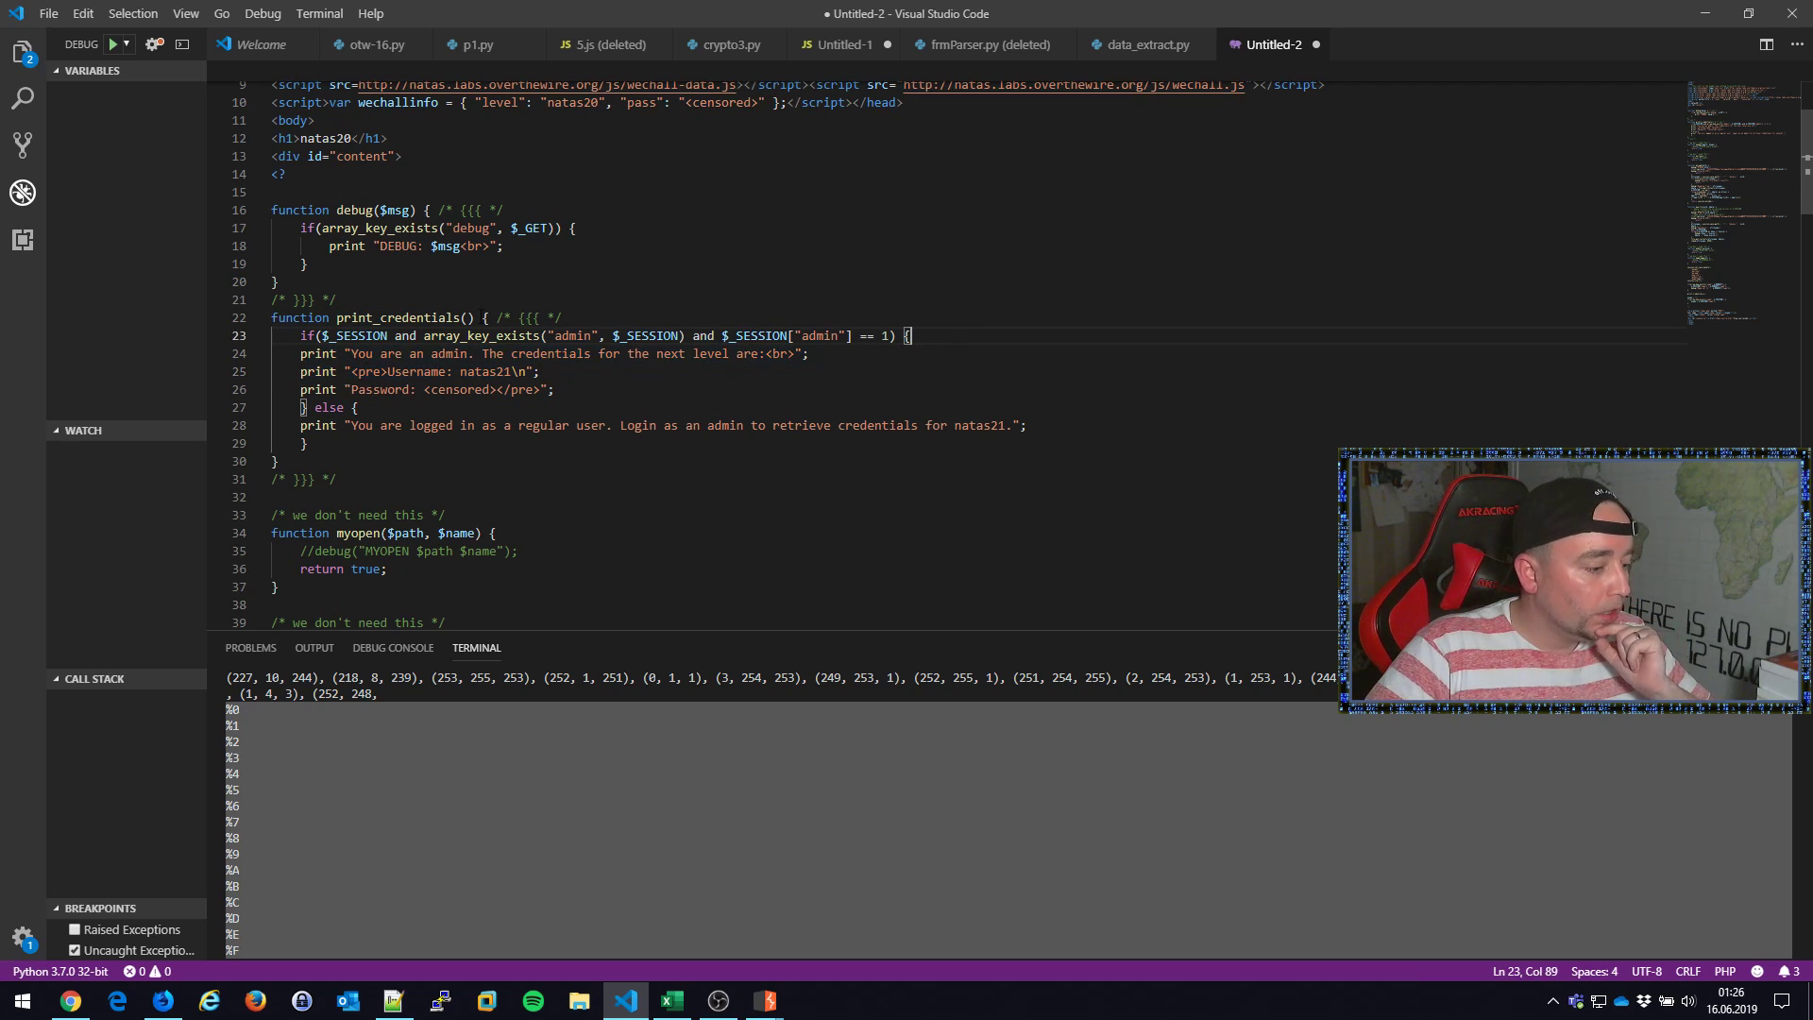
{"action": "double_click", "coordinate": [360, 336]}
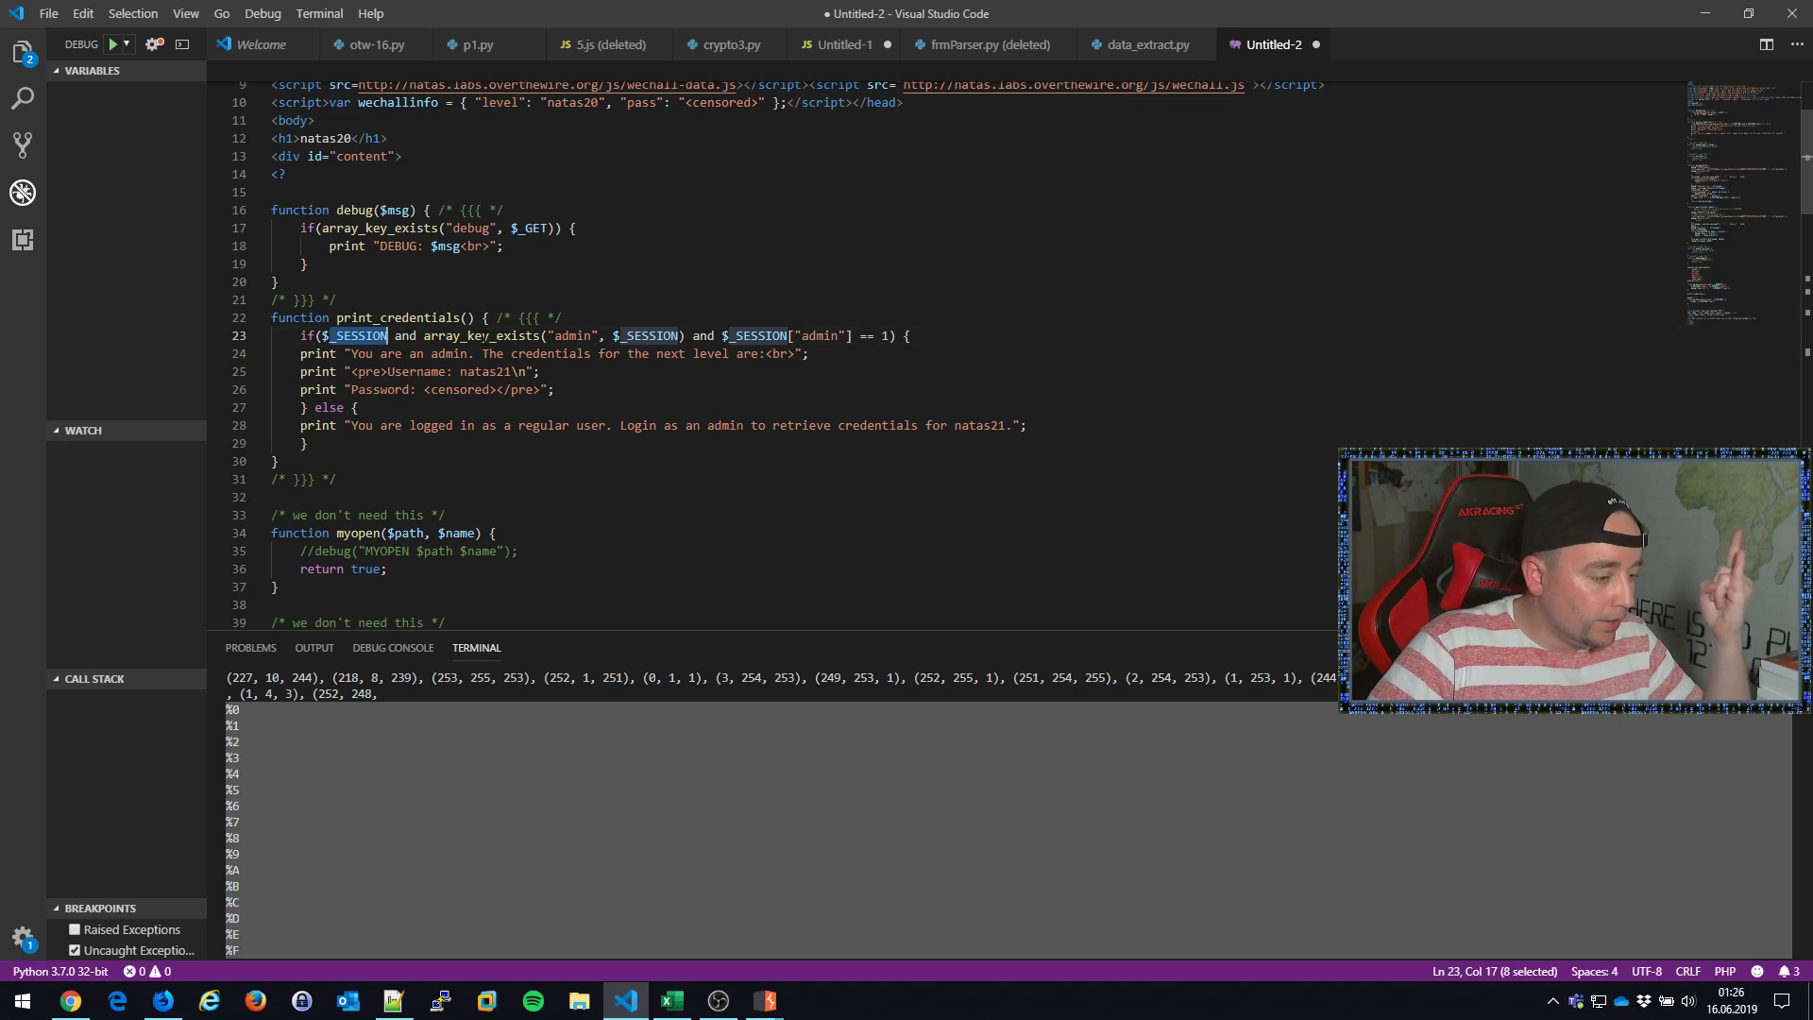
{"action": "double_click", "coordinate": [572, 335]}
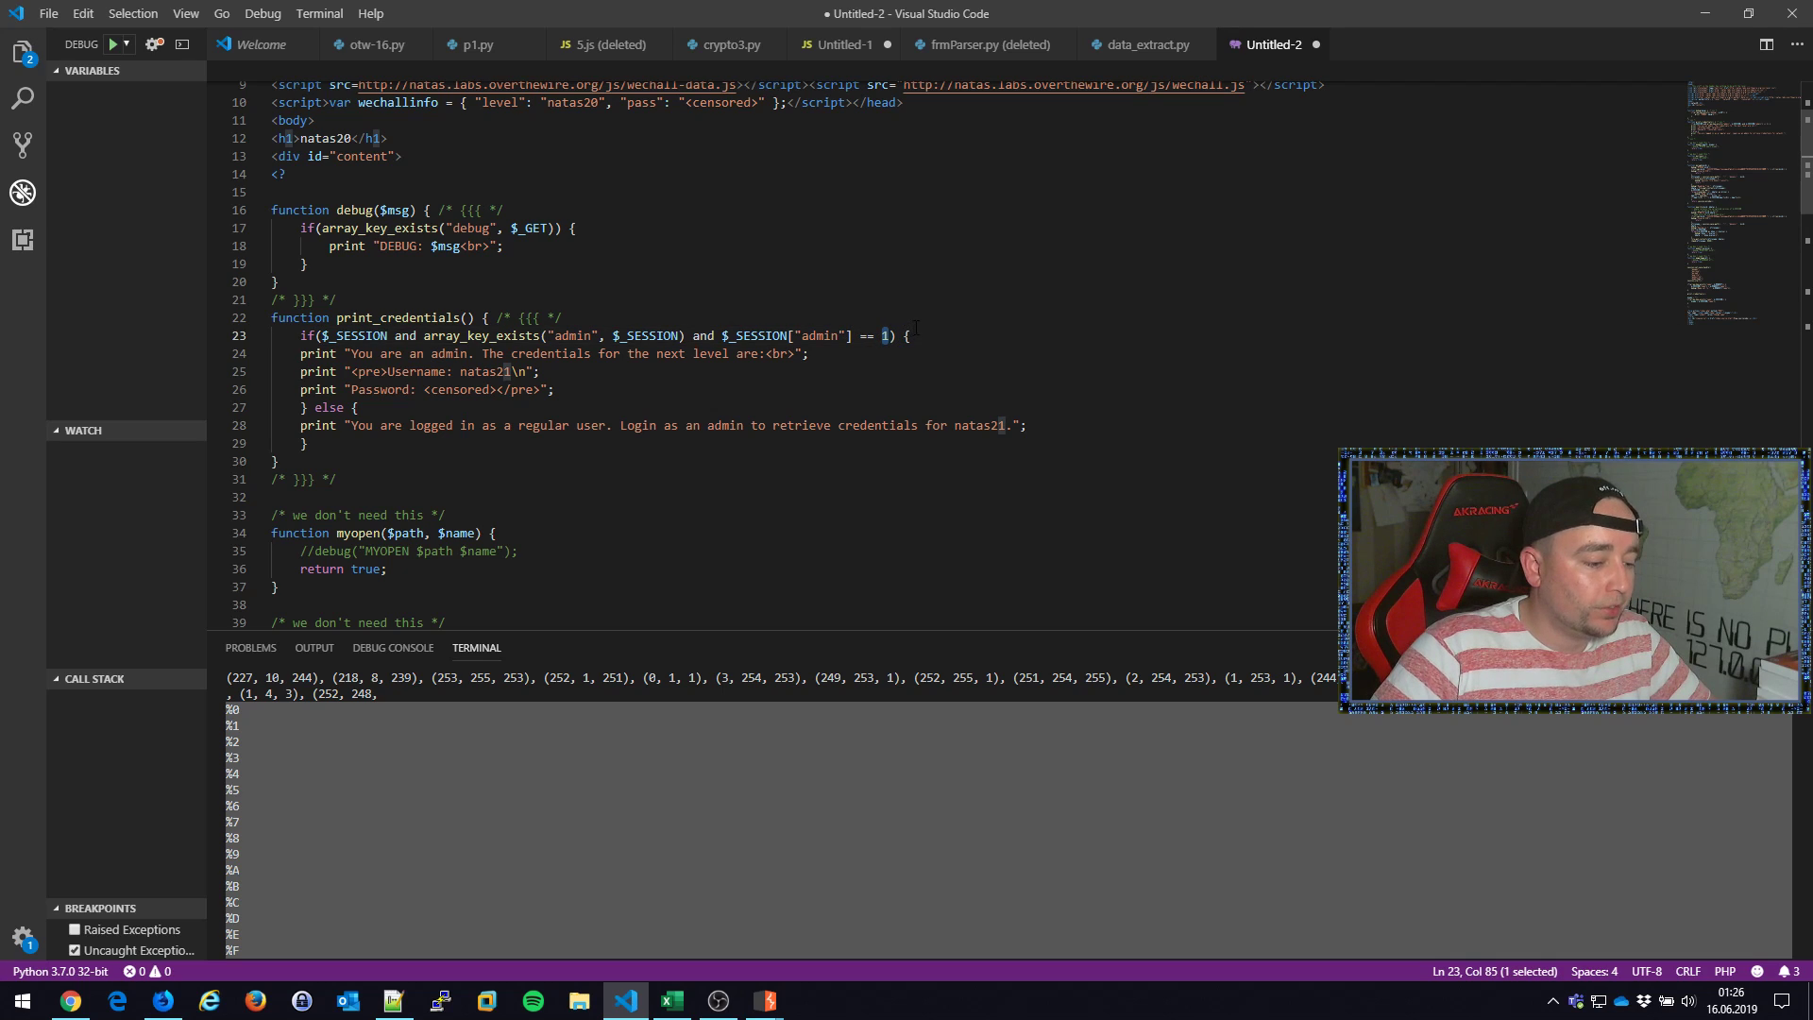
{"action": "left_click", "coordinate": [424, 352]}
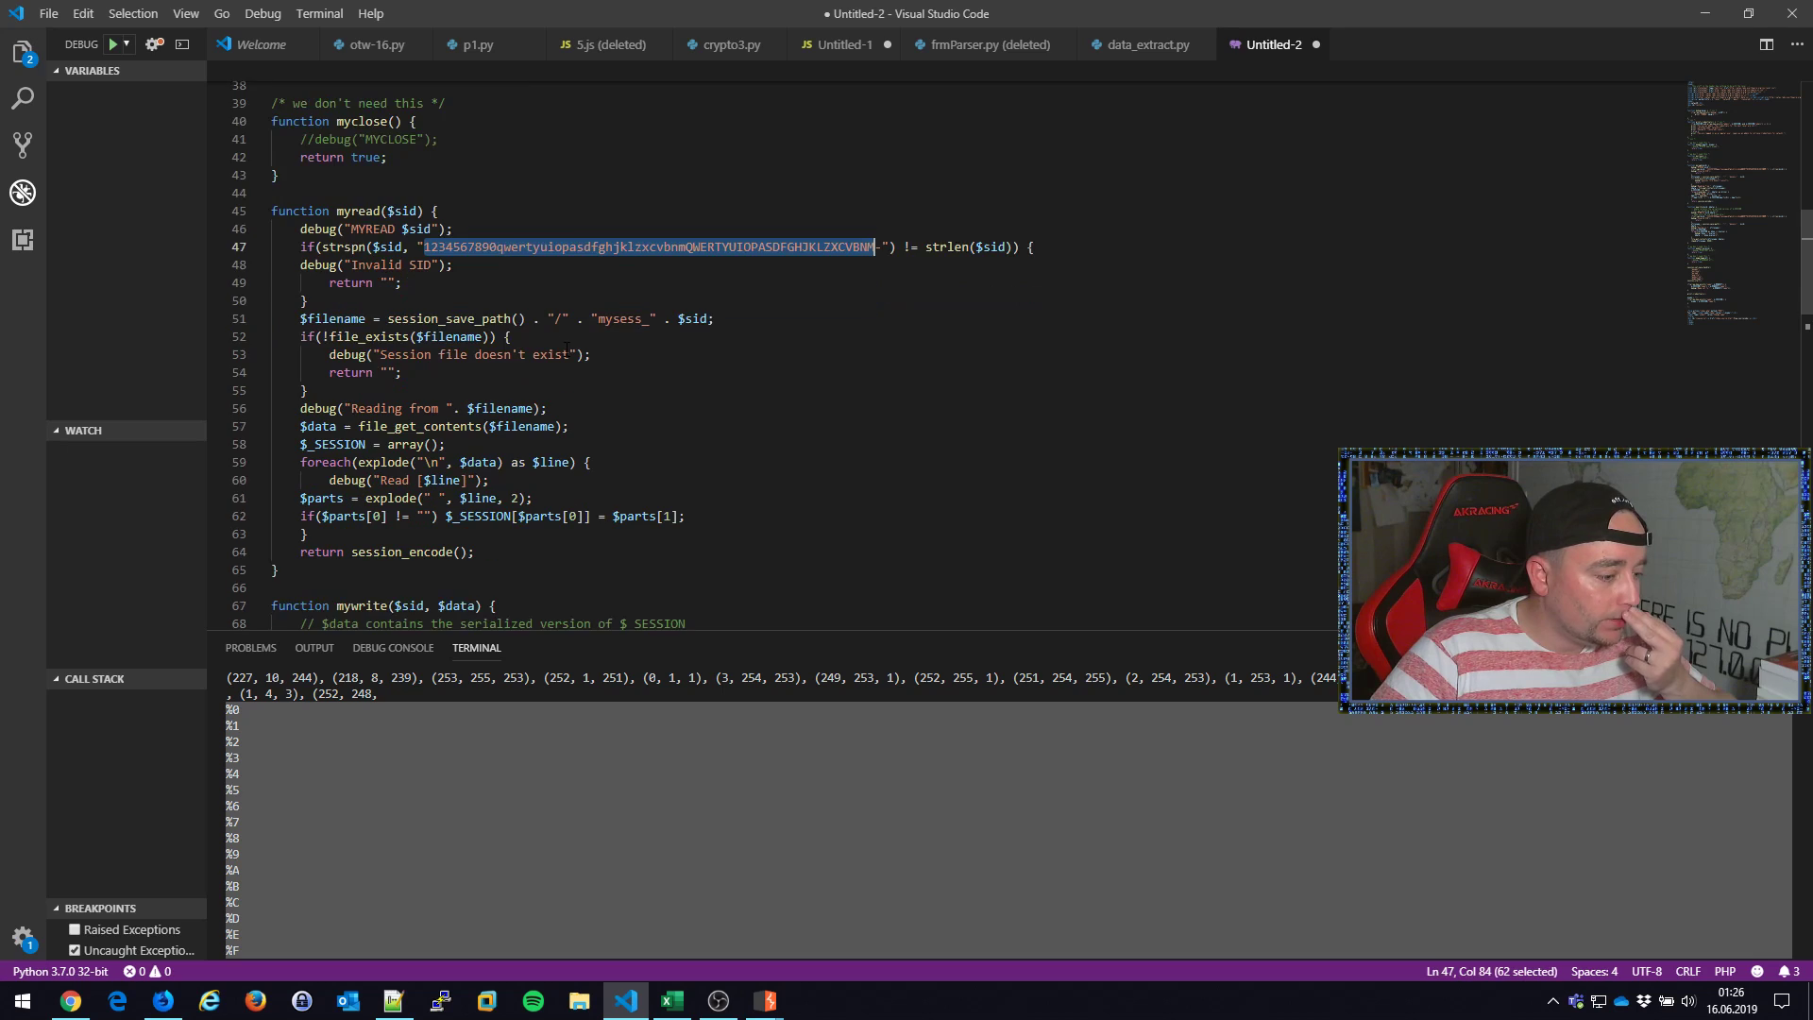
{"action": "double_click", "coordinate": [335, 318]}
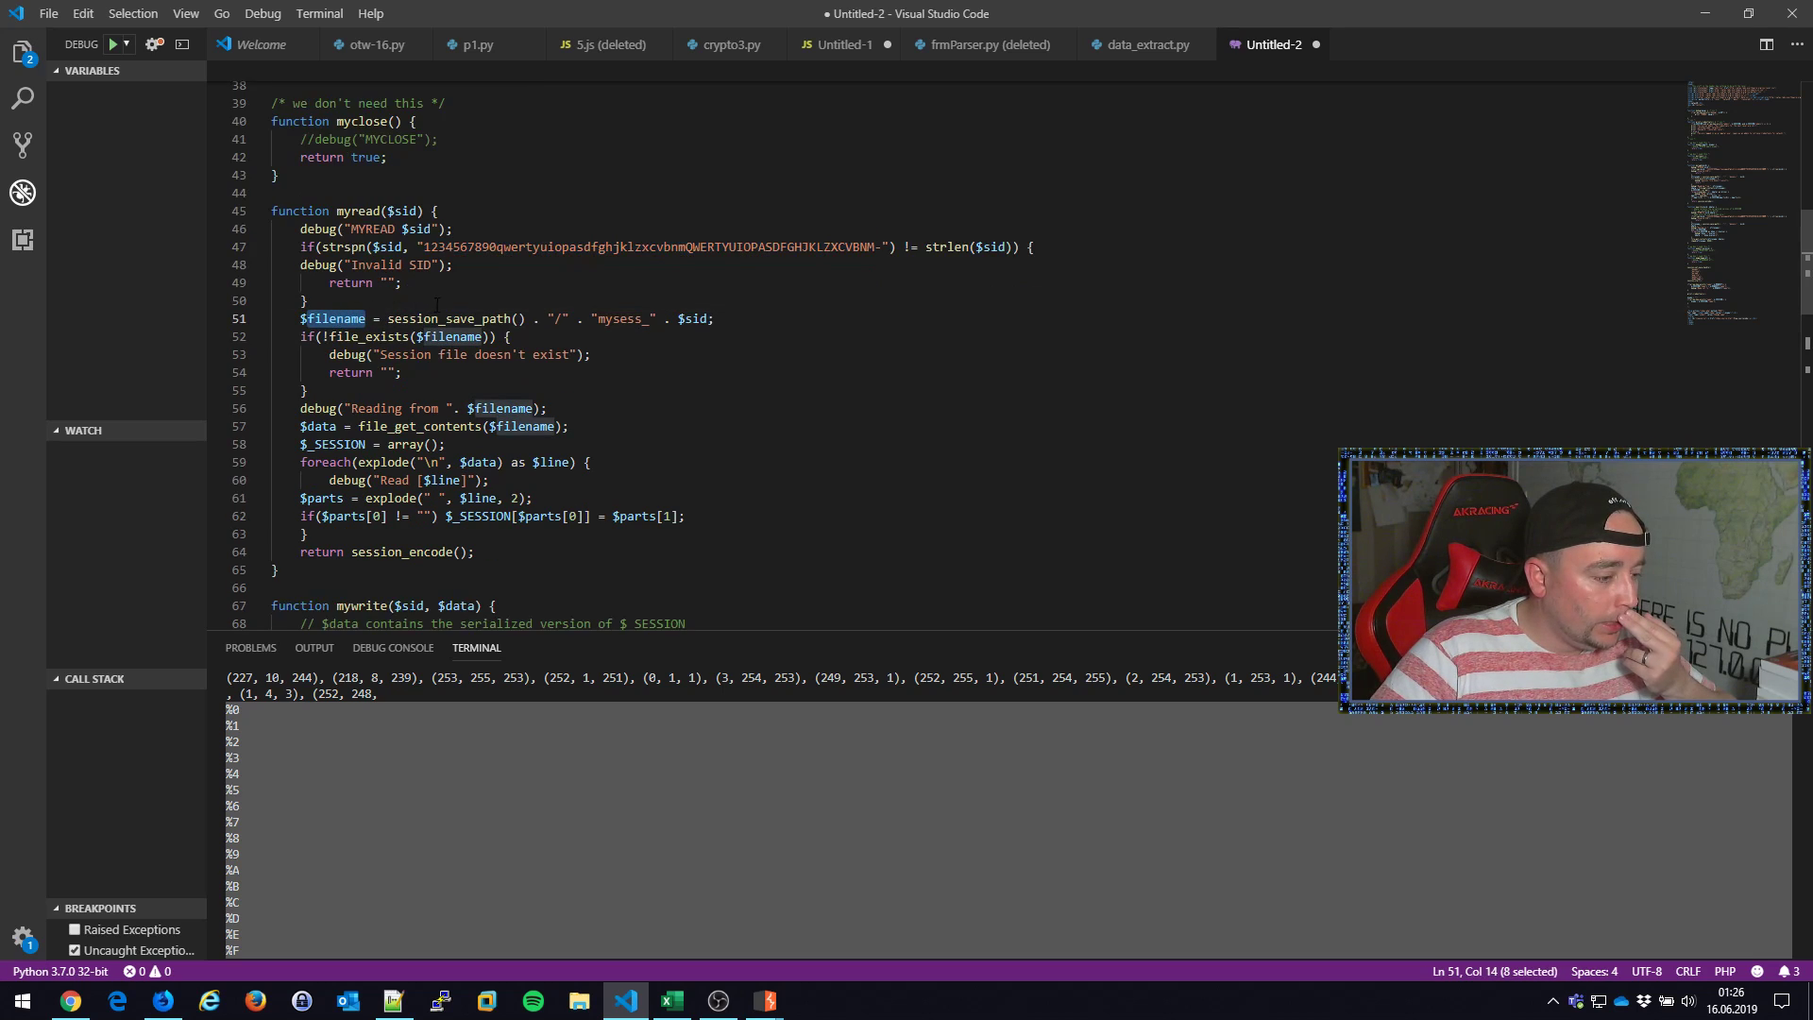
{"action": "double_click", "coordinate": [451, 318]}
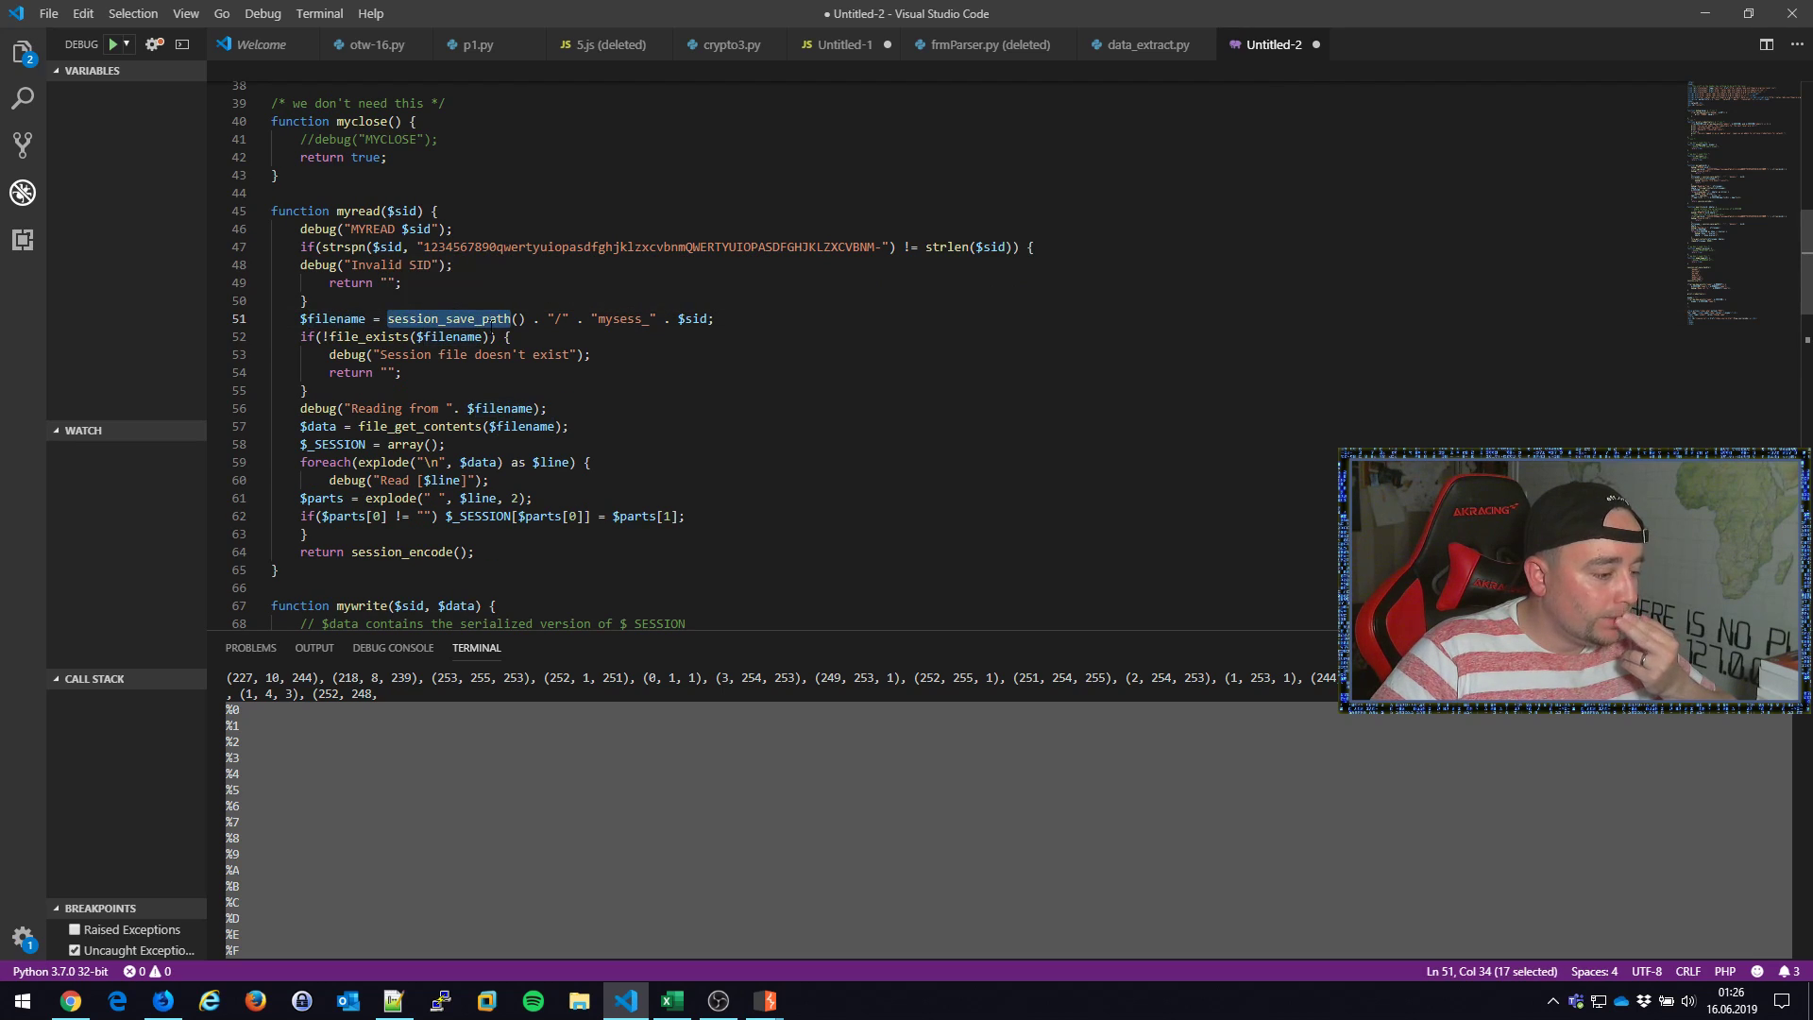
{"action": "double_click", "coordinate": [621, 318]}
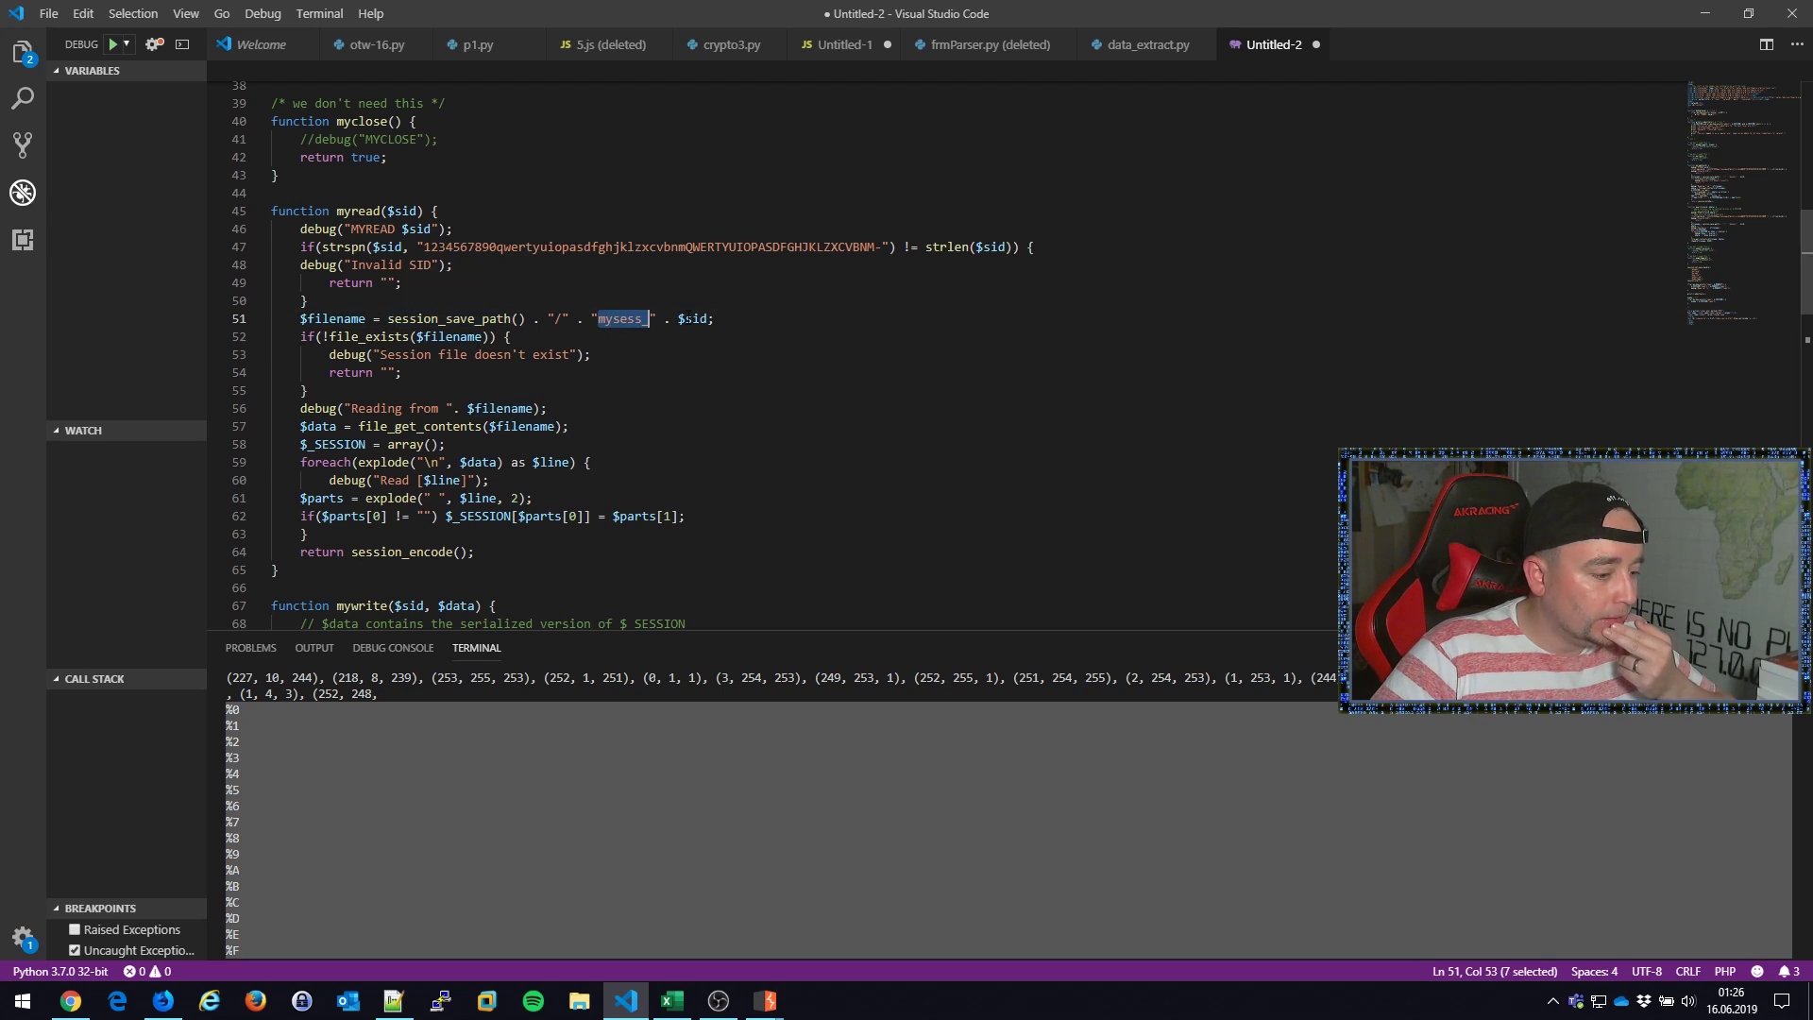
{"action": "scroll", "scroll_direction": "down", "scroll_amount": 3}
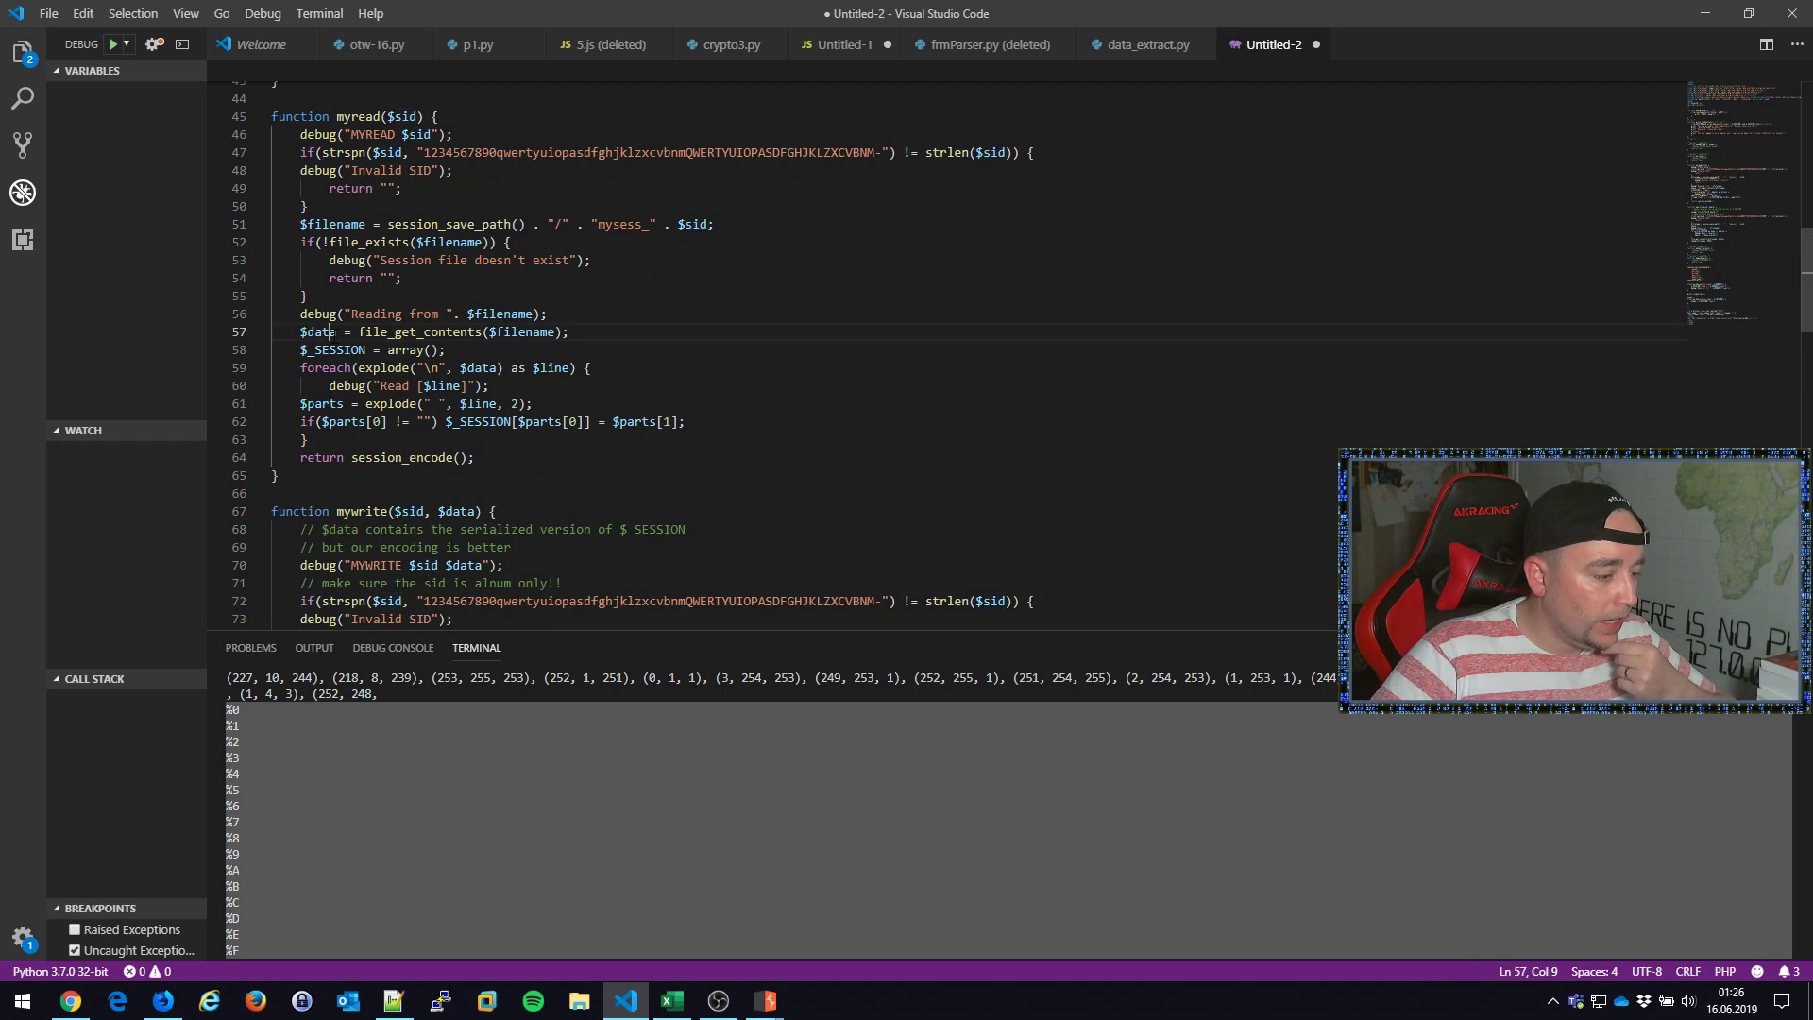
{"action": "double_click", "coordinate": [319, 331]}
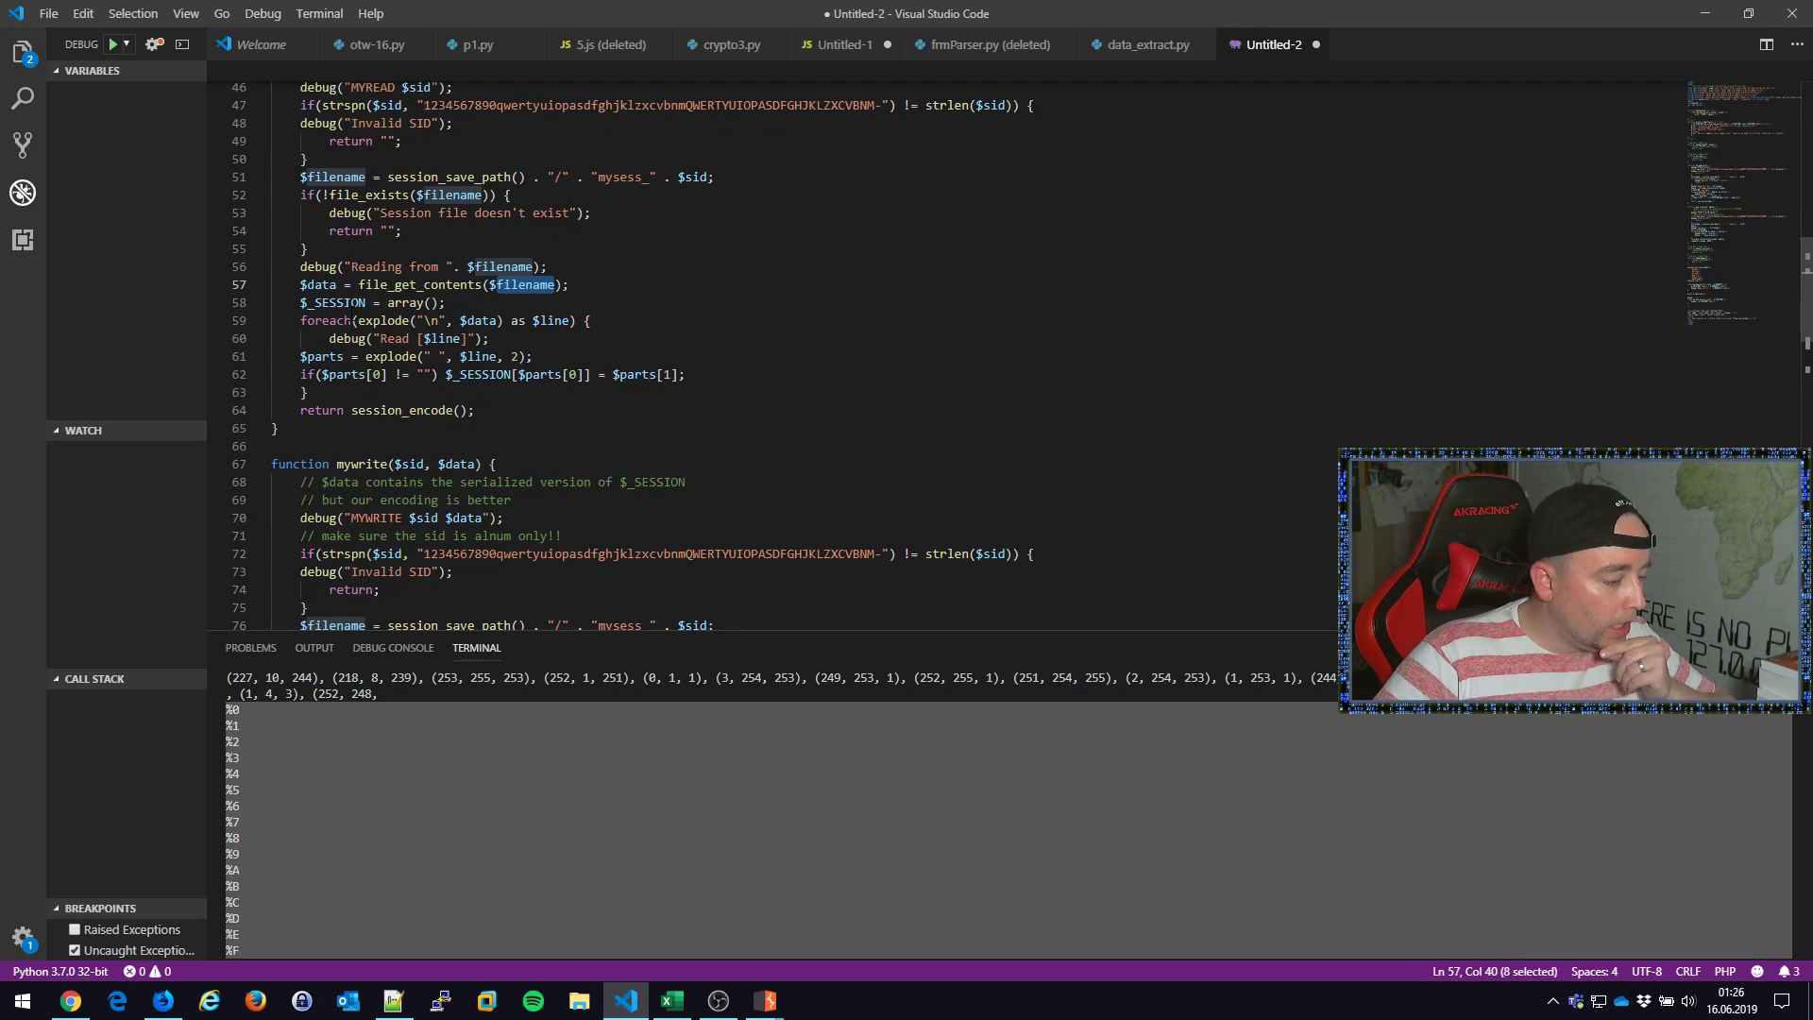
{"action": "double_click", "coordinate": [333, 302]}
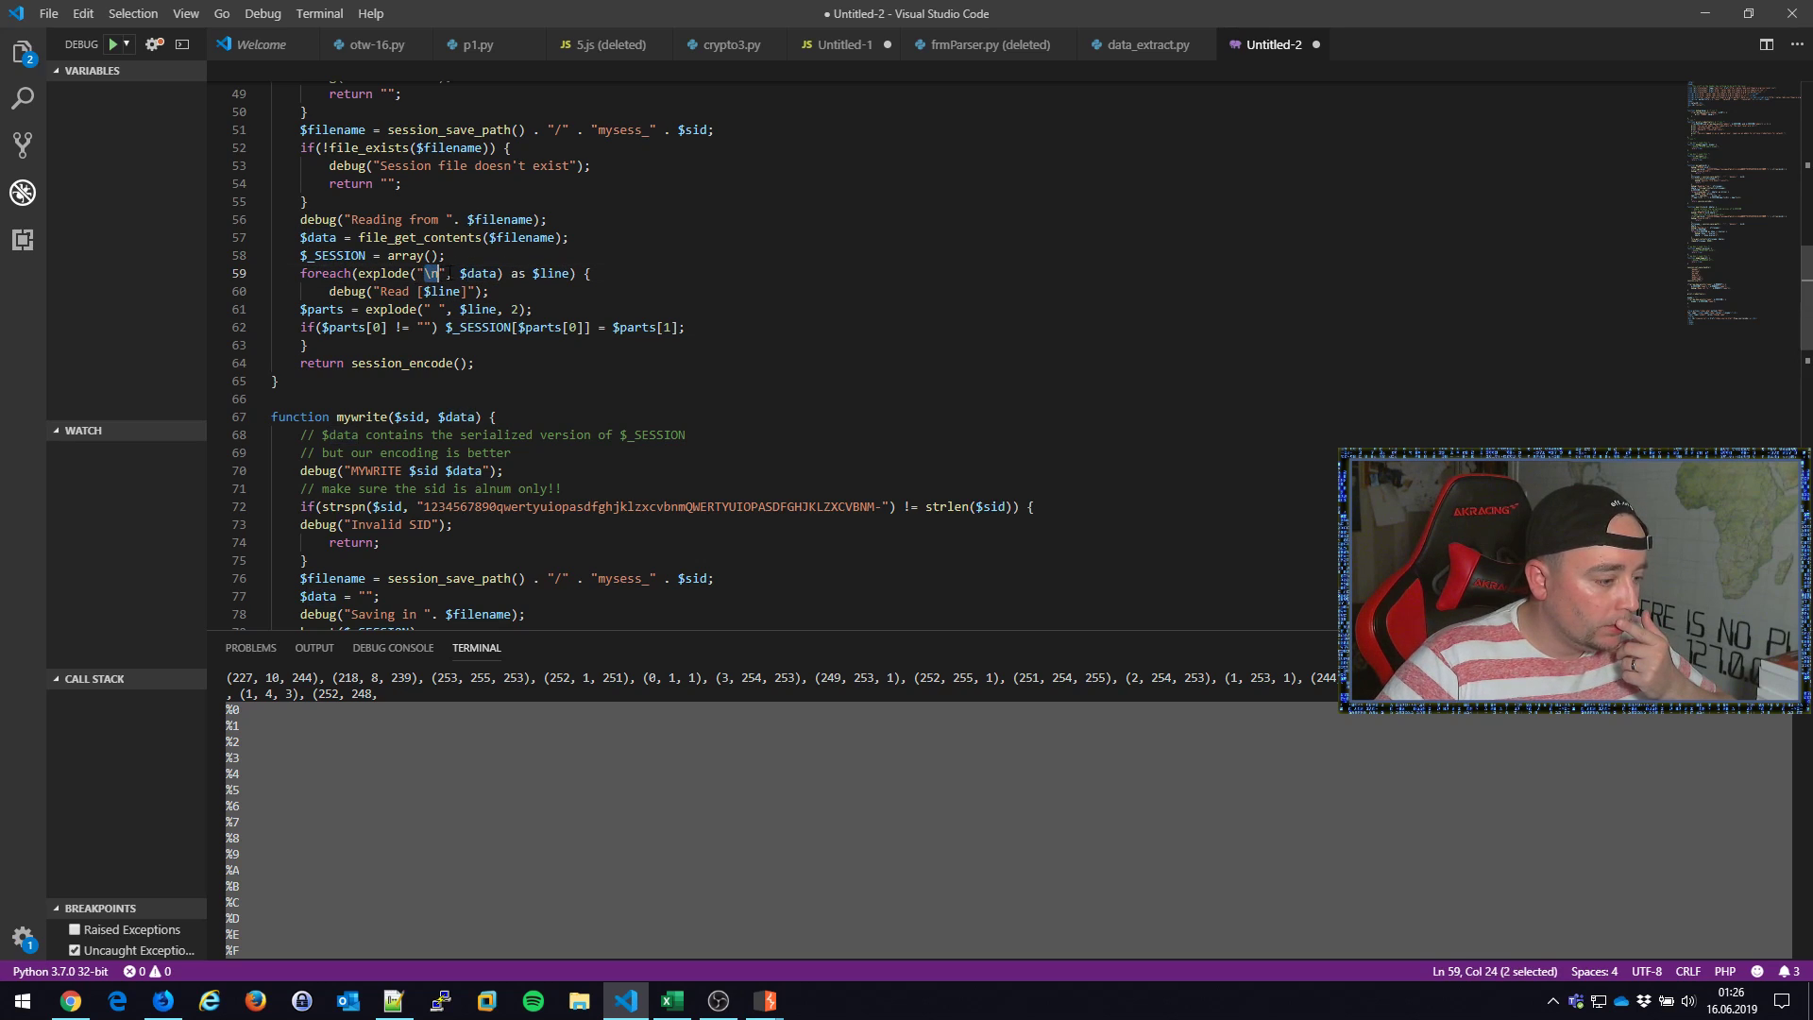
{"action": "double_click", "coordinate": [479, 273]}
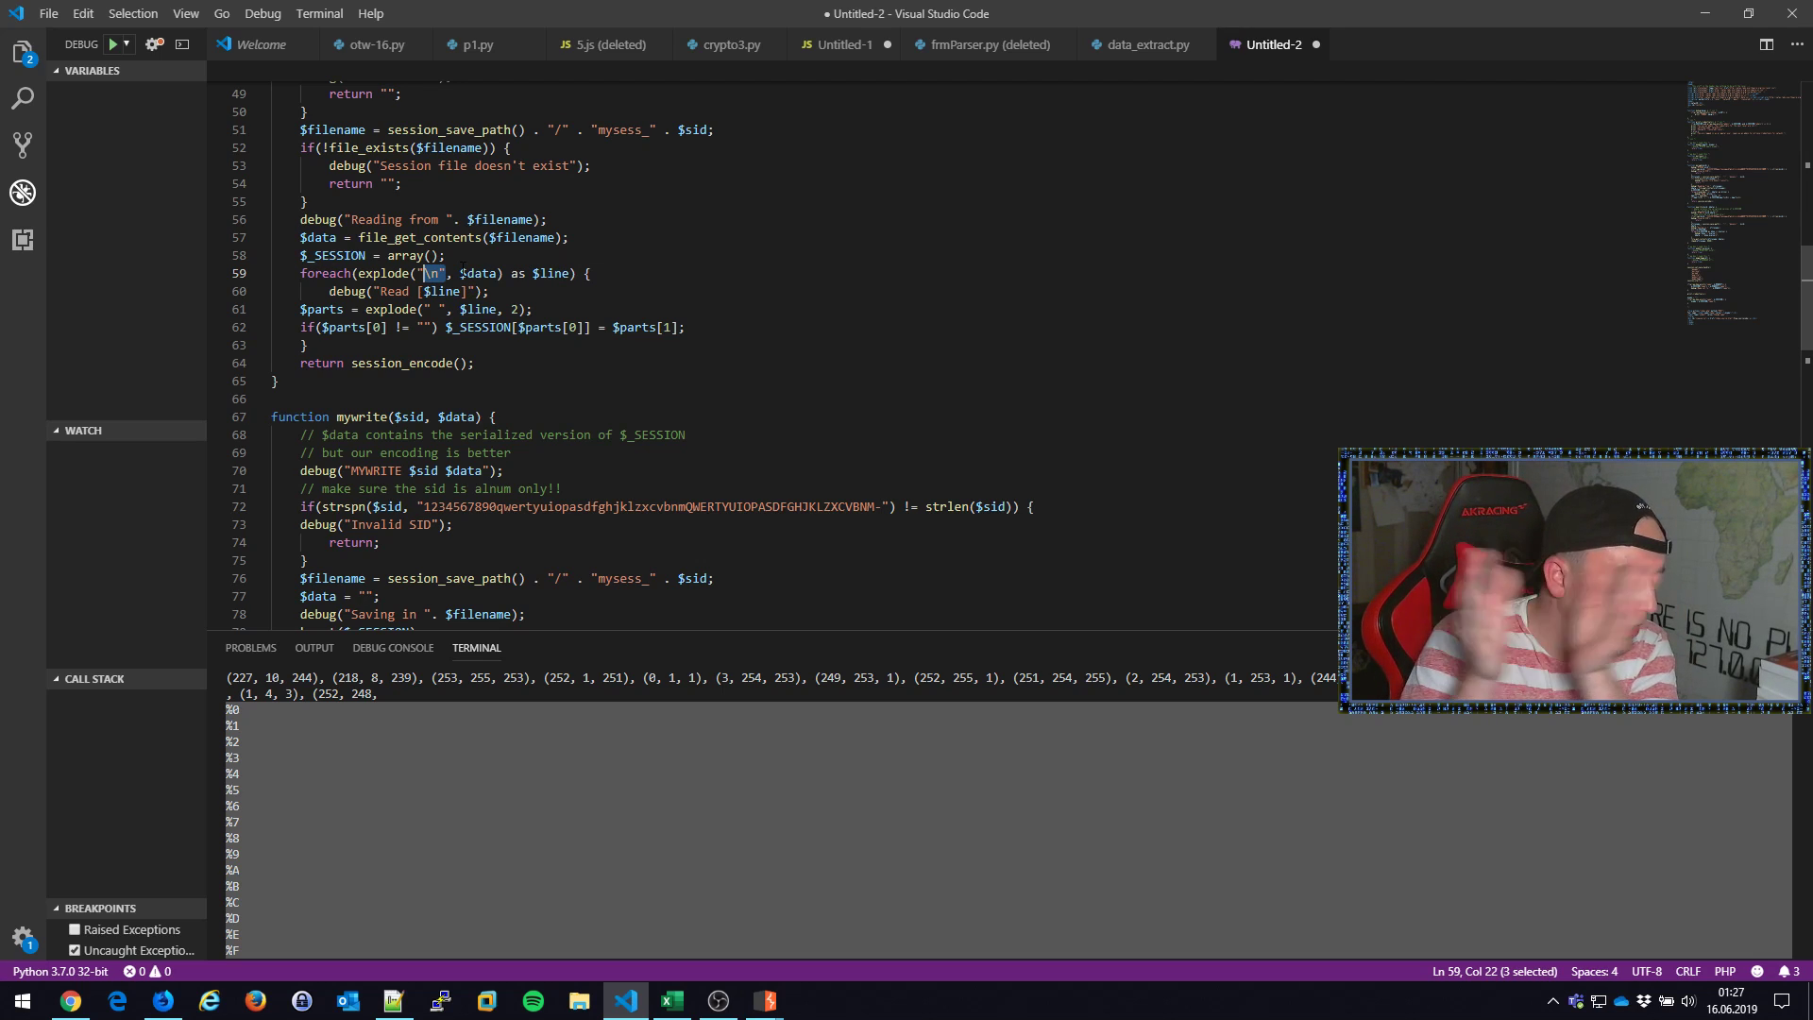
{"action": "double_click", "coordinate": [382, 273]}
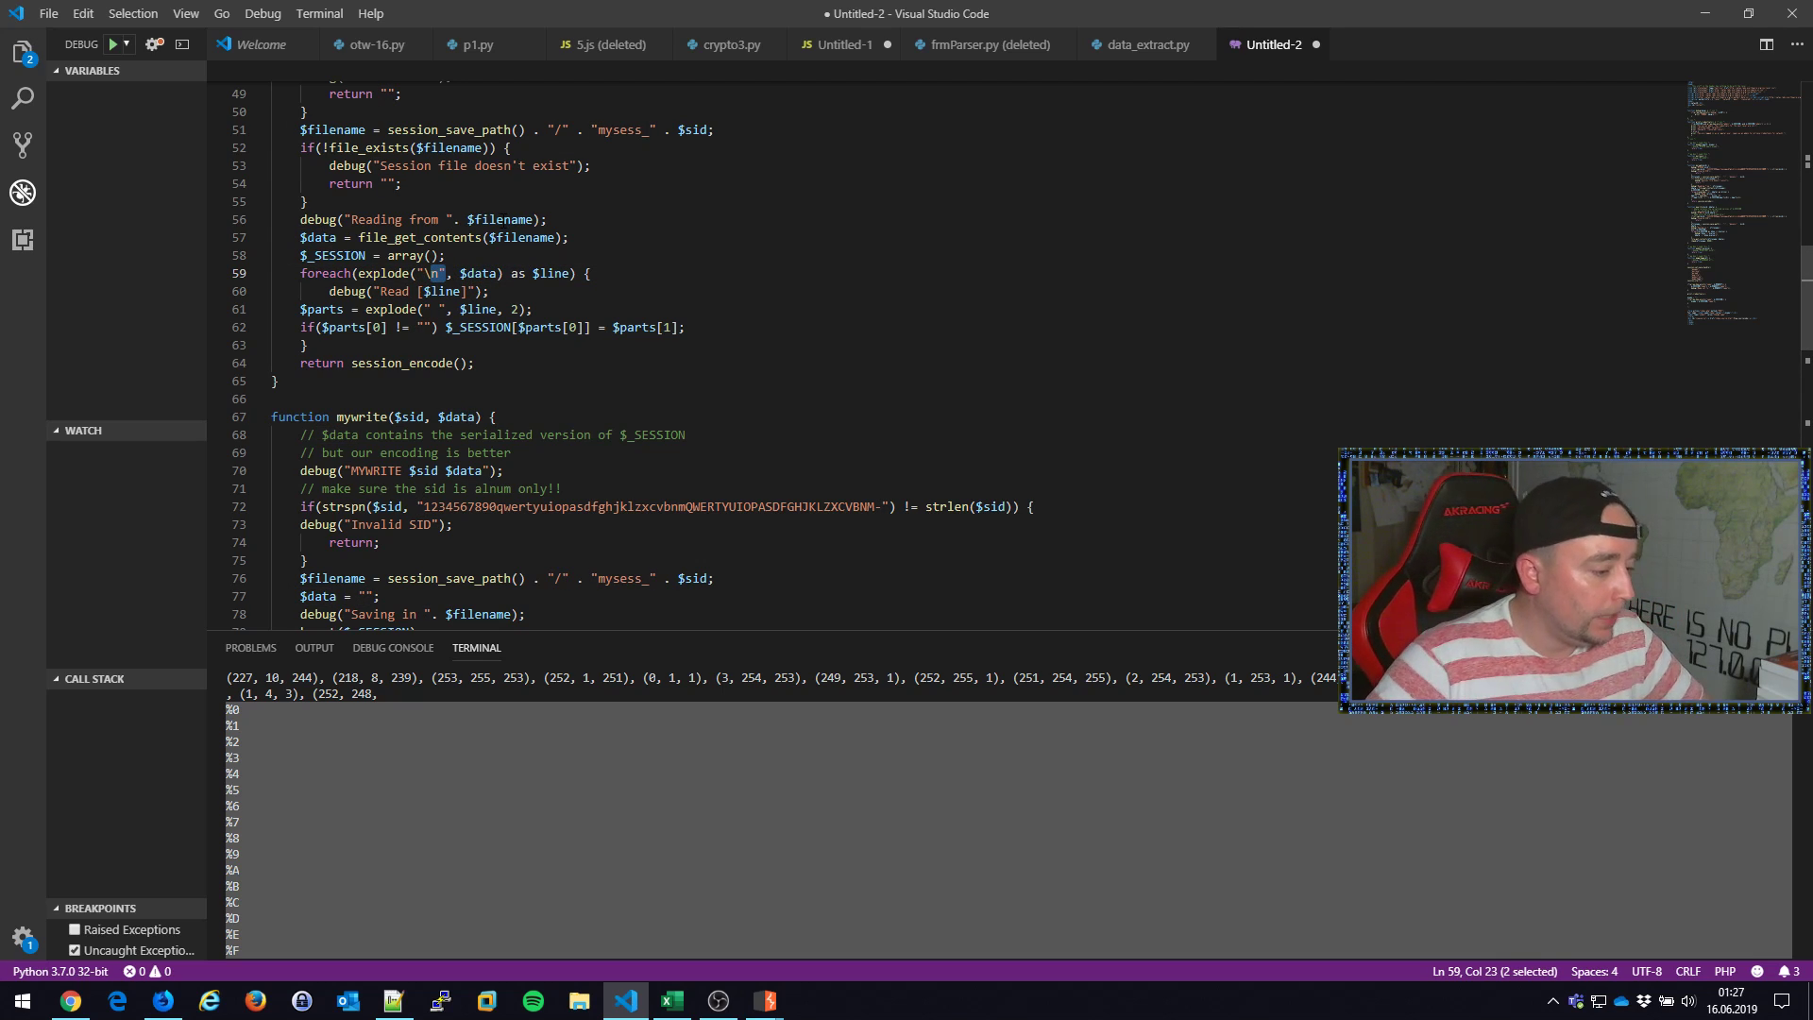
{"action": "double_click", "coordinate": [324, 308]}
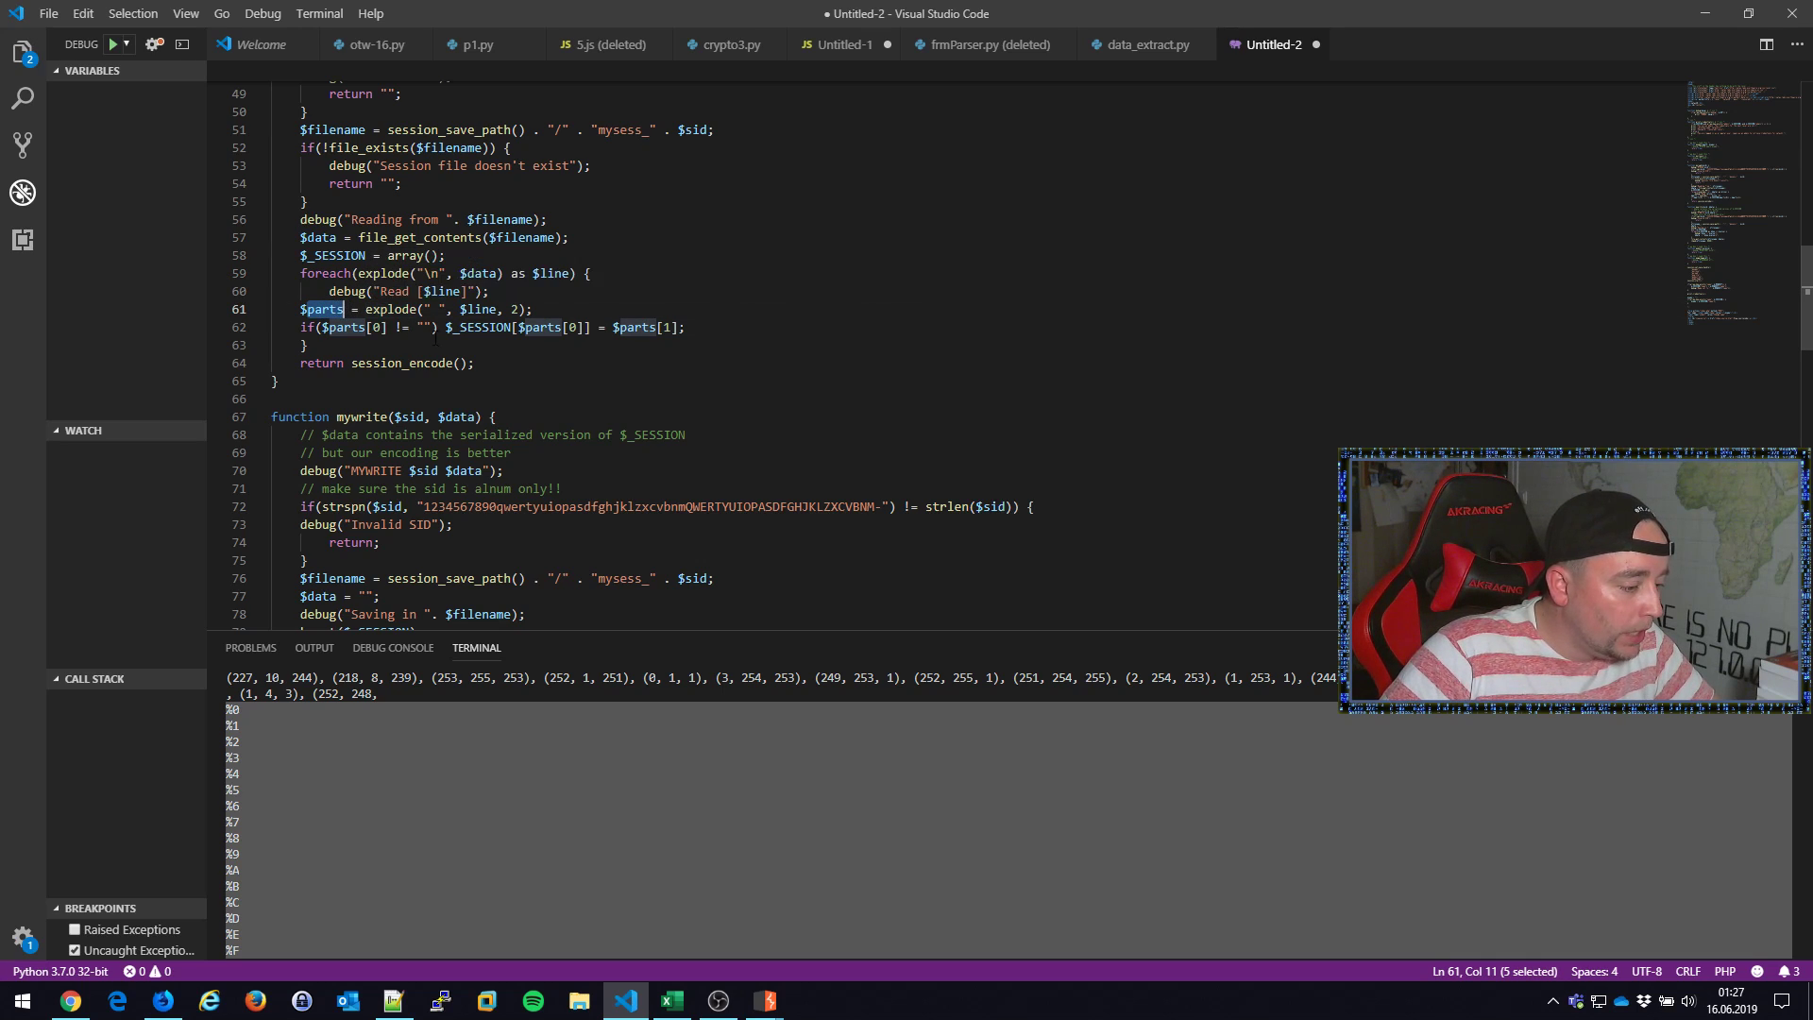
{"action": "double_click", "coordinate": [433, 273]}
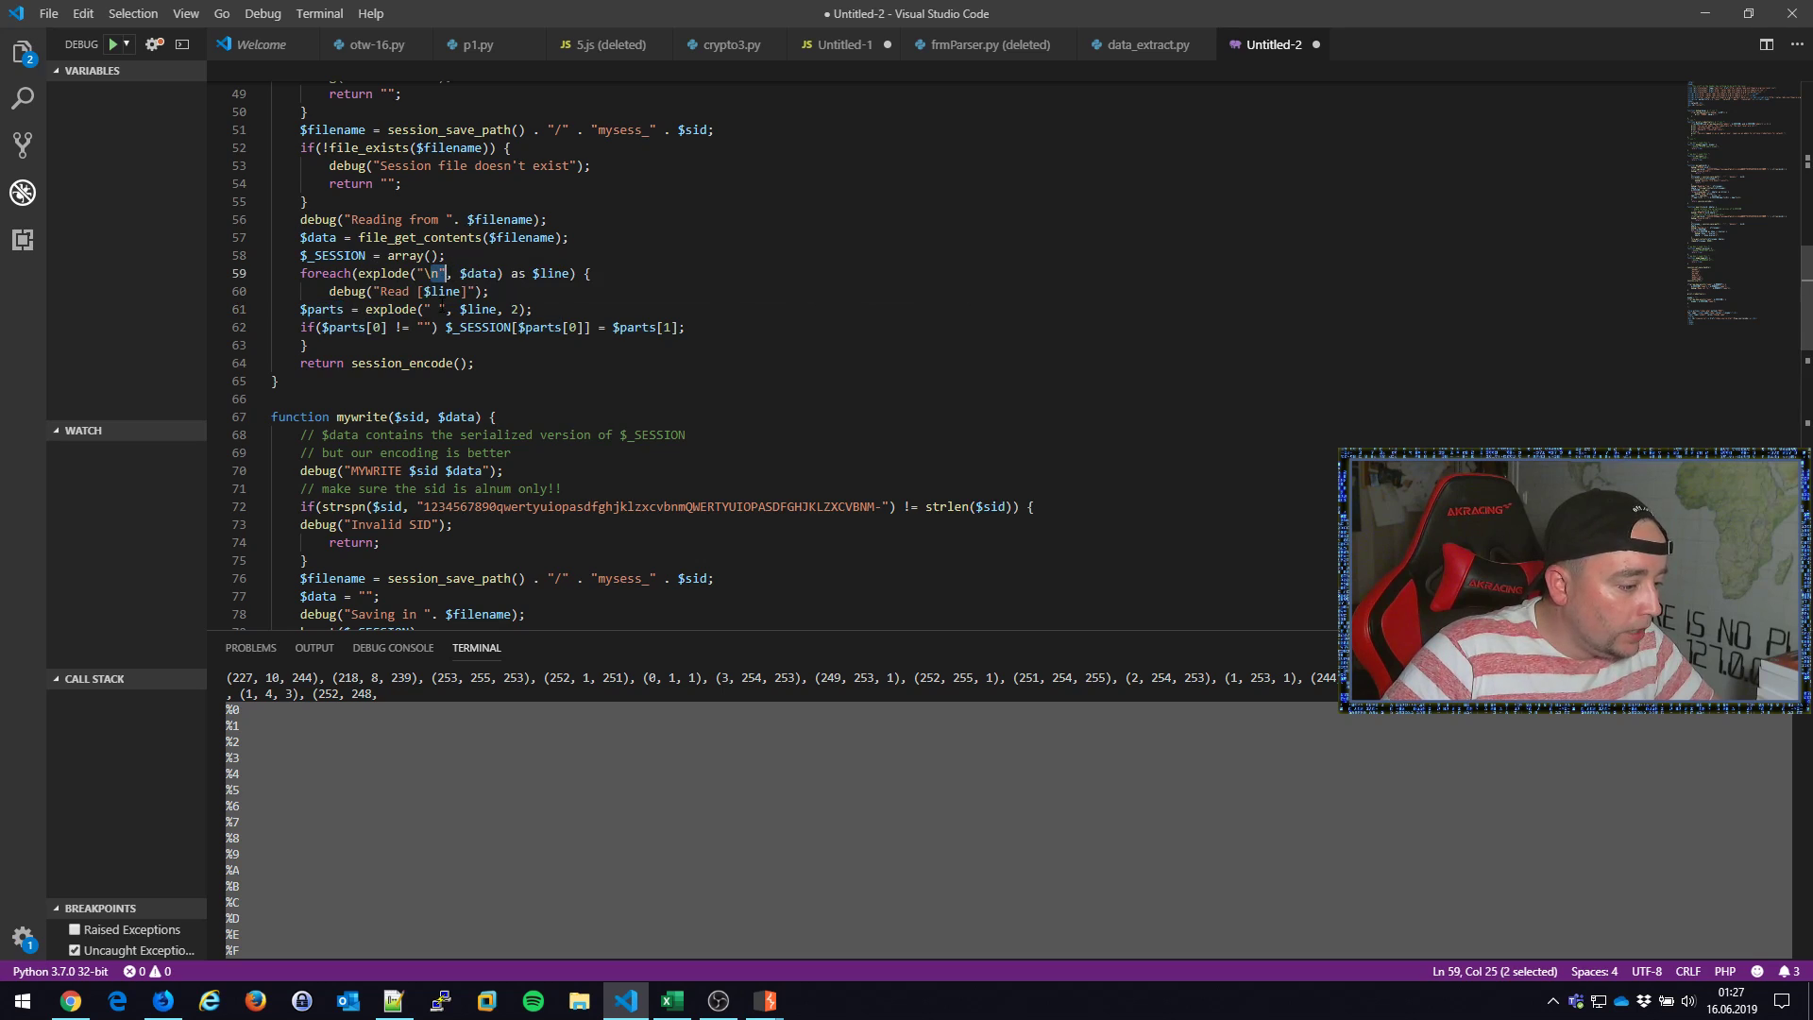
{"action": "scroll", "scroll_direction": "down", "scroll_amount": 3}
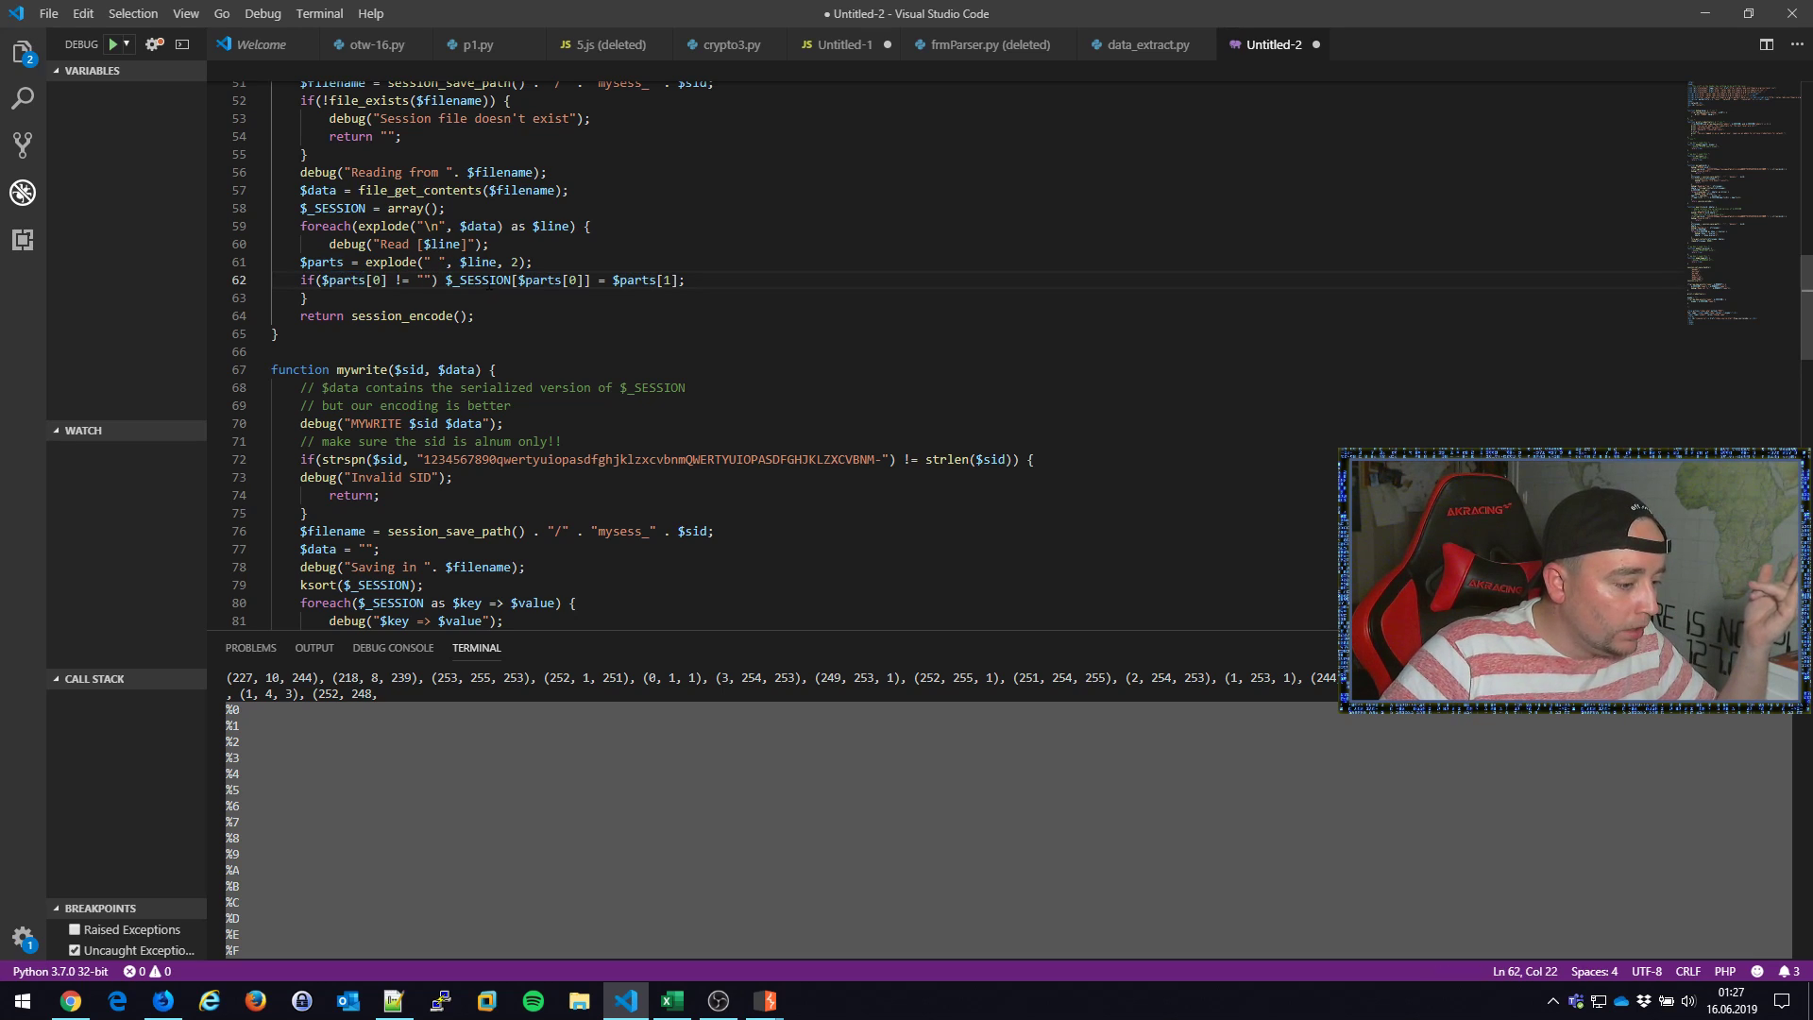
{"action": "double_click", "coordinate": [538, 279]}
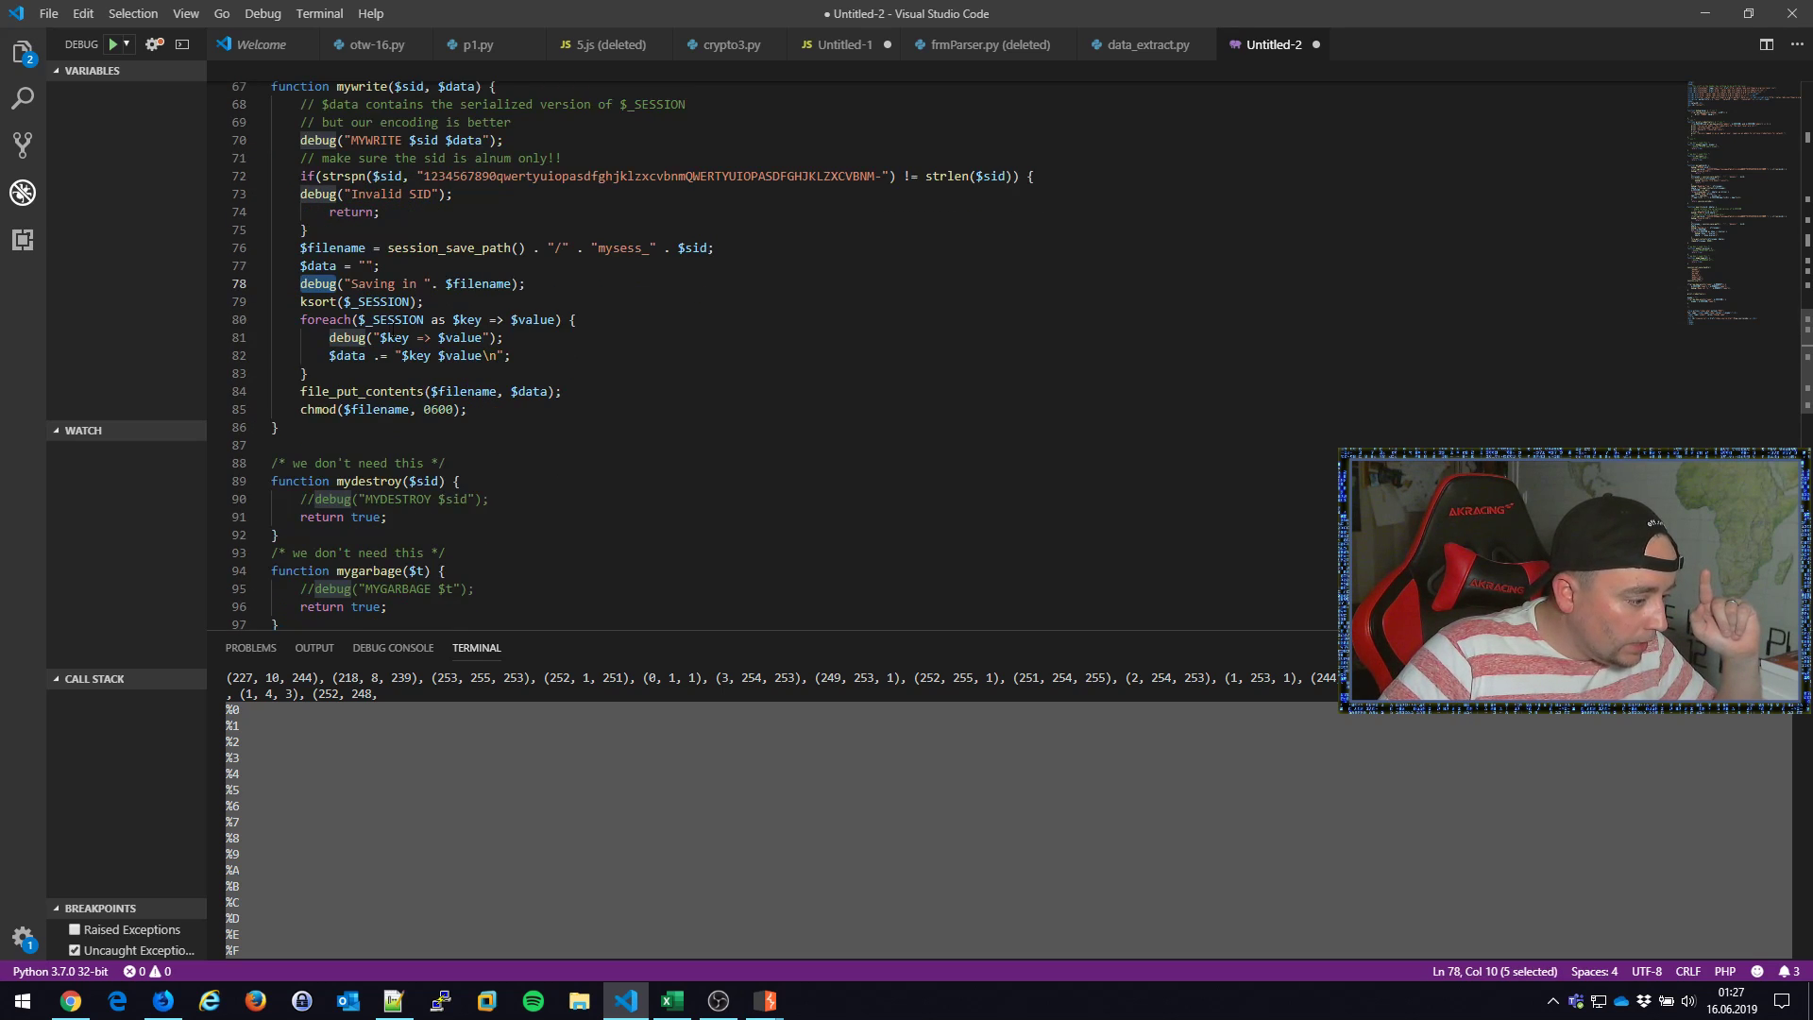
{"action": "double_click", "coordinate": [393, 319]}
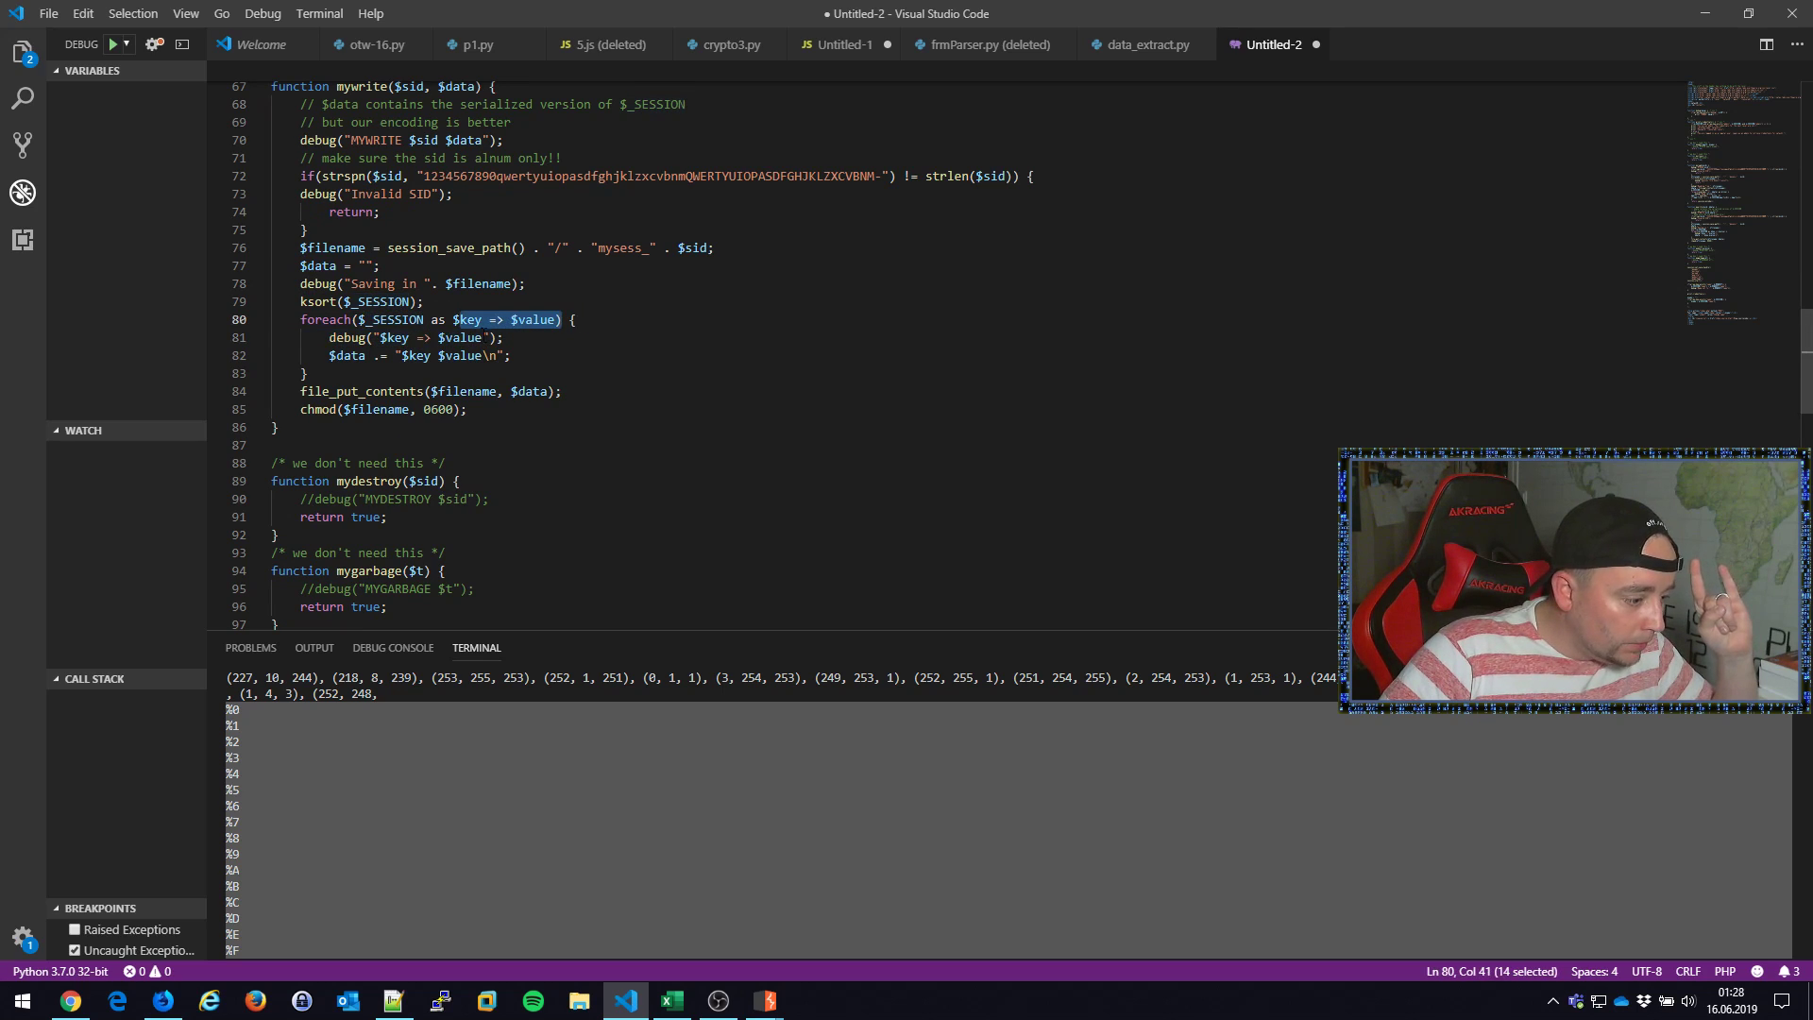
{"action": "double_click", "coordinate": [346, 355]}
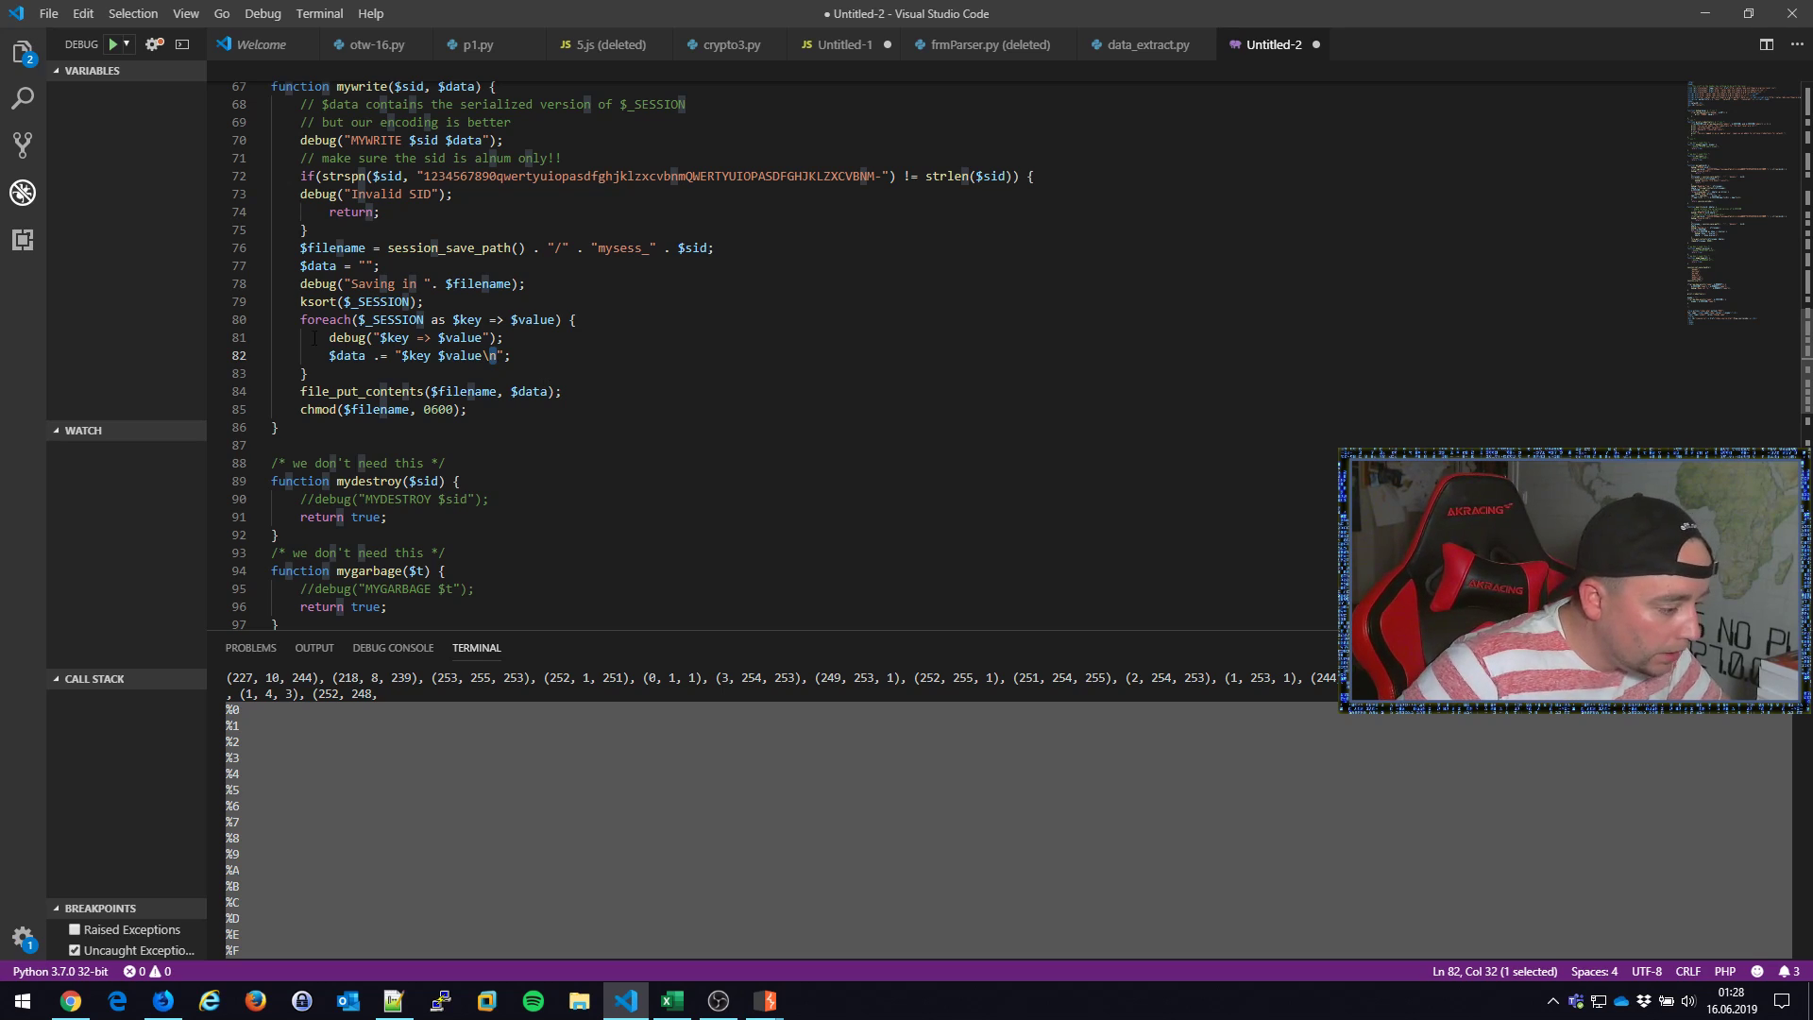
{"action": "double_click", "coordinate": [318, 266]}
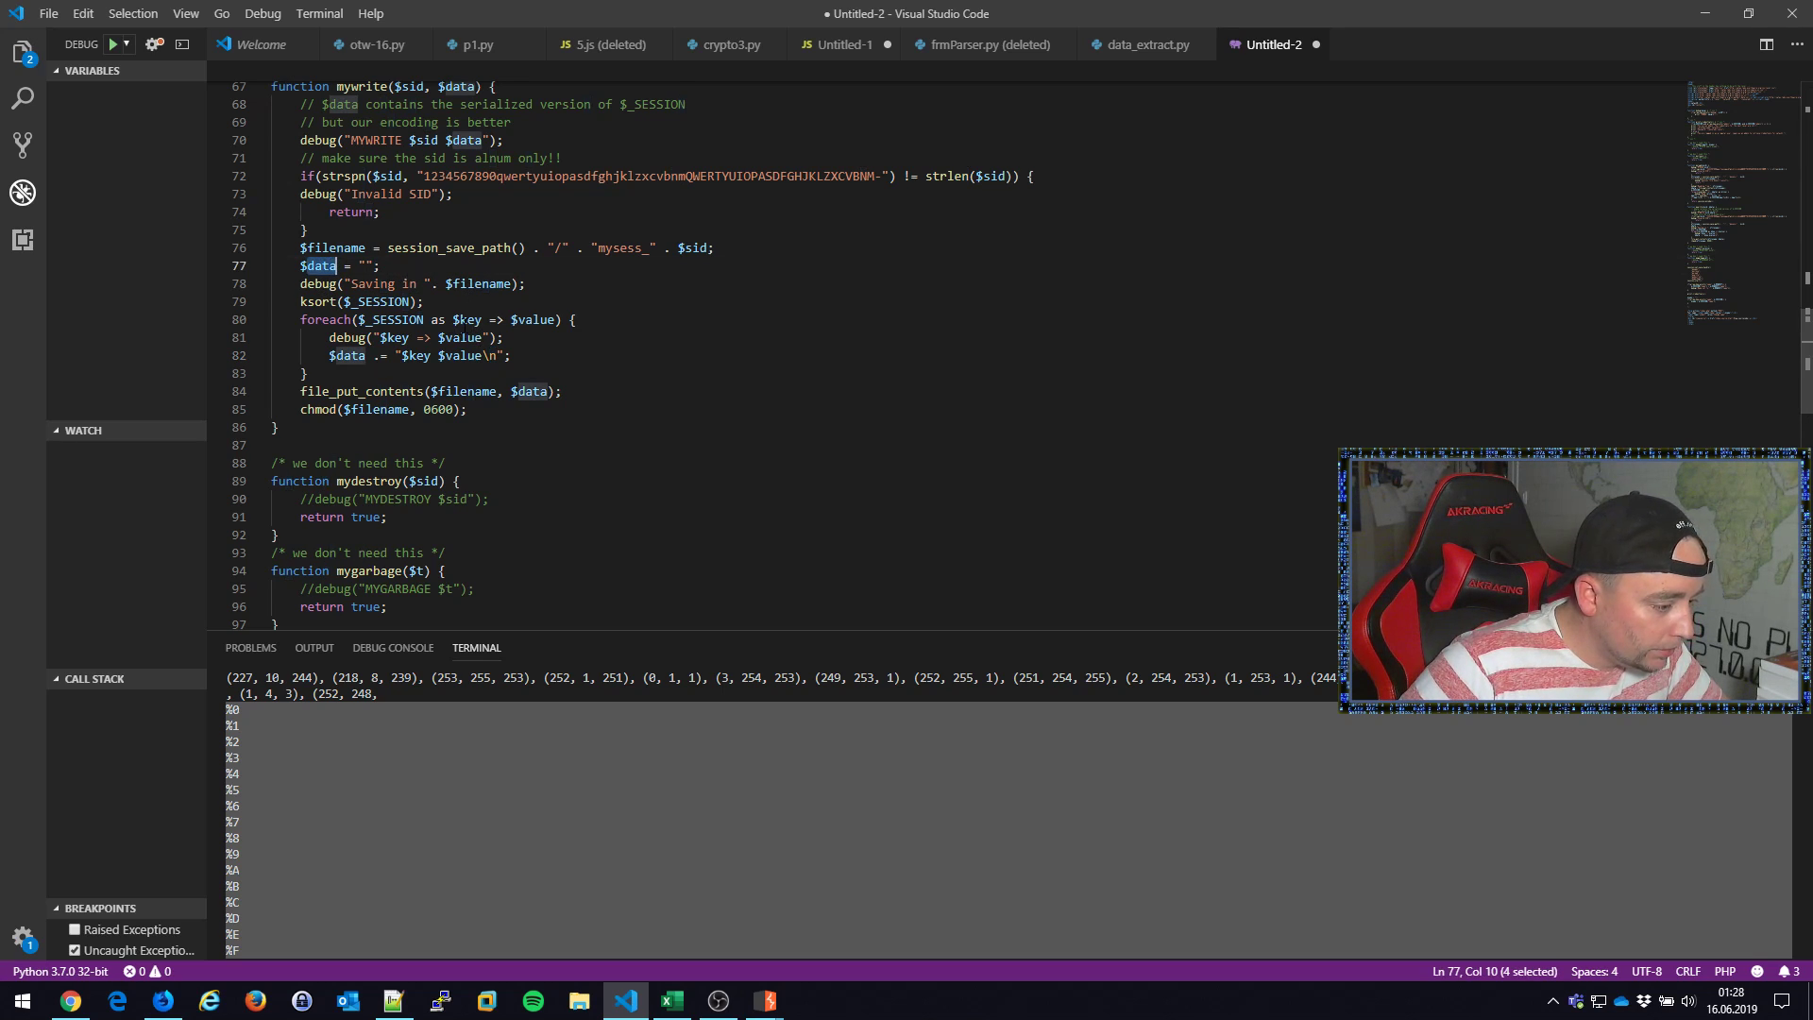
{"action": "scroll", "scroll_direction": "down", "scroll_amount": 3}
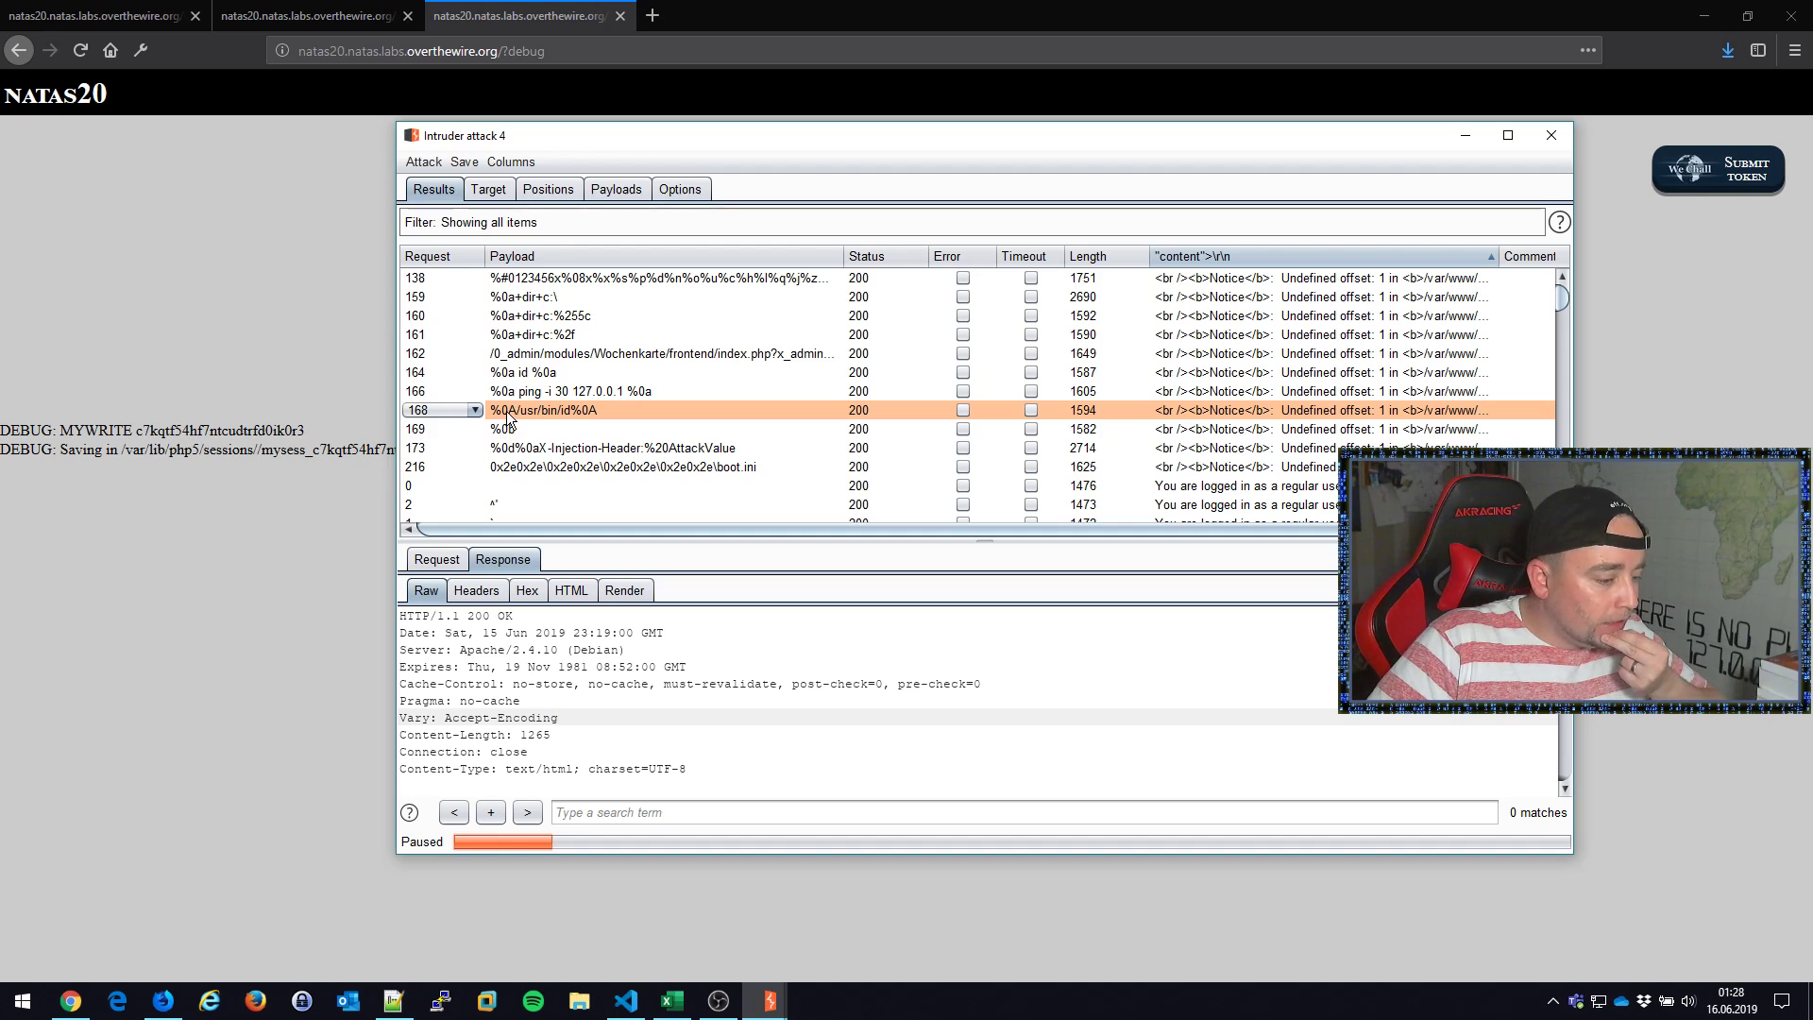
{"action": "mouse_move", "coordinate": [499, 411]}
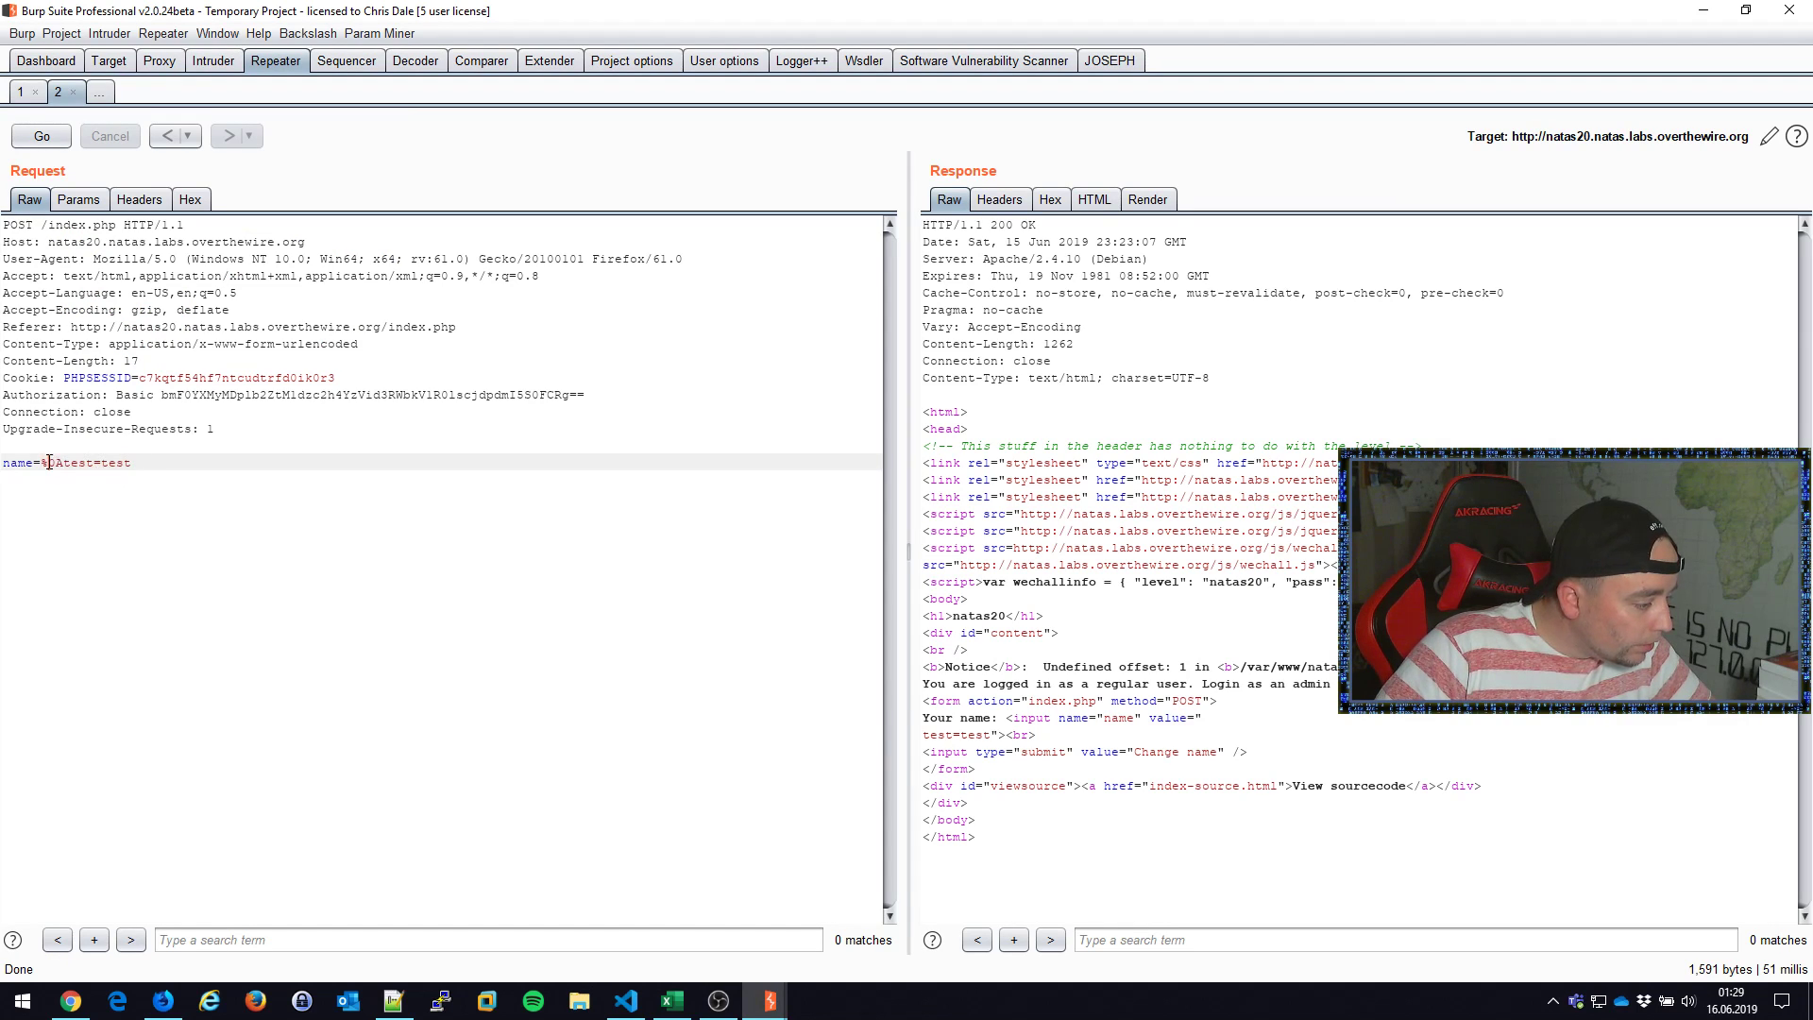
Step: Set the Repeater body to name=whatever%0Aadmin 1, then check the print_credentials source
{"action": "type", "text": "whatev"}
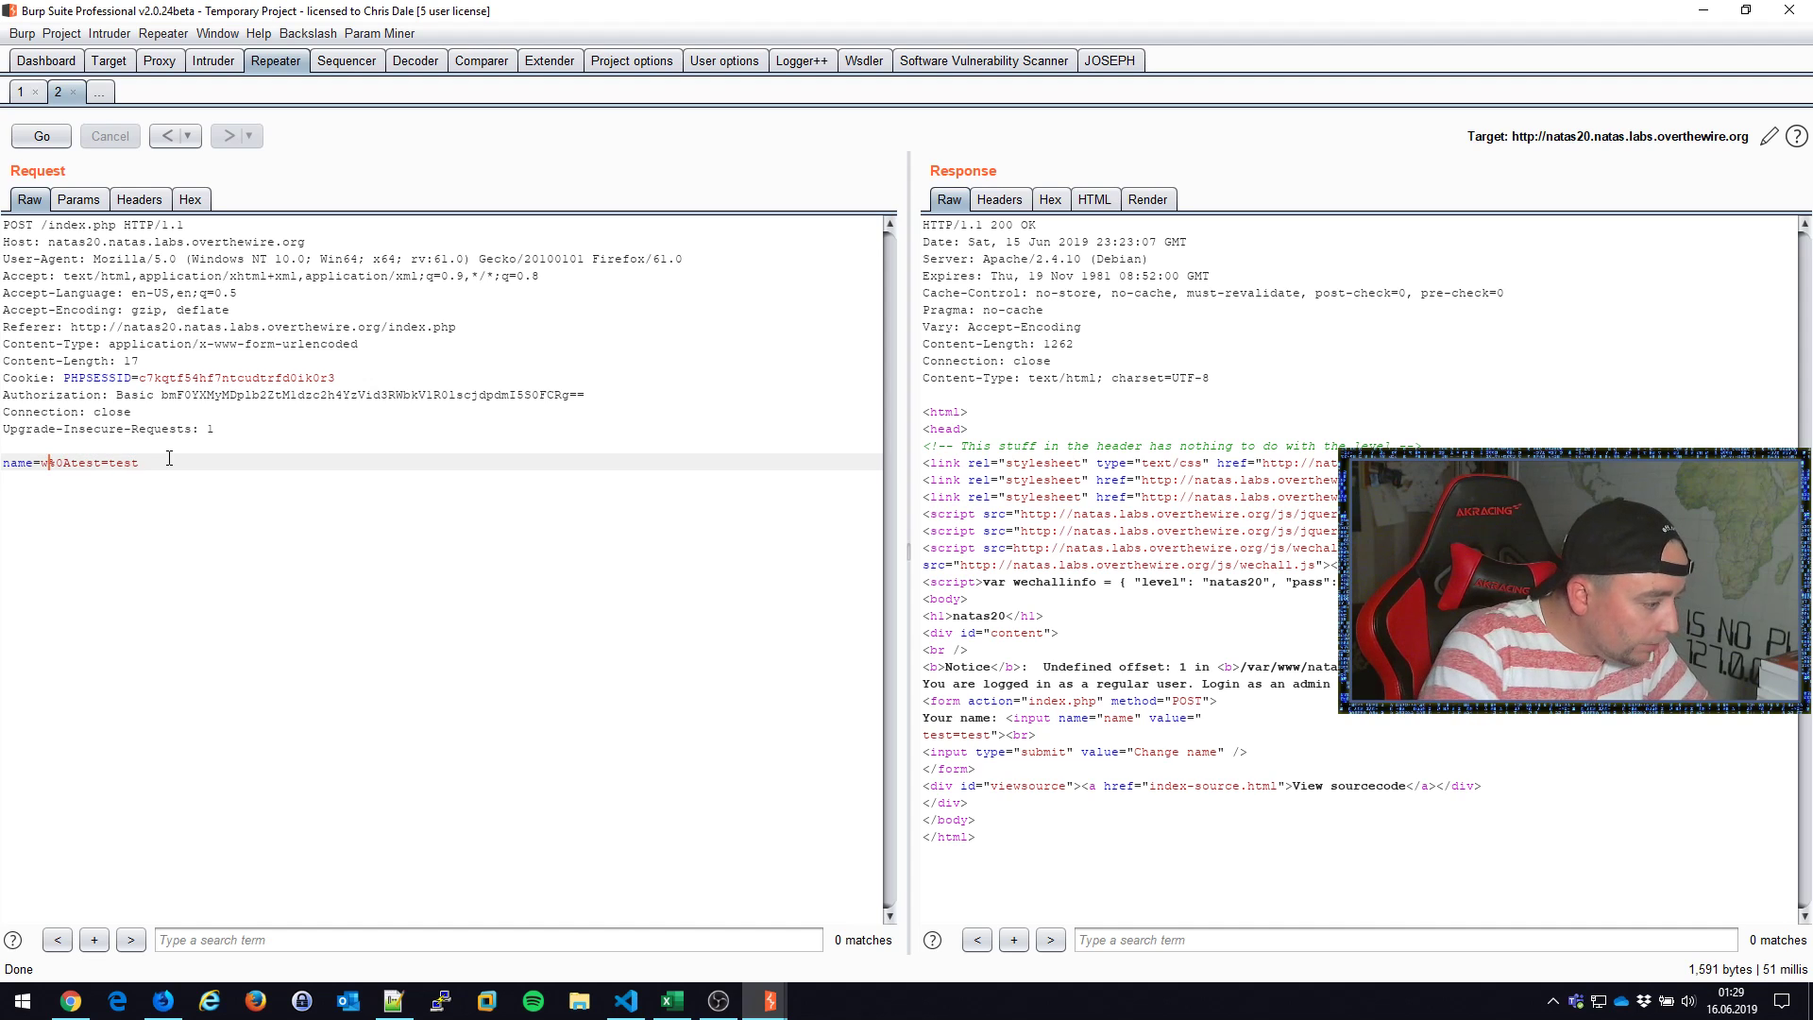
{"action": "type", "text": "hatever"}
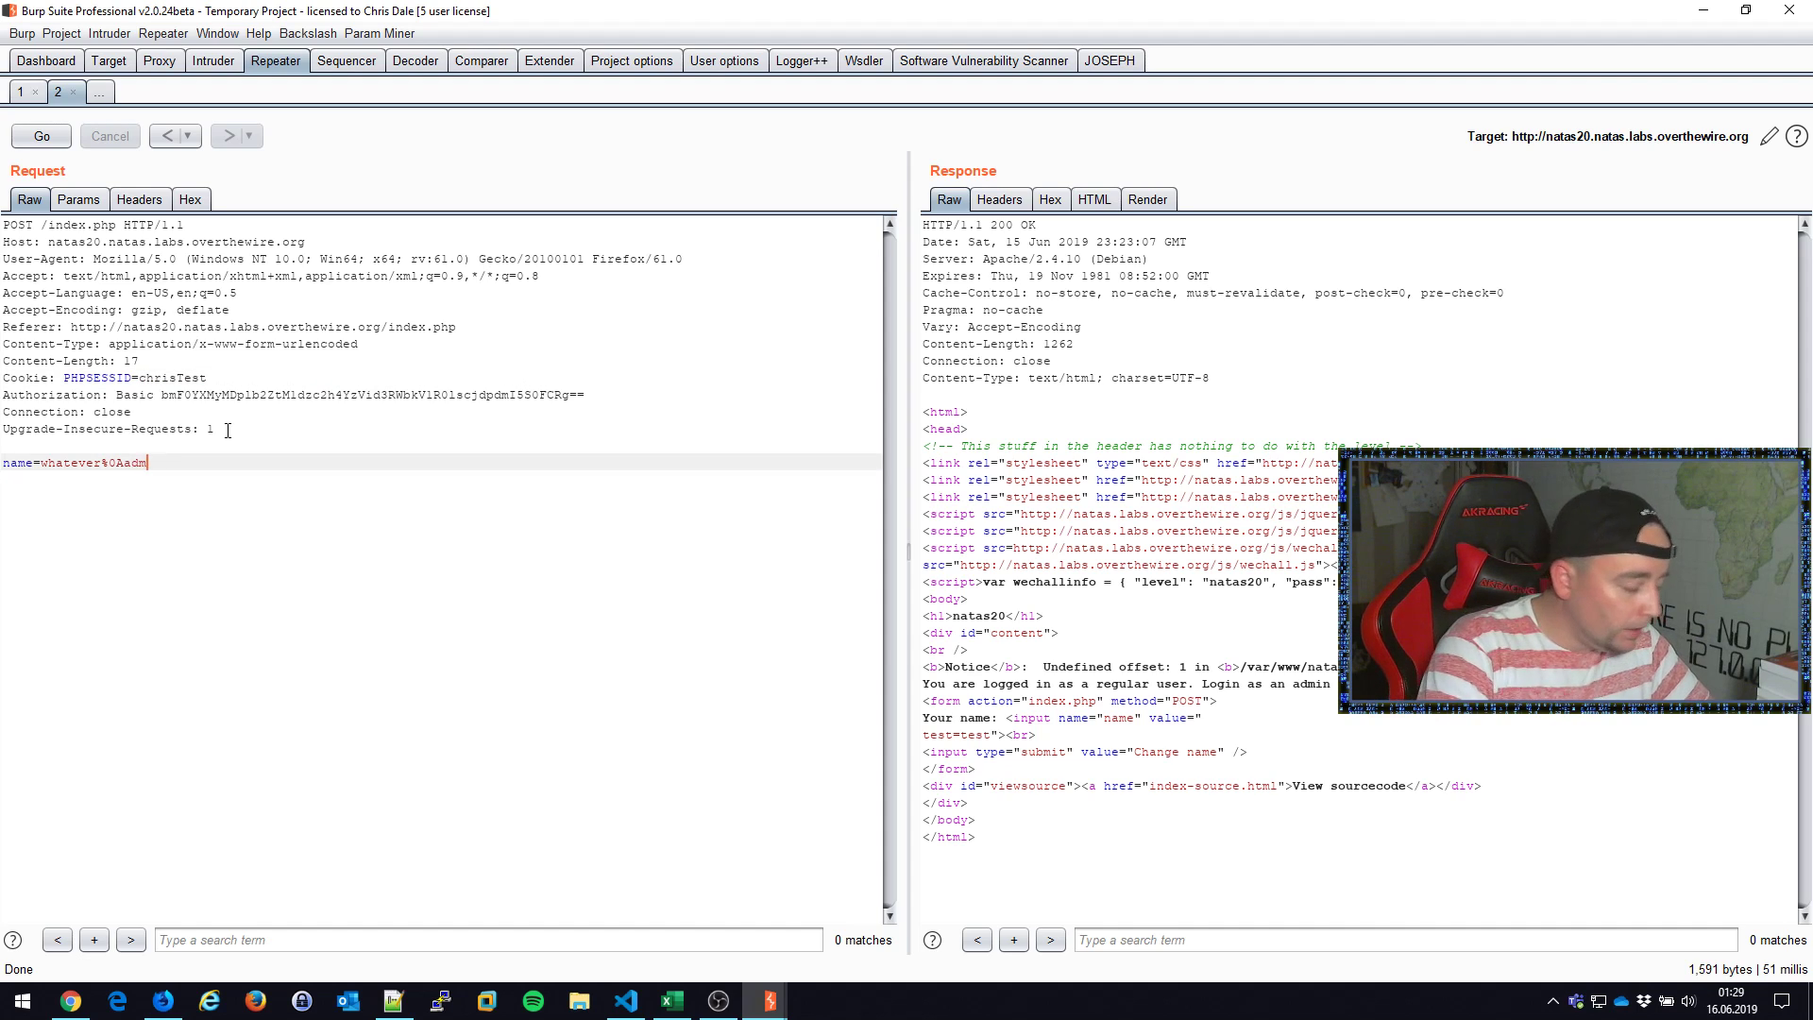
{"action": "type", "text": "in"}
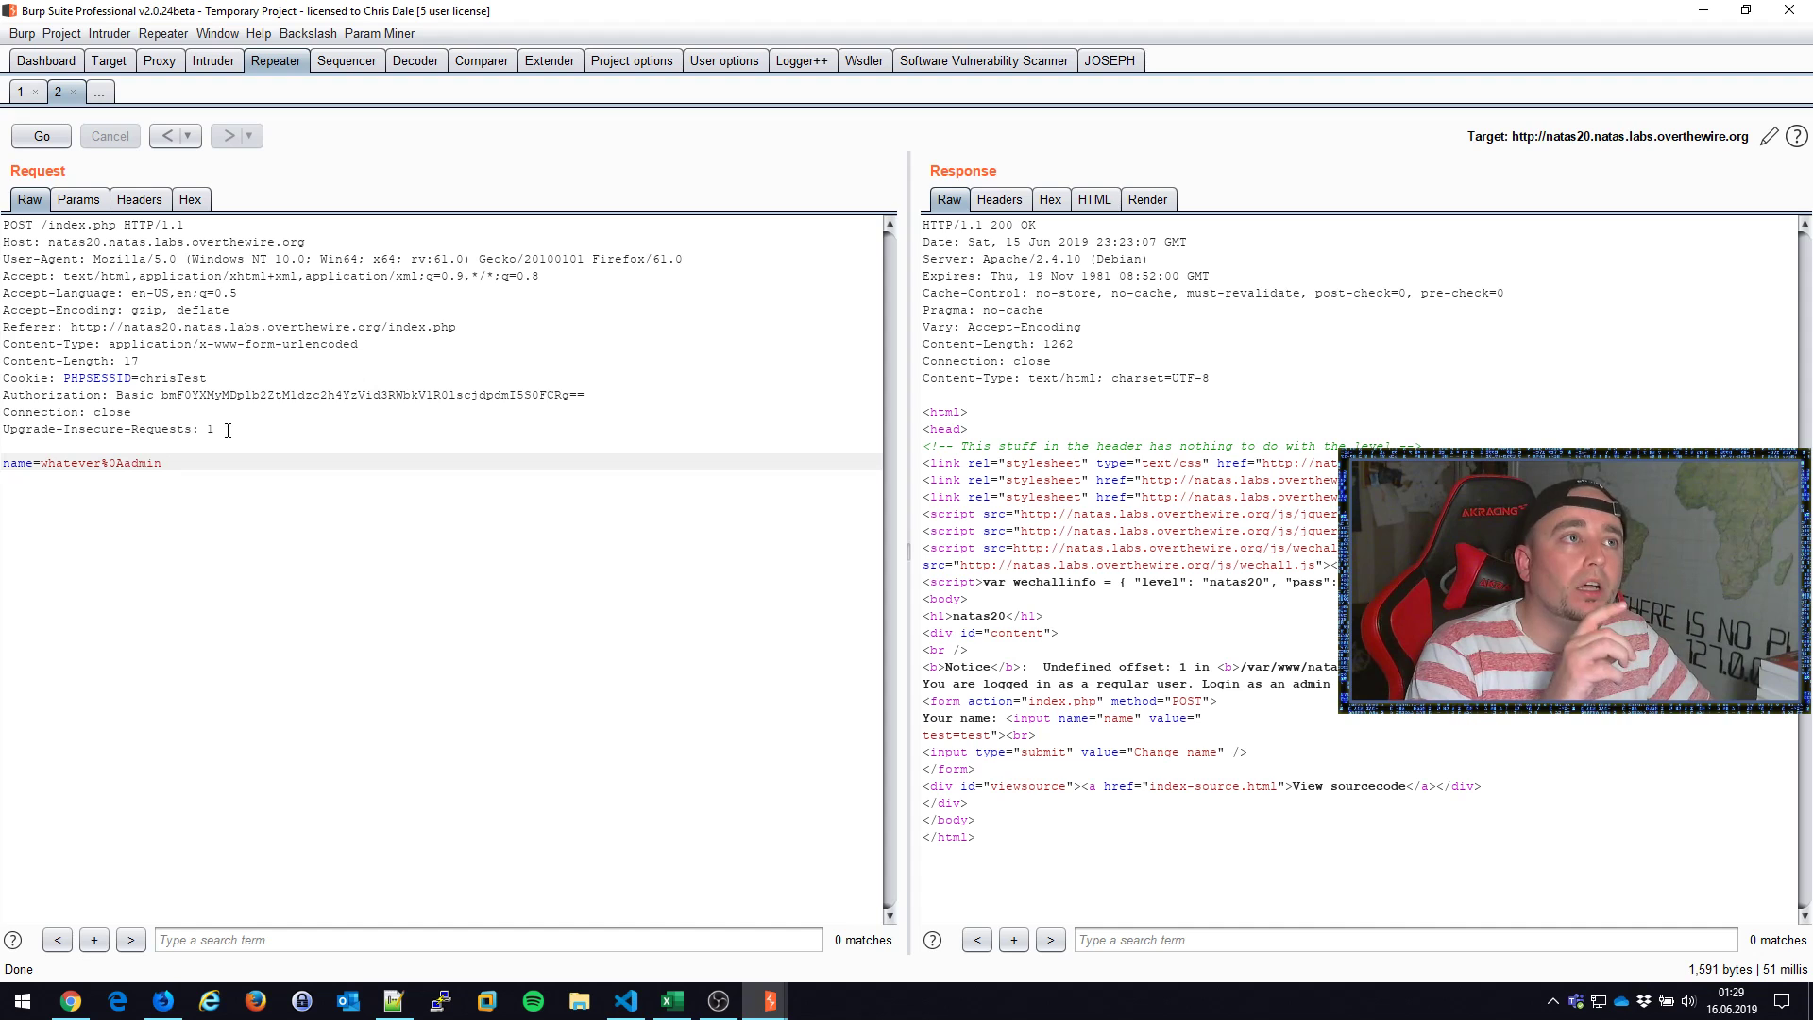
{"action": "type", "text": "1"}
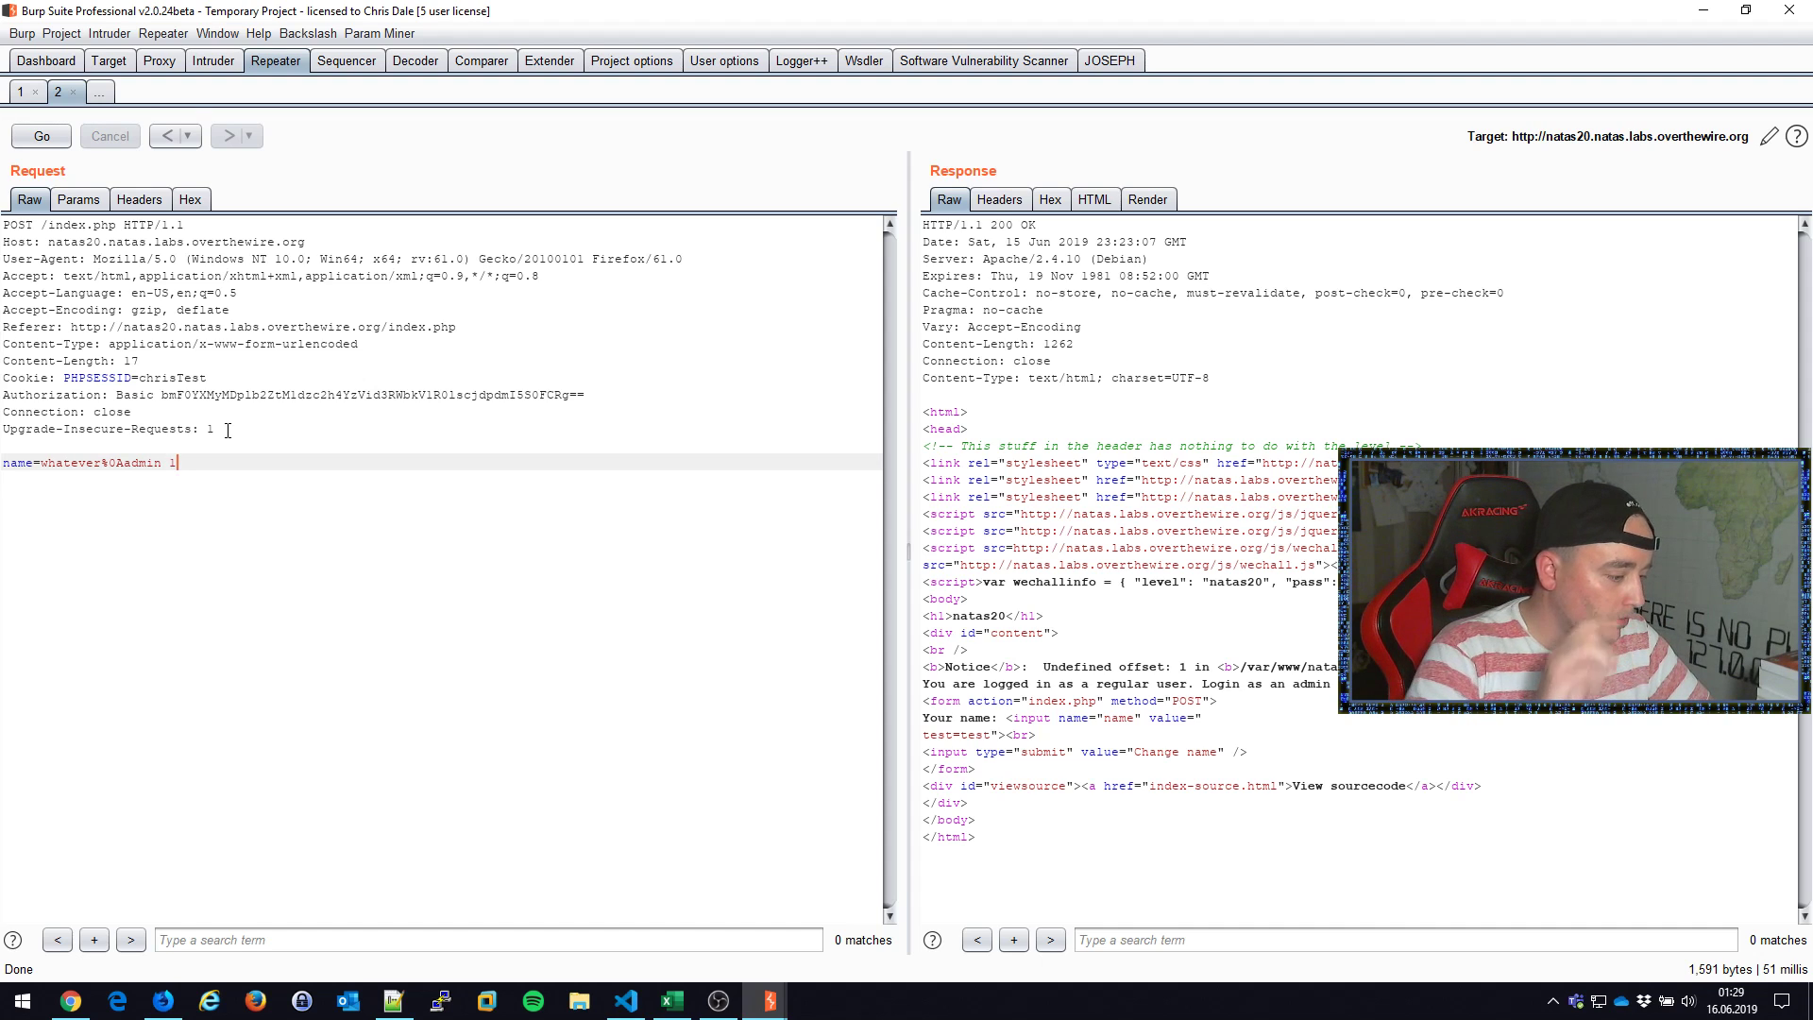
{"action": "key", "text": "alt+tab"}
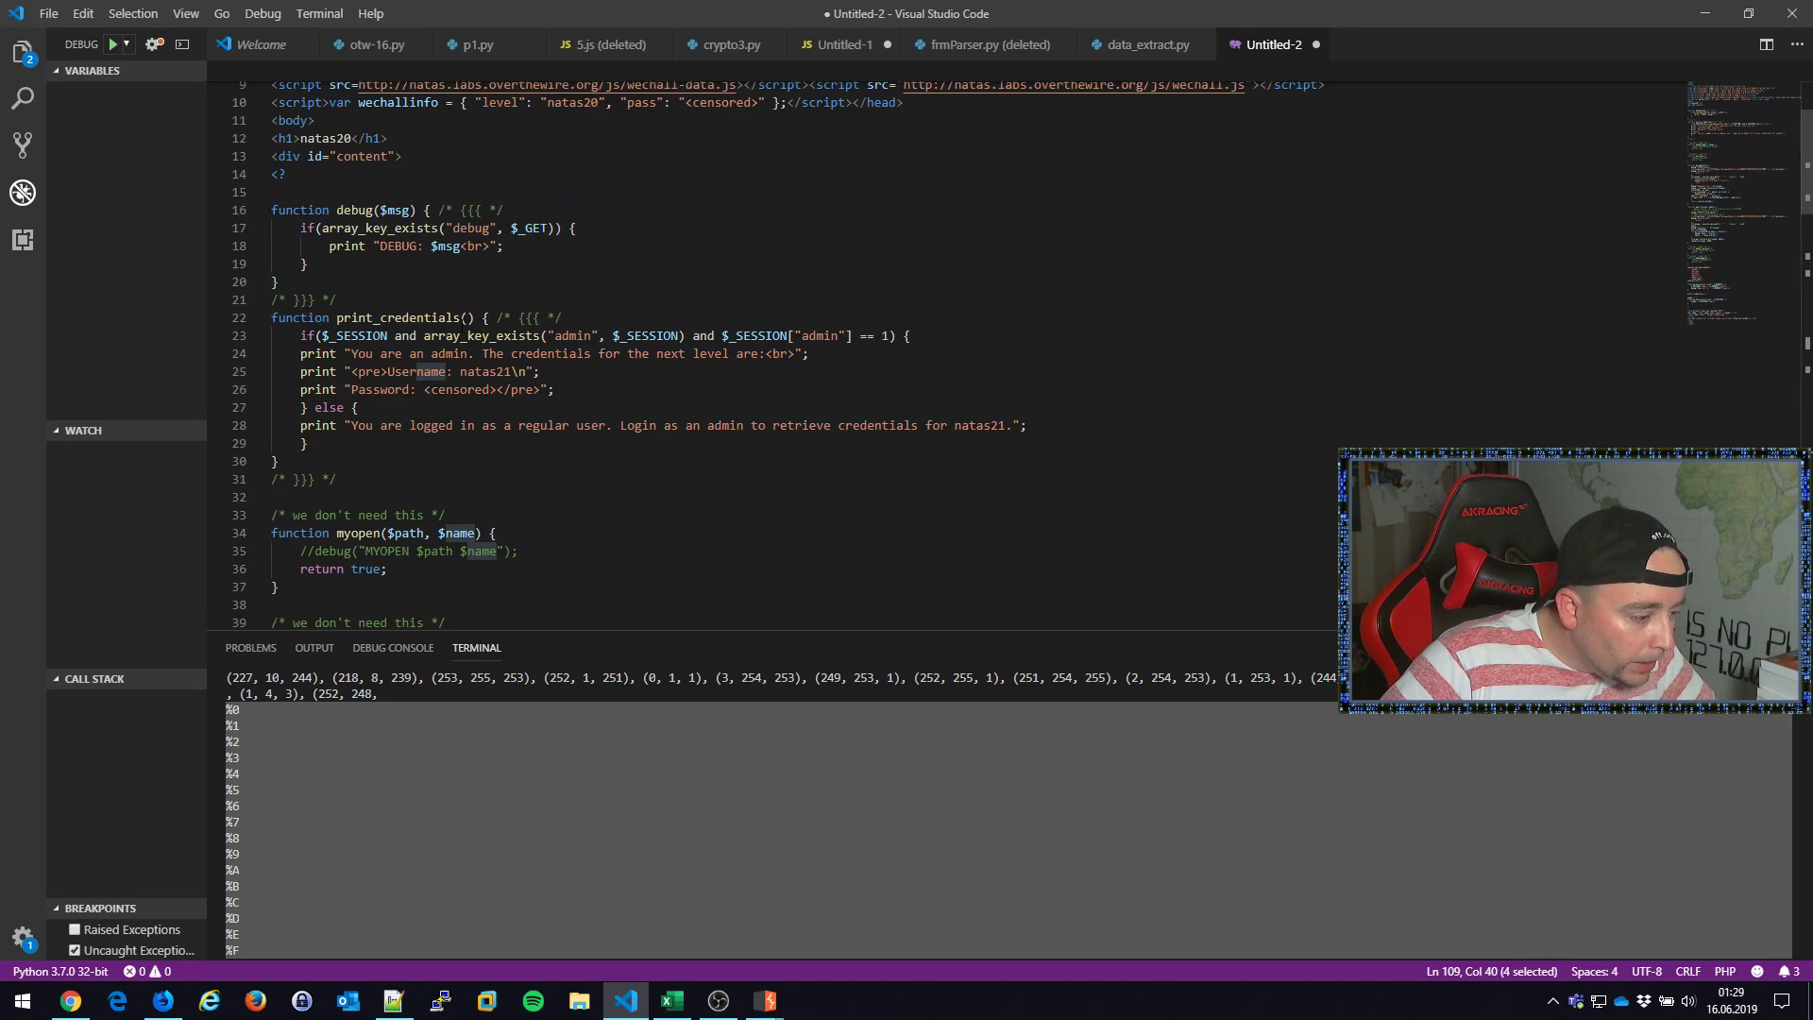
{"action": "double_click", "coordinate": [359, 335]}
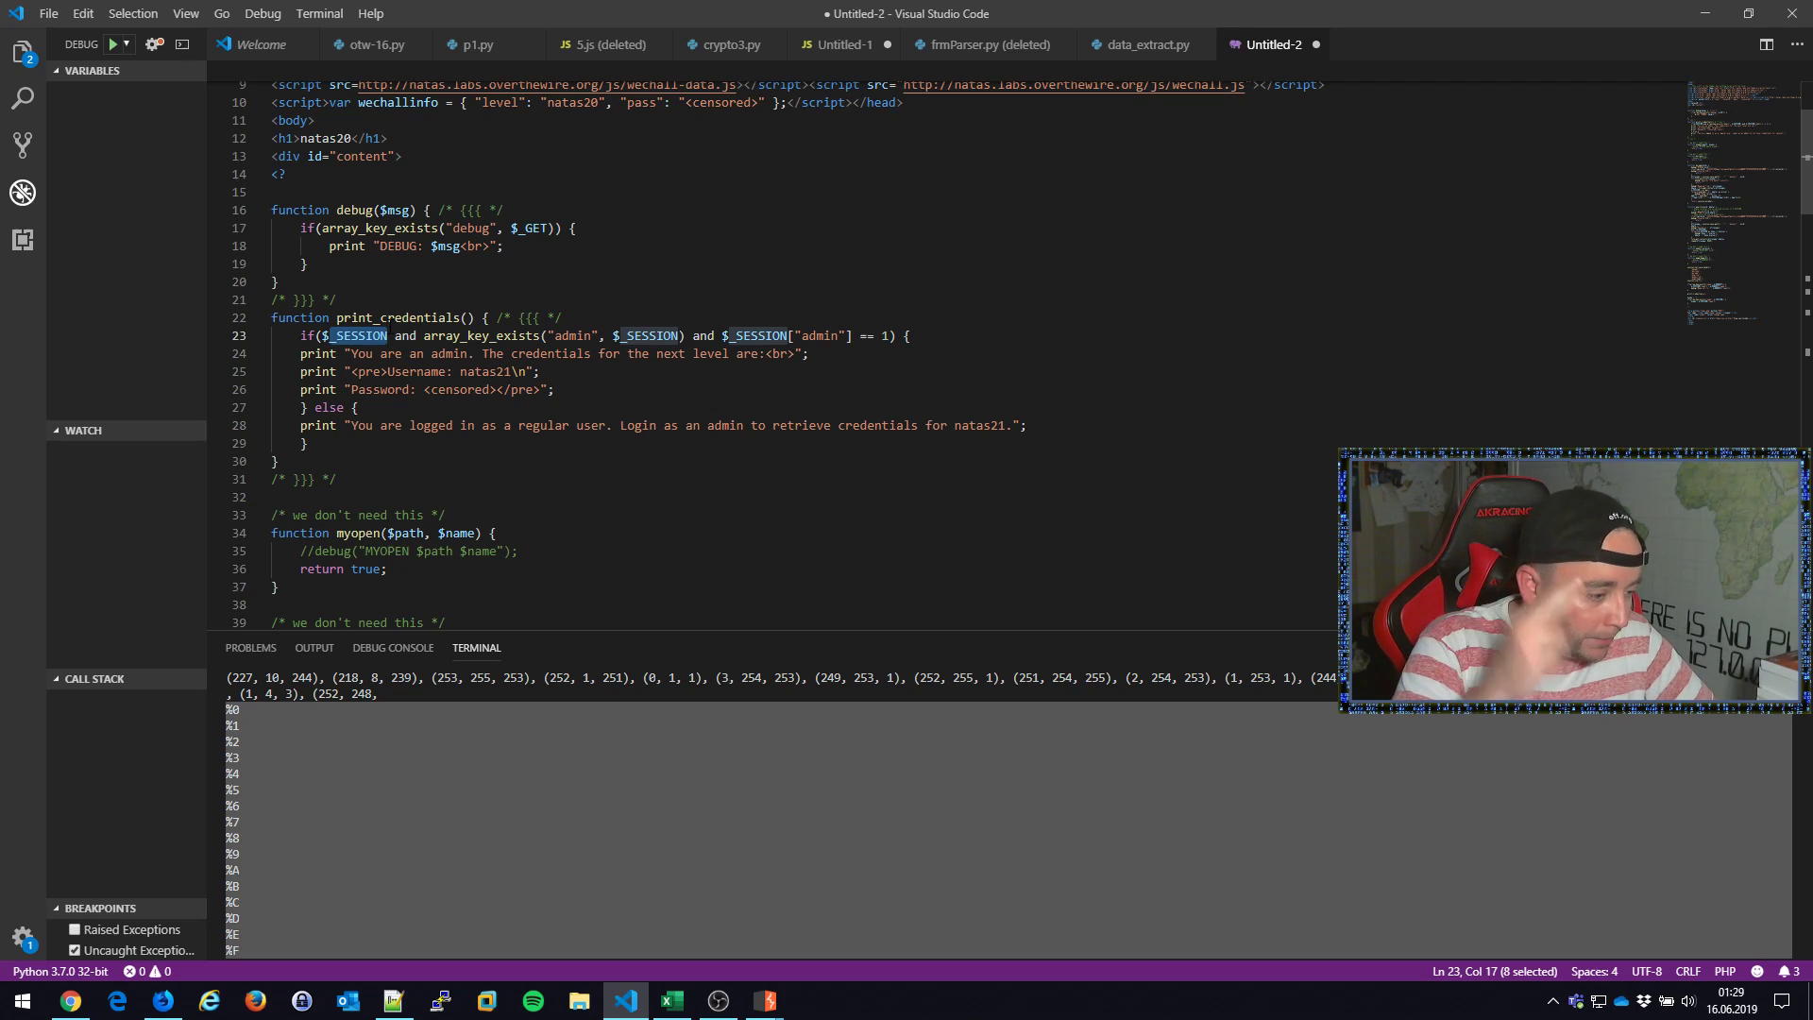
{"action": "double_click", "coordinate": [571, 336]}
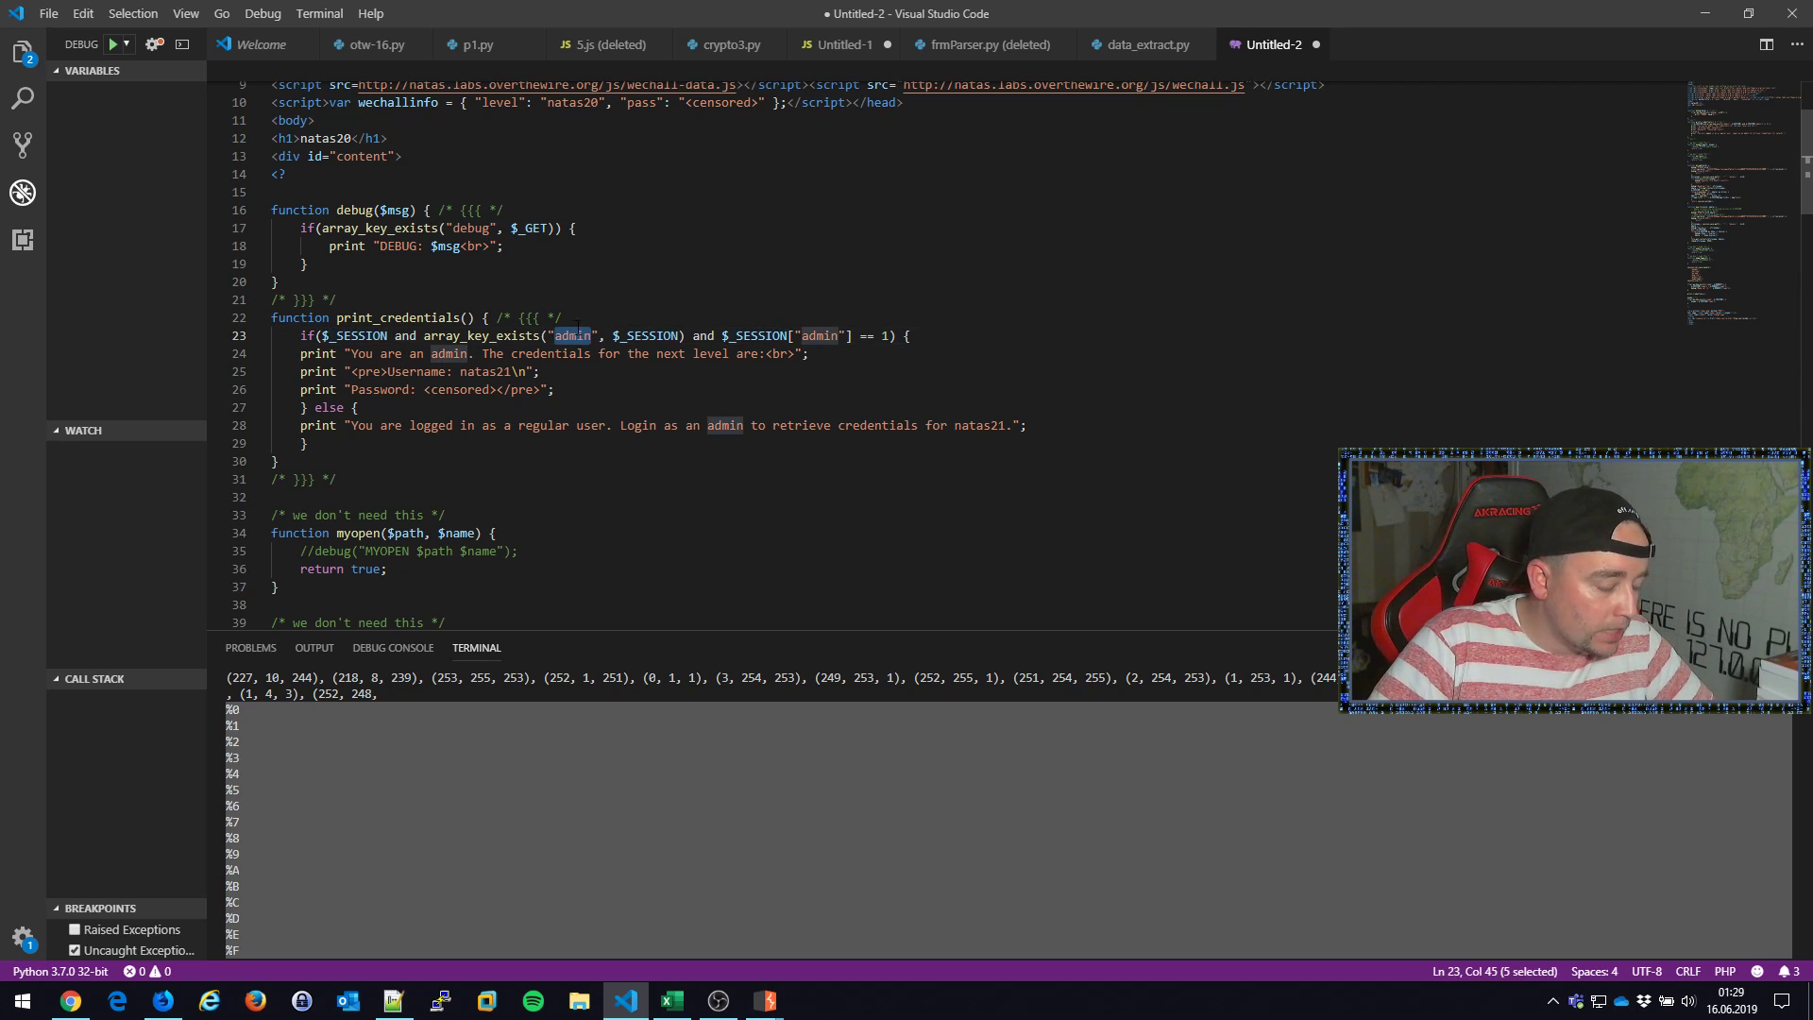
Step: Send the name=whatever%0Aadmin 1 request twice under session chrisTest
{"action": "left_click", "coordinate": [764, 1000]}
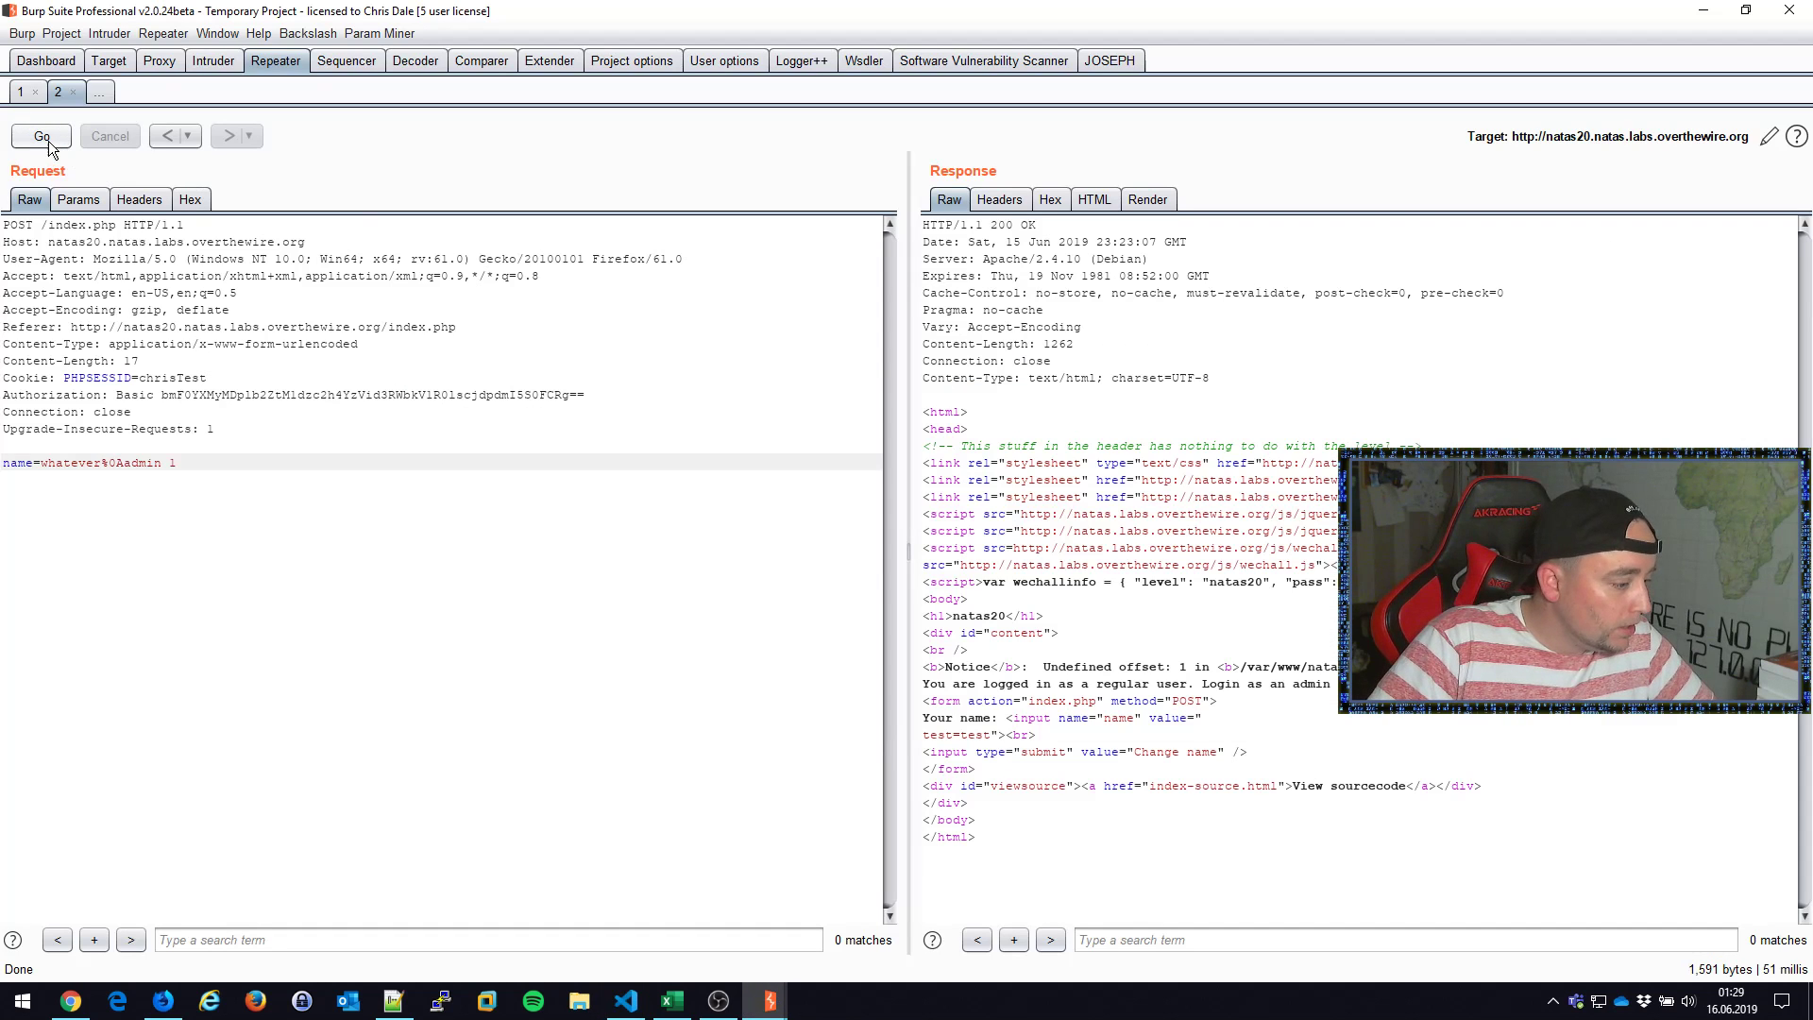
{"action": "left_click", "coordinate": [41, 135]}
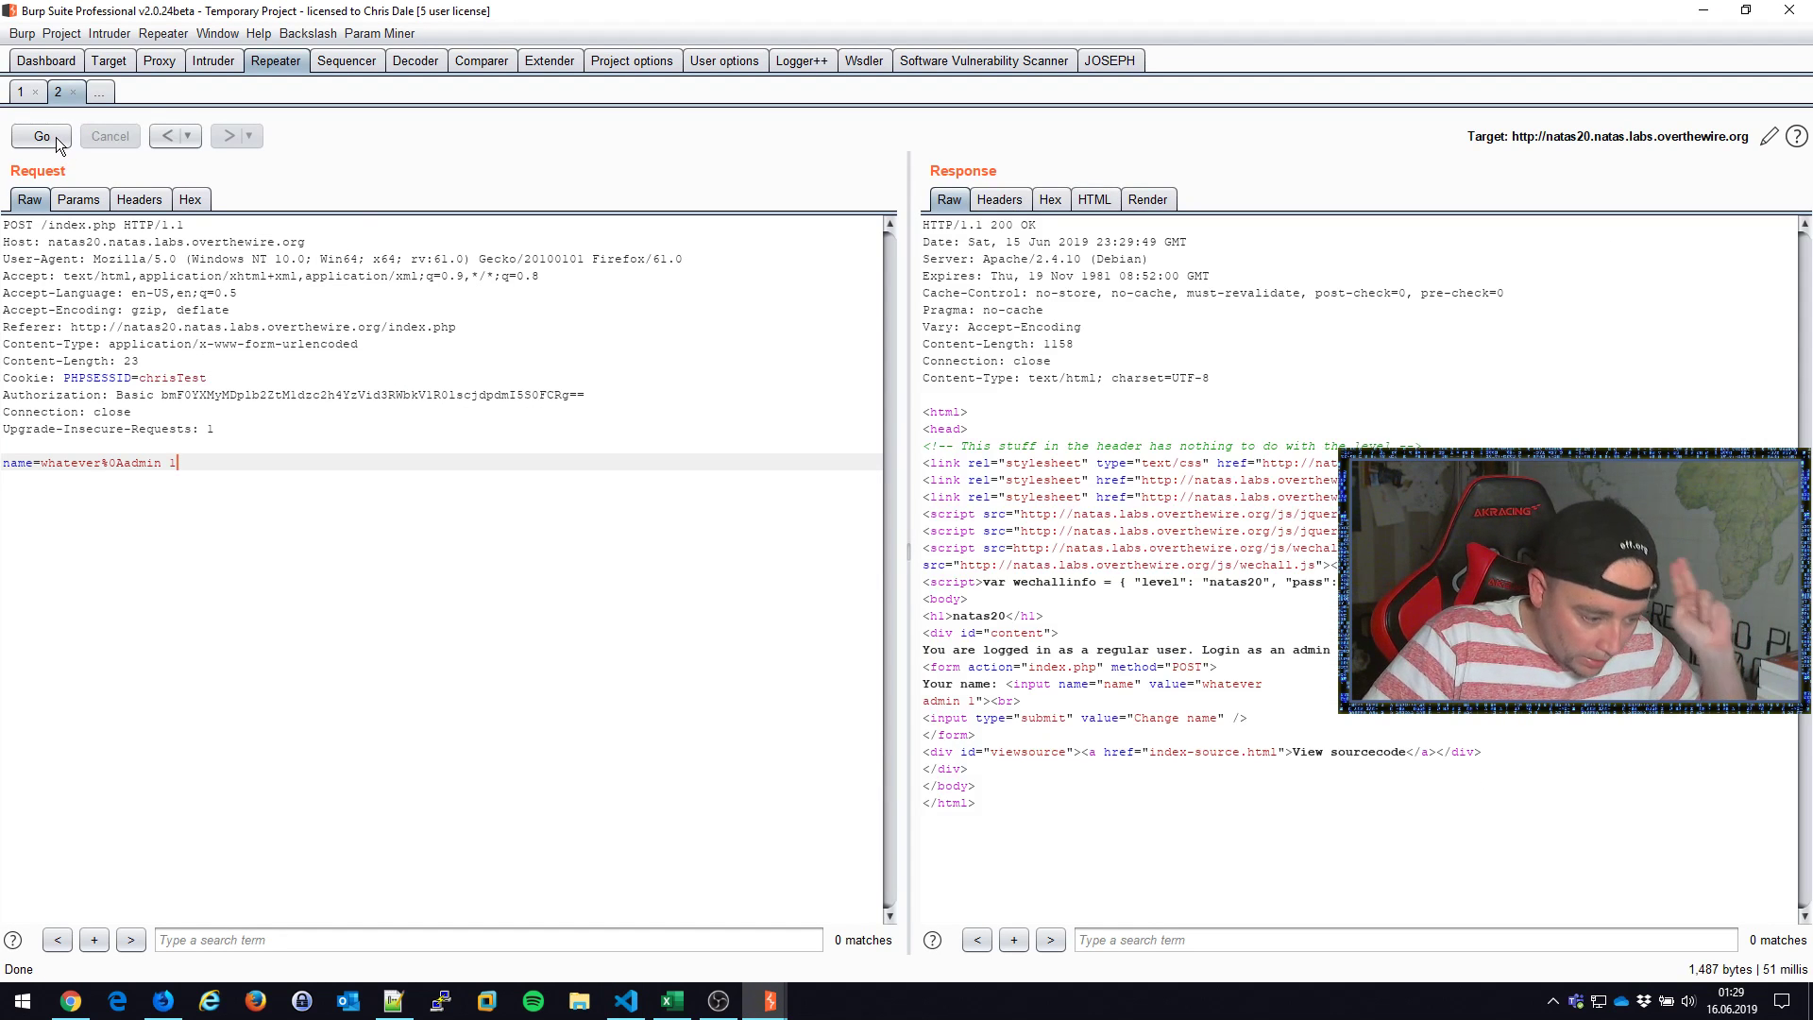
{"action": "left_click", "coordinate": [42, 135]}
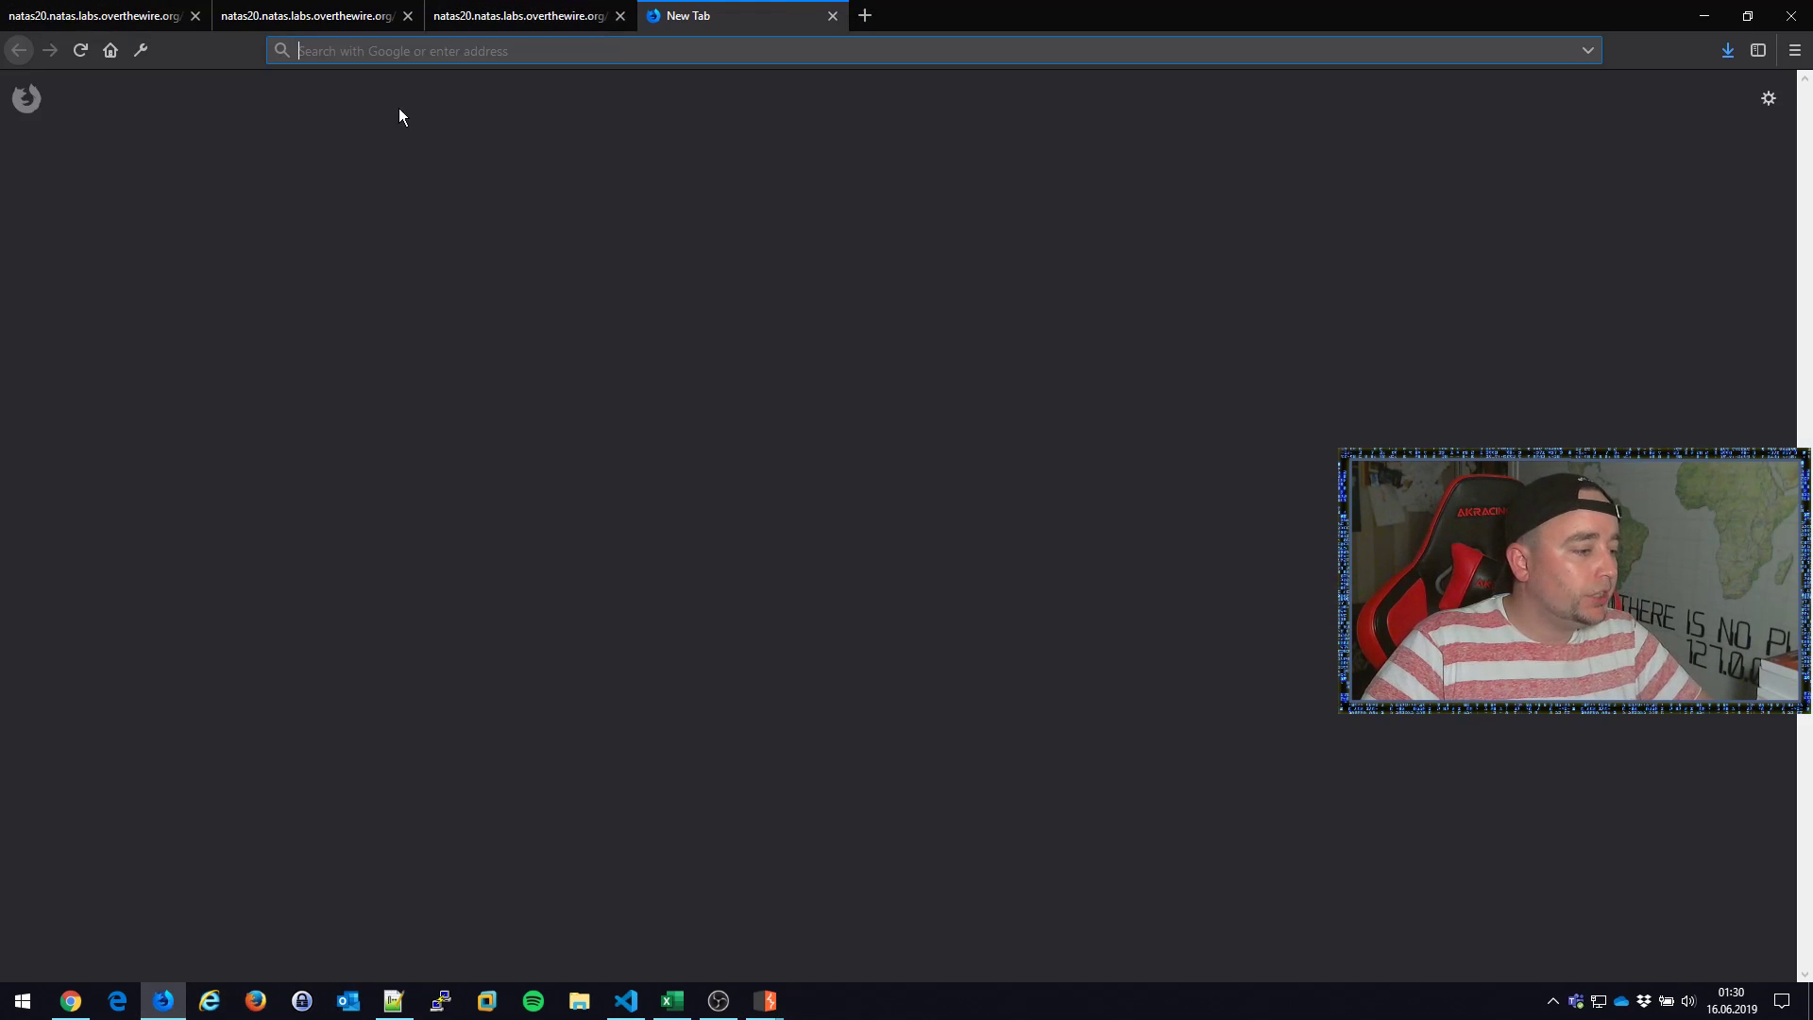
Step: Open natas21 in a new tab and log in as user natas21
{"action": "type", "text": "http://natas20.natas.labs.overthewire.org"}
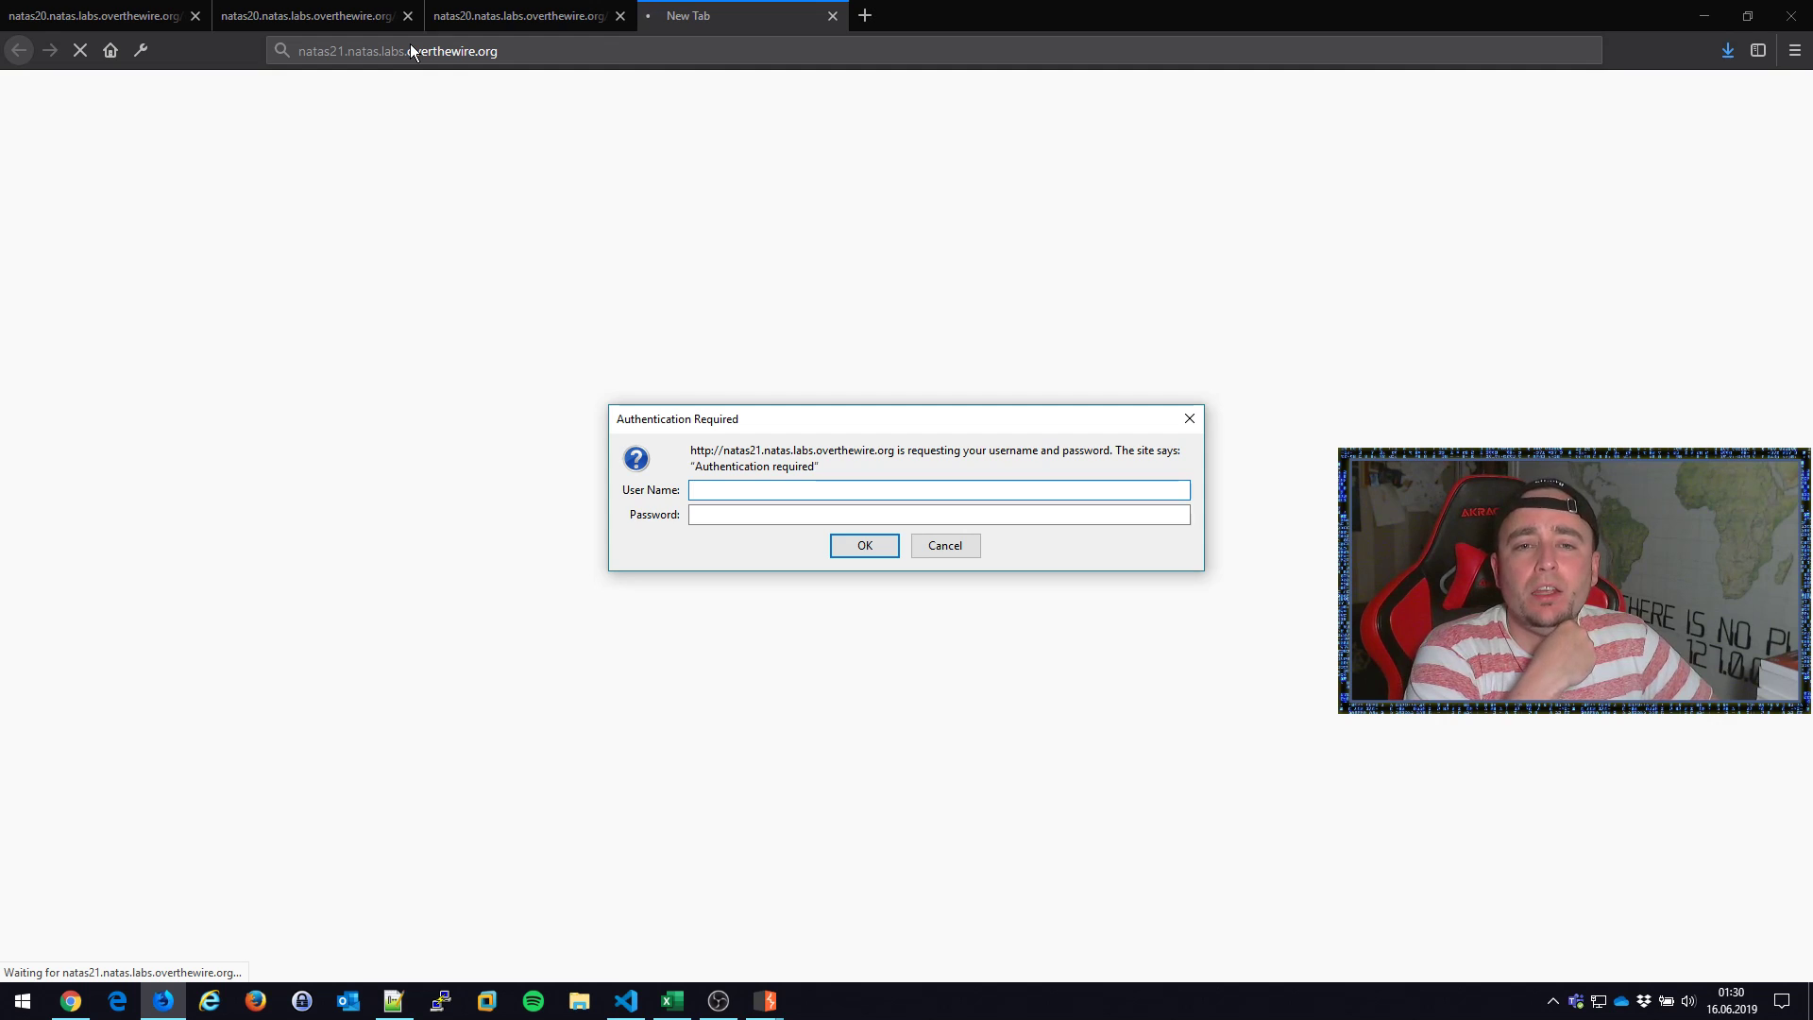
{"action": "left_click", "coordinate": [937, 489]}
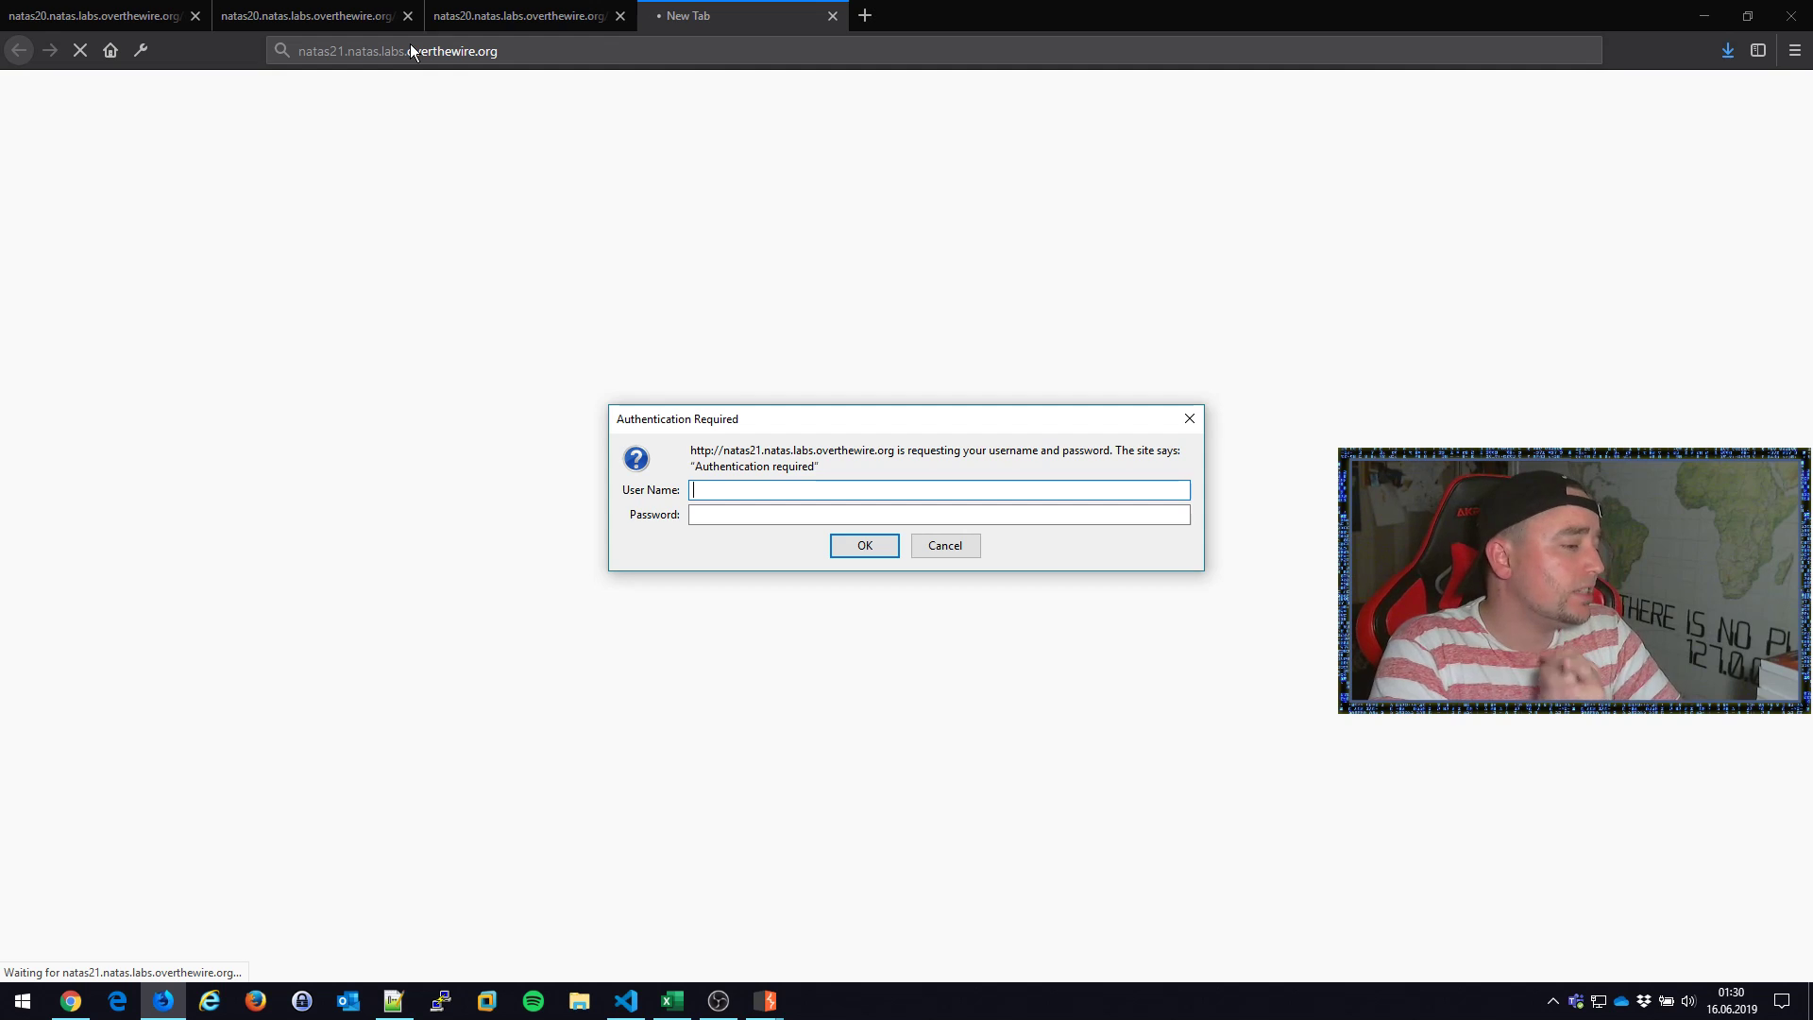
{"action": "mouse_move", "coordinate": [766, 1000]}
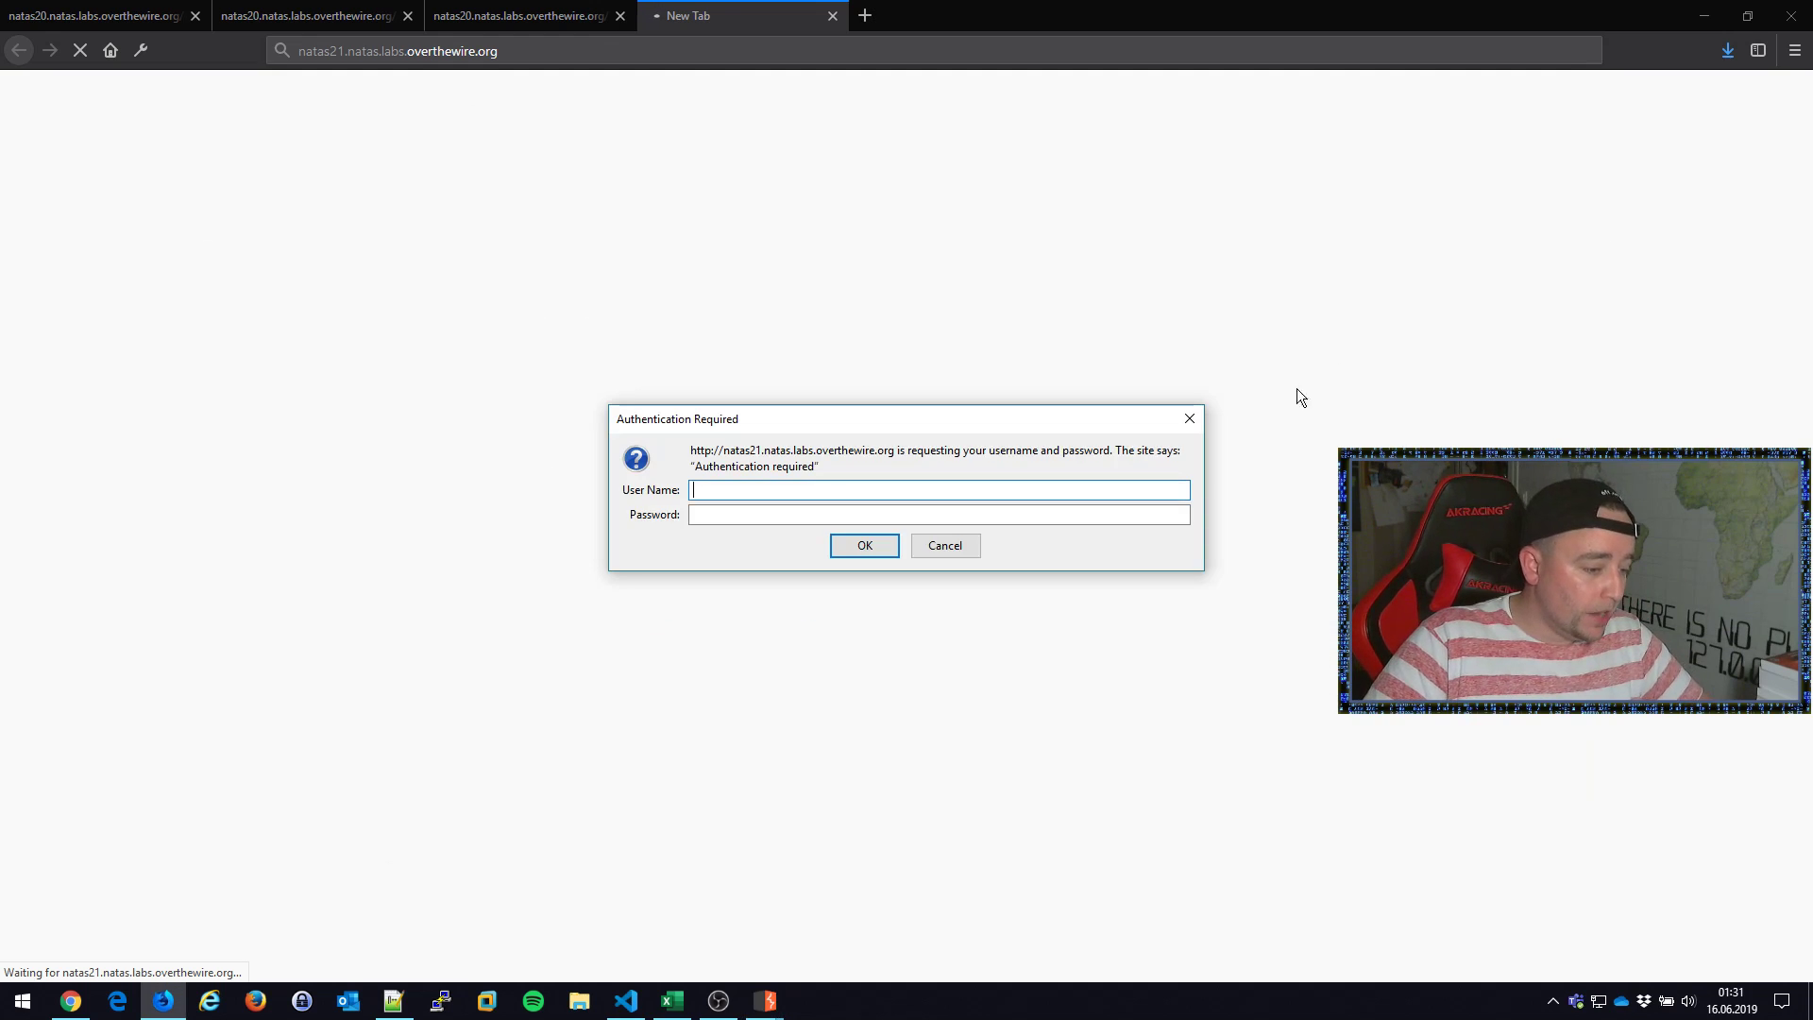
{"action": "type", "text": "natas21"}
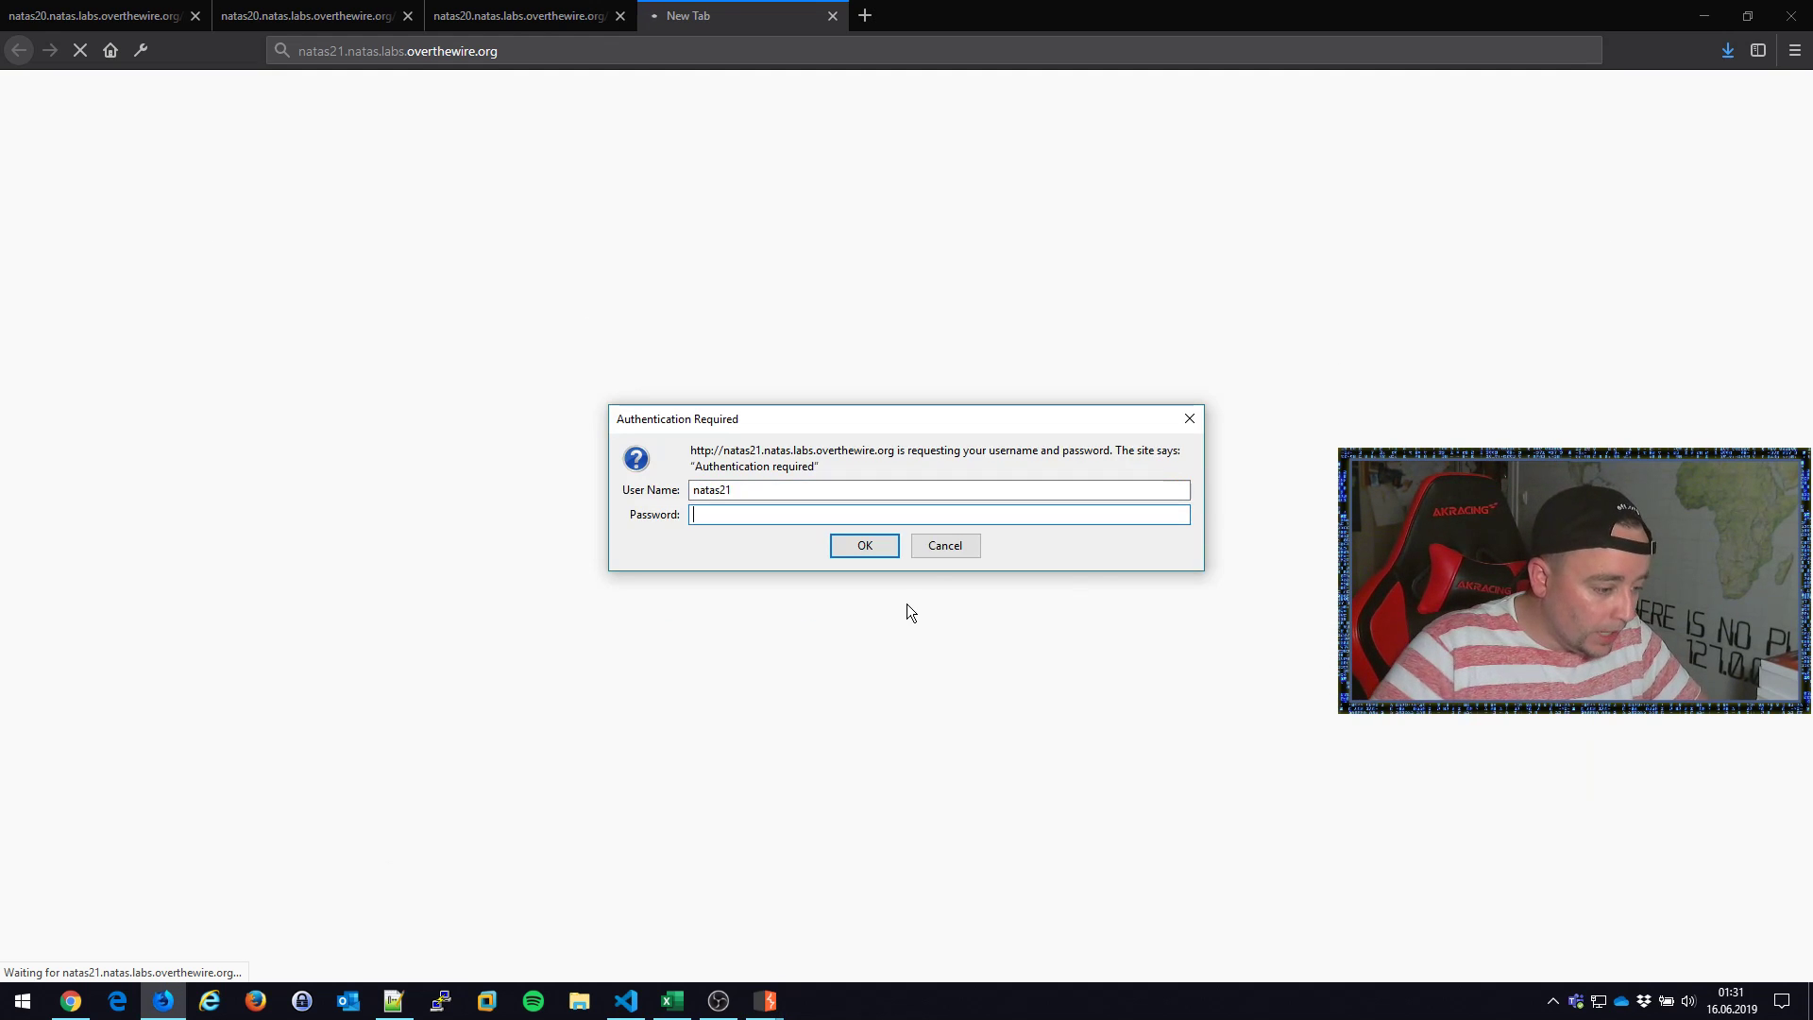
{"action": "left_click", "coordinate": [763, 1001]}
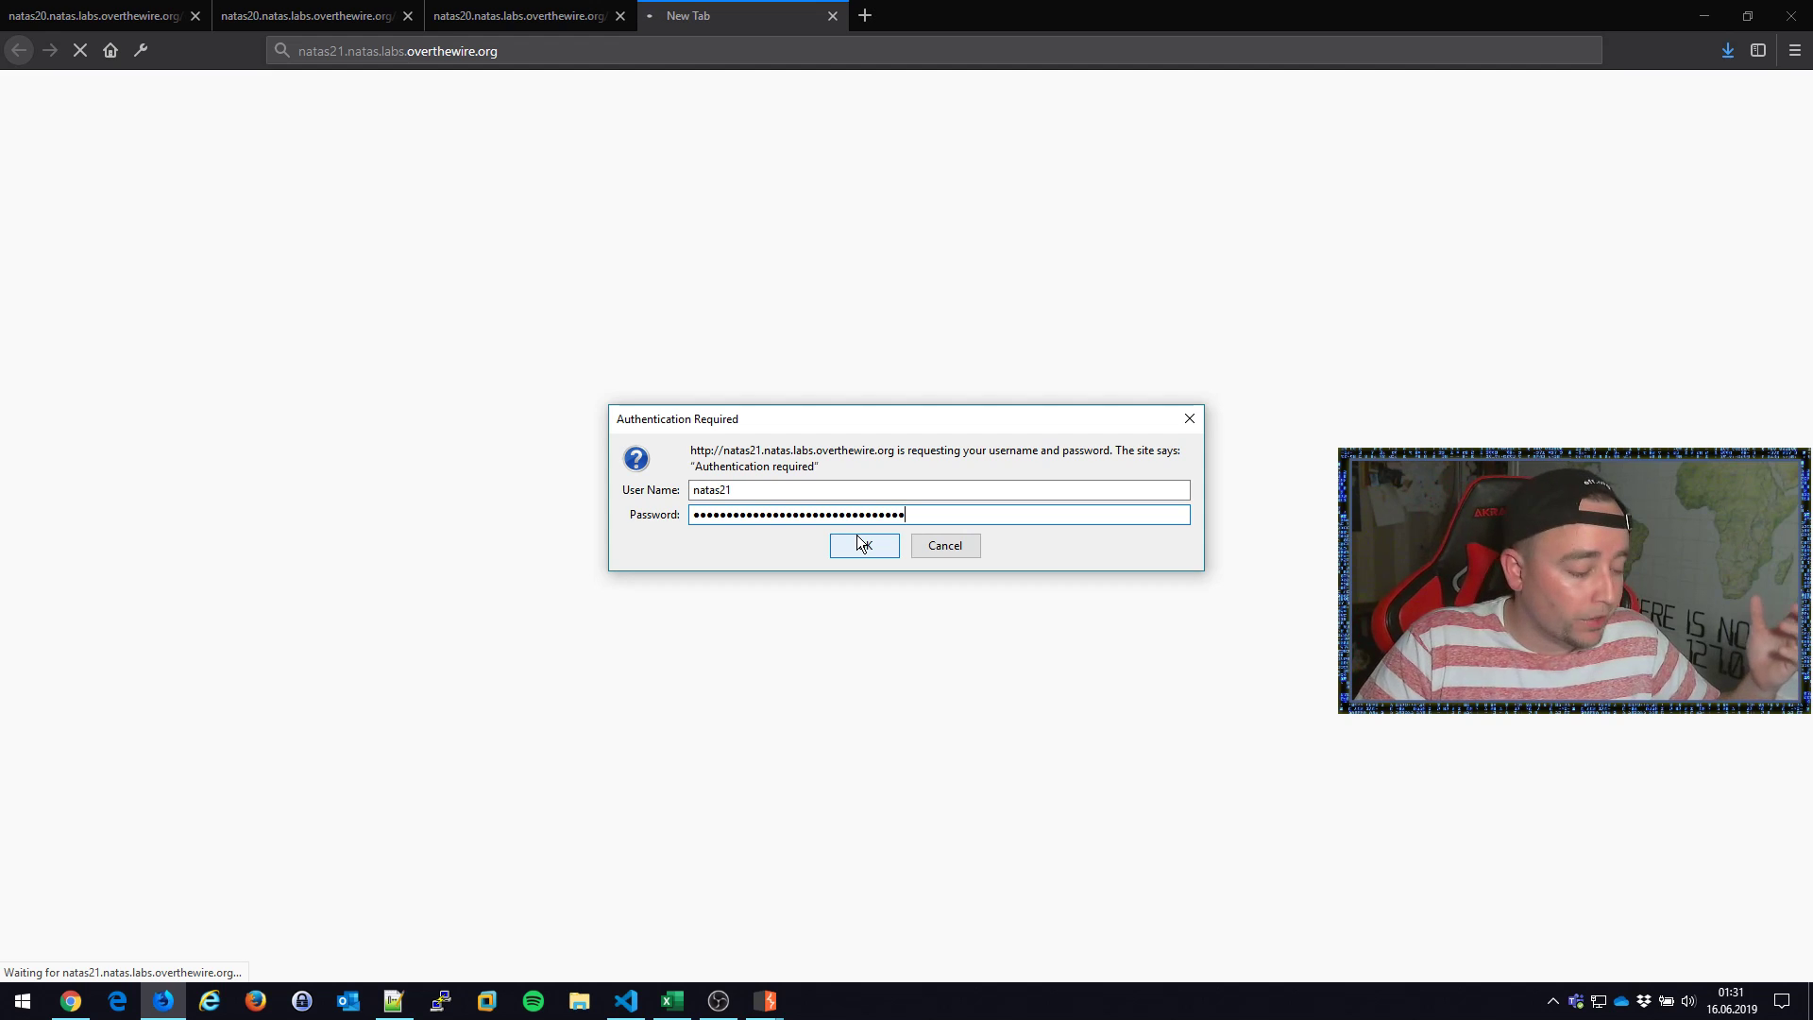
{"action": "left_click", "coordinate": [862, 545]}
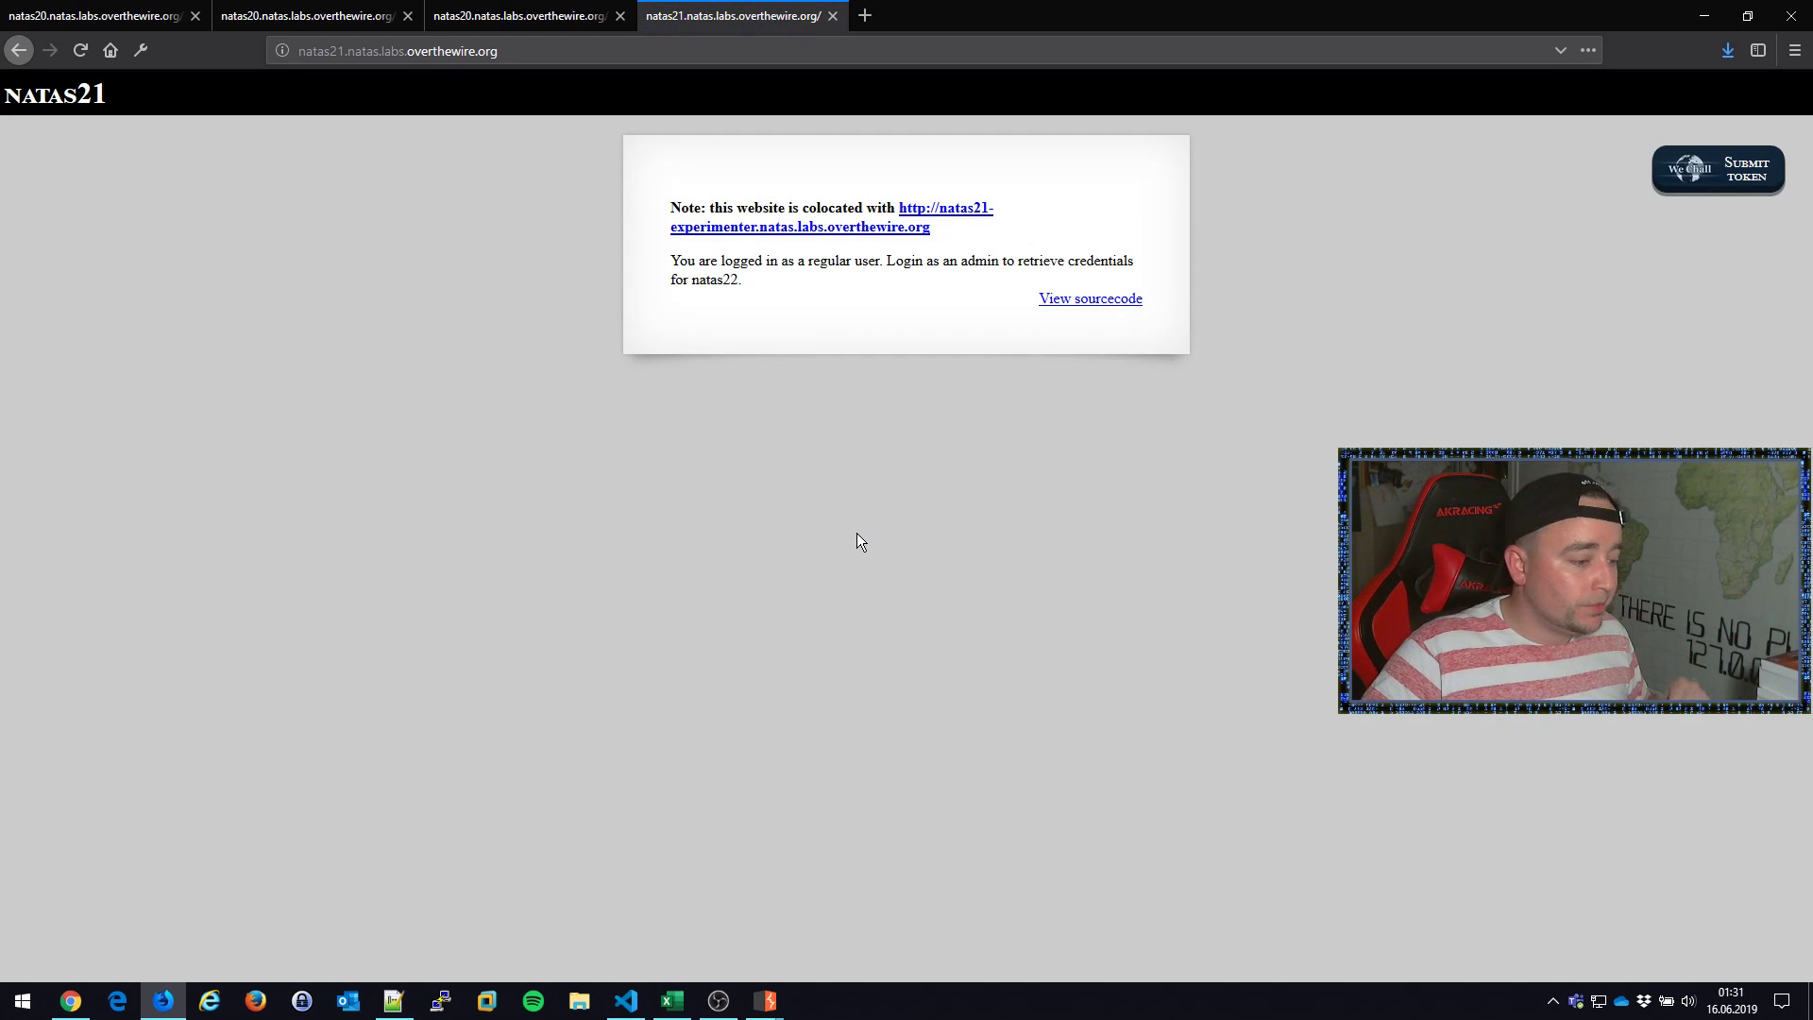